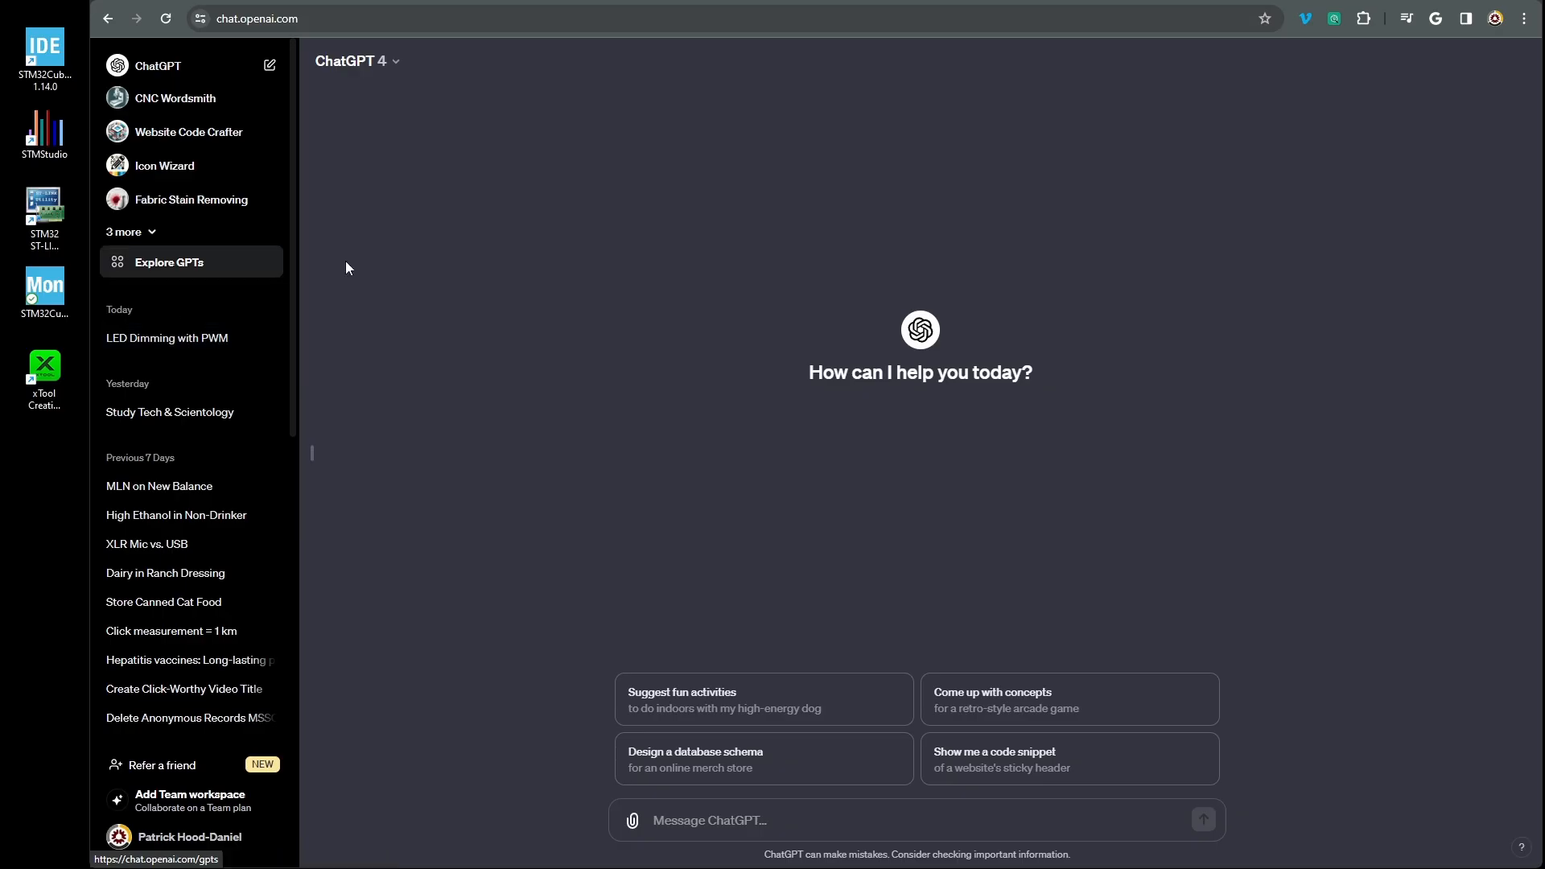
{"action": "mouse_move", "coordinate": [153, 228]}
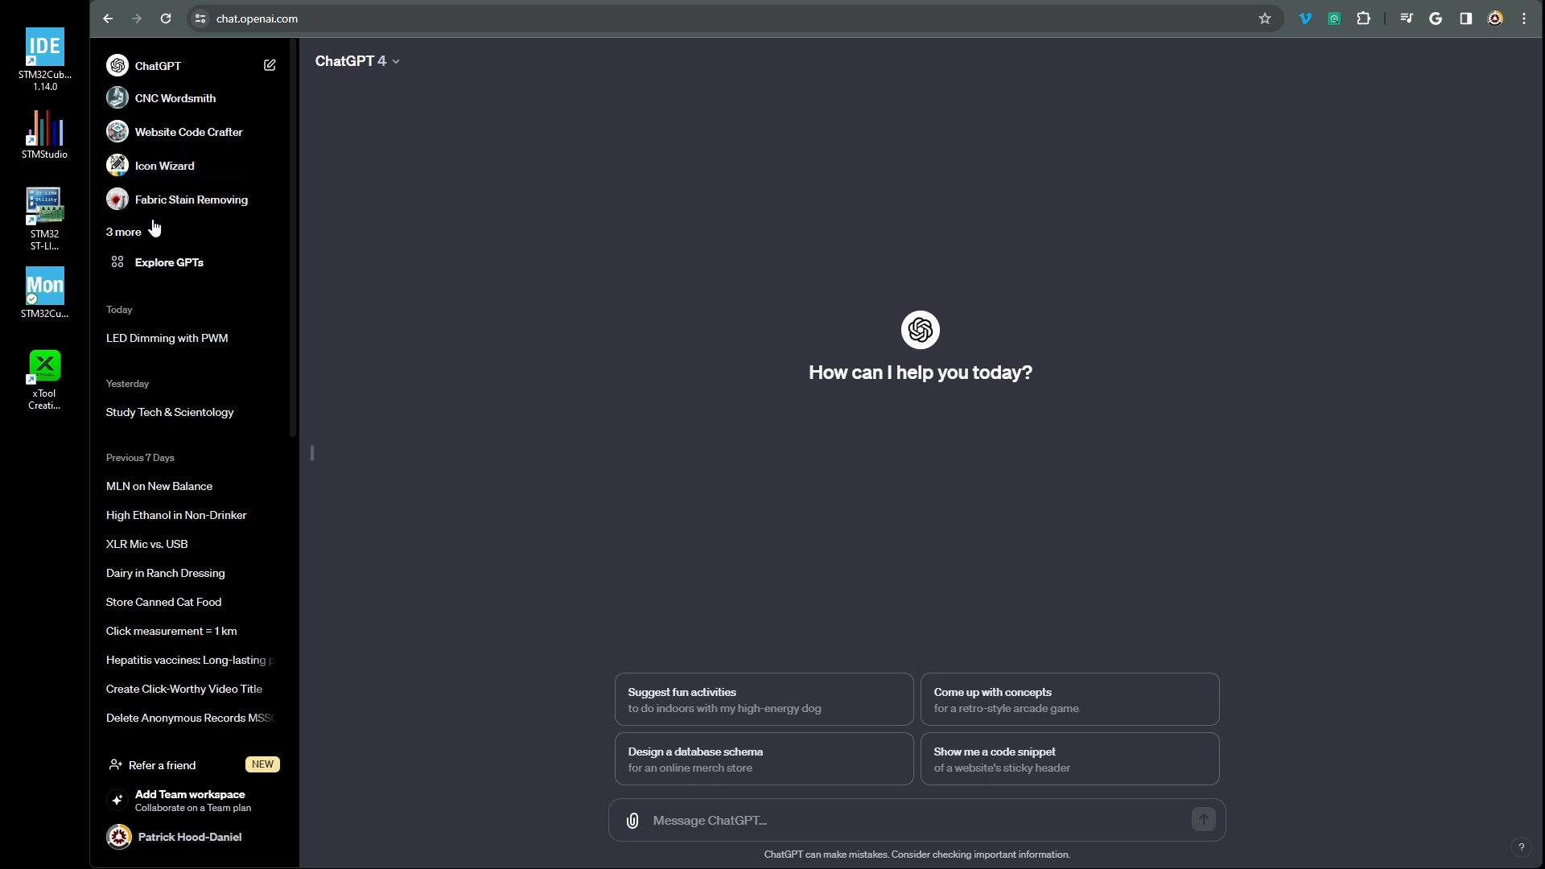
Ask the STM32 F030 Reference Expert for a program fading an LED in and out on PA1
{"action": "left_click", "coordinate": [123, 231]}
{"action": "type", "text": "Pleas"}
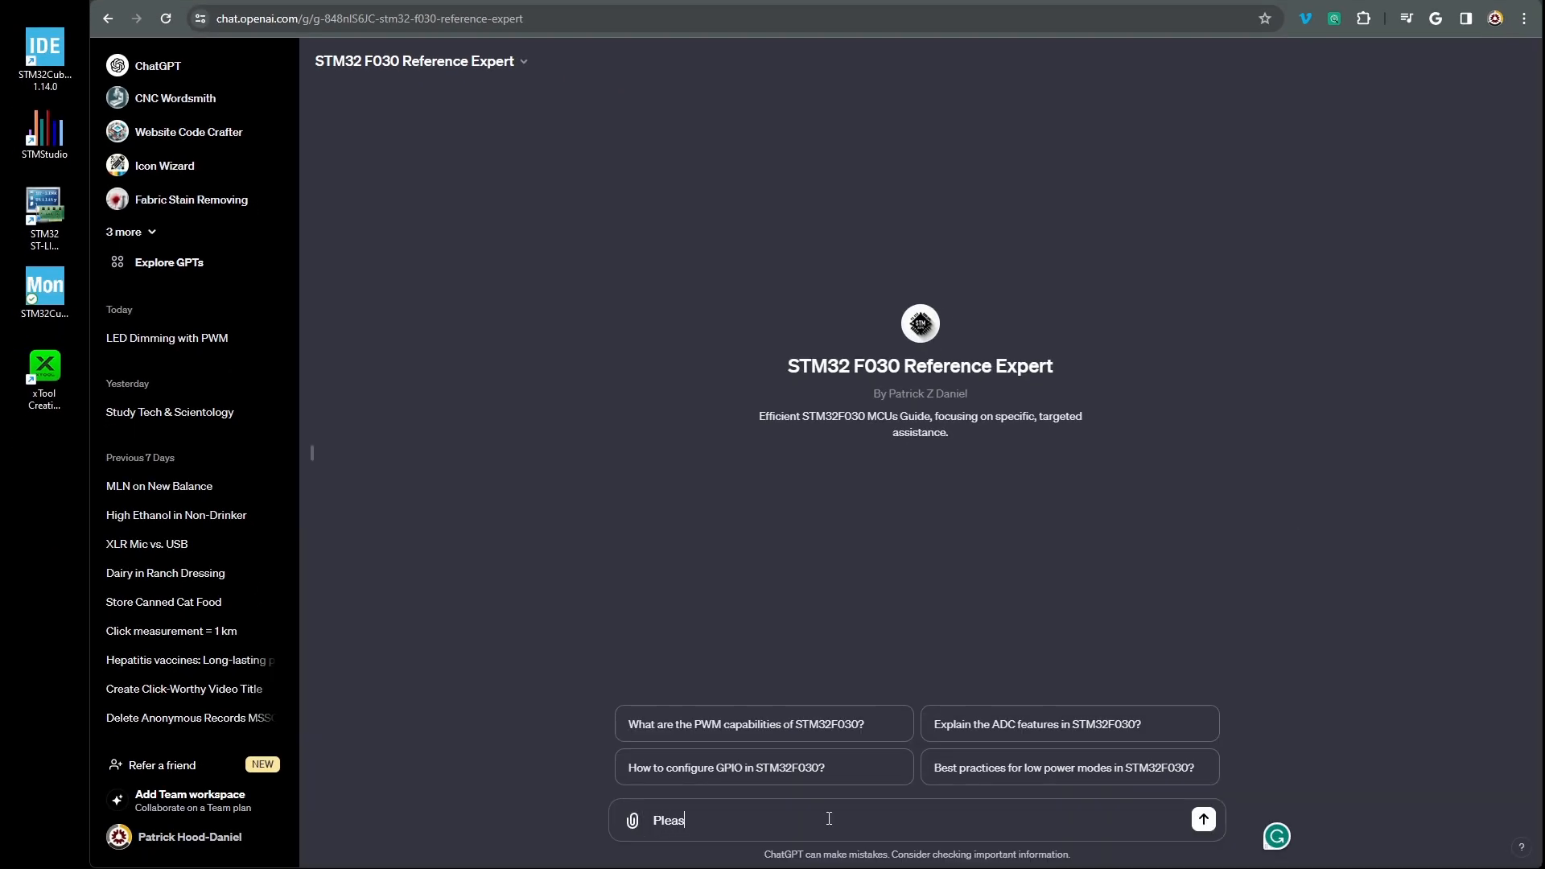
{"action": "type", "text": "e write a p"}
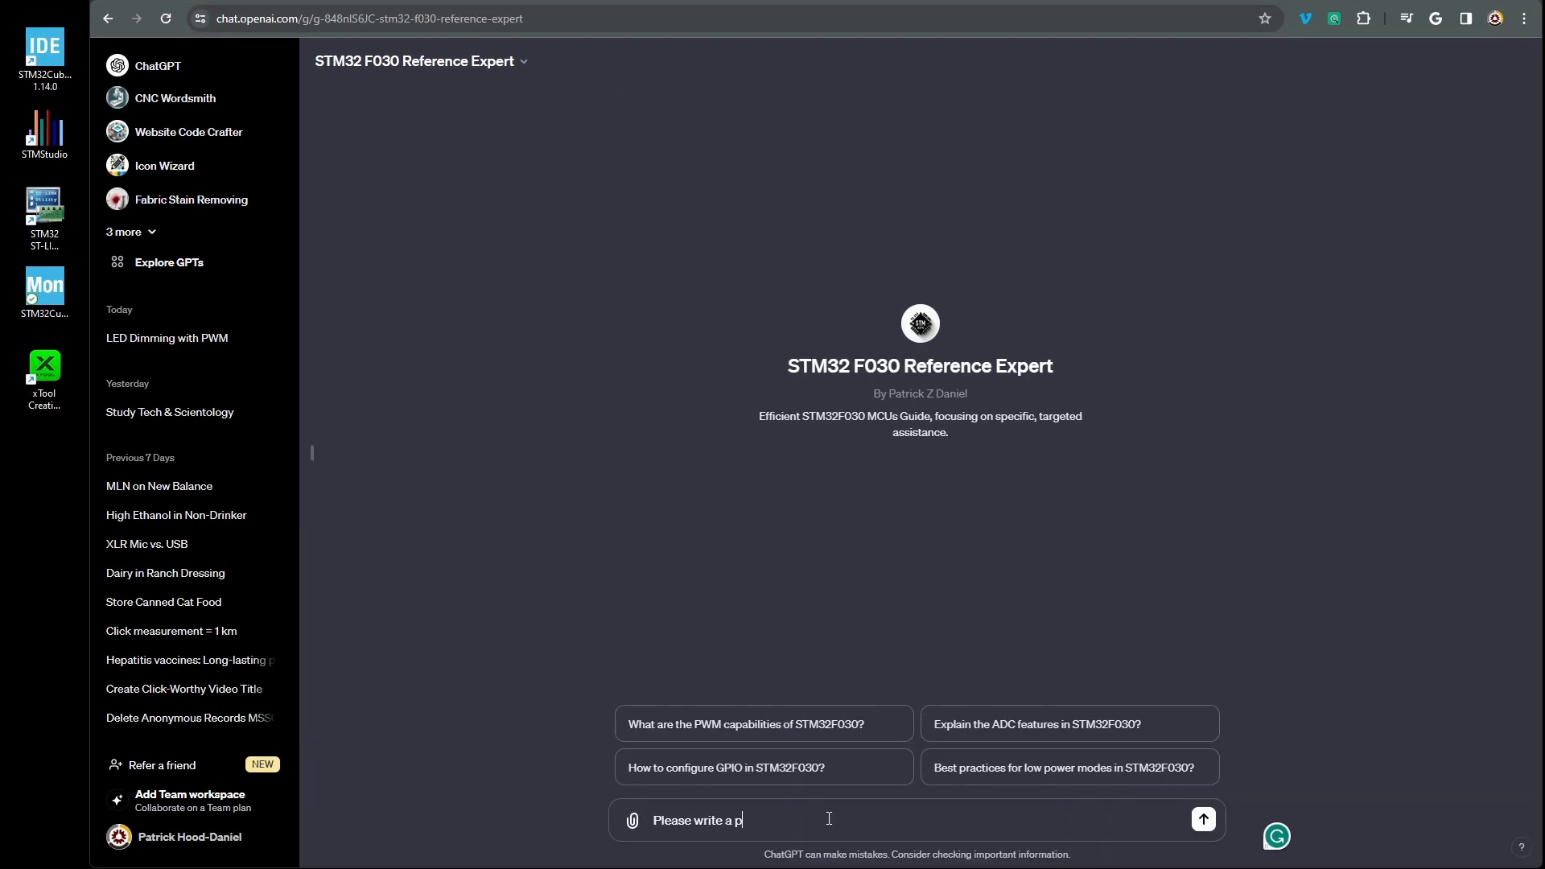
{"action": "type", "text": "rogram that"}
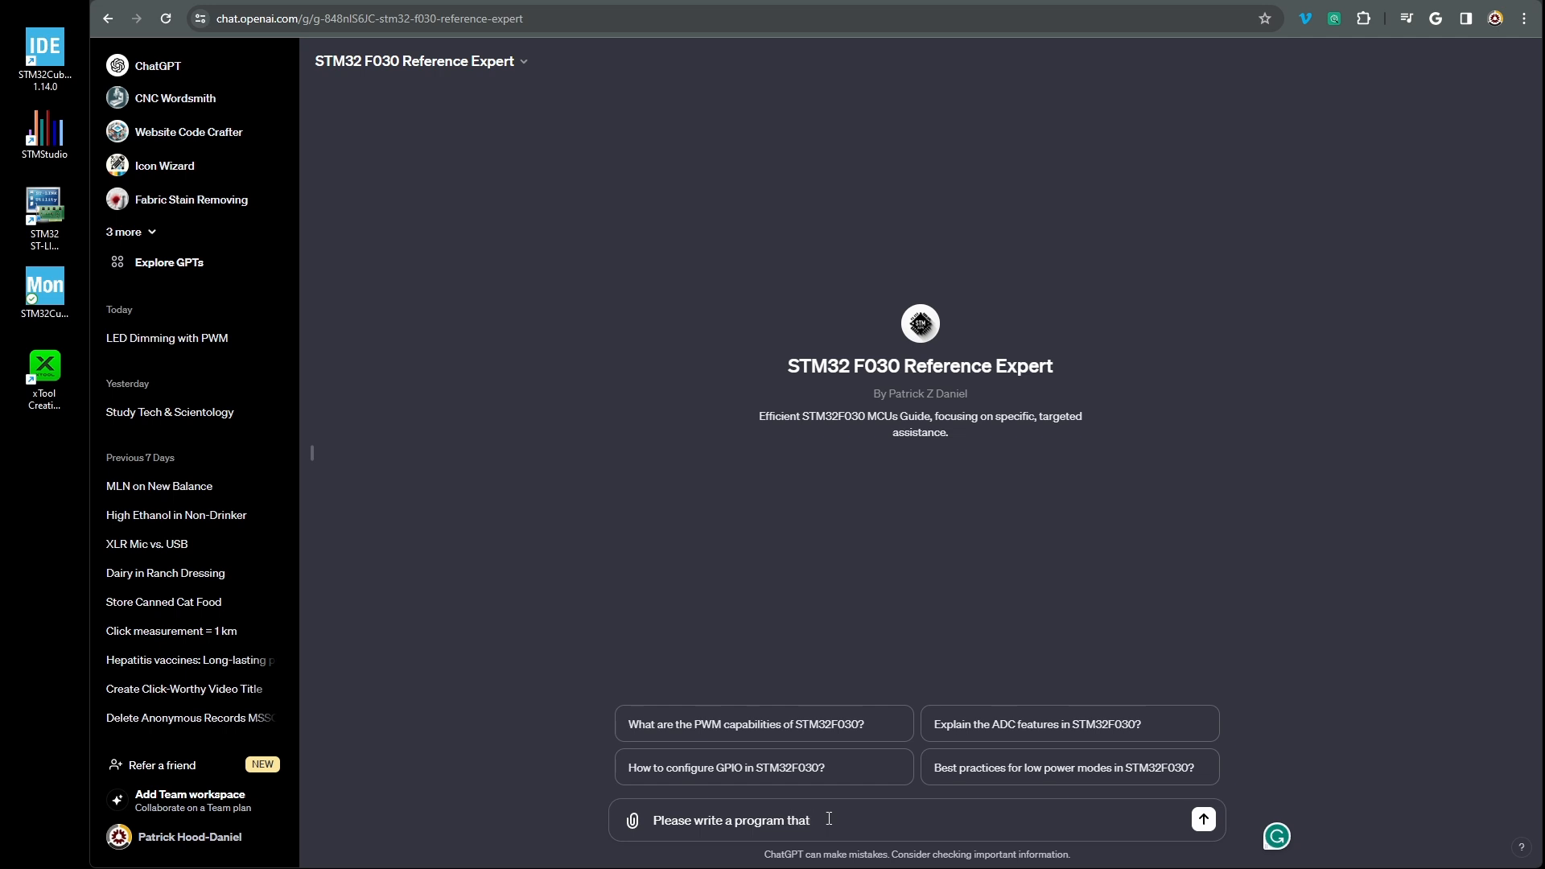
{"action": "type", "text": "will fade"}
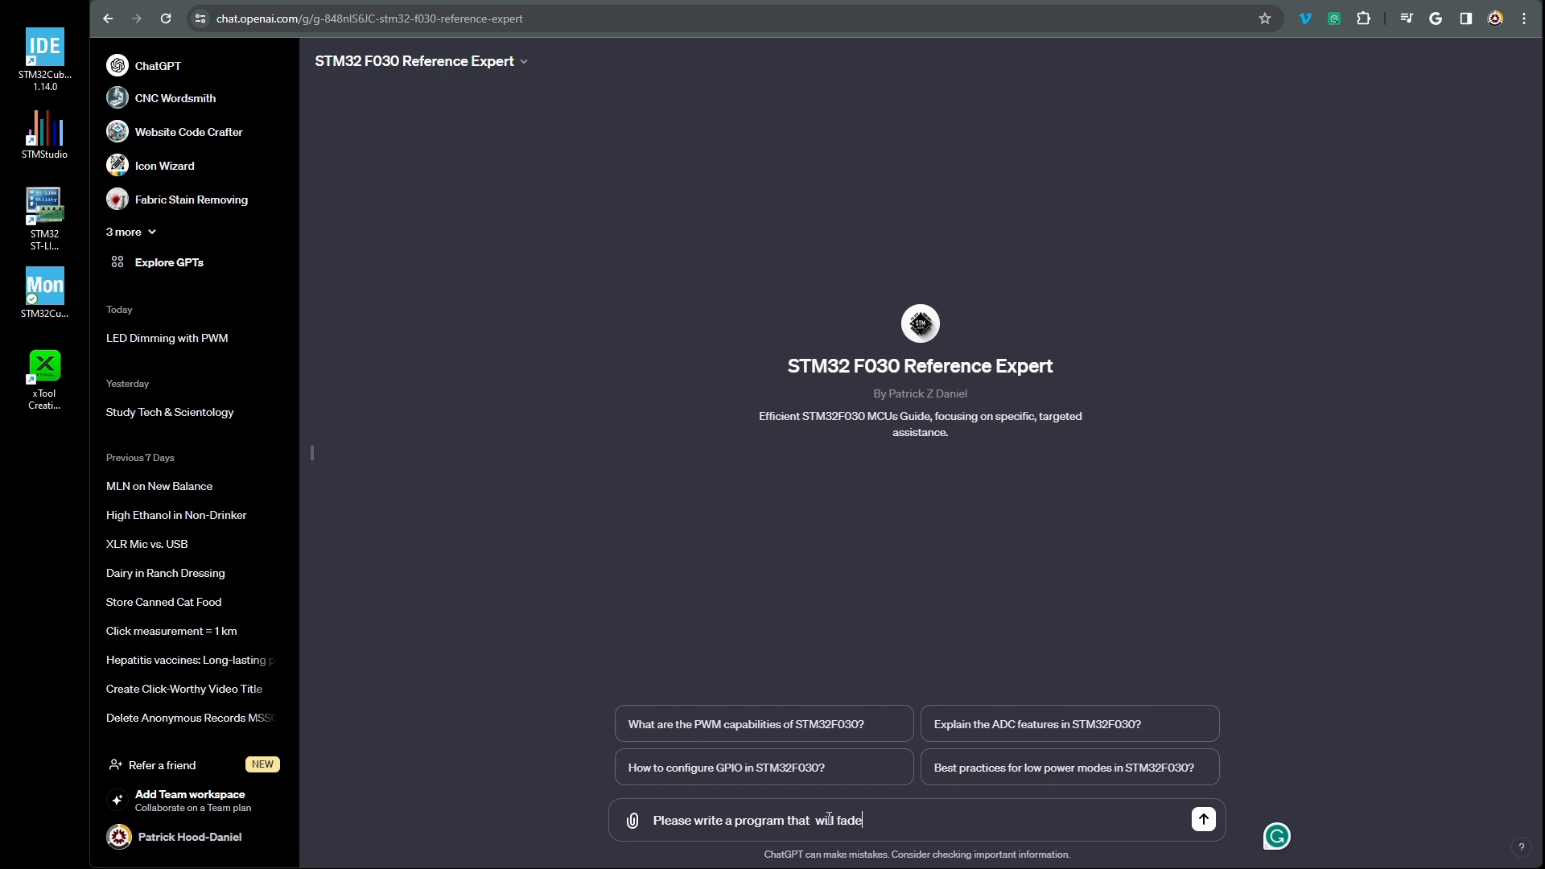
{"action": "type", "text": "an LED in connected to p"}
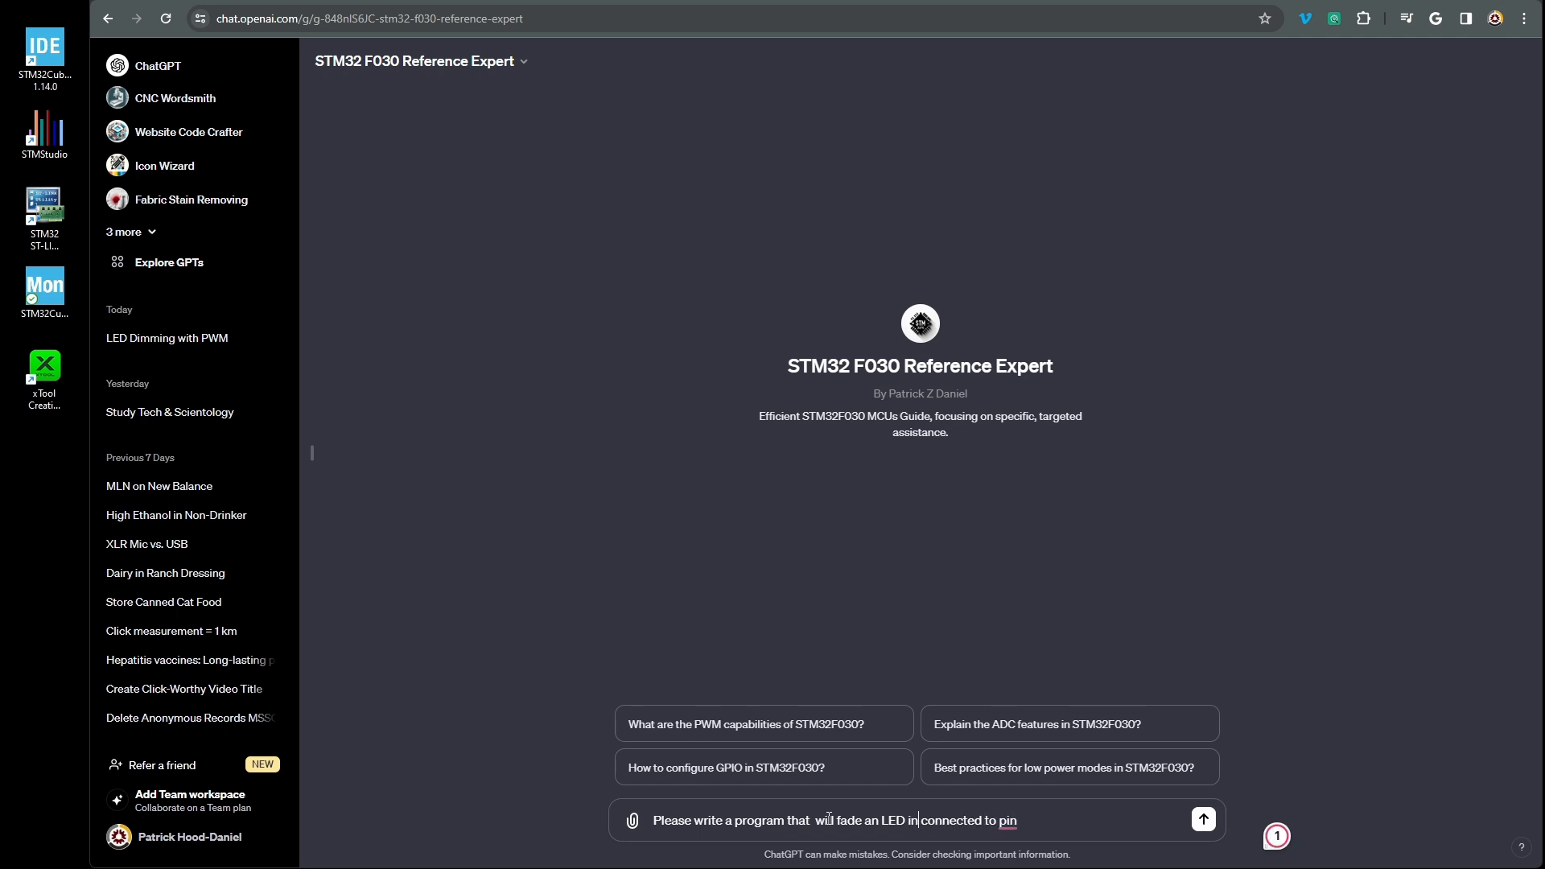
{"action": "type", "text": "in and out connected to pin PA"}
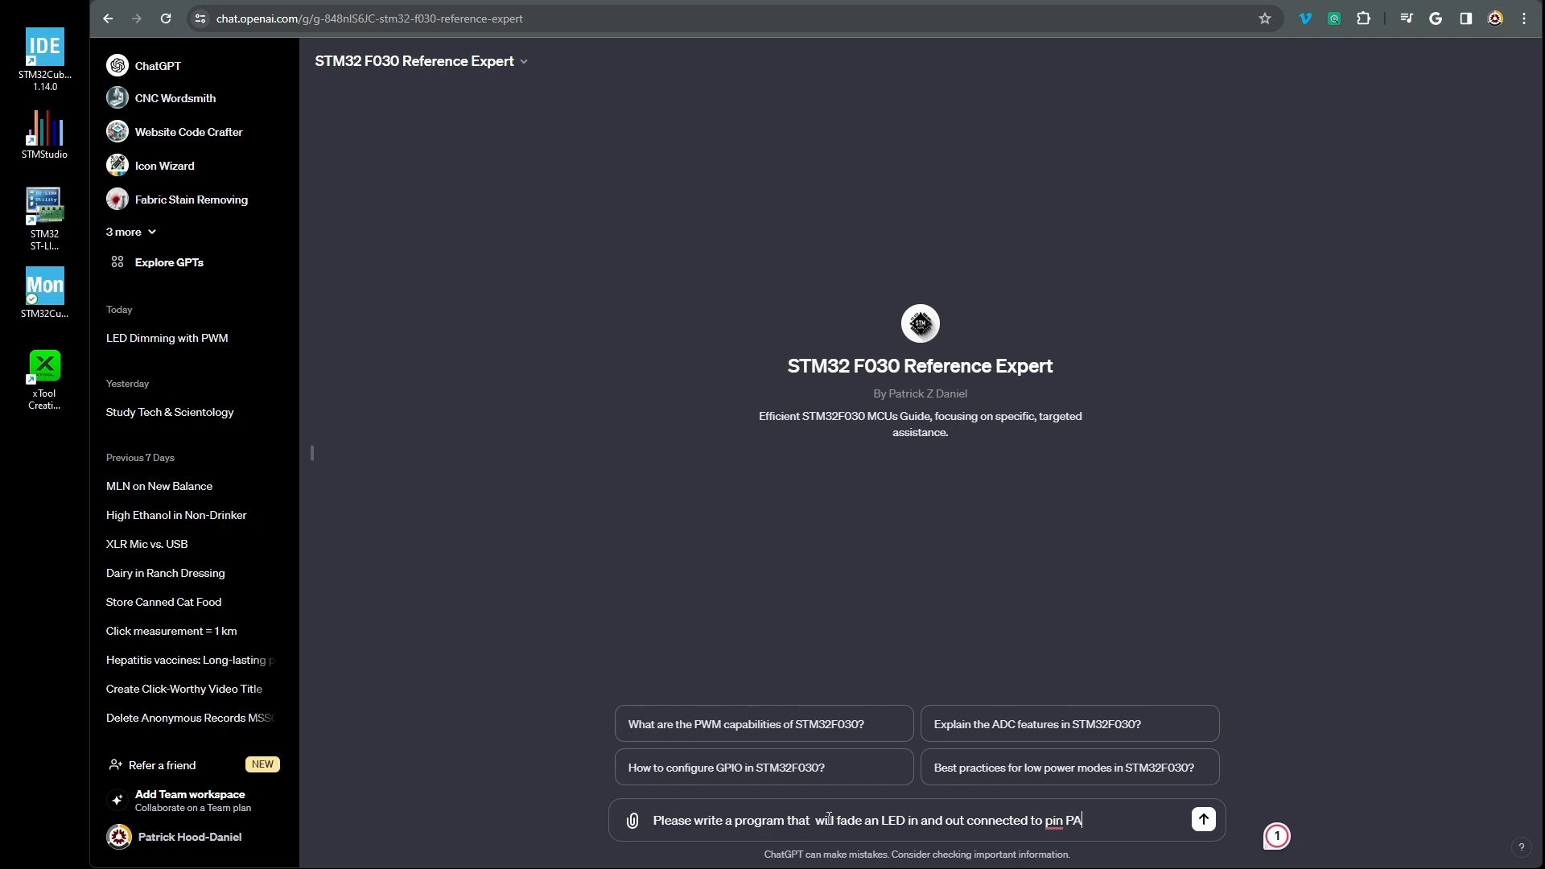
{"action": "left_click", "coordinate": [1203, 819]}
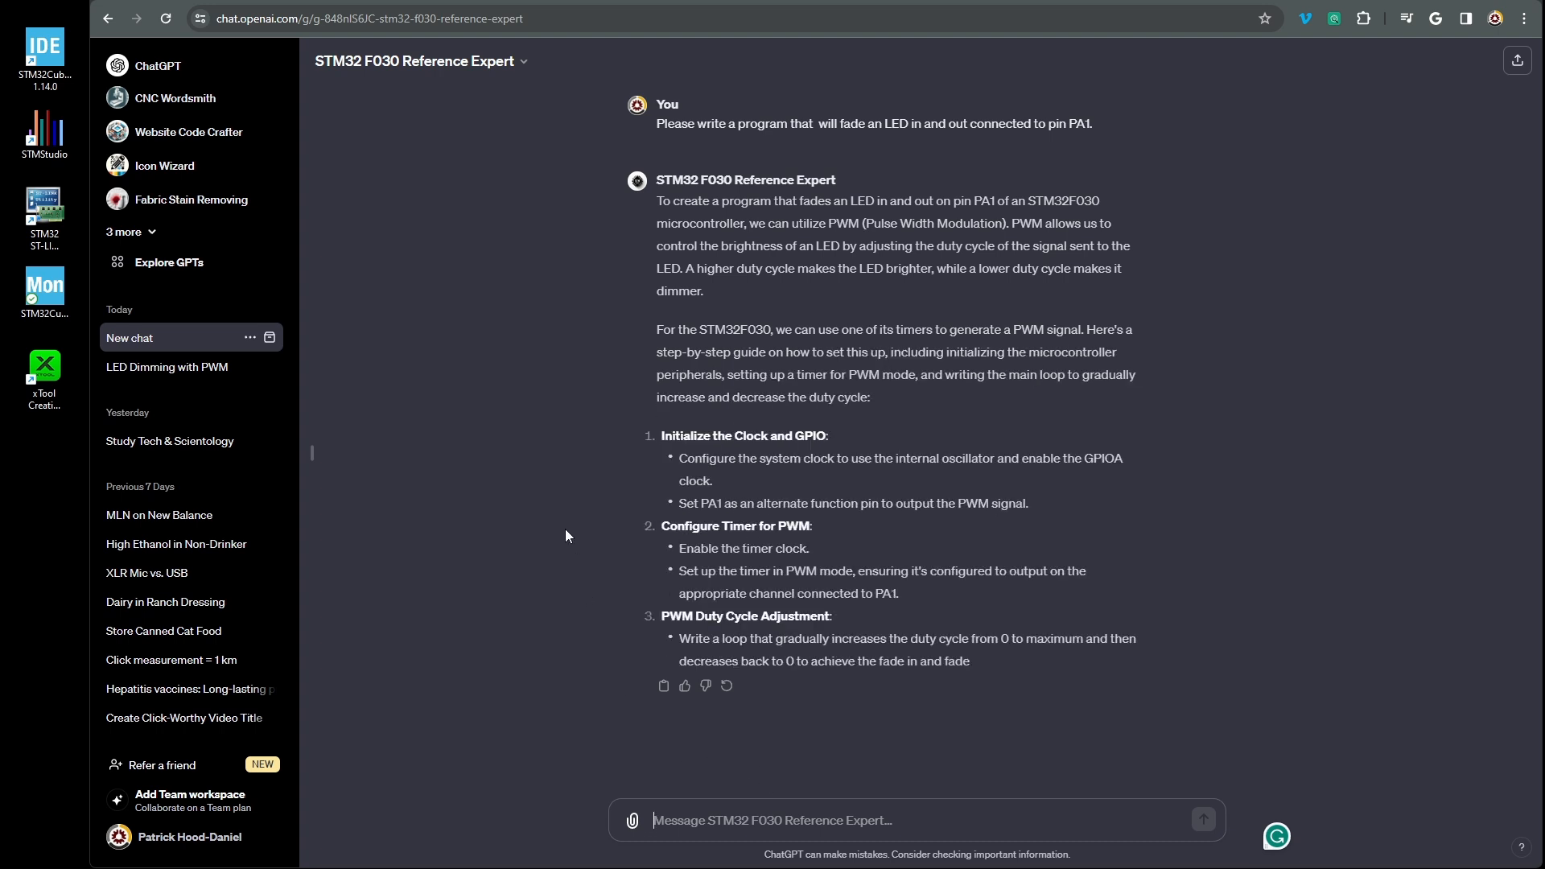
Scroll through the Expert's PWM setup guide and its example GPIO and timer initialization code
{"action": "scroll", "scroll_direction": "down", "scroll_amount": 3}
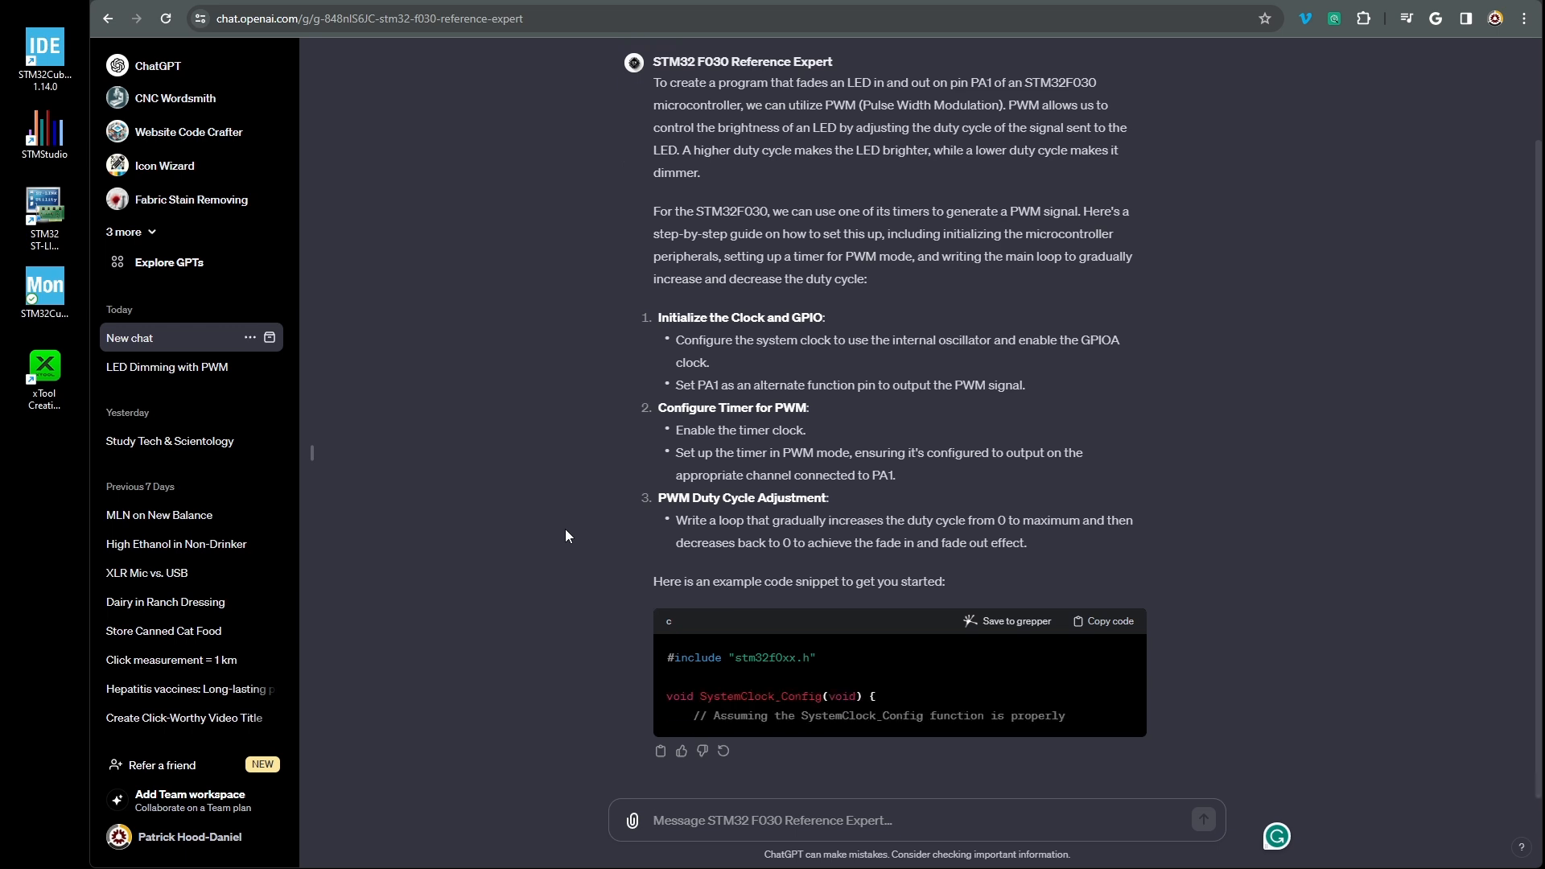
{"action": "scroll", "scroll_direction": "down", "scroll_amount": 3}
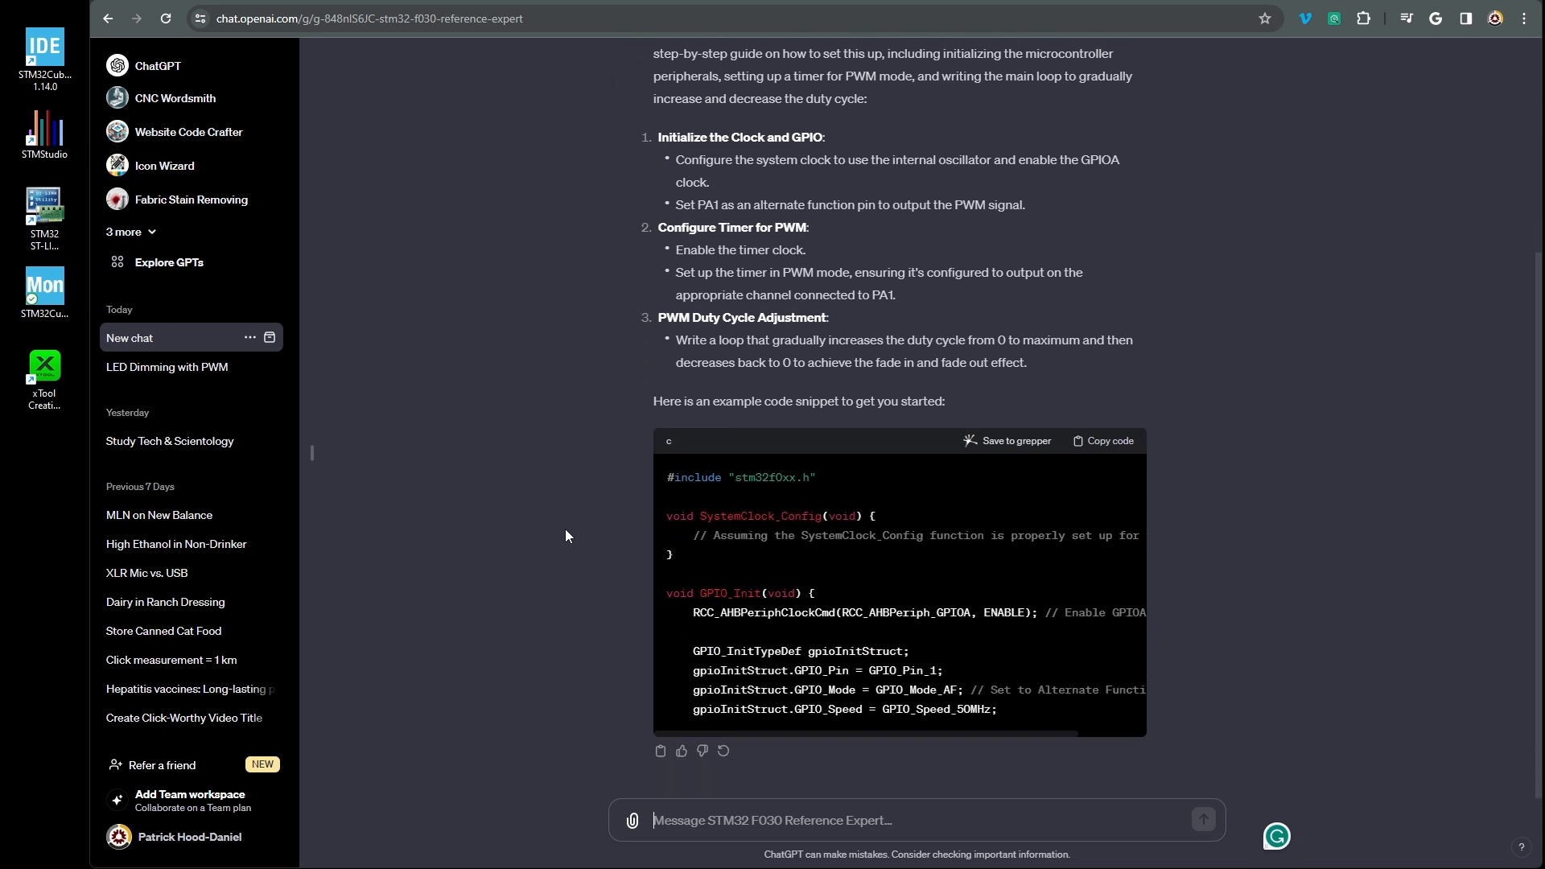
{"action": "scroll", "scroll_direction": "down", "scroll_amount": 3}
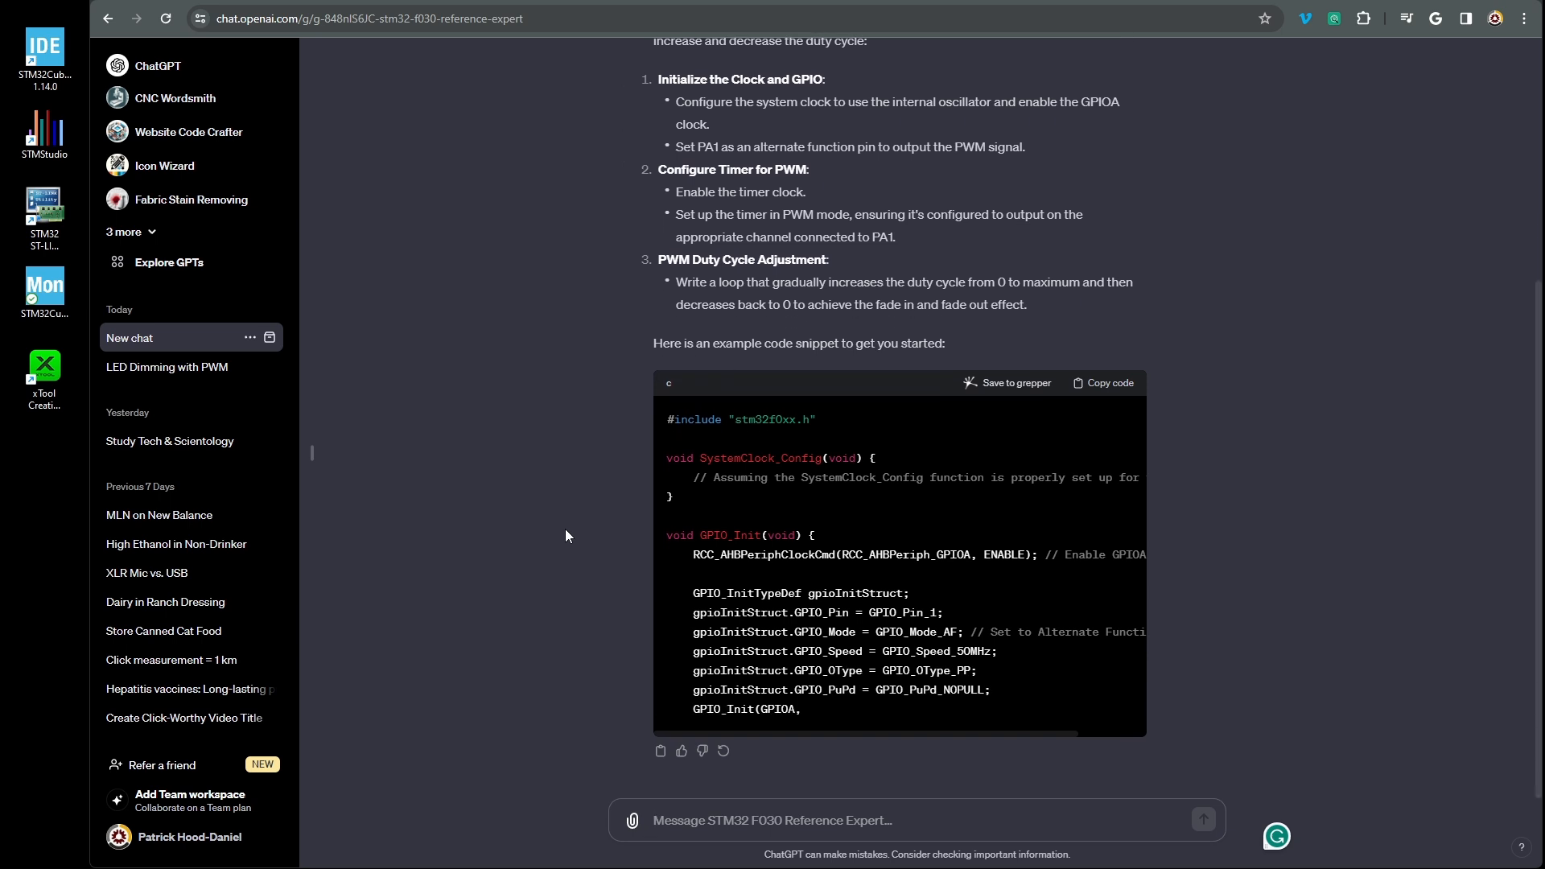
{"action": "scroll", "scroll_direction": "down", "scroll_amount": 3}
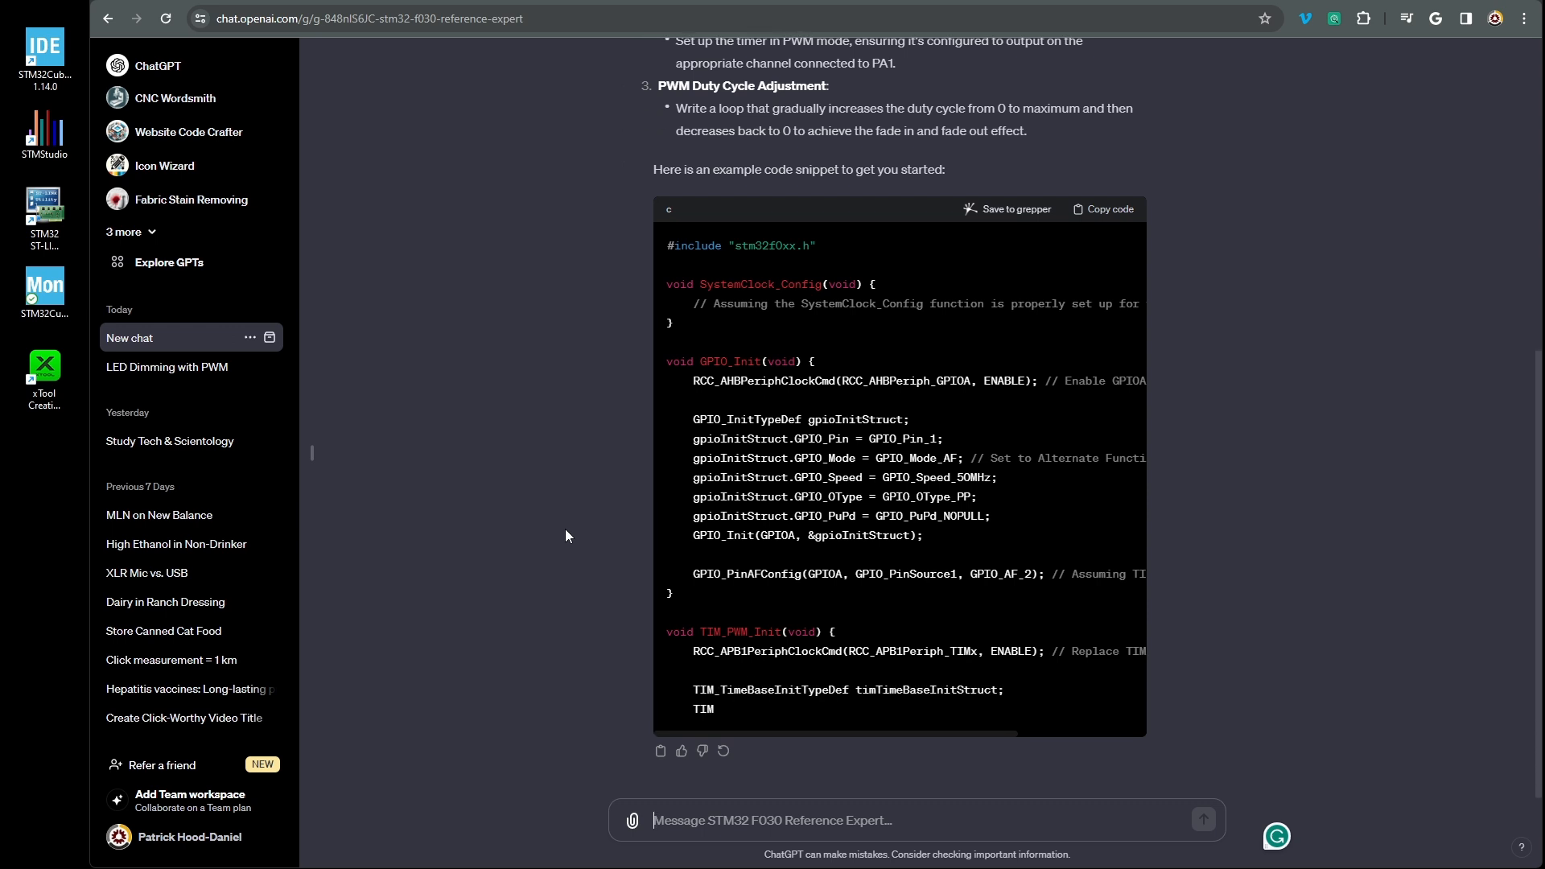
{"action": "scroll", "scroll_direction": "down", "scroll_amount": 3}
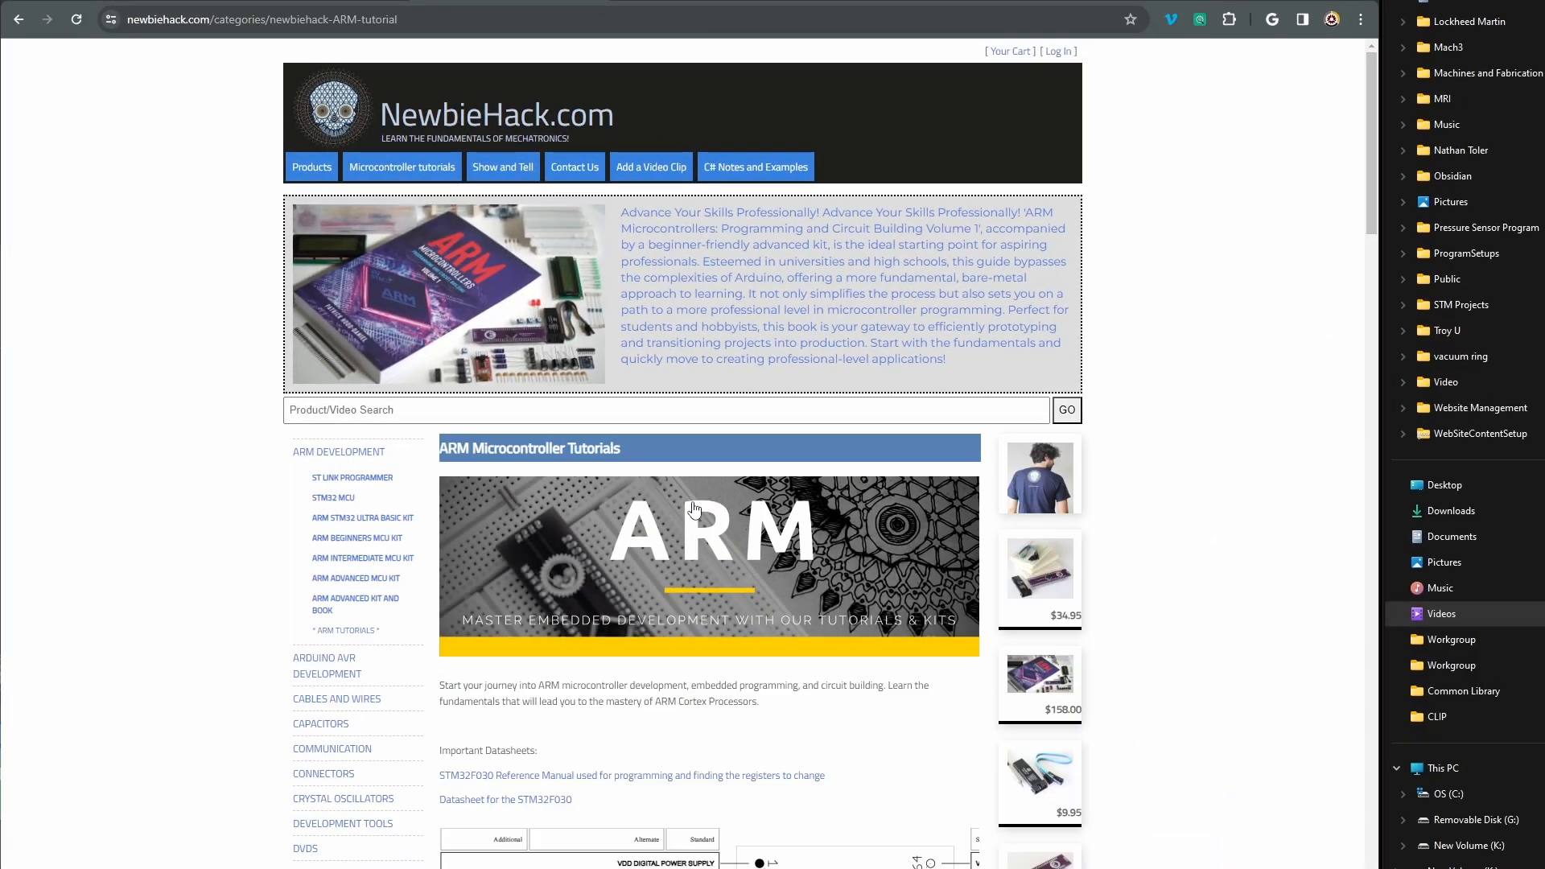
Scroll NewbieHack's ARM tutorial page to the STM32F030 pinout showing PA1's alternate functions
{"action": "scroll", "scroll_direction": "down", "scroll_amount": 3}
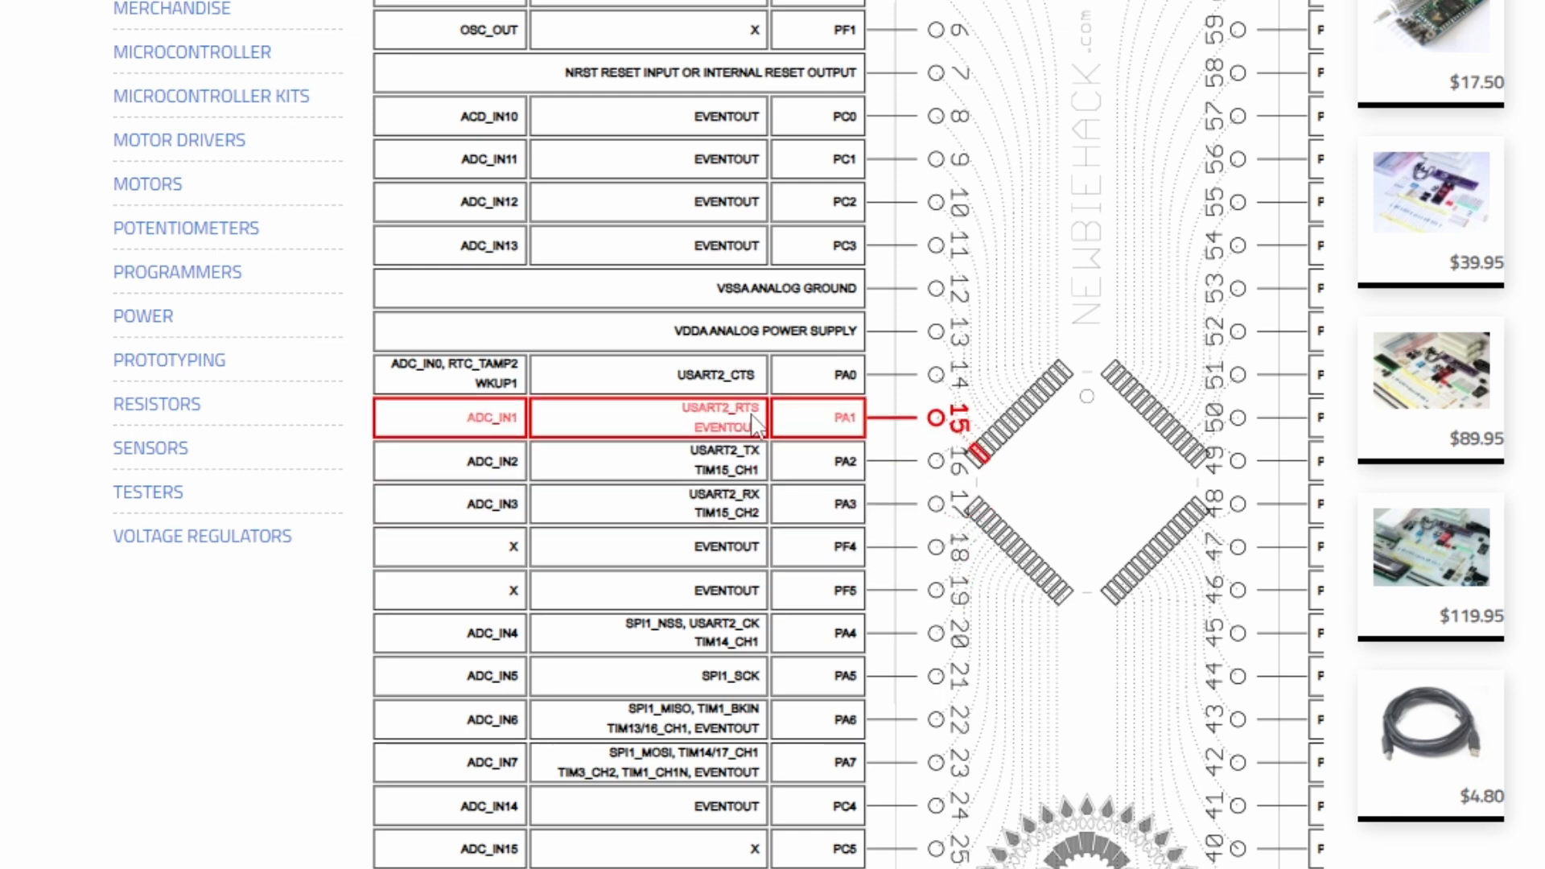
{"action": "mouse_move", "coordinate": [448, 429]}
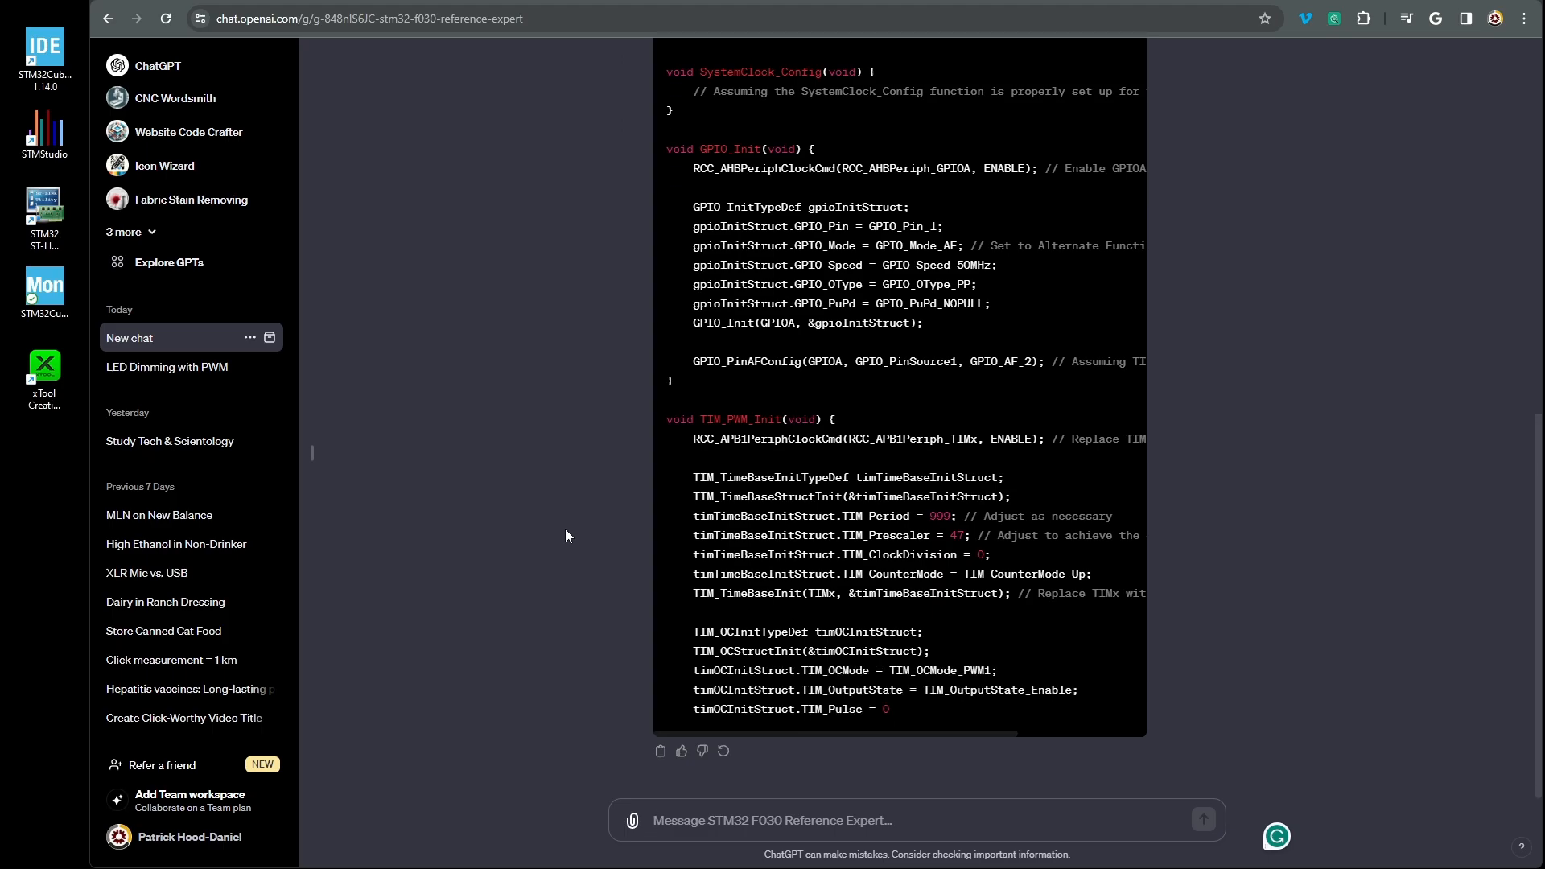
Scroll through the fade-in and fade-out loops to the closing note about replacing TIMx values
{"action": "scroll", "scroll_direction": "down", "scroll_amount": 3}
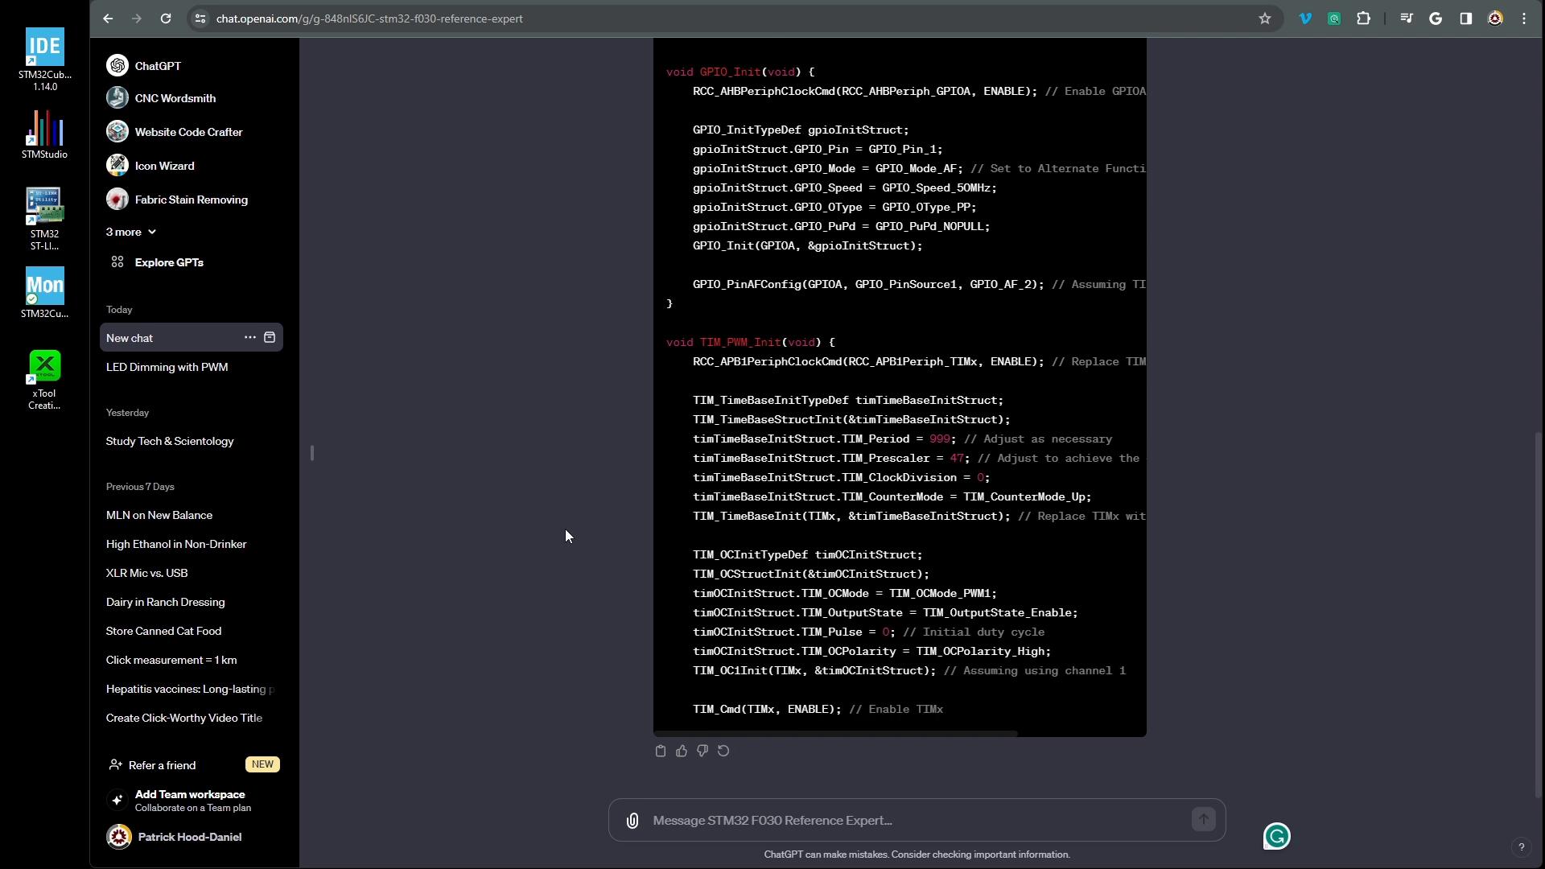
{"action": "scroll", "scroll_direction": "down", "scroll_amount": 3}
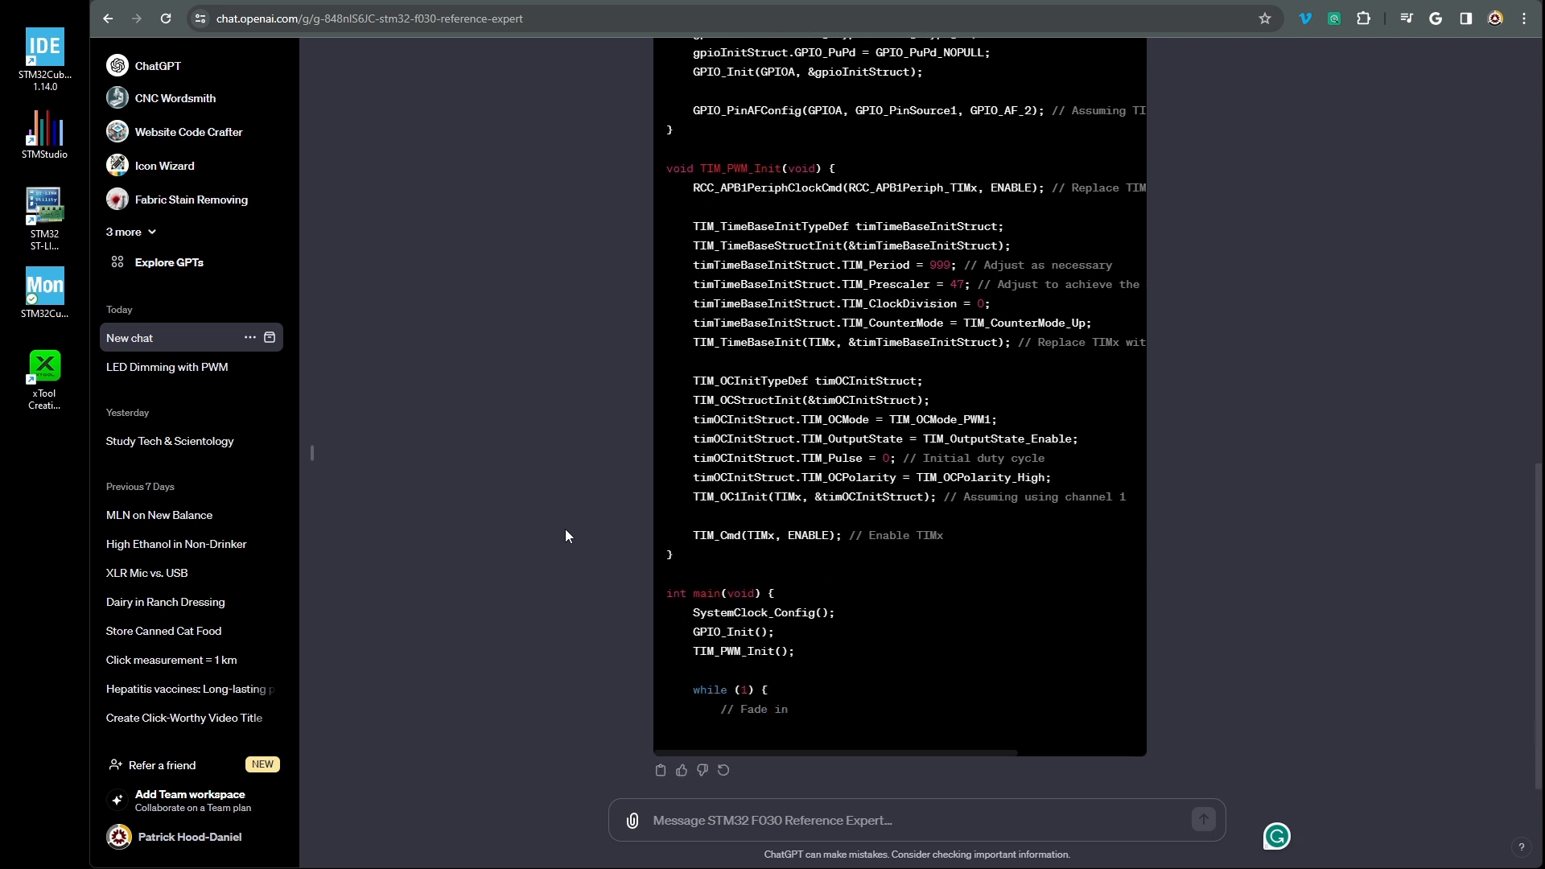
{"action": "scroll", "scroll_direction": "down", "scroll_amount": 3}
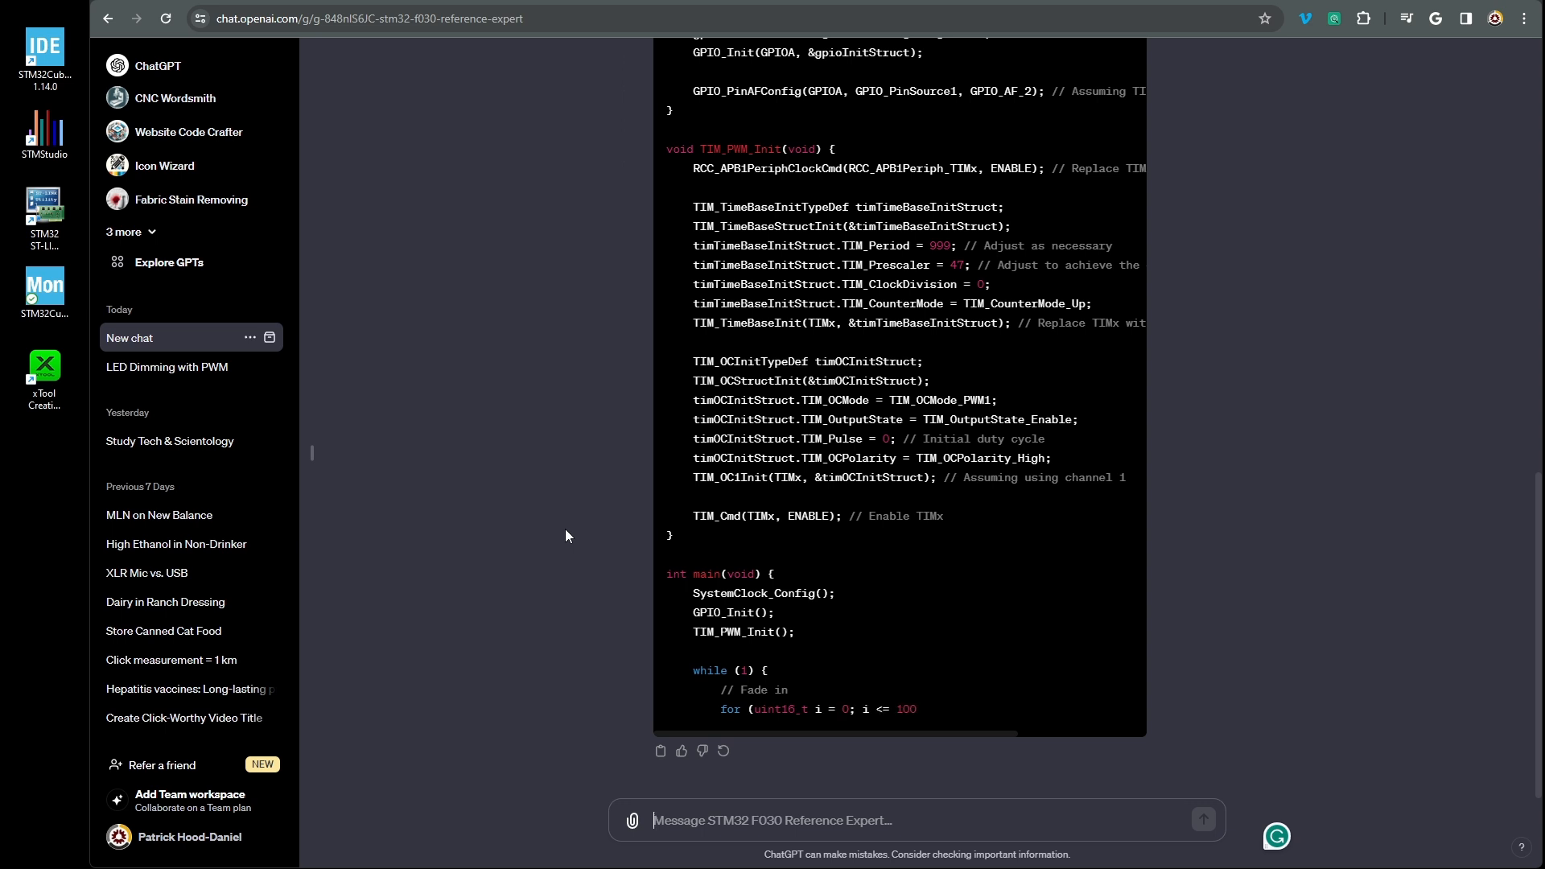
{"action": "scroll", "scroll_direction": "down", "scroll_amount": 3}
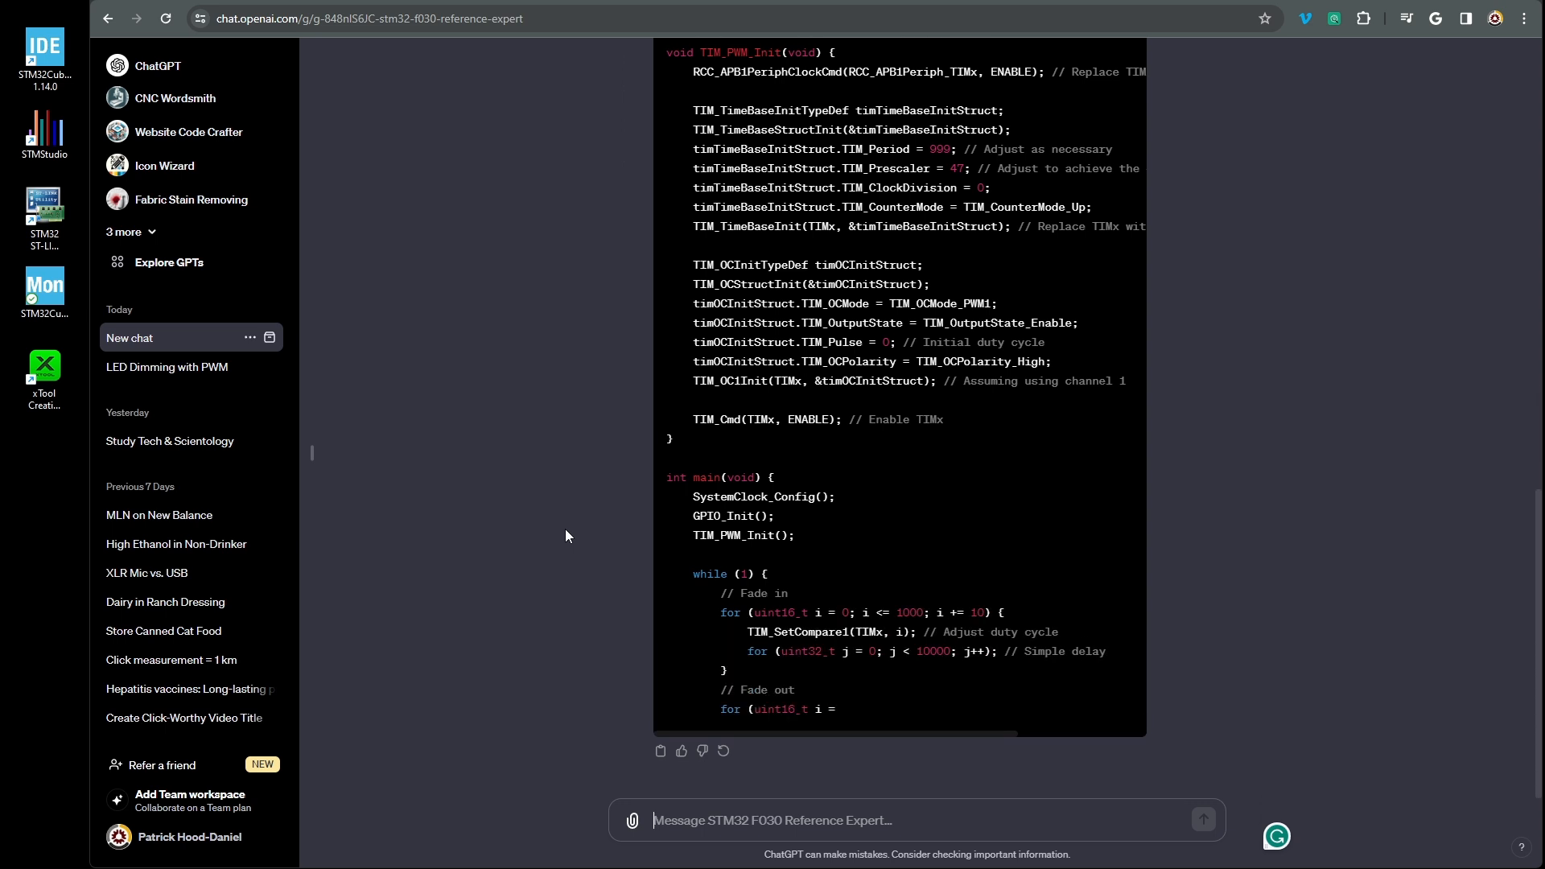
{"action": "scroll", "scroll_direction": "down", "scroll_amount": 3}
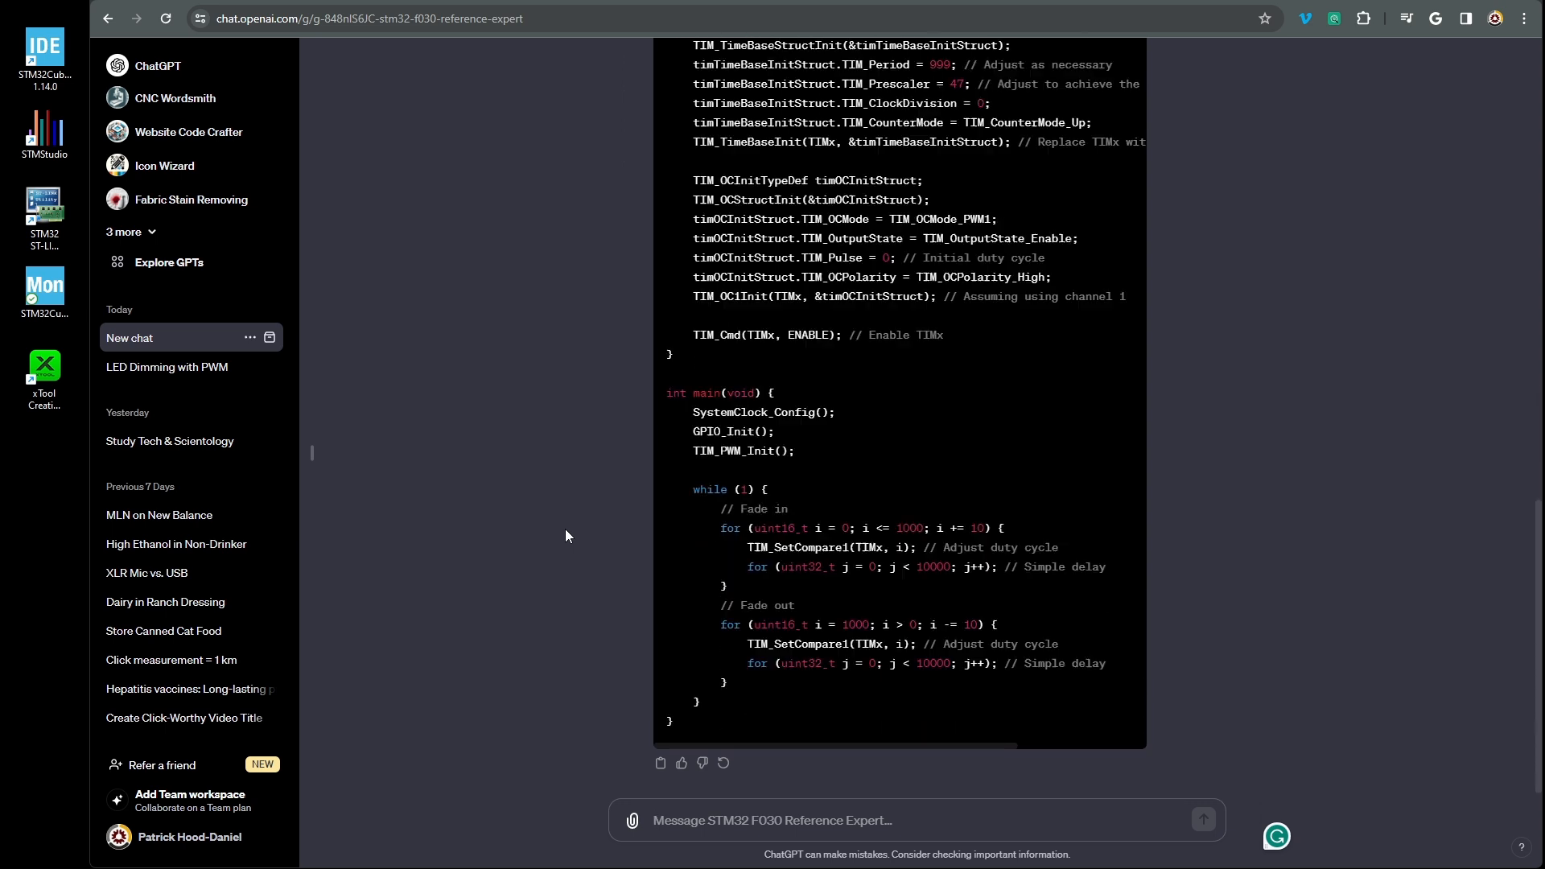
{"action": "scroll", "scroll_direction": "down", "scroll_amount": 3}
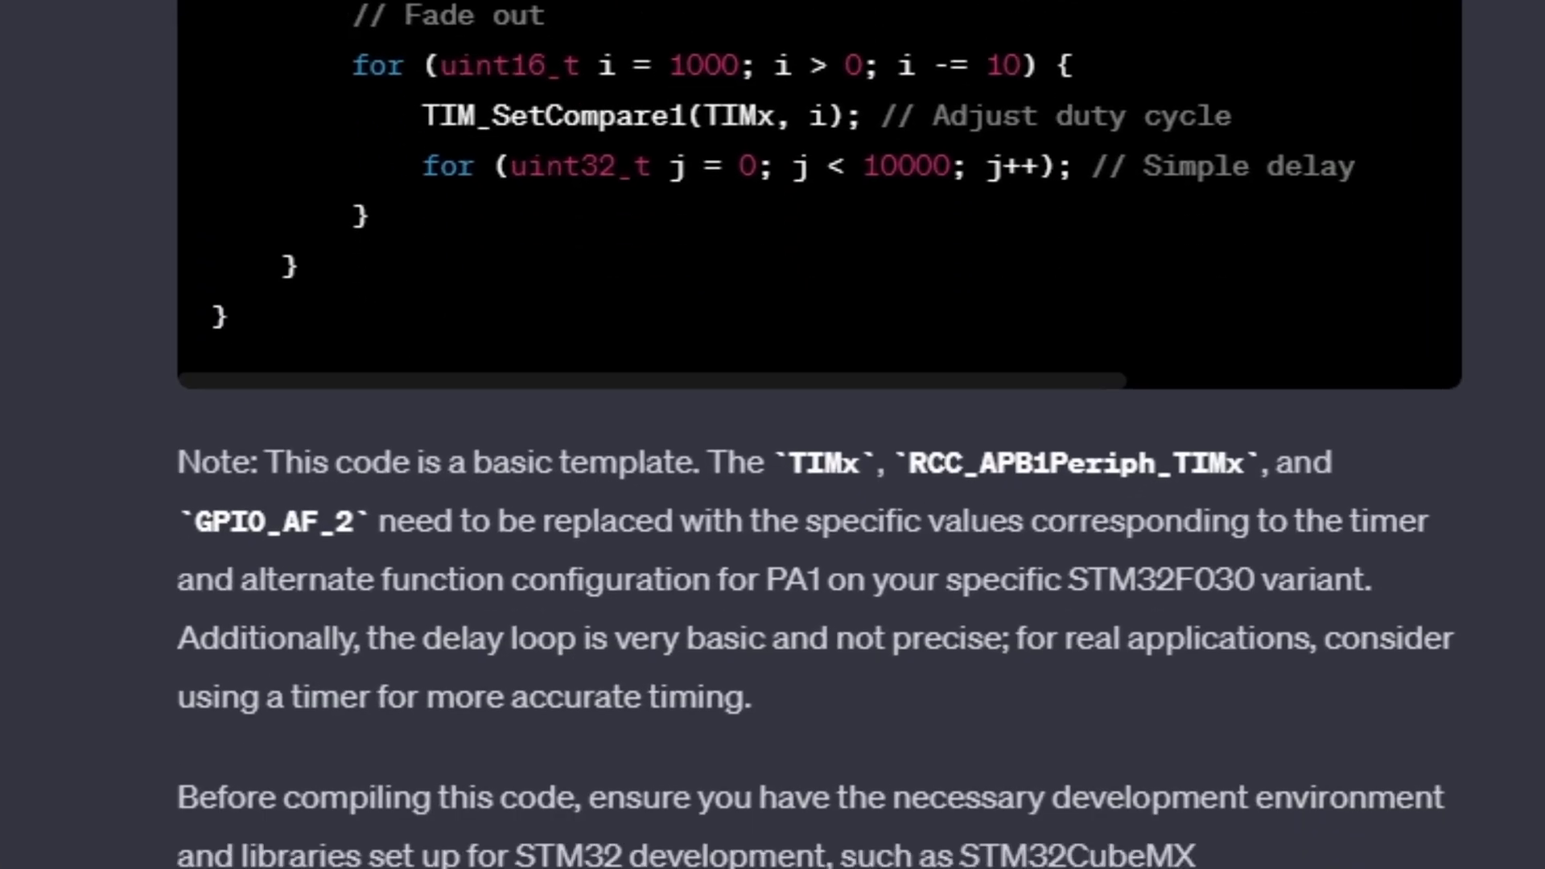
{"action": "scroll", "scroll_direction": "down", "scroll_amount": 3}
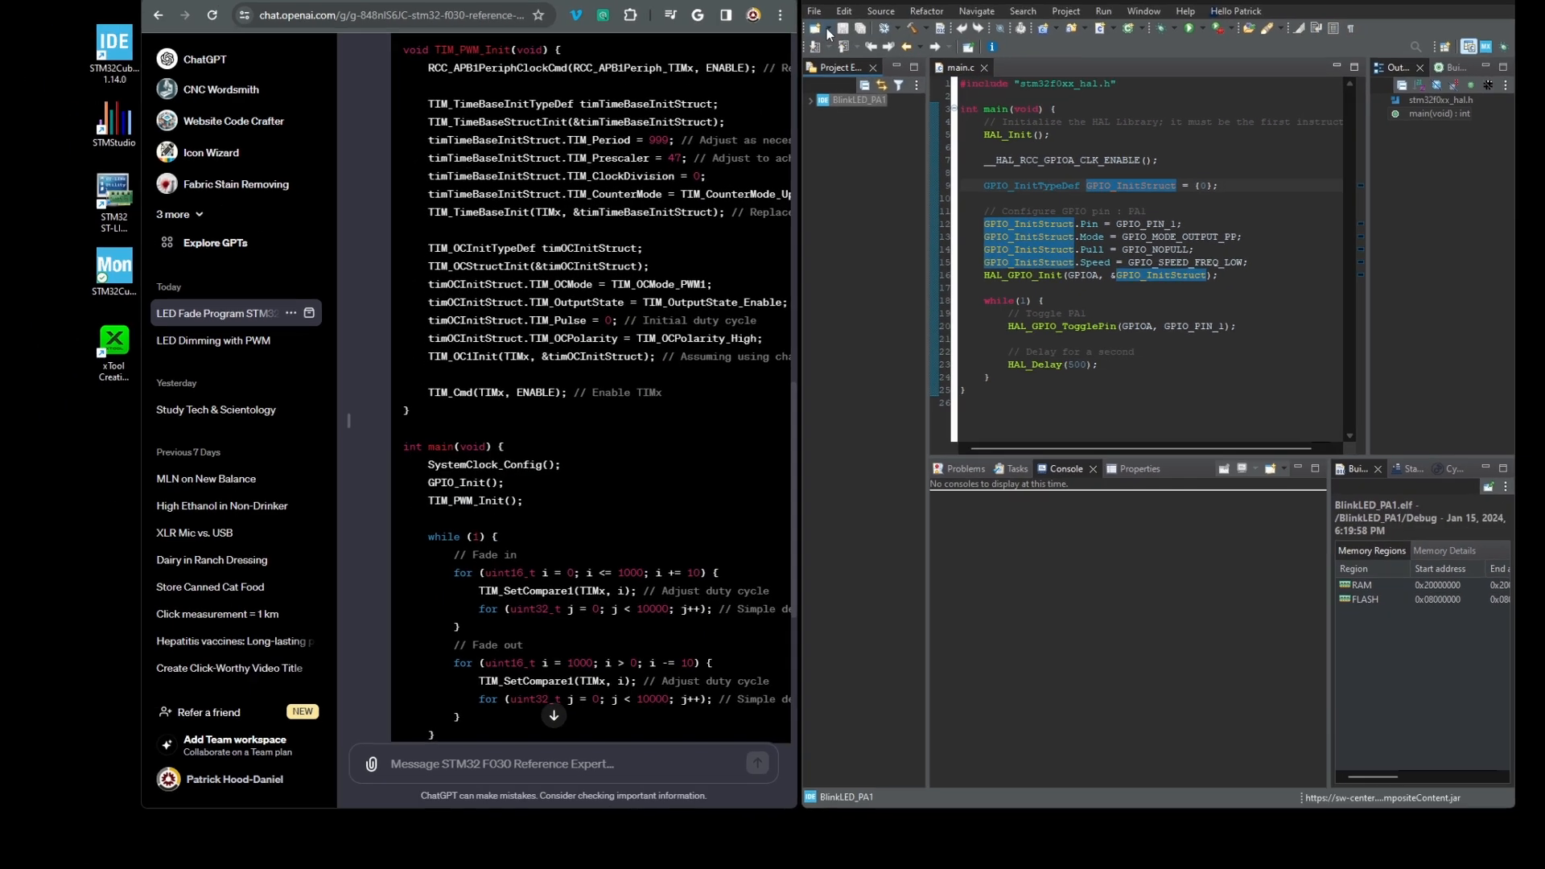
Create the FadeAnLED STM32 project for the STM32F030R8T6 and switch to the C/C++ perspective
{"action": "left_click", "coordinate": [814, 10]}
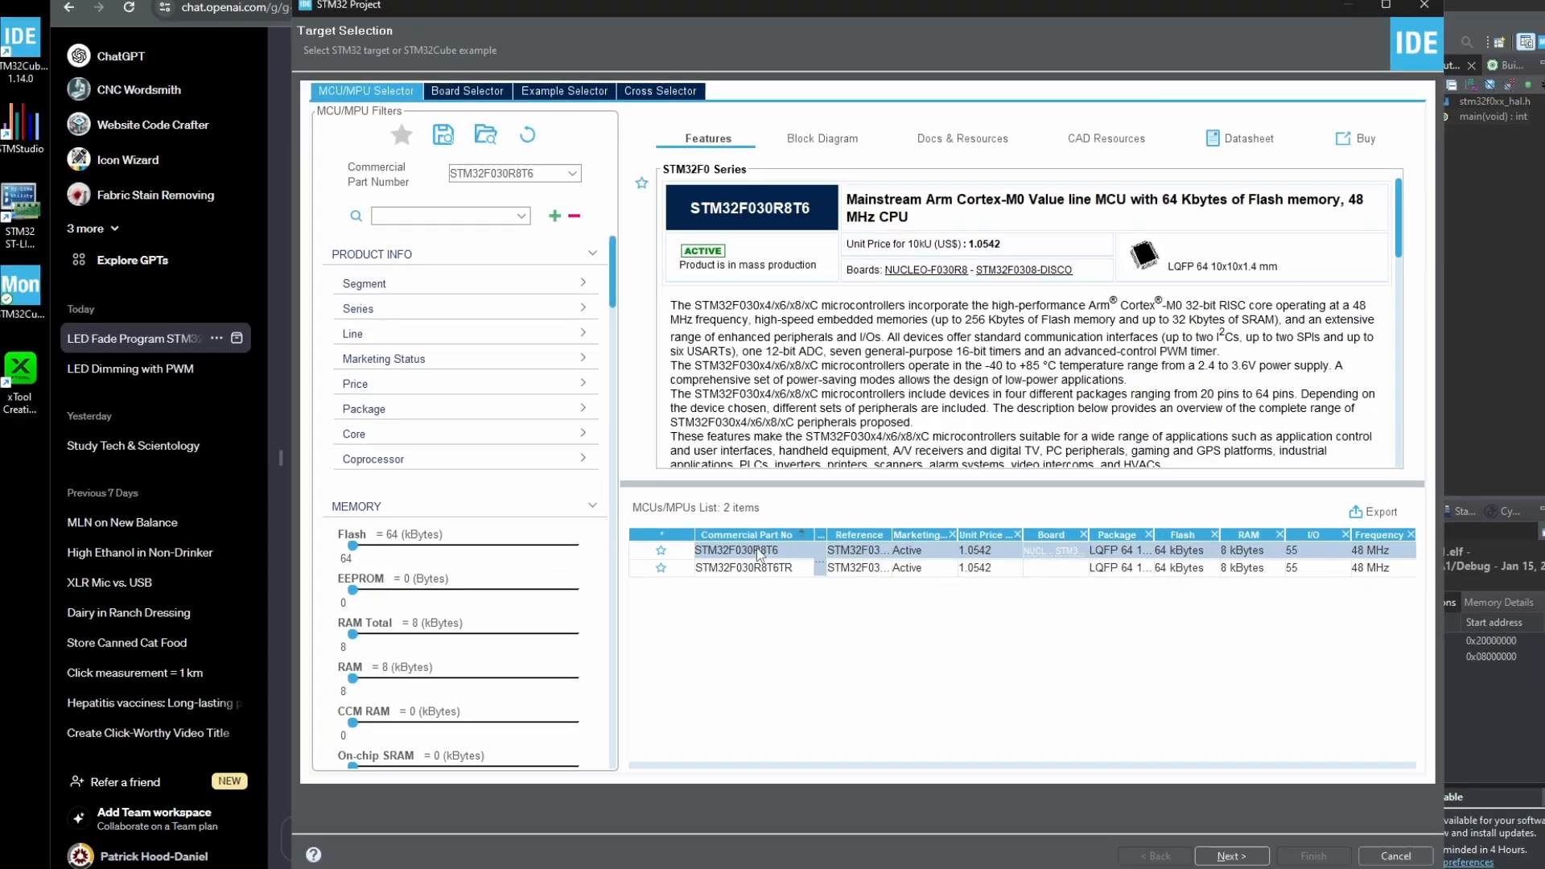
{"action": "left_click", "coordinate": [1230, 855]}
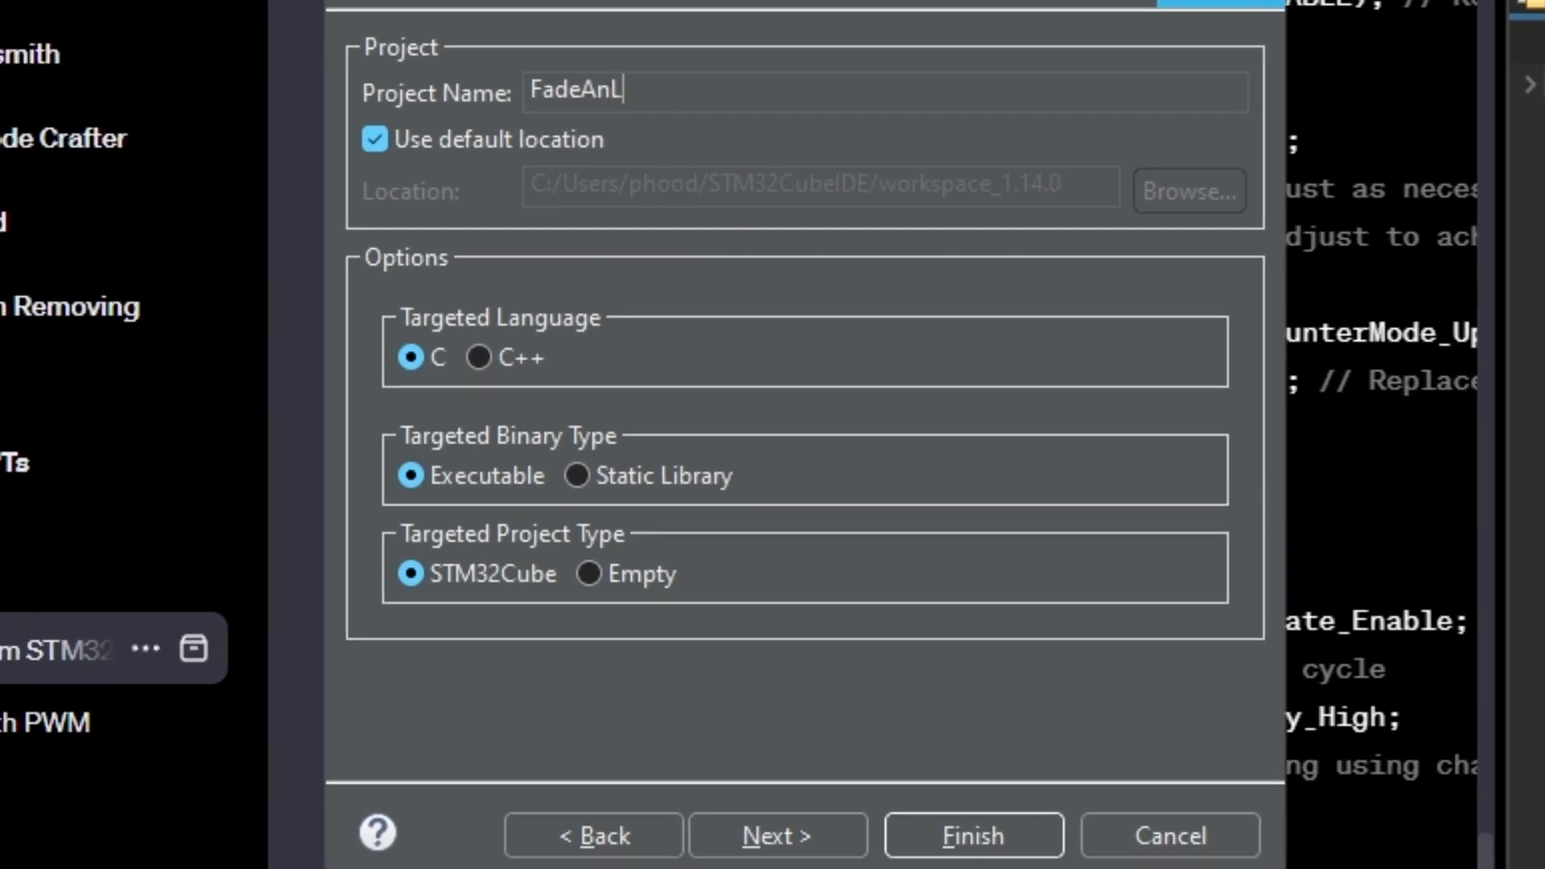
{"action": "left_click", "coordinate": [970, 834]}
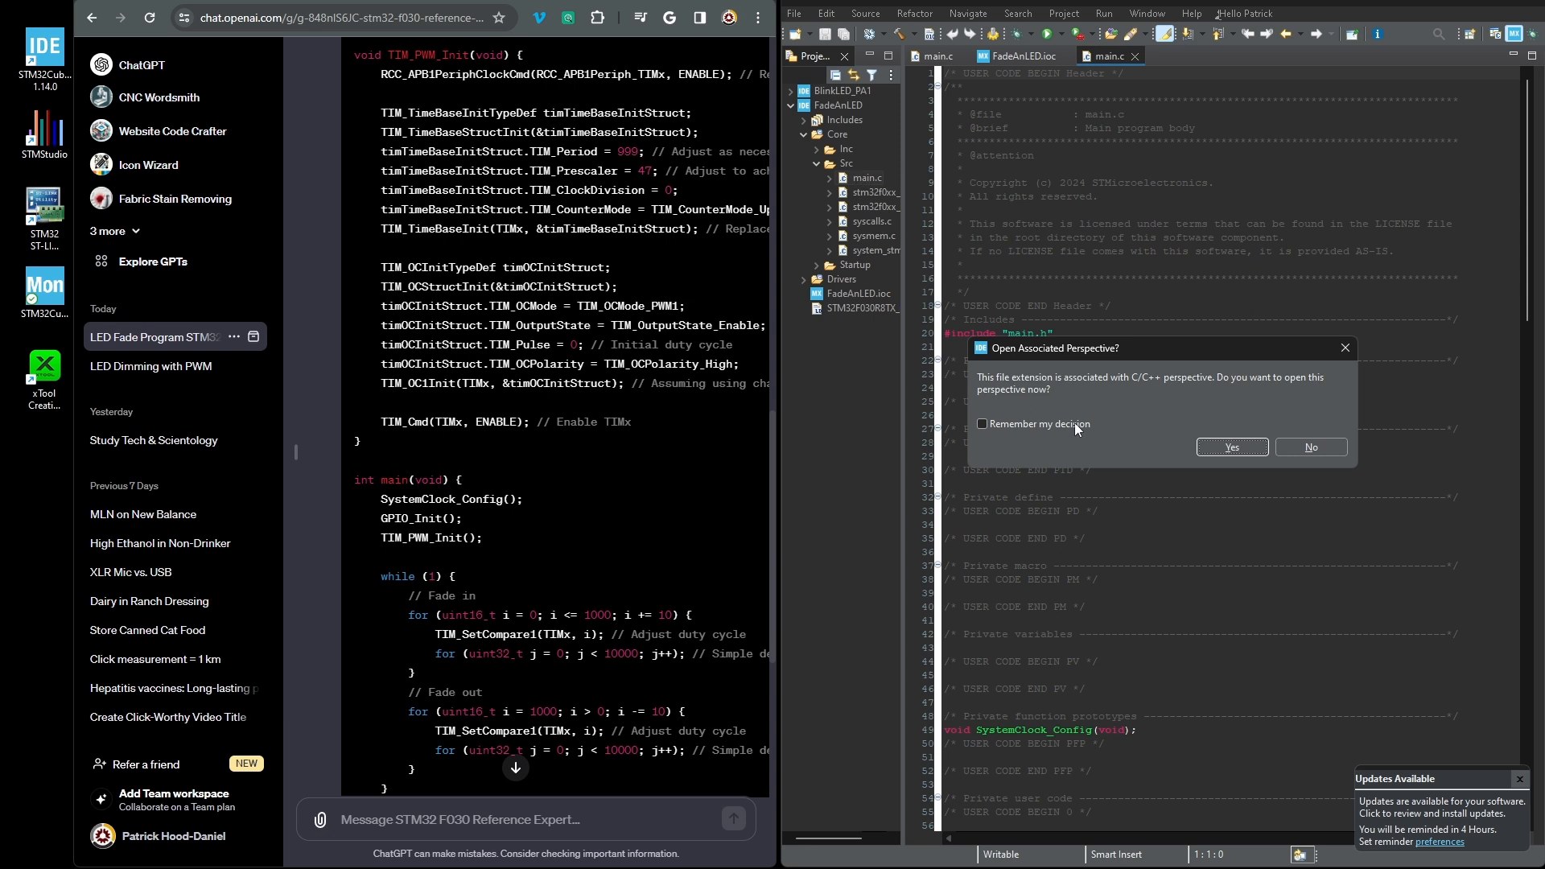
{"action": "mouse_move", "coordinate": [1231, 446]}
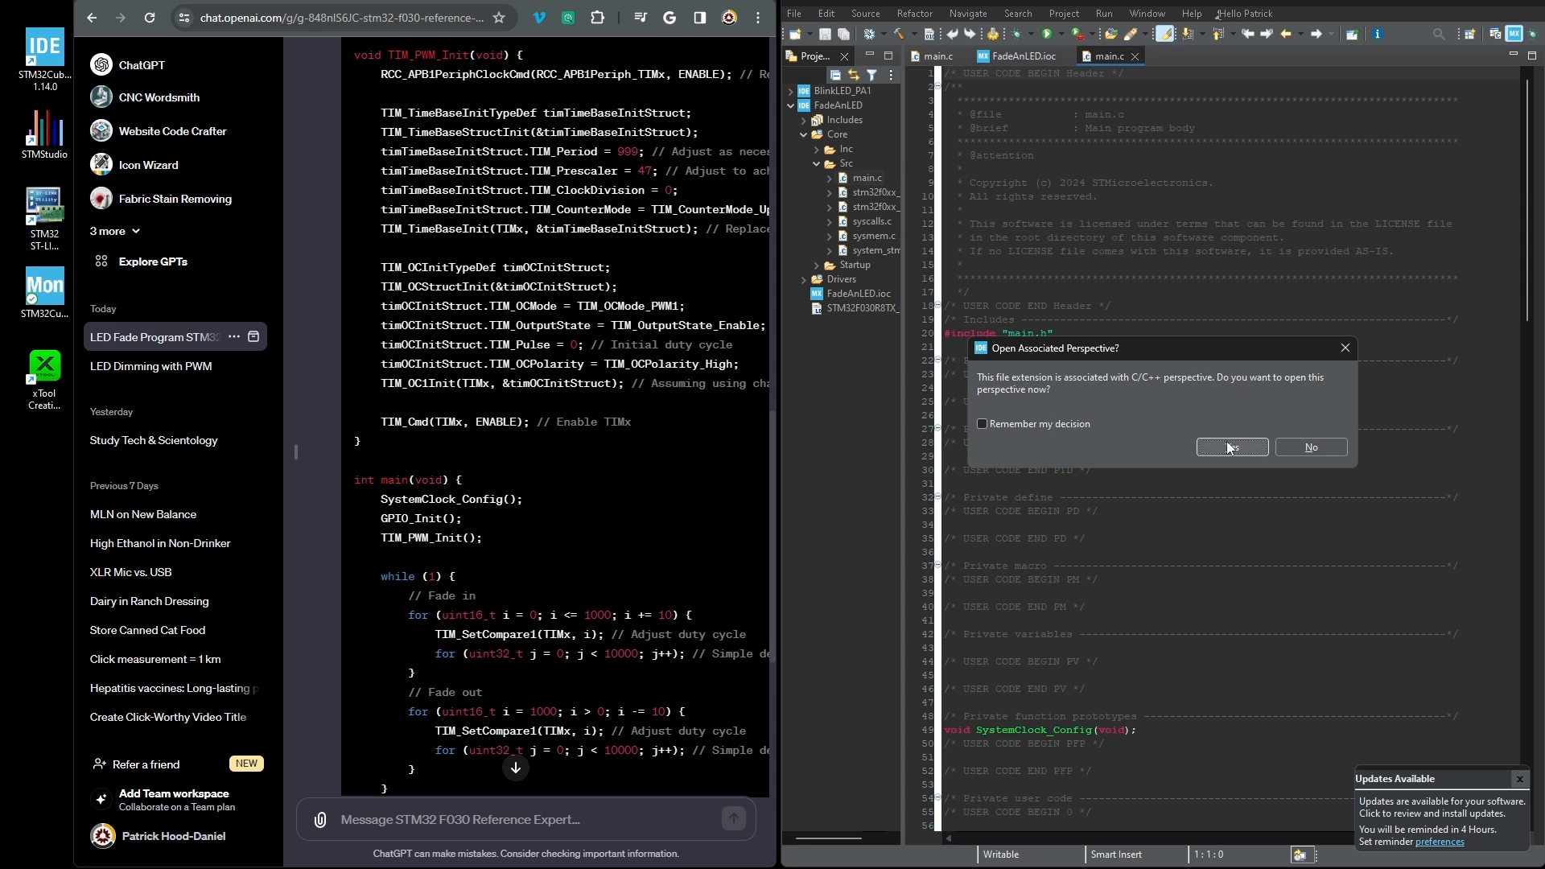
{"action": "left_click", "coordinate": [1231, 447]}
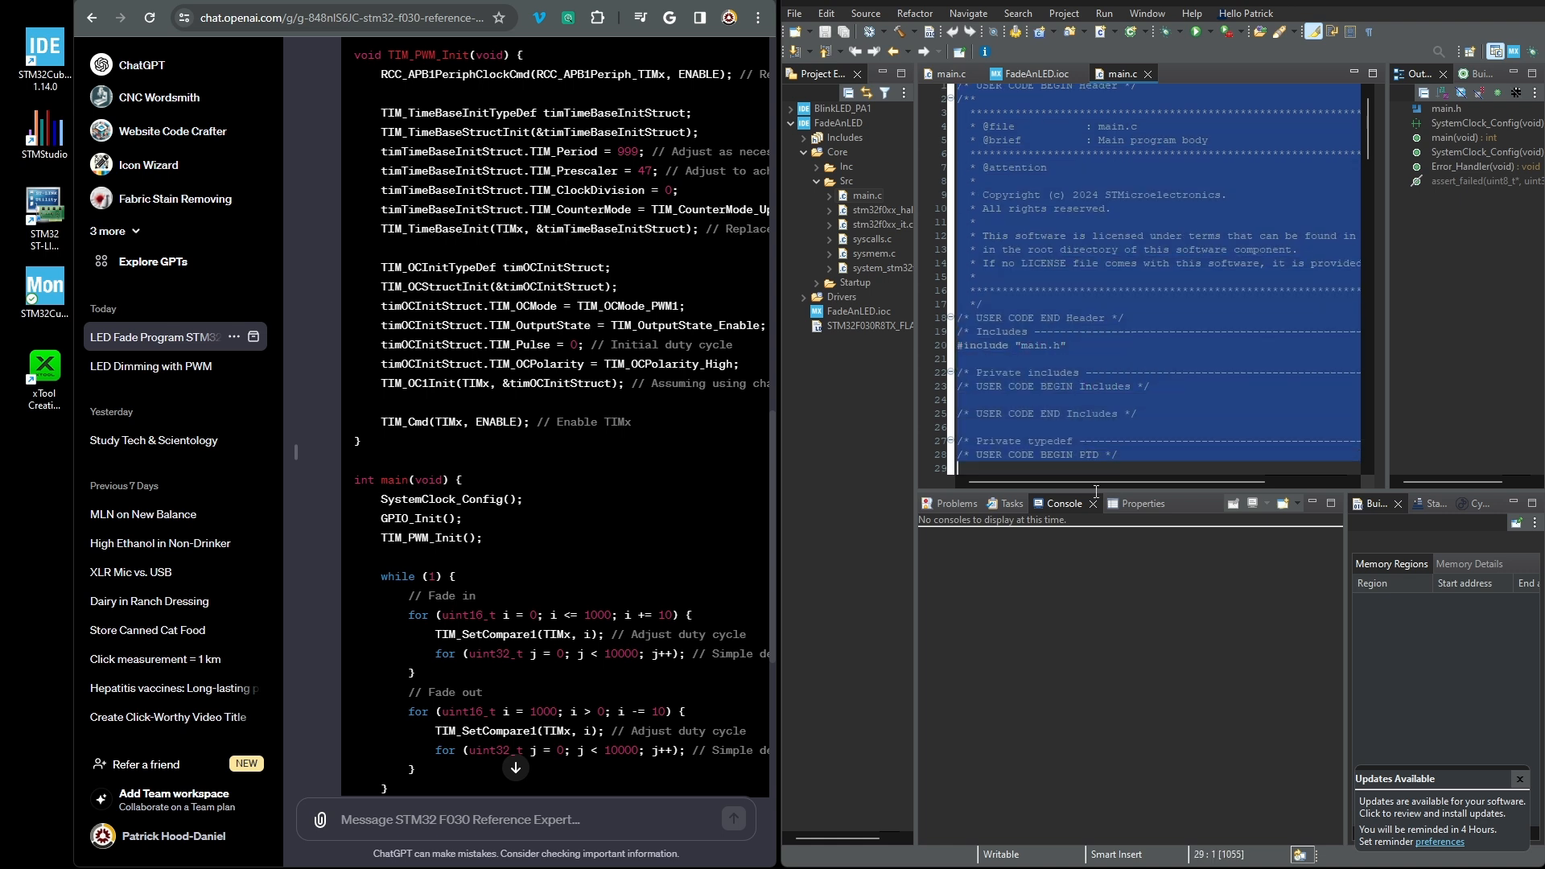
{"action": "scroll", "scroll_direction": "up", "scroll_amount": 3}
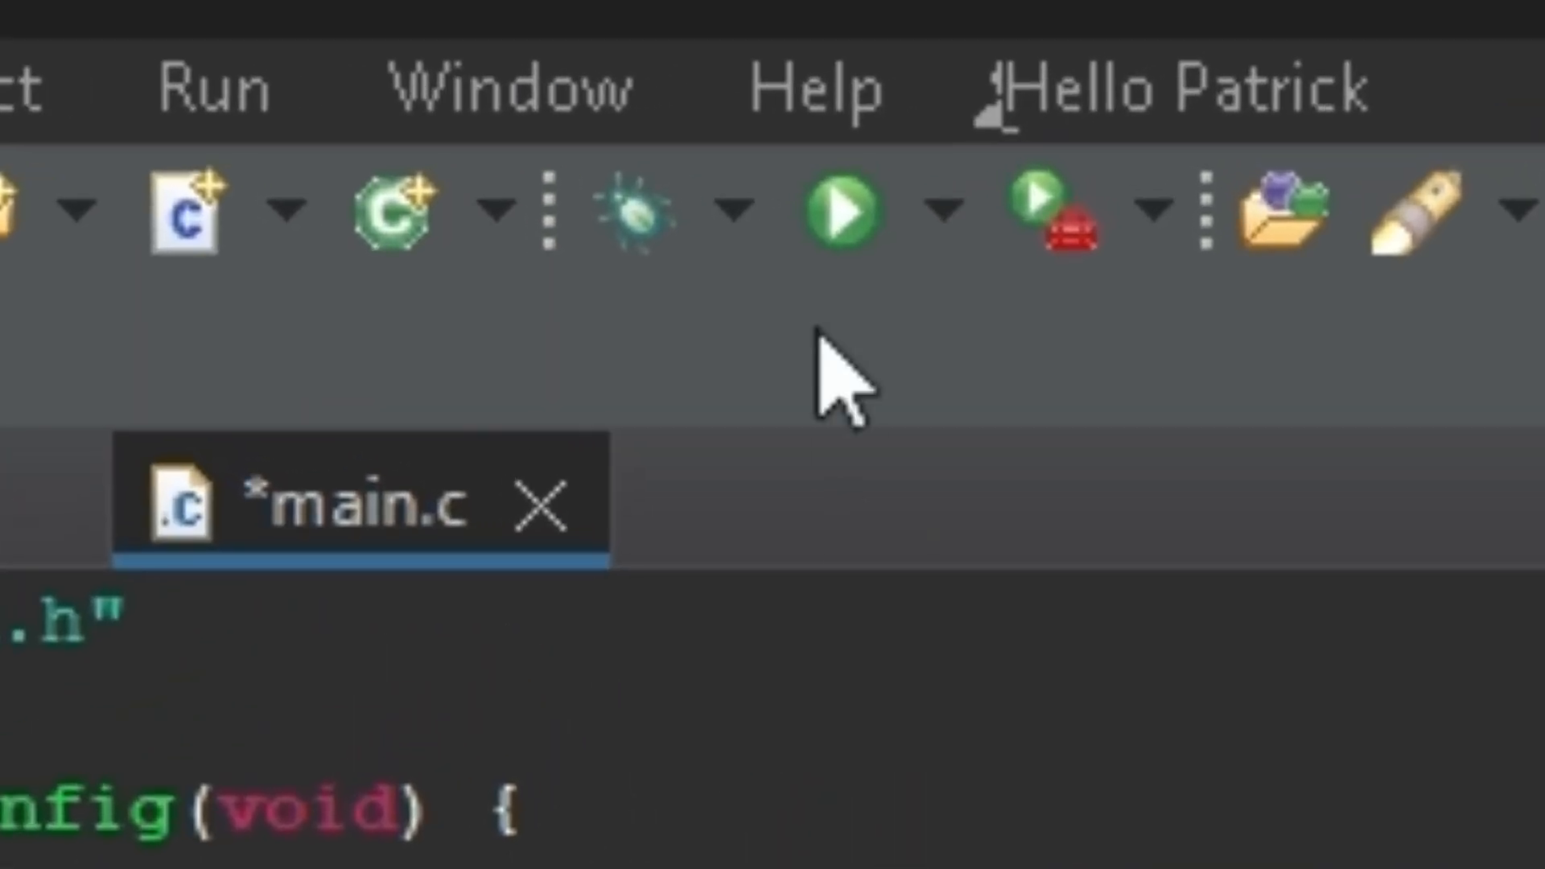
{"action": "mouse_move", "coordinate": [843, 212]}
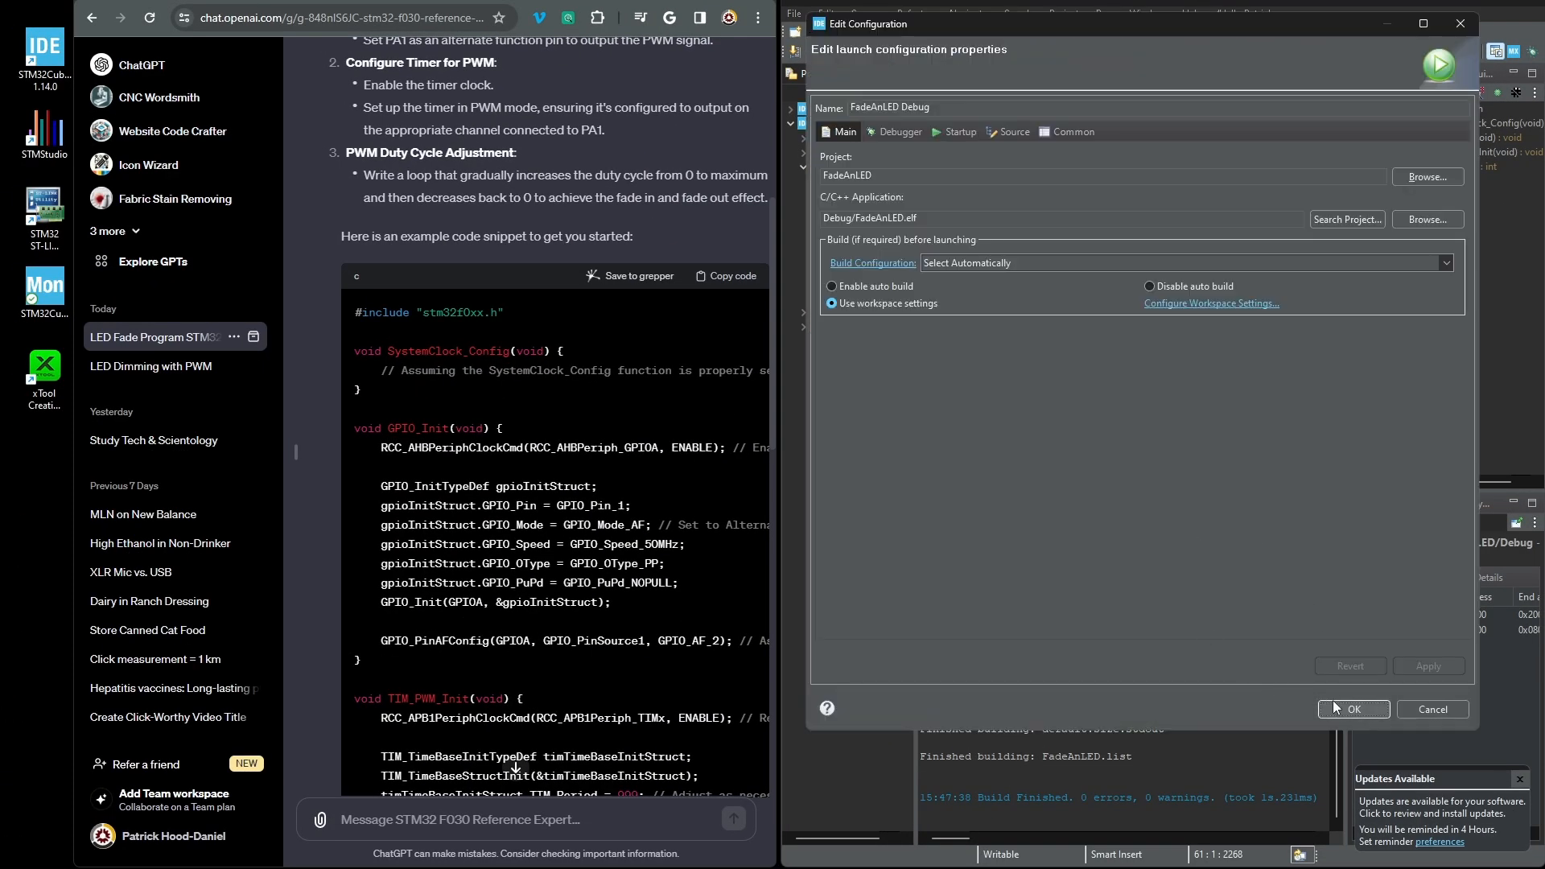
Confirm the FadeAnLED Debug launch configuration so the pasted program builds
{"action": "left_click", "coordinate": [1352, 708]}
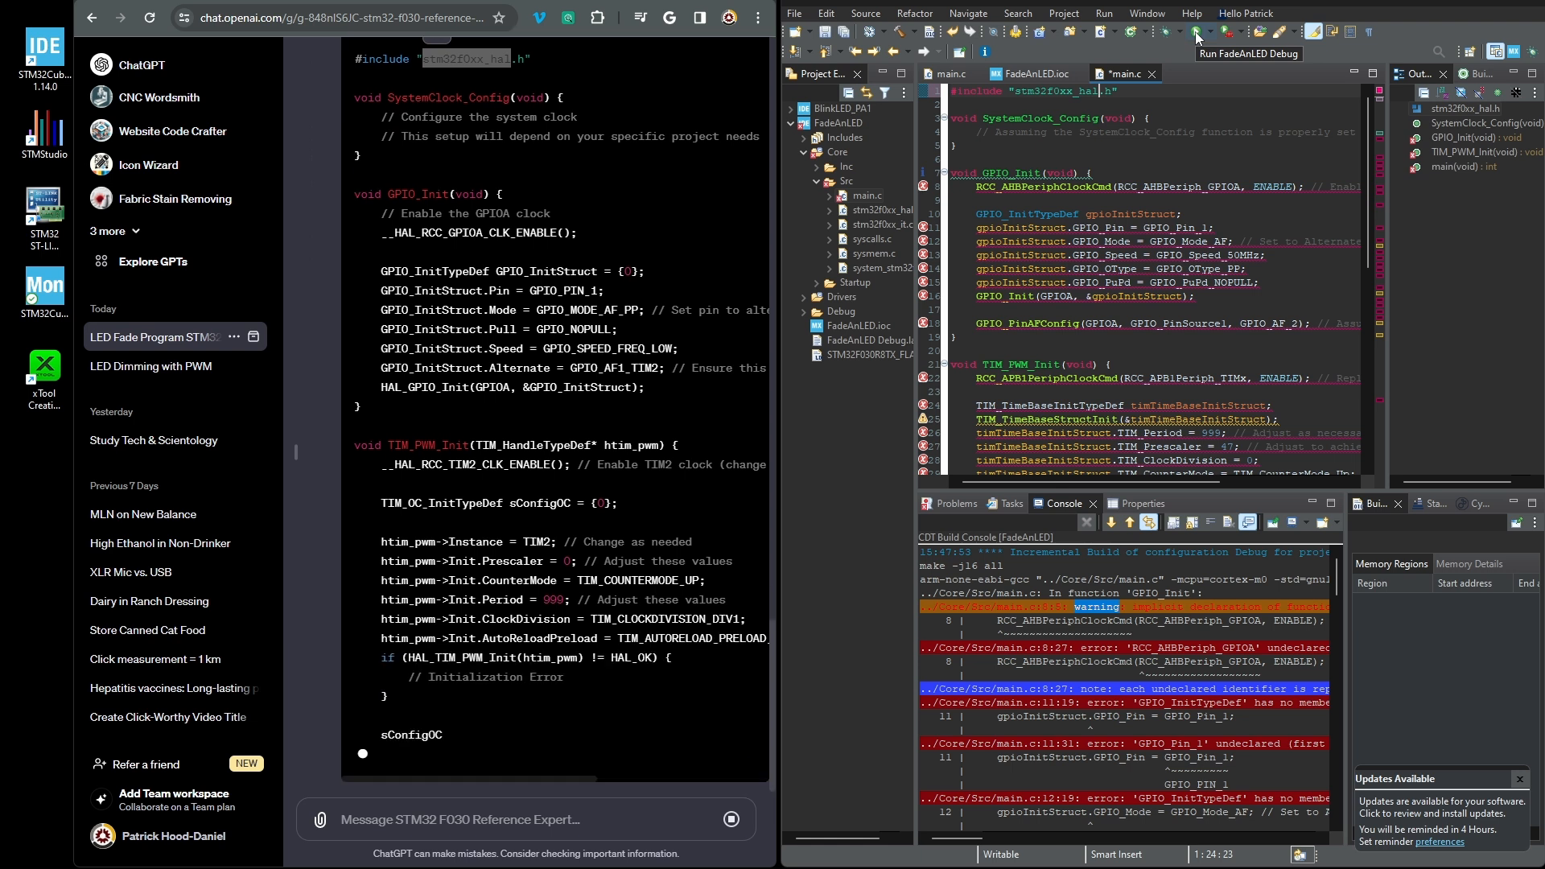
Review the revised stm32f0xx_hal.h fade code, highlighting GPIOA, then open NewbieHack's STM32F0 kit page
{"action": "scroll", "scroll_direction": "down", "scroll_amount": 3}
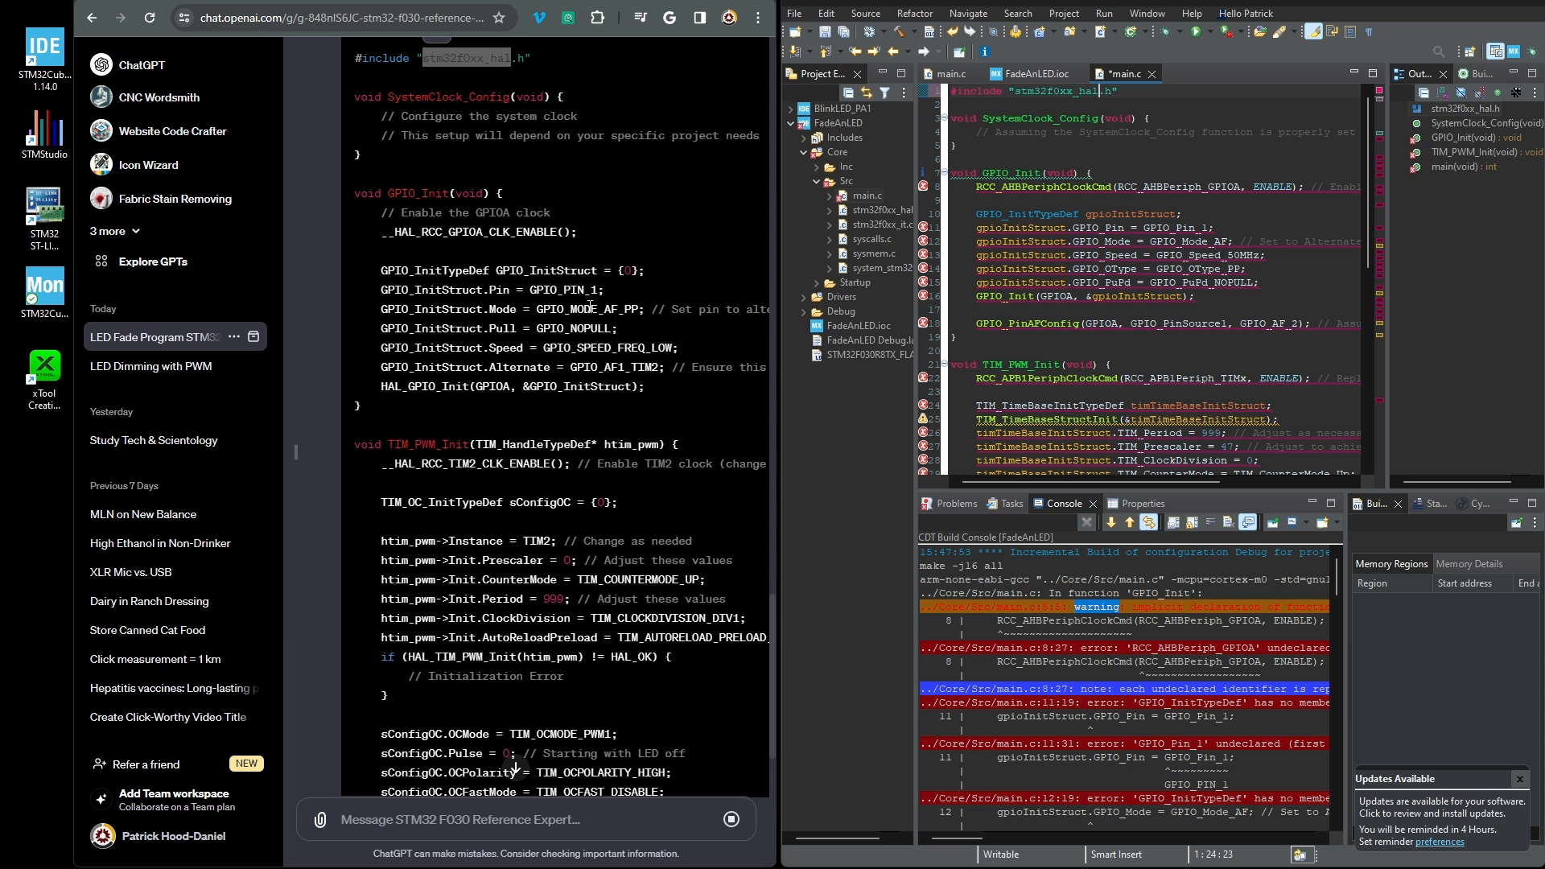
{"action": "double_click", "coordinate": [567, 289]}
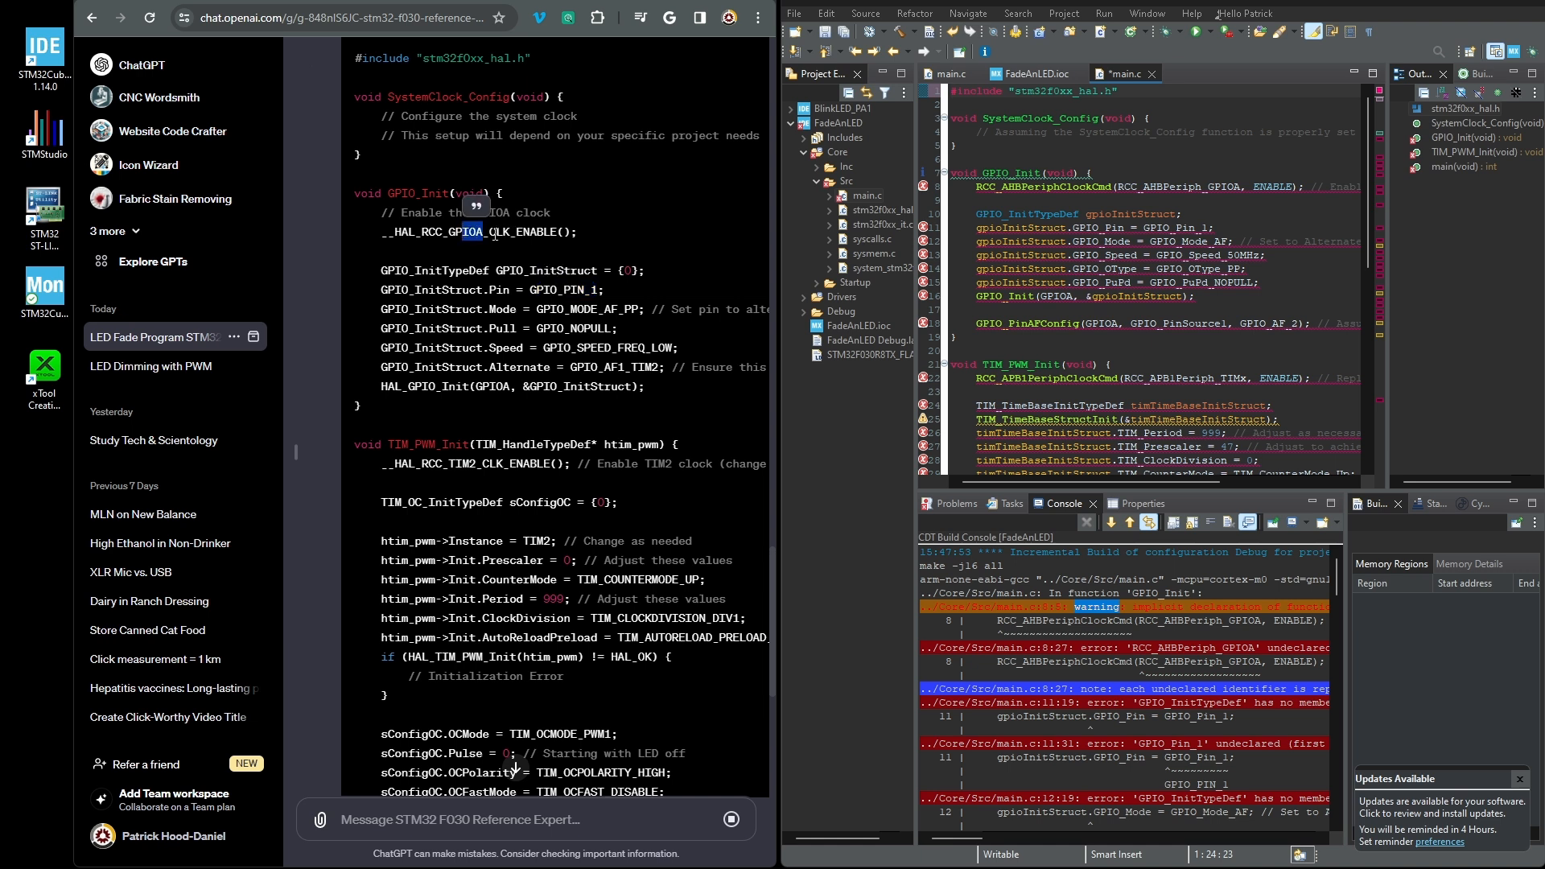
{"action": "scroll", "scroll_direction": "down", "scroll_amount": 3}
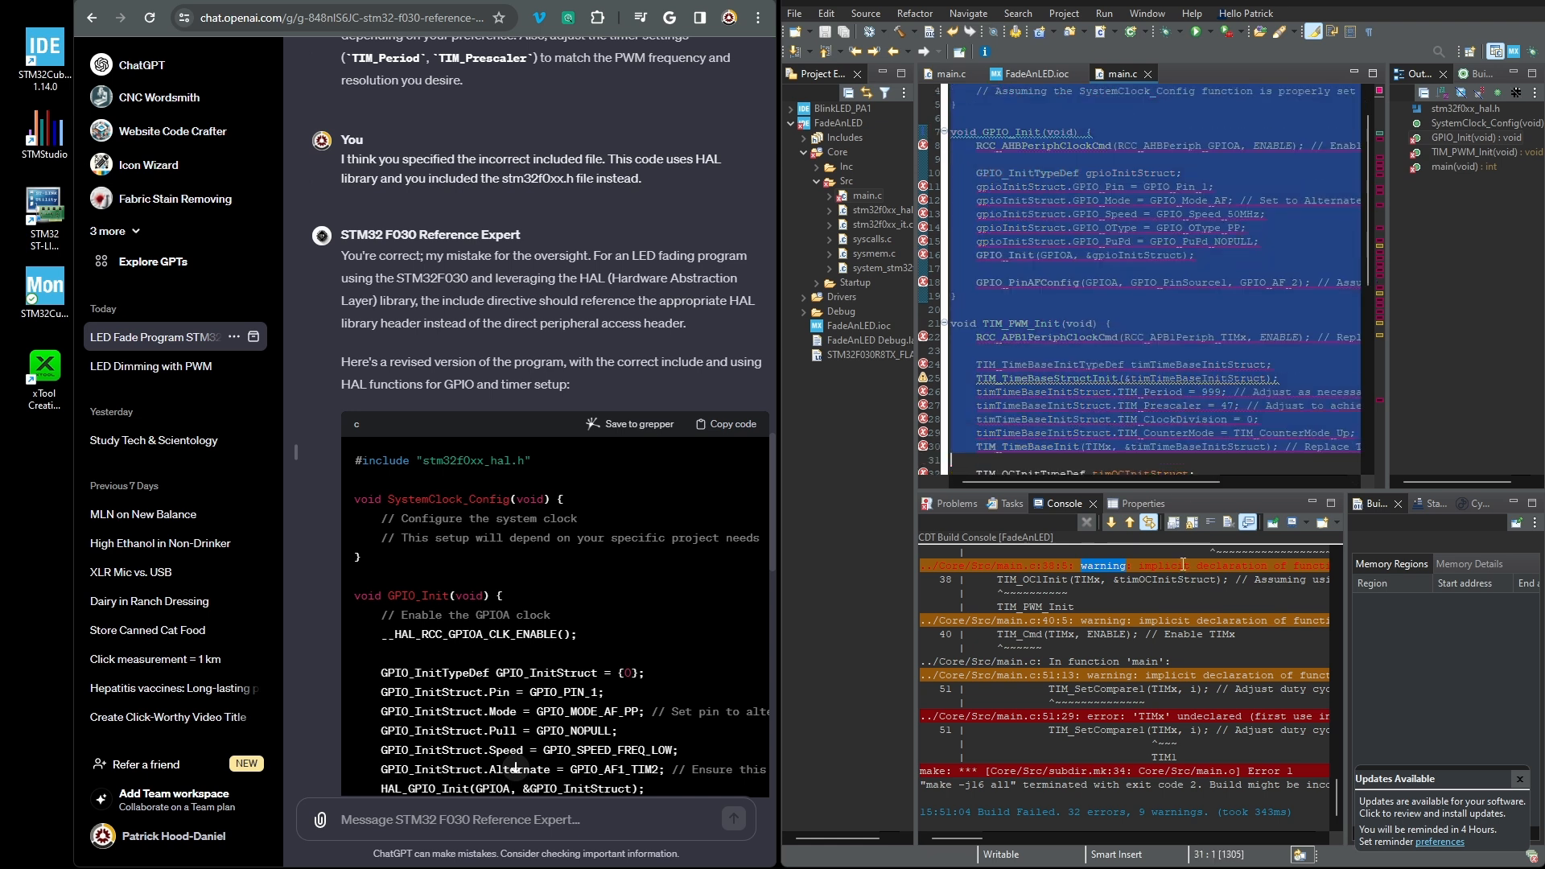
{"action": "left_click", "coordinate": [1159, 73]}
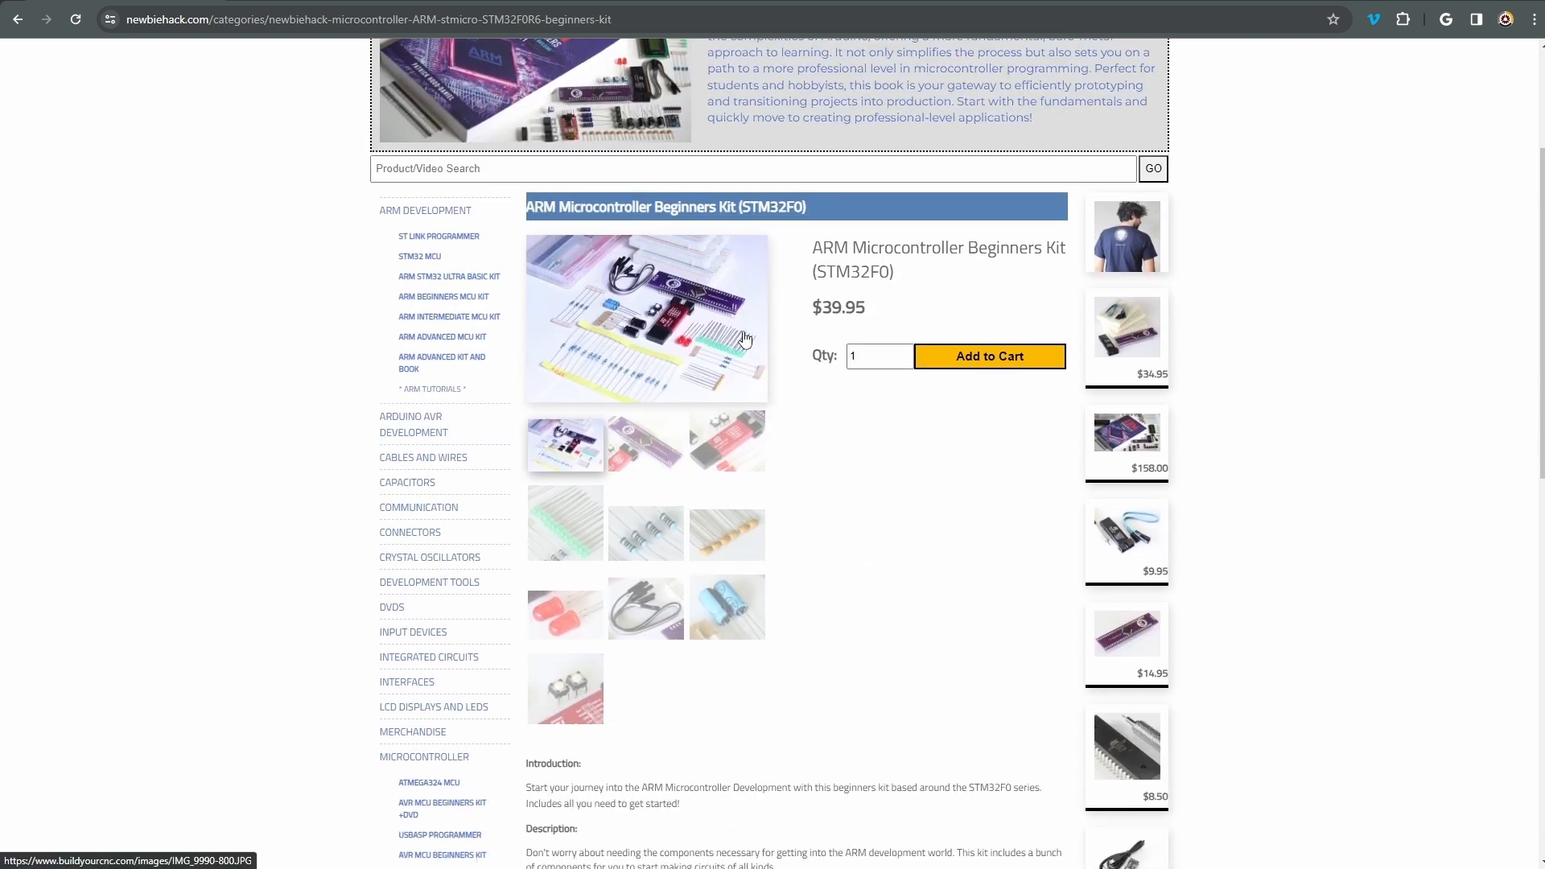
Go from NewbieHack's ARM tutorials to Amazon and search for 'arm programming'
{"action": "left_click", "coordinate": [431, 387]}
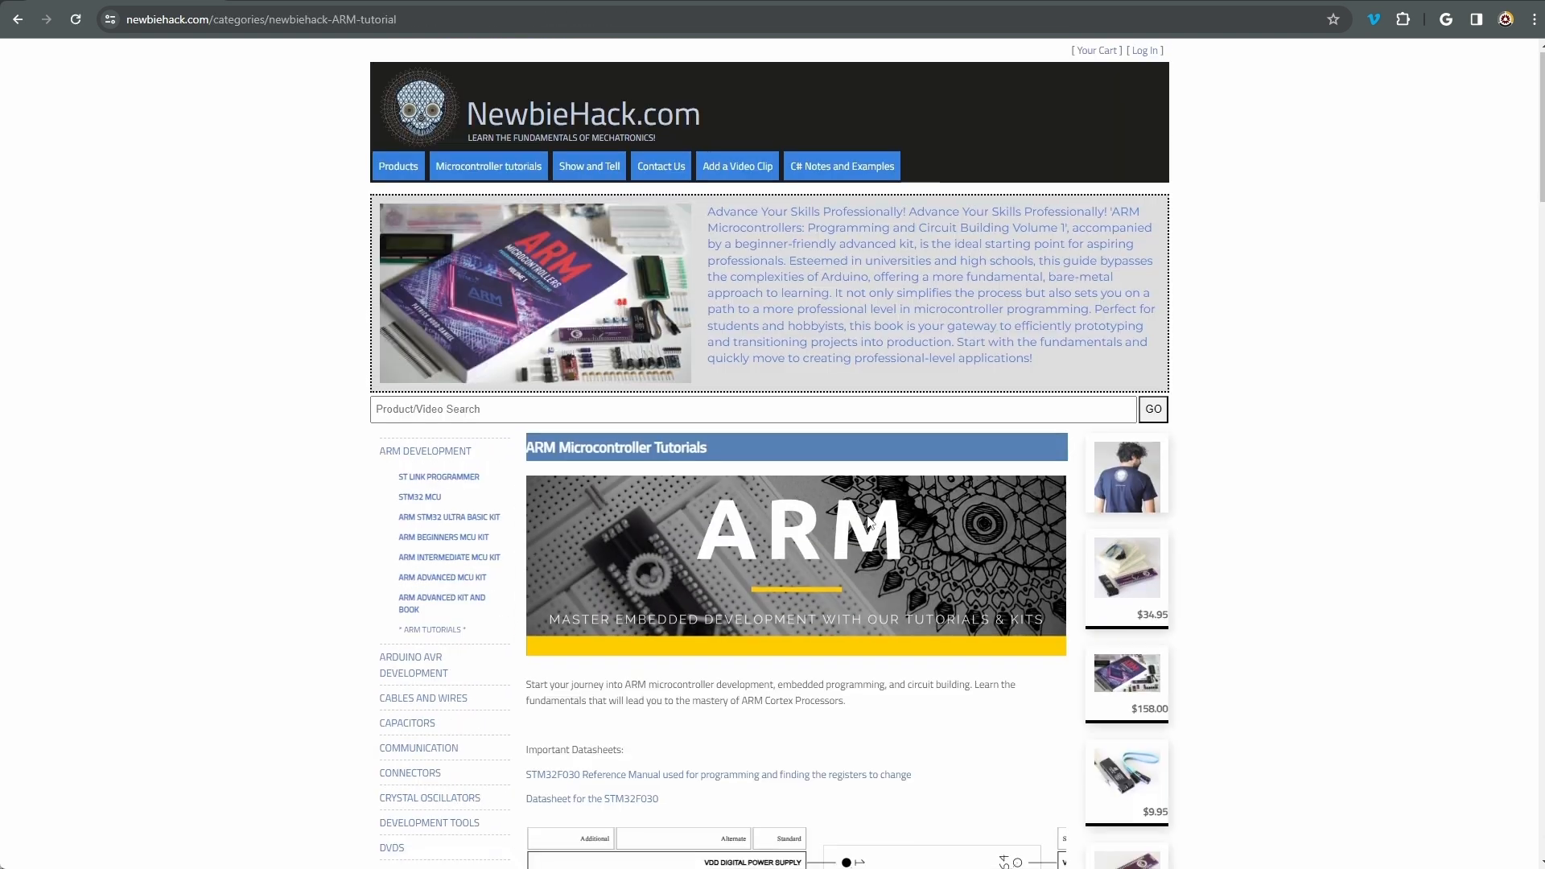
{"action": "scroll", "scroll_direction": "down", "scroll_amount": 3}
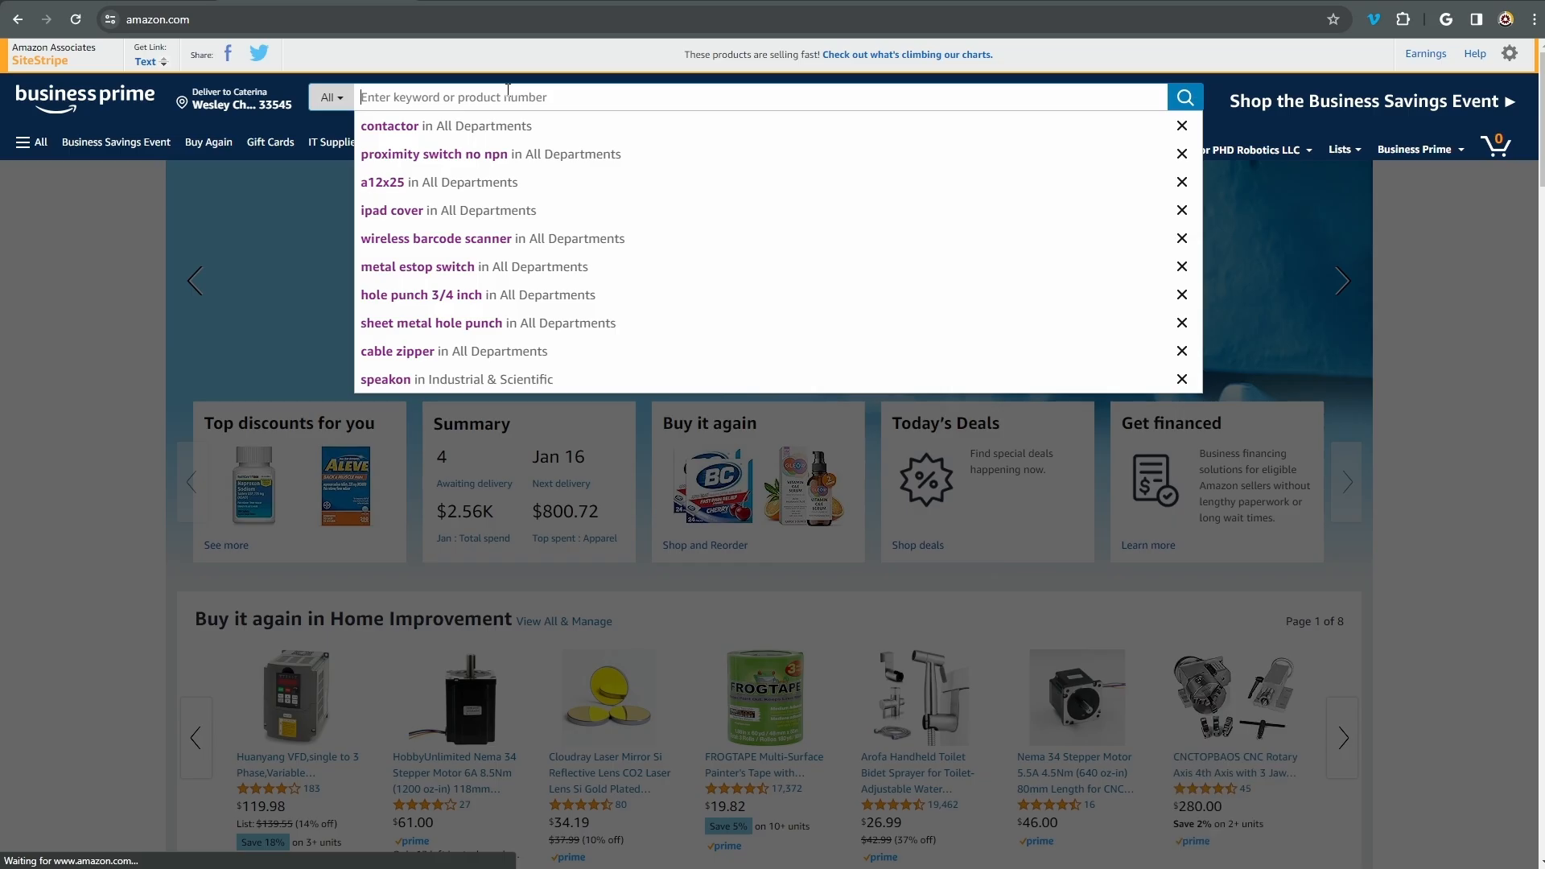
{"action": "type", "text": "arm programm"}
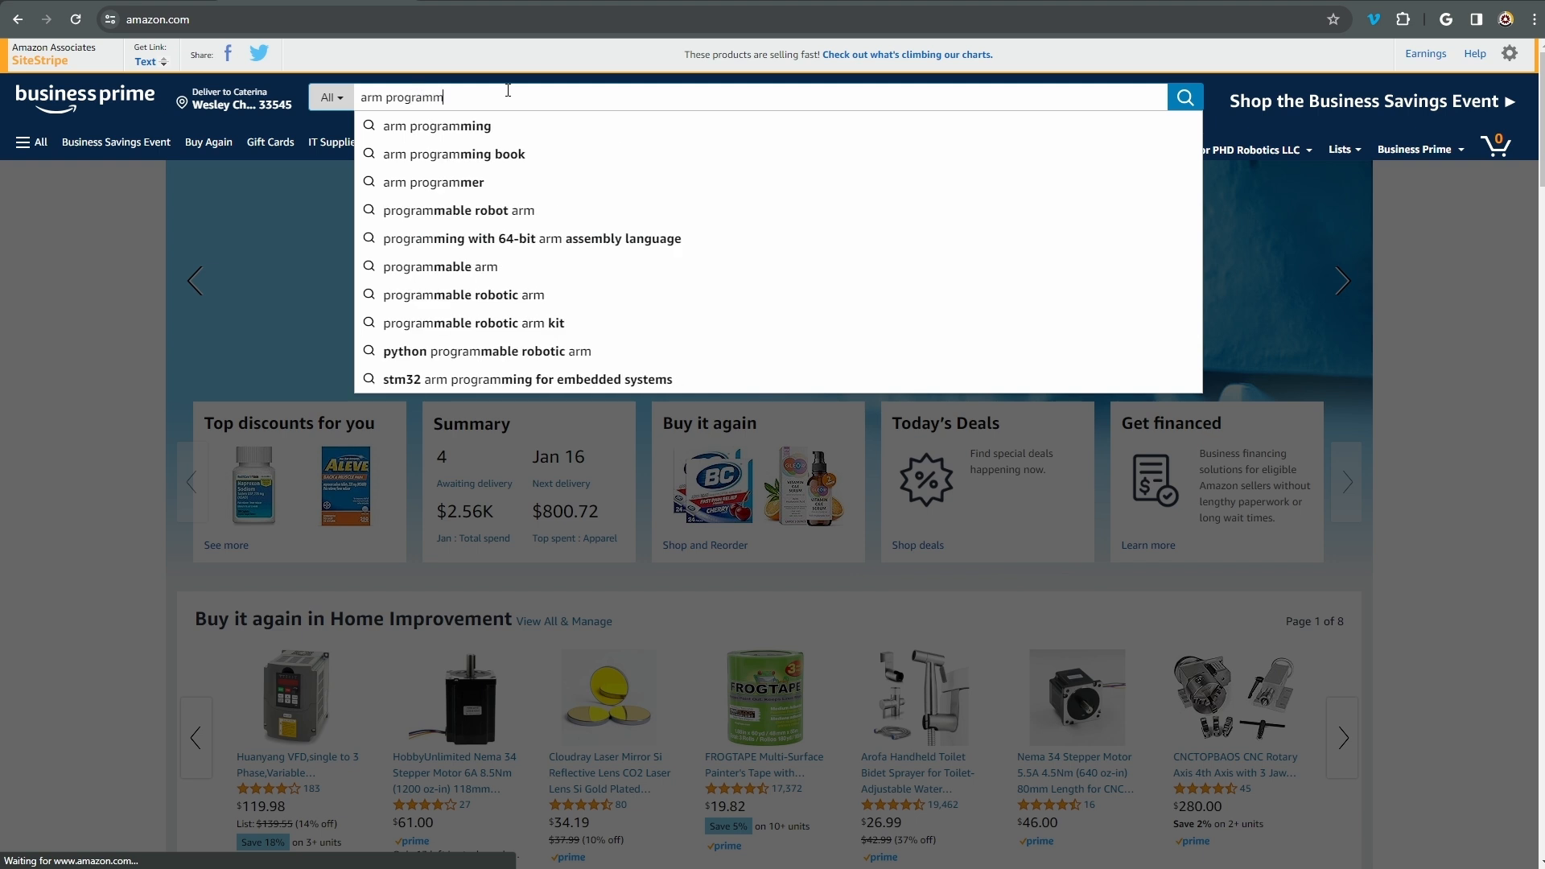
{"action": "left_click", "coordinate": [438, 126]}
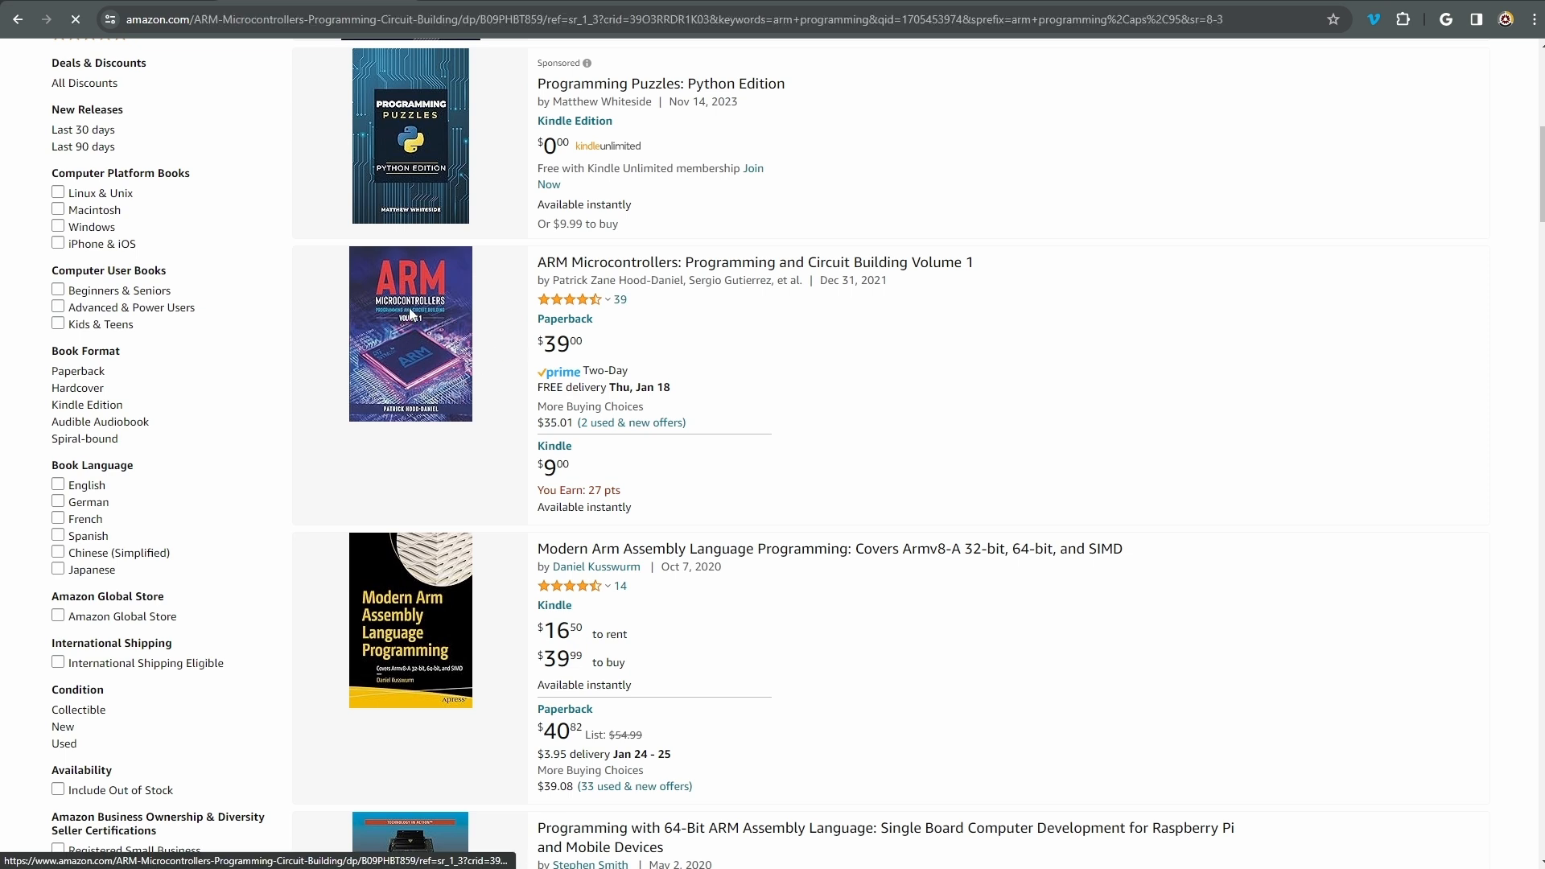
Open the ARM Microcontrollers Volume 1 book listing and preview its sample
{"action": "left_click", "coordinate": [755, 262]}
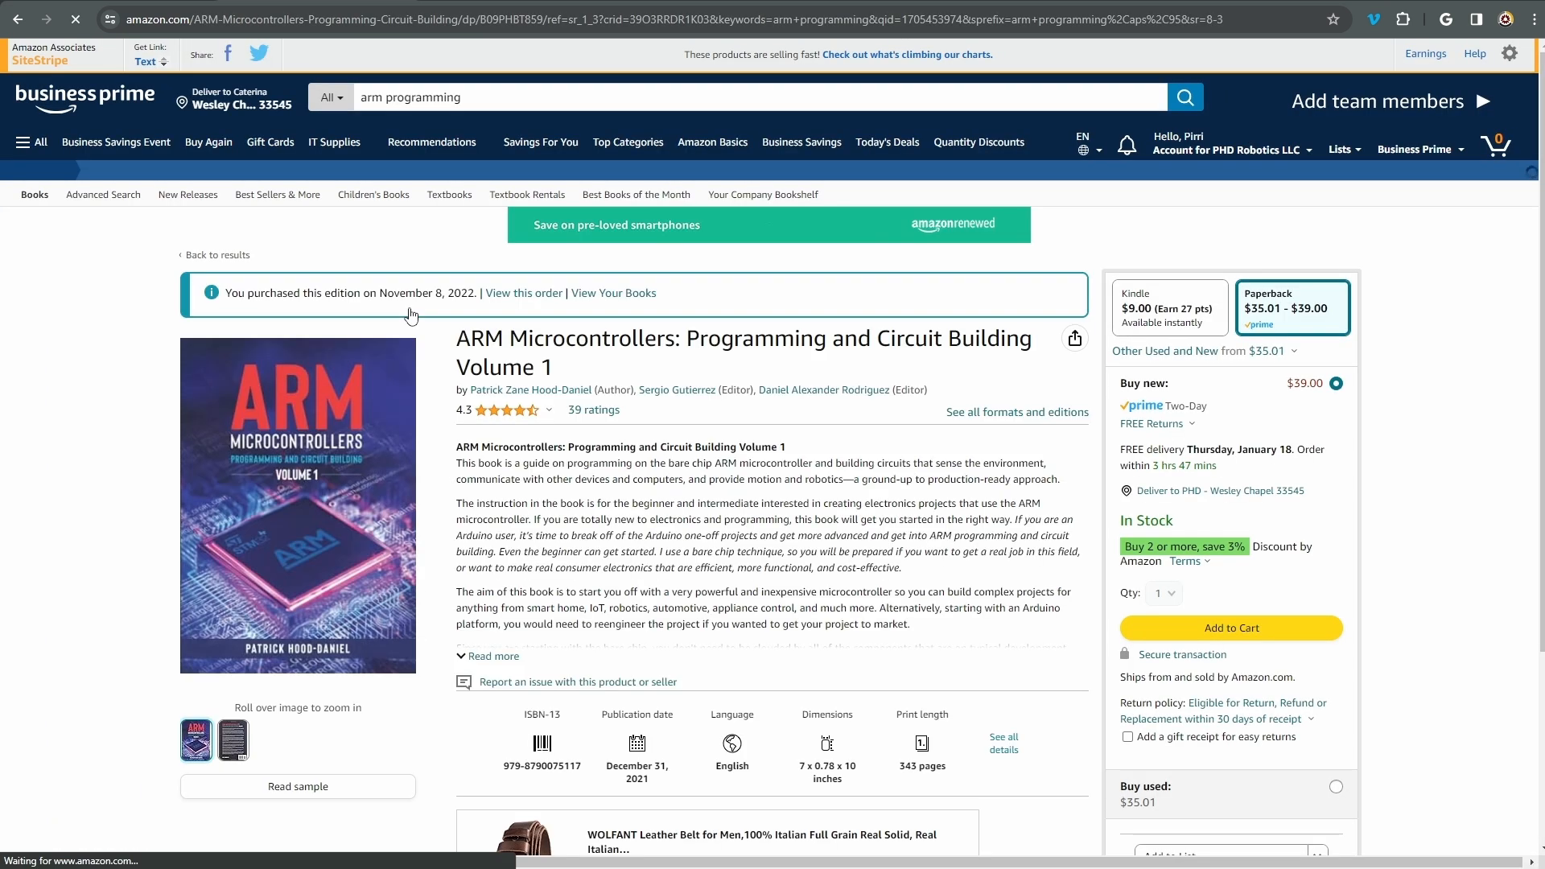
{"action": "scroll", "scroll_direction": "down", "scroll_amount": 3}
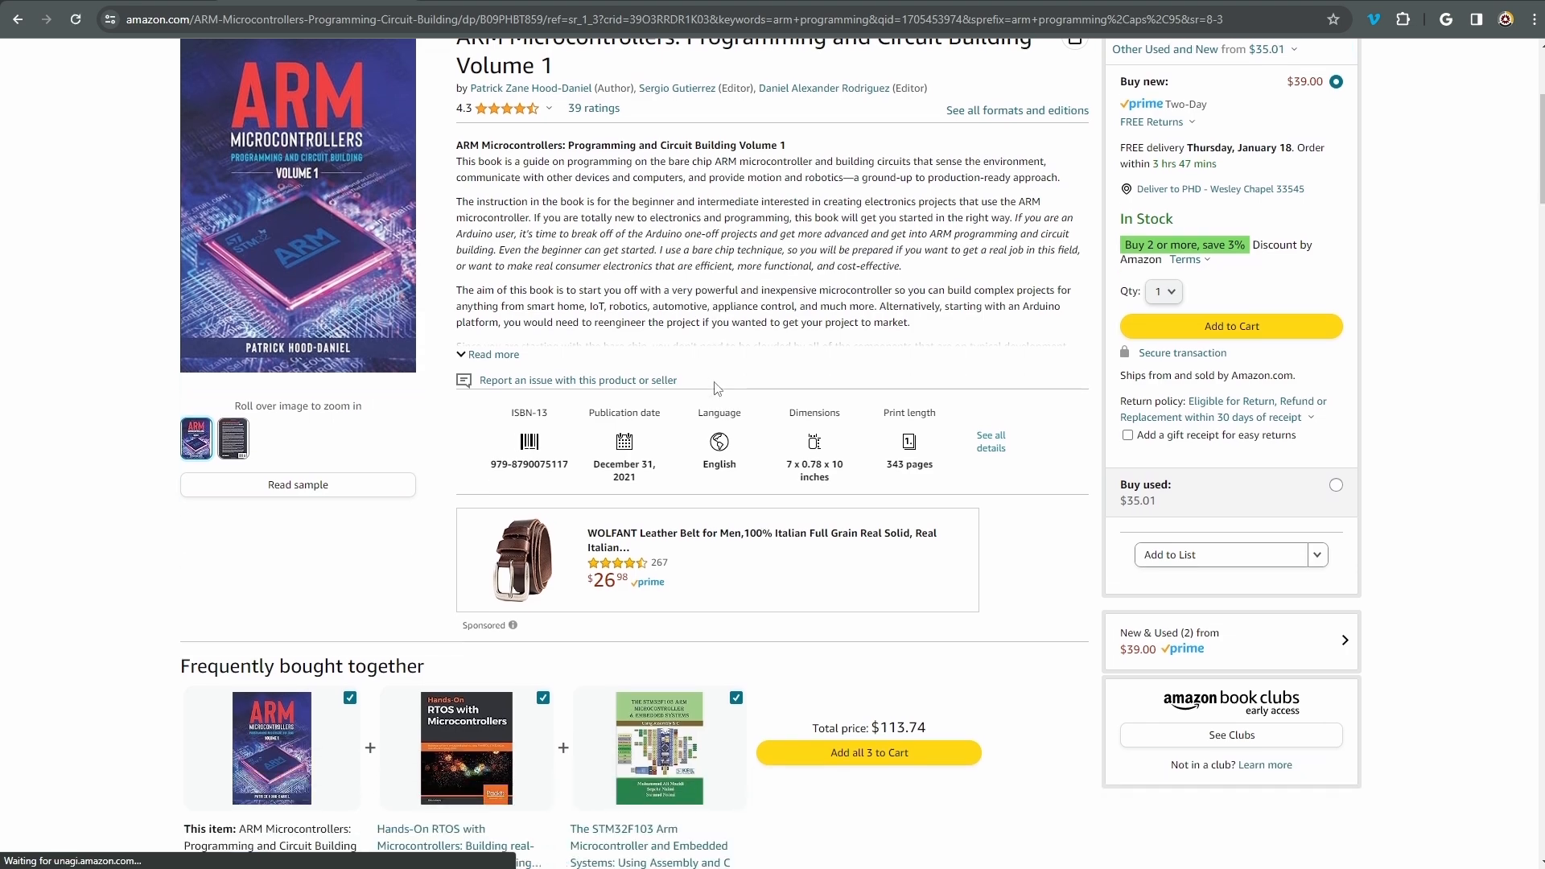
{"action": "left_click", "coordinate": [297, 484]}
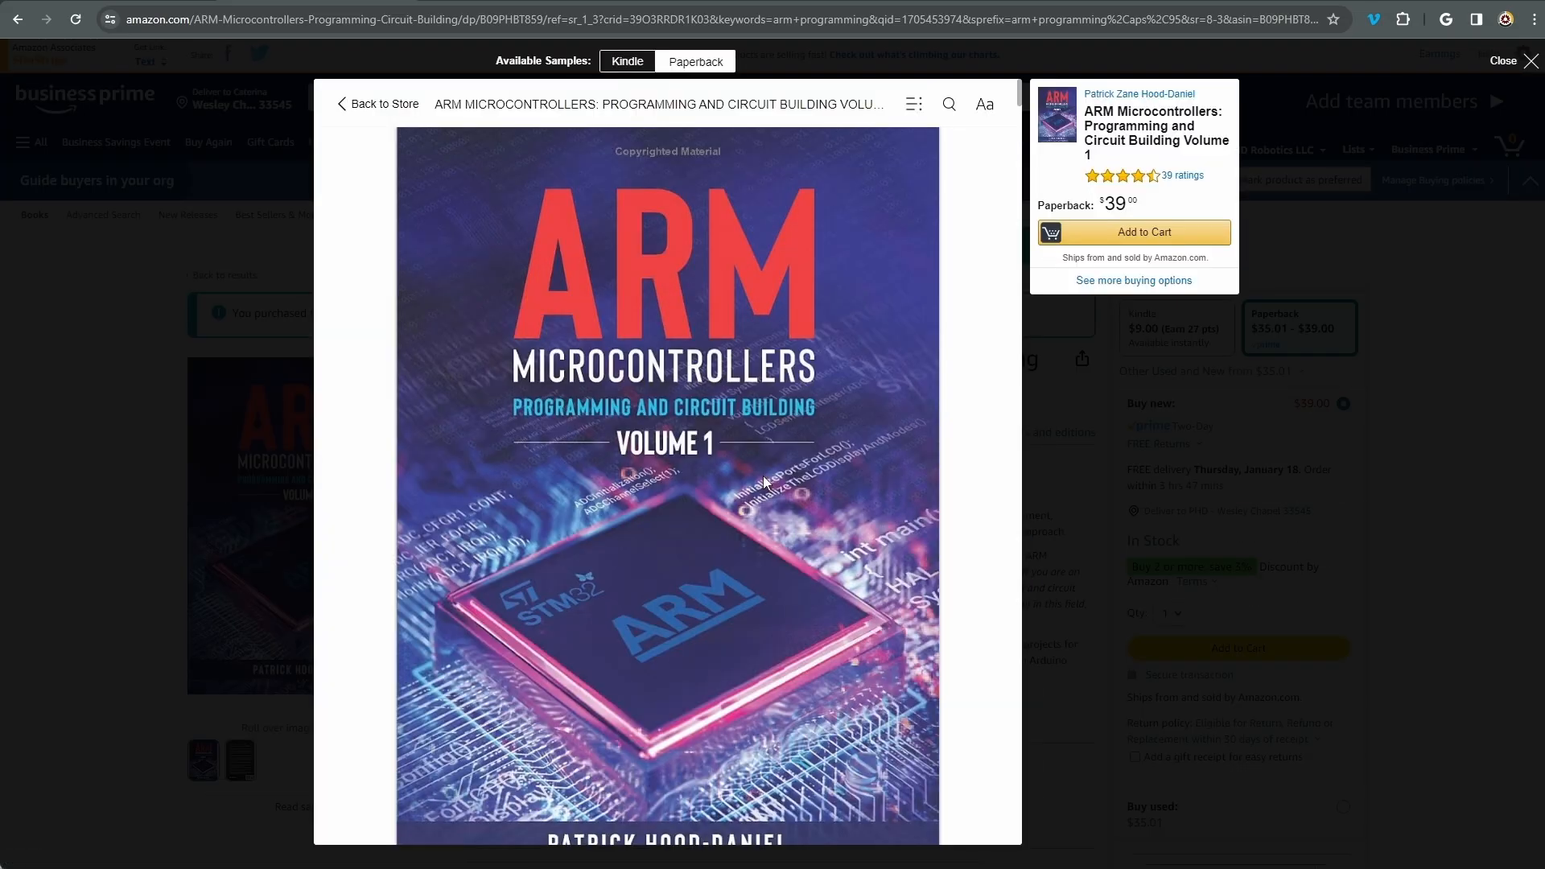
{"action": "scroll", "scroll_direction": "down", "scroll_amount": 3}
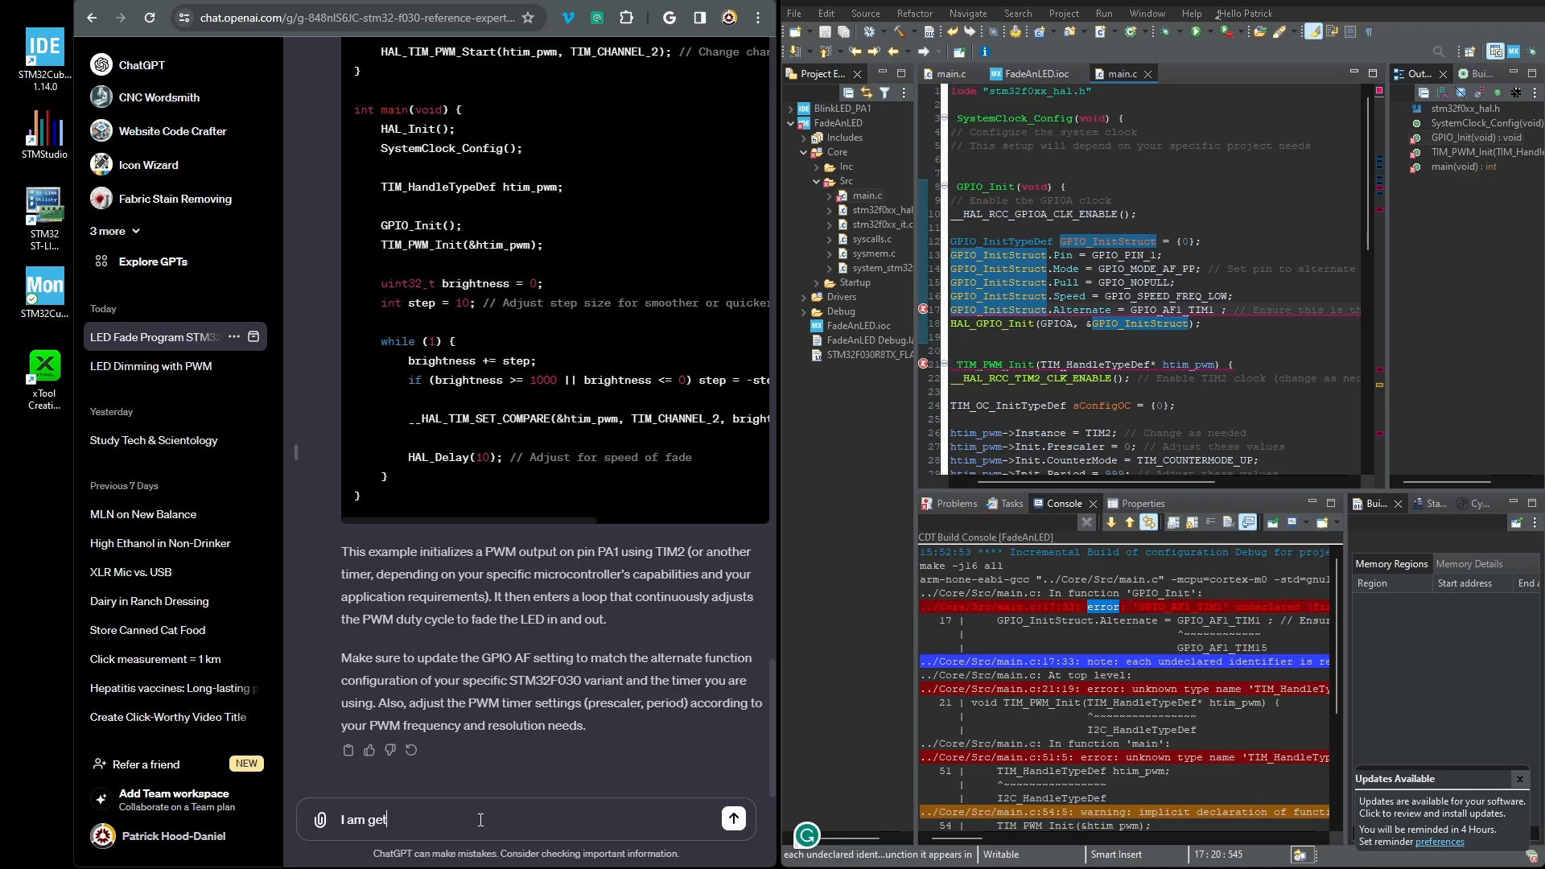
Report the build errors to ChatGPT and request a register-level fade program
{"action": "type", "text": "ting a bunch"}
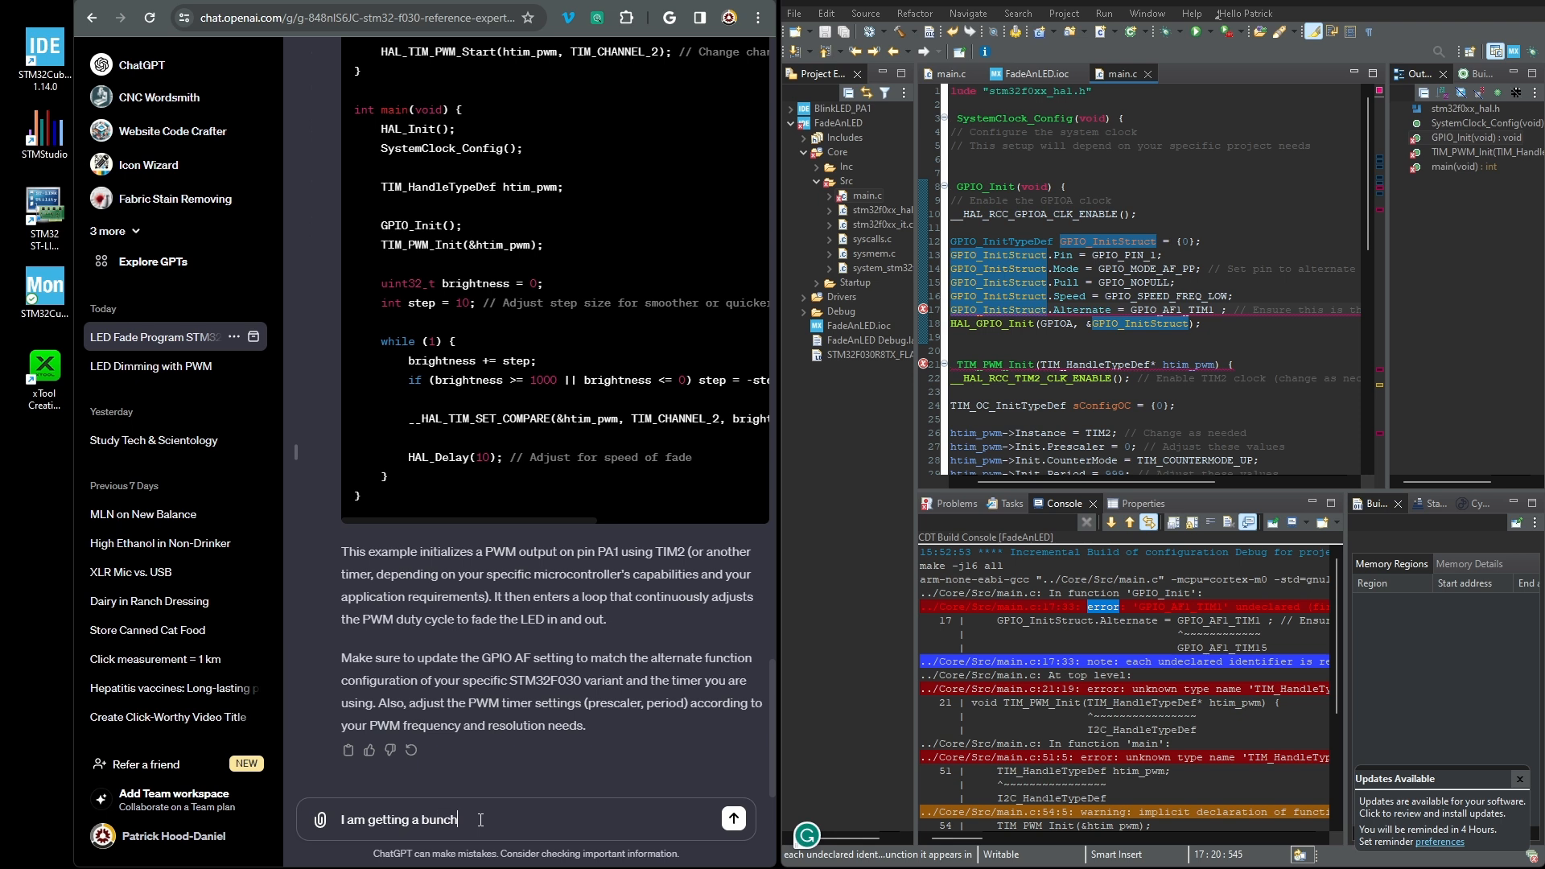
{"action": "type", "text": "of"}
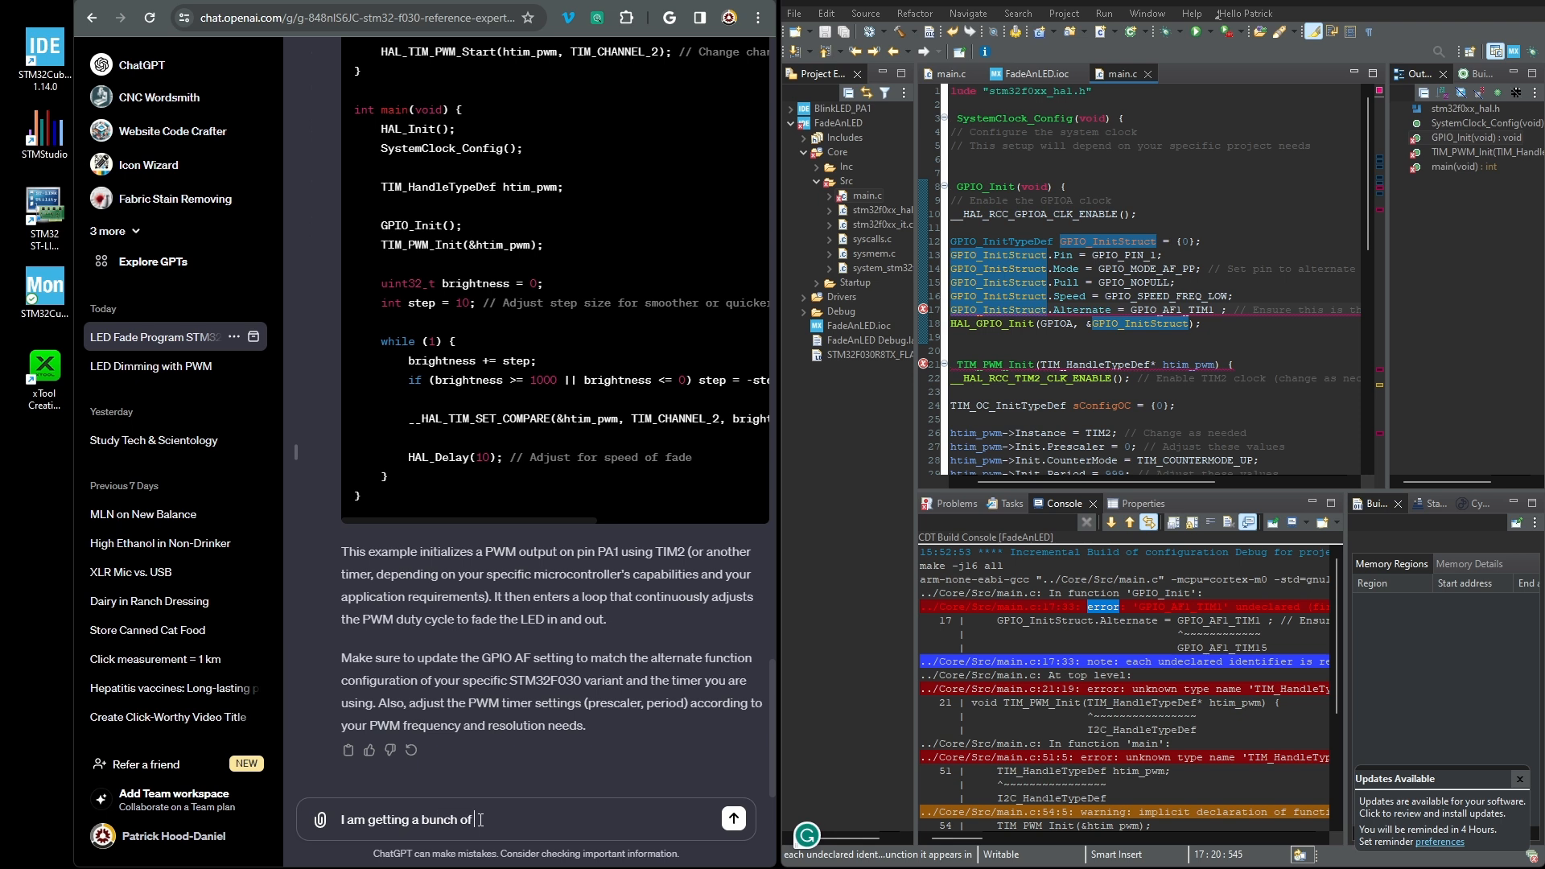
{"action": "type", "text": "errors."}
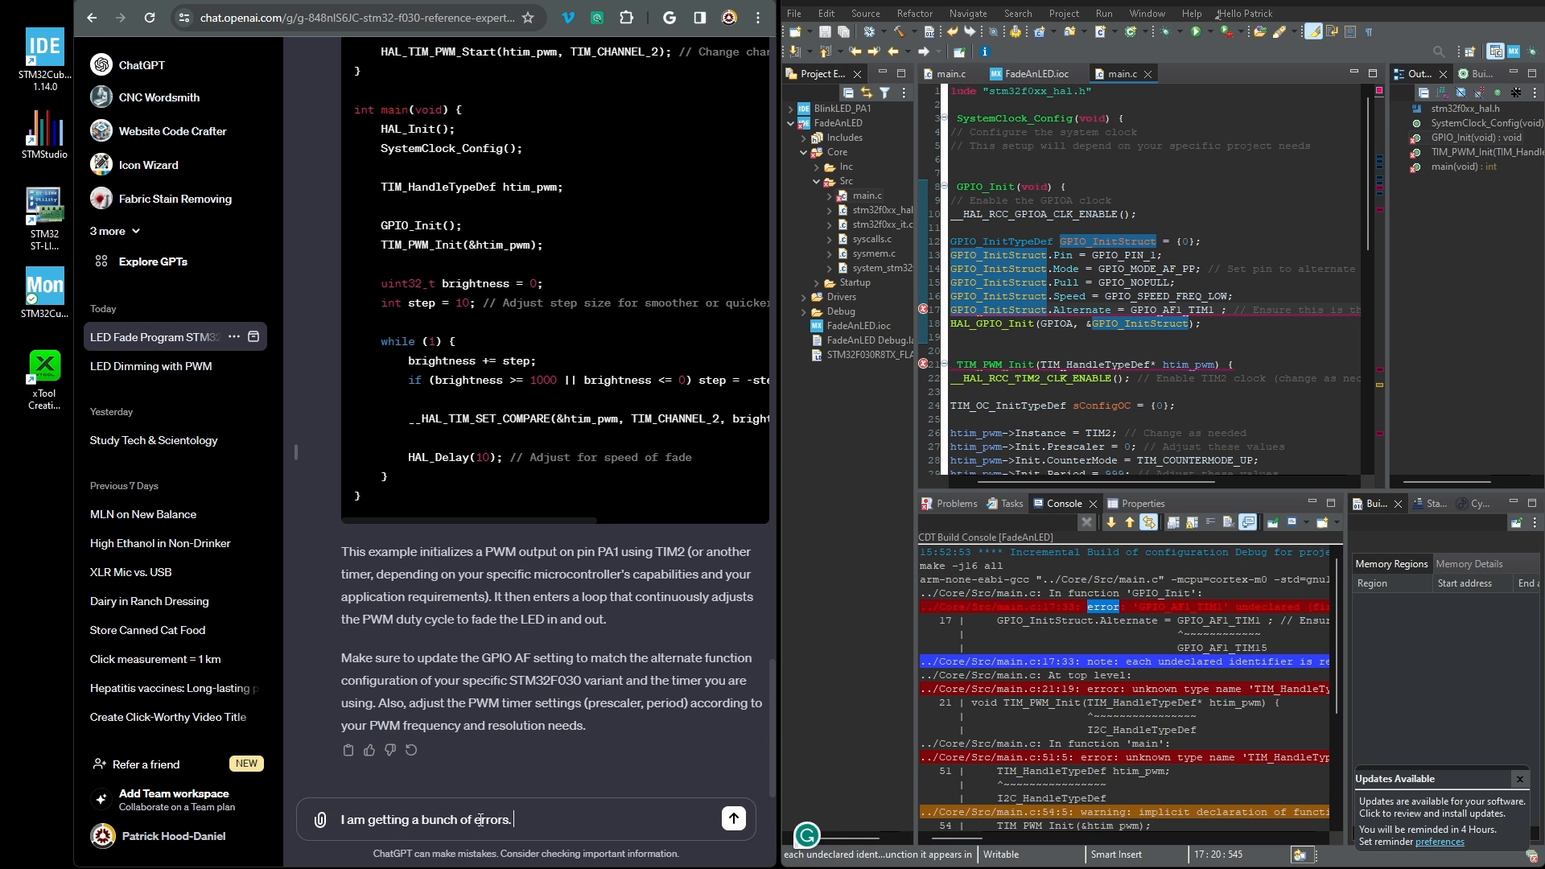
{"action": "type", "text": "Please write the program"}
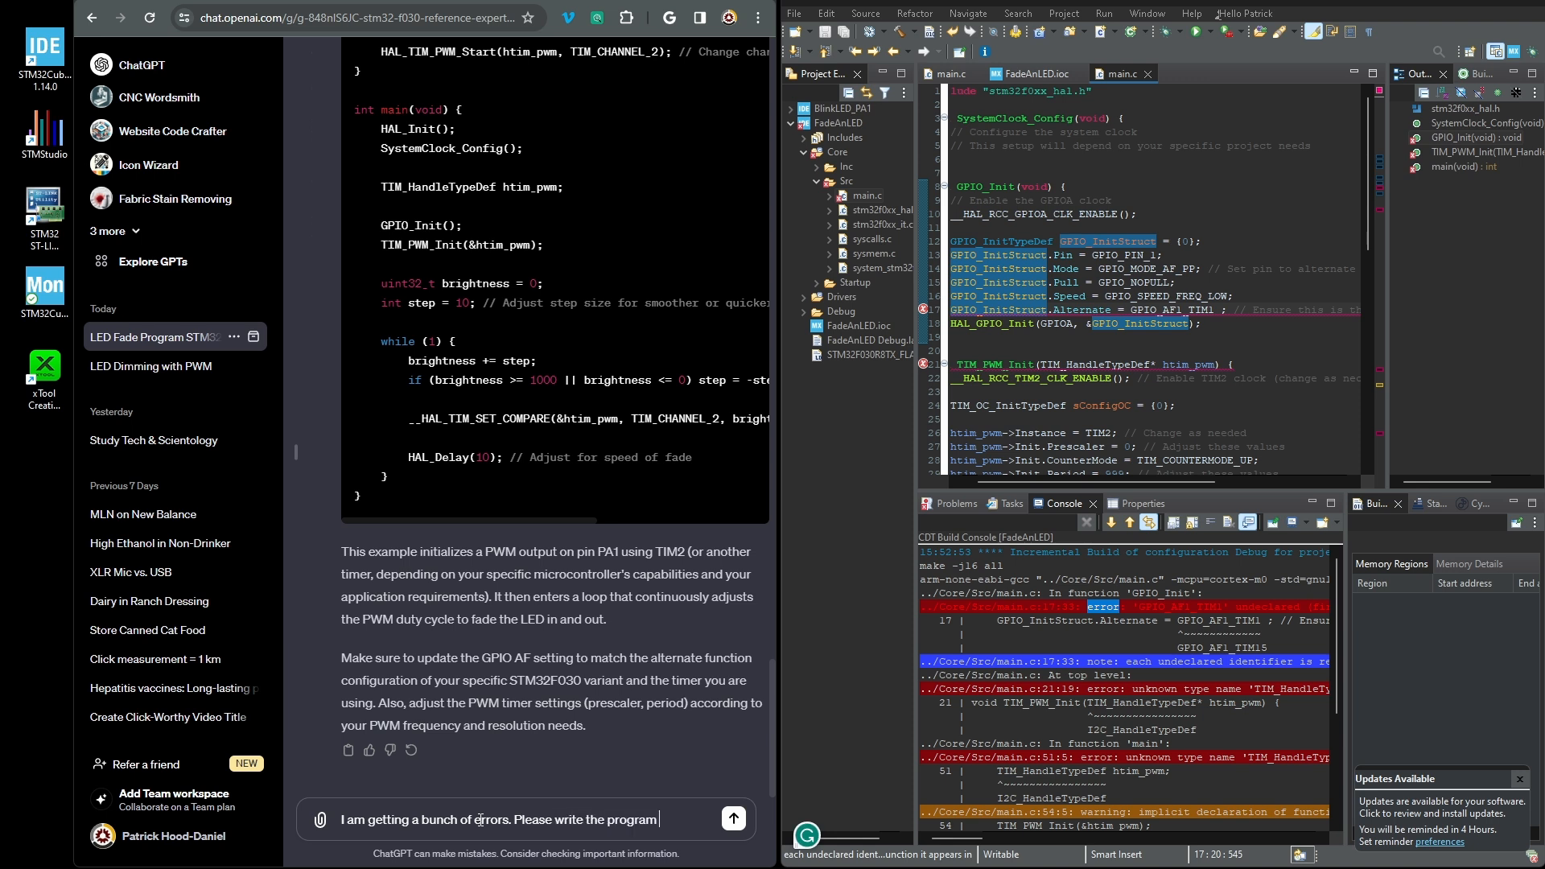
{"action": "type", "text": "at"}
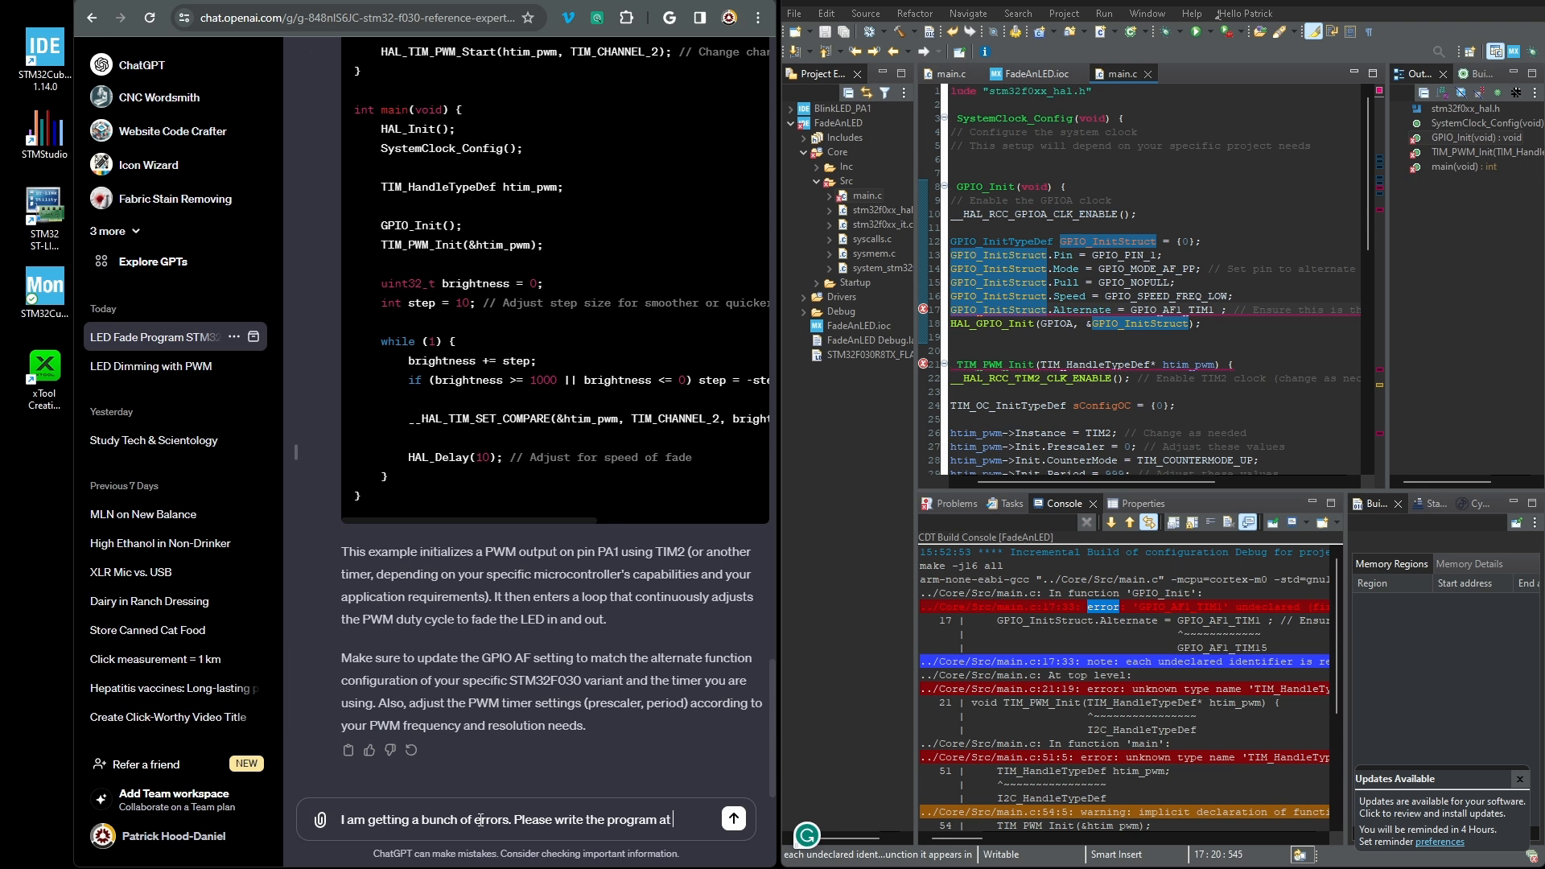
{"action": "mouse_move", "coordinate": [671, 819]}
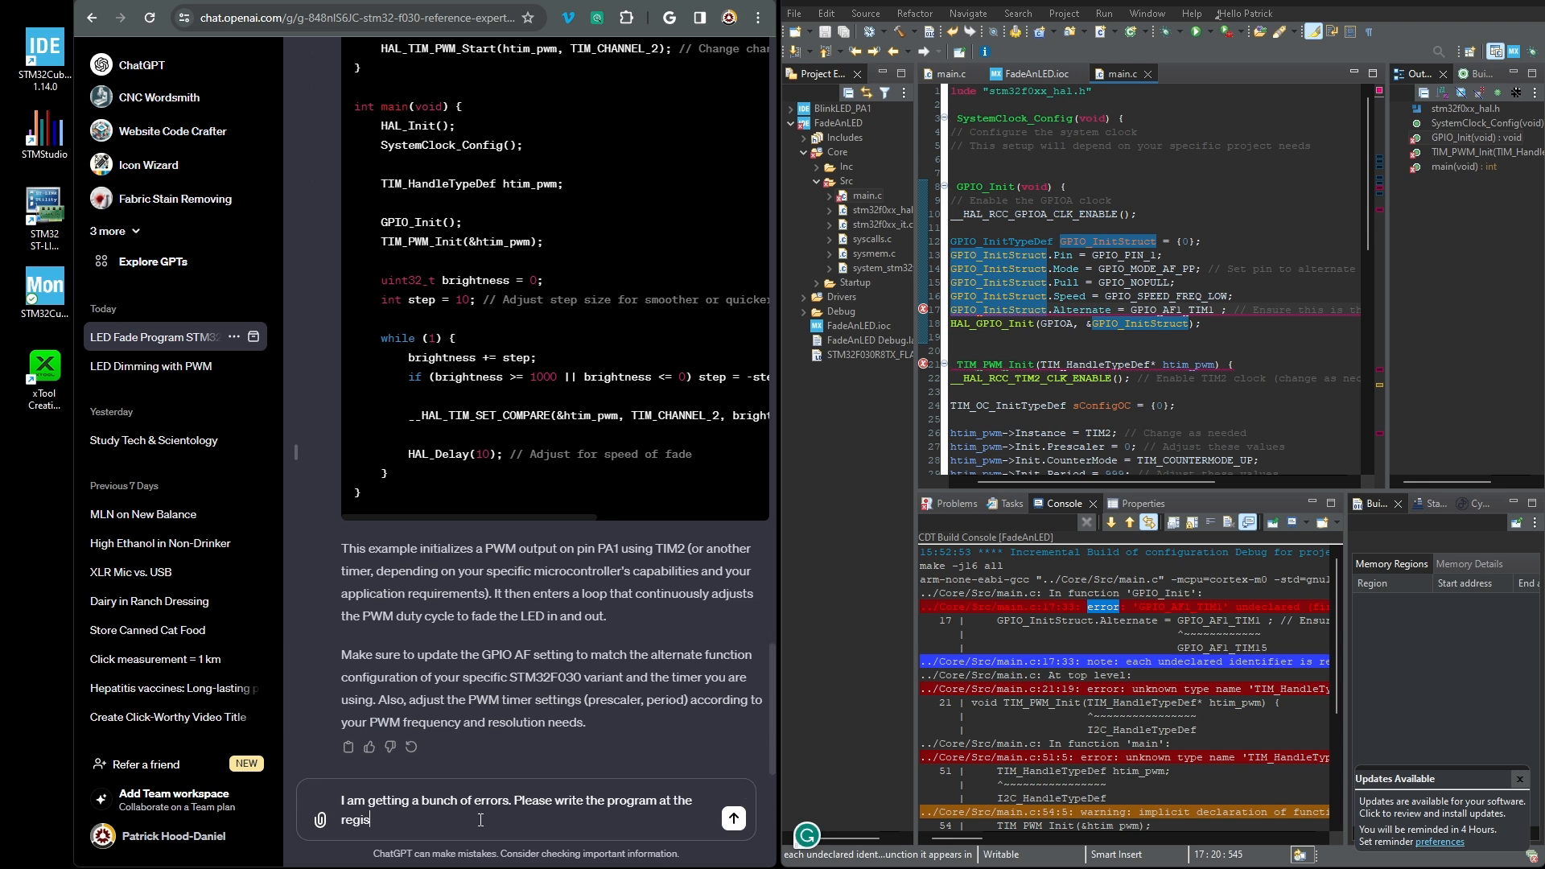
{"action": "left_click", "coordinate": [733, 818]}
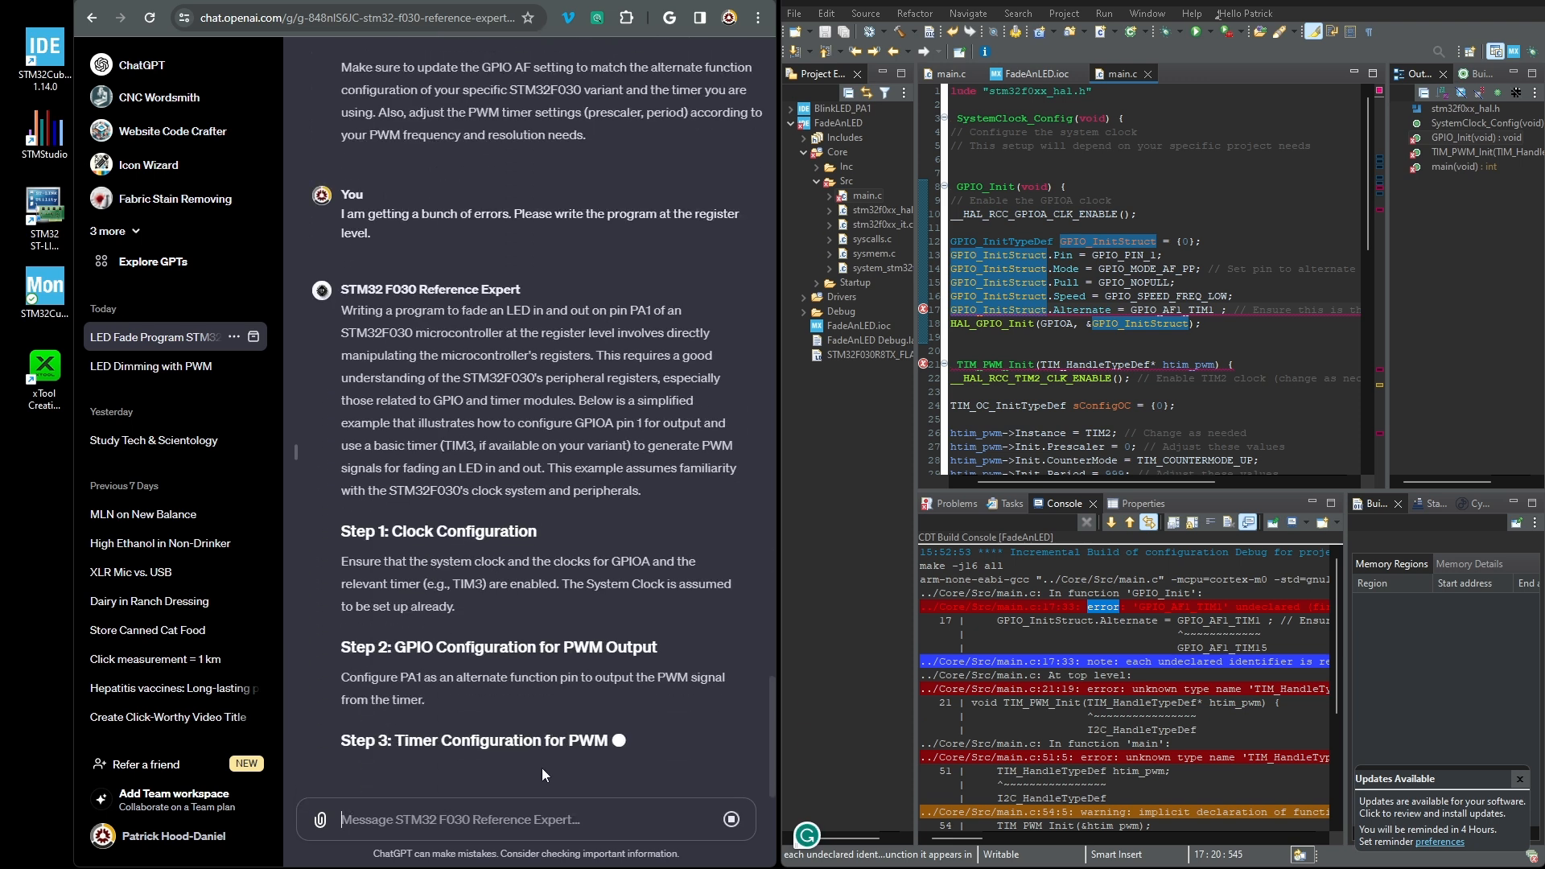
{"action": "scroll", "scroll_direction": "down", "scroll_amount": 3}
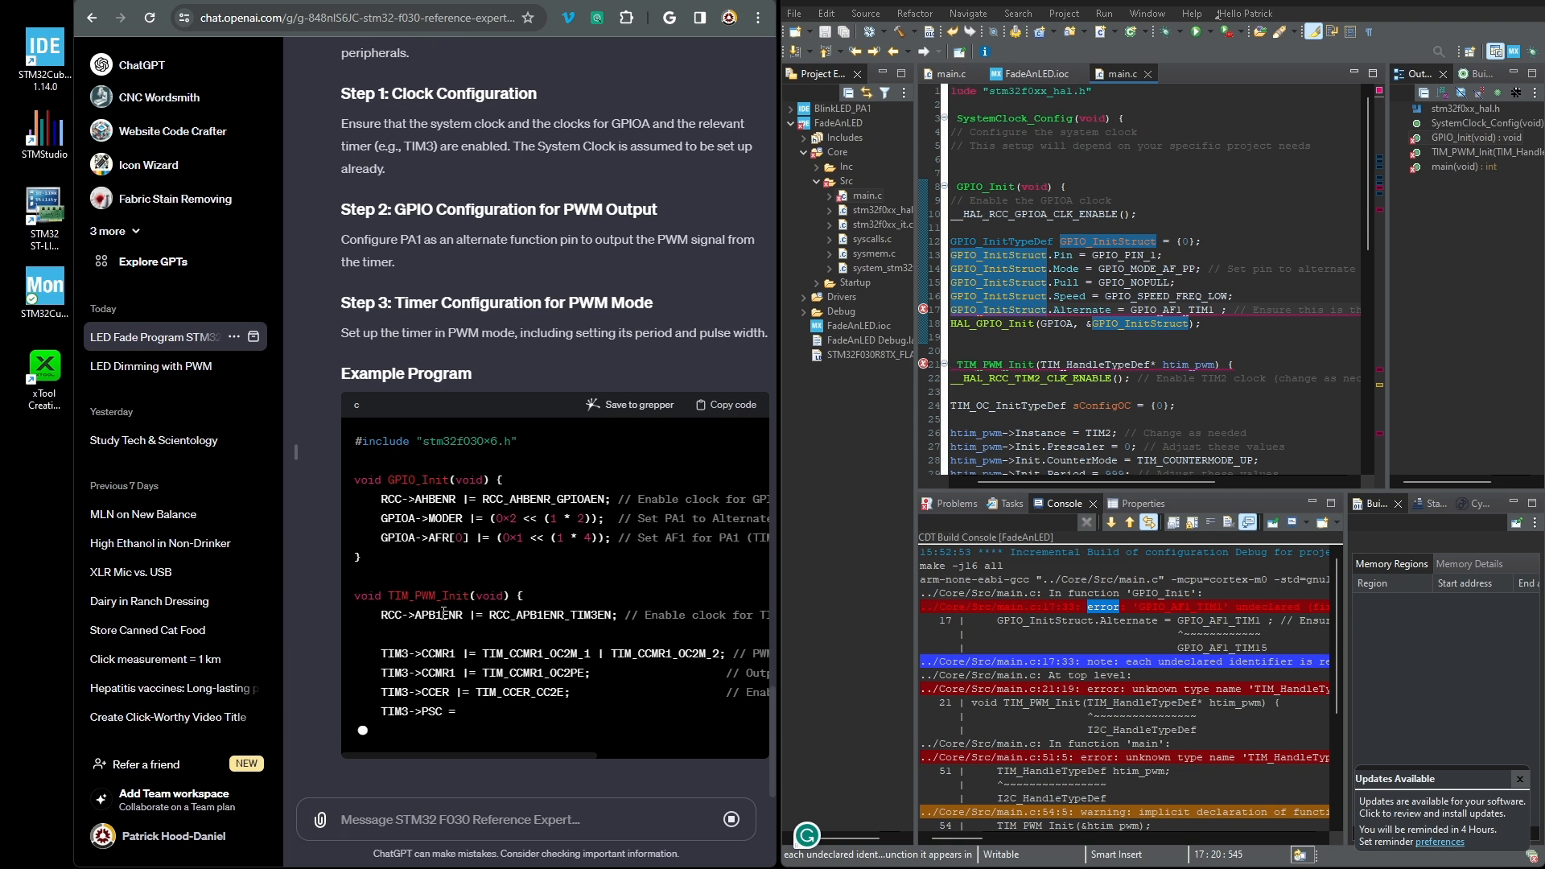
{"action": "scroll", "scroll_direction": "down", "scroll_amount": 3}
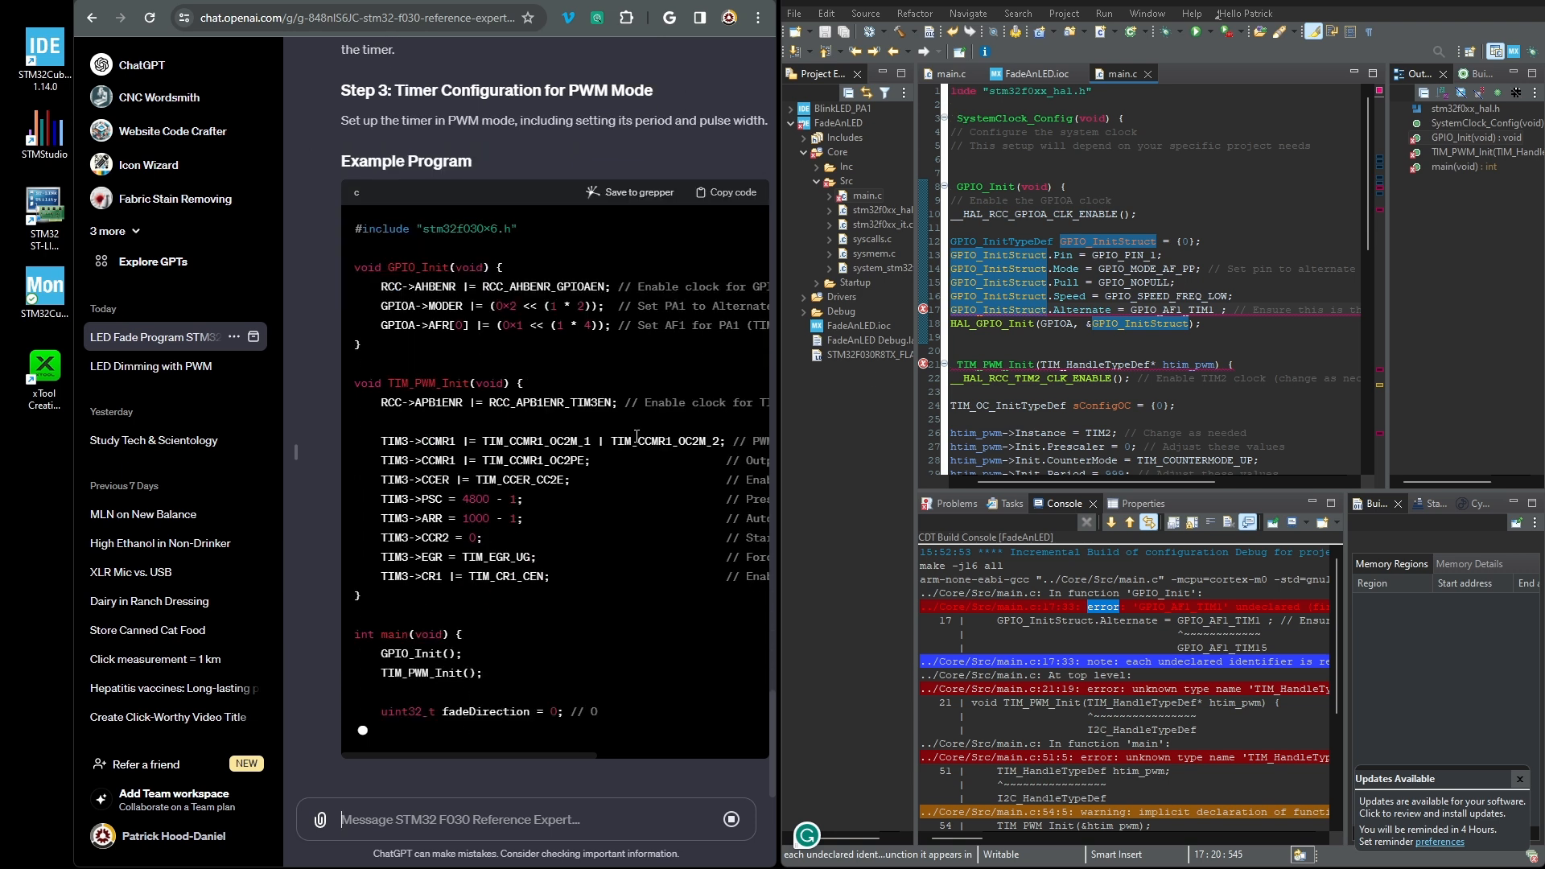
{"action": "scroll", "scroll_direction": "down", "scroll_amount": 3}
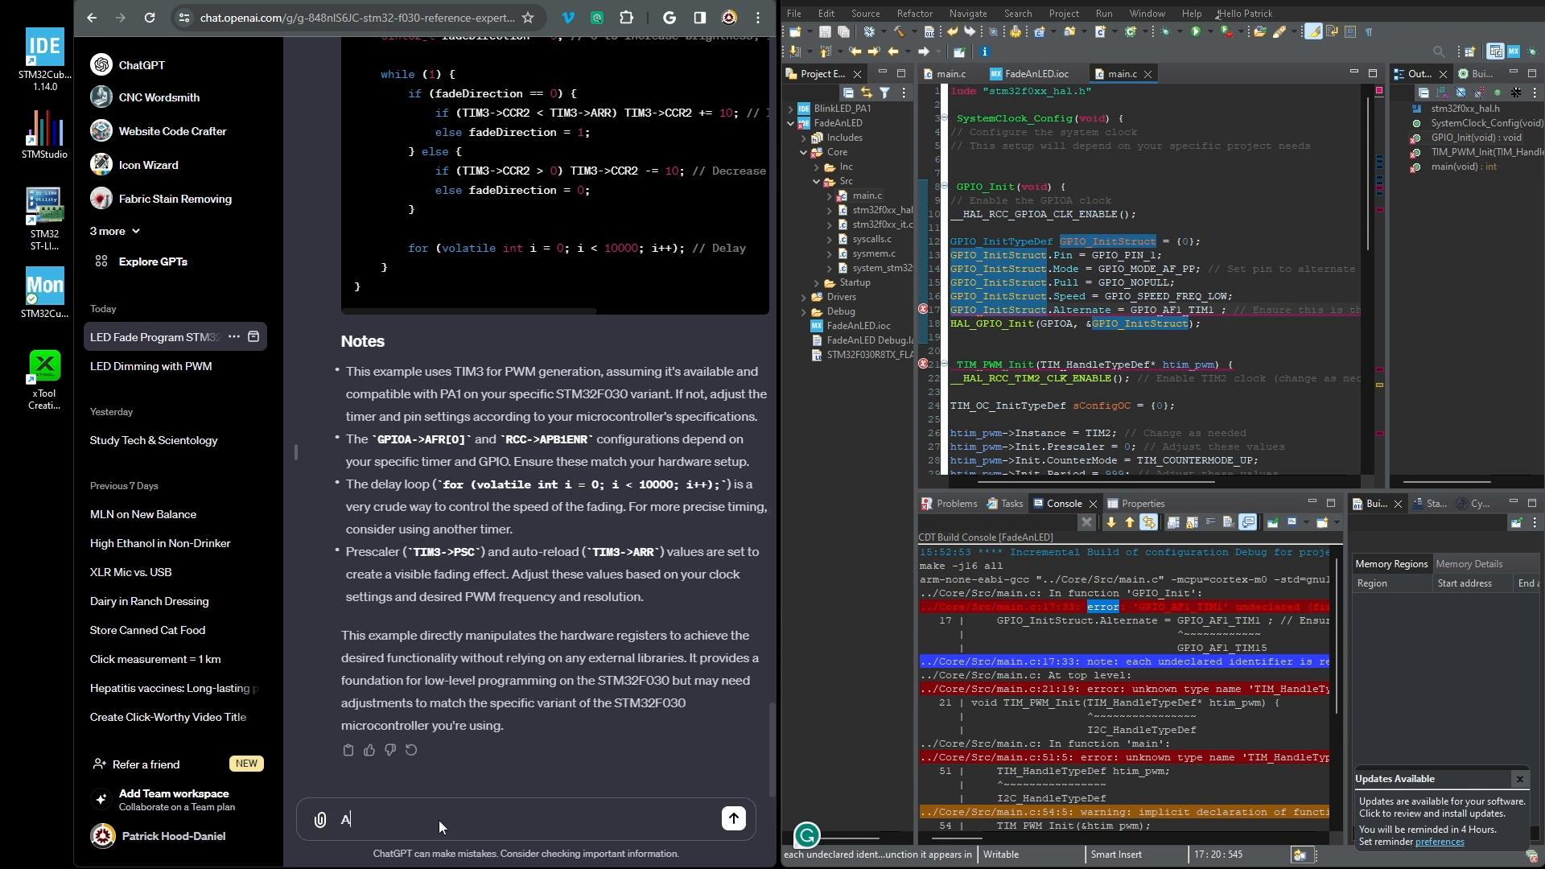
Ask which timers the GPT's provided documentation lists for the STM32F030
{"action": "type", "text": "According to the documentation provided for this GPT, what"}
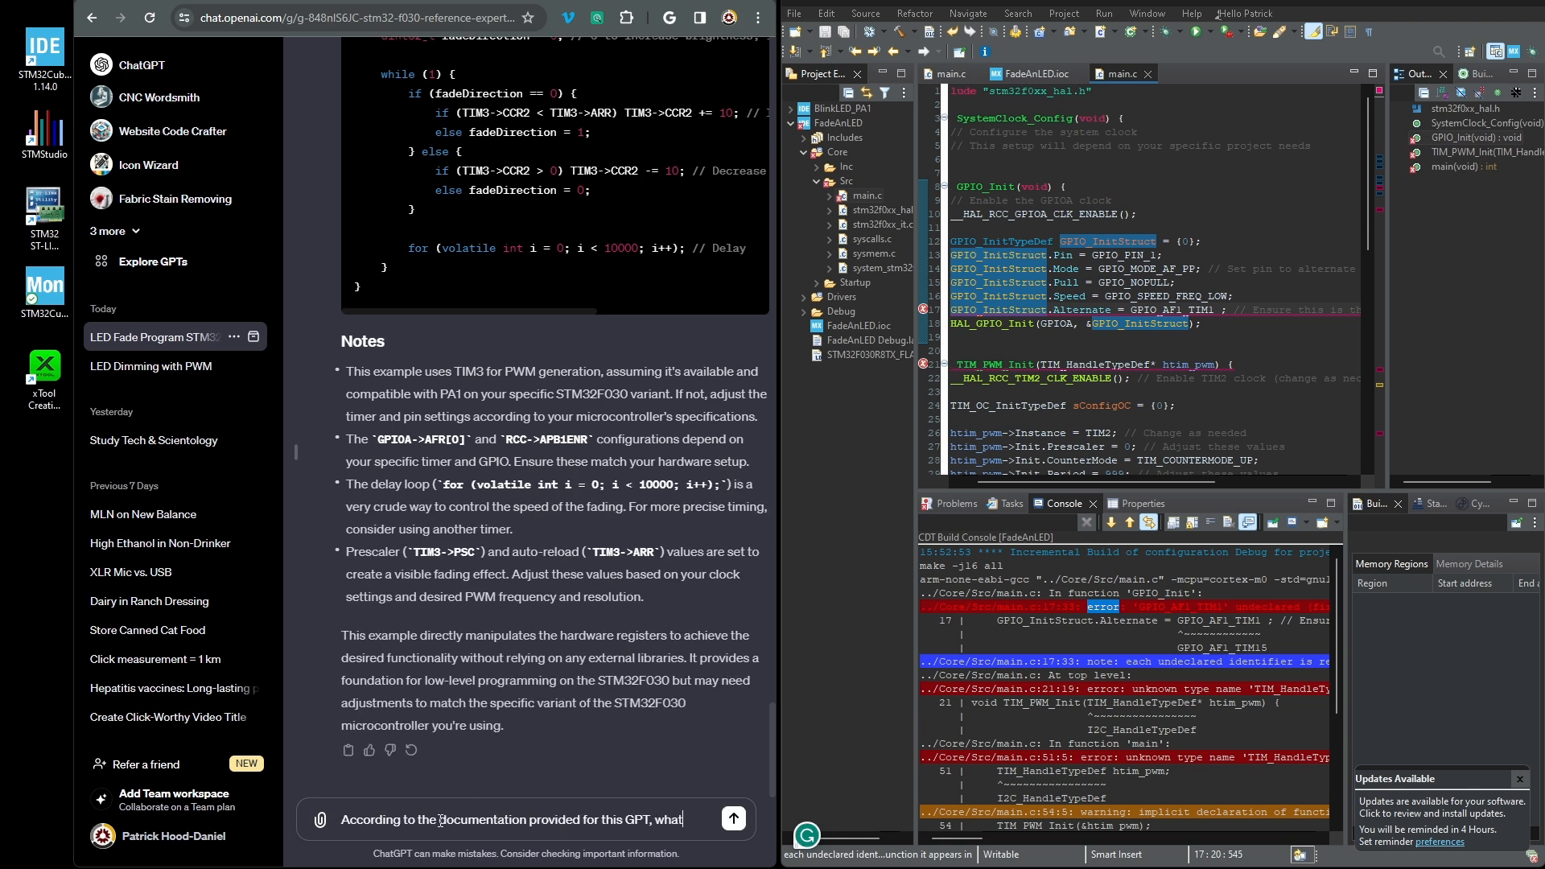
{"action": "left_click", "coordinate": [733, 819]}
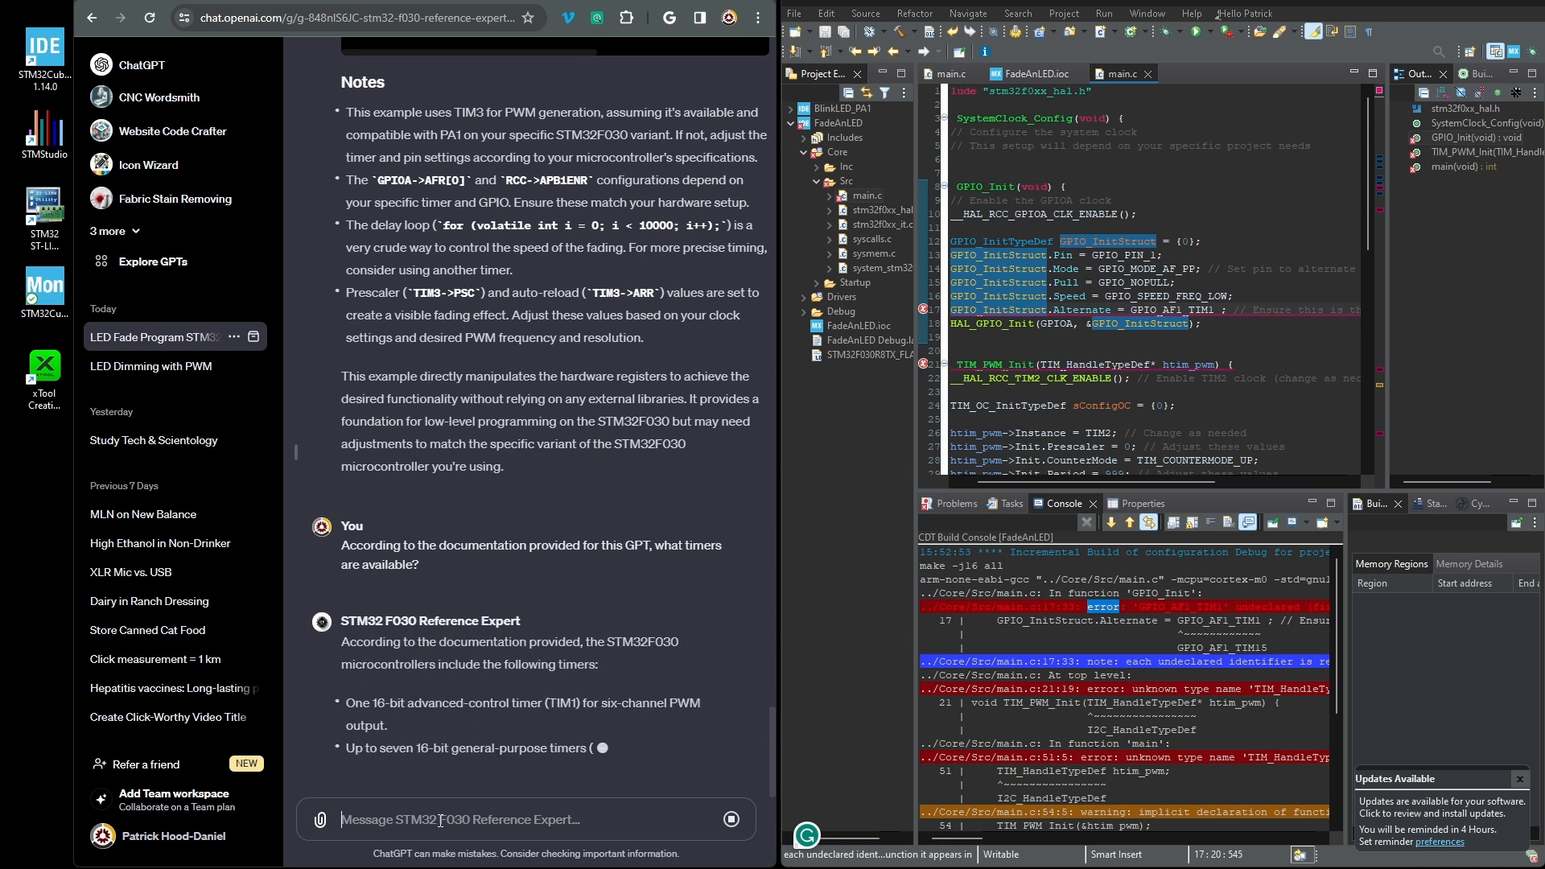
{"action": "scroll", "scroll_direction": "down", "scroll_amount": 3}
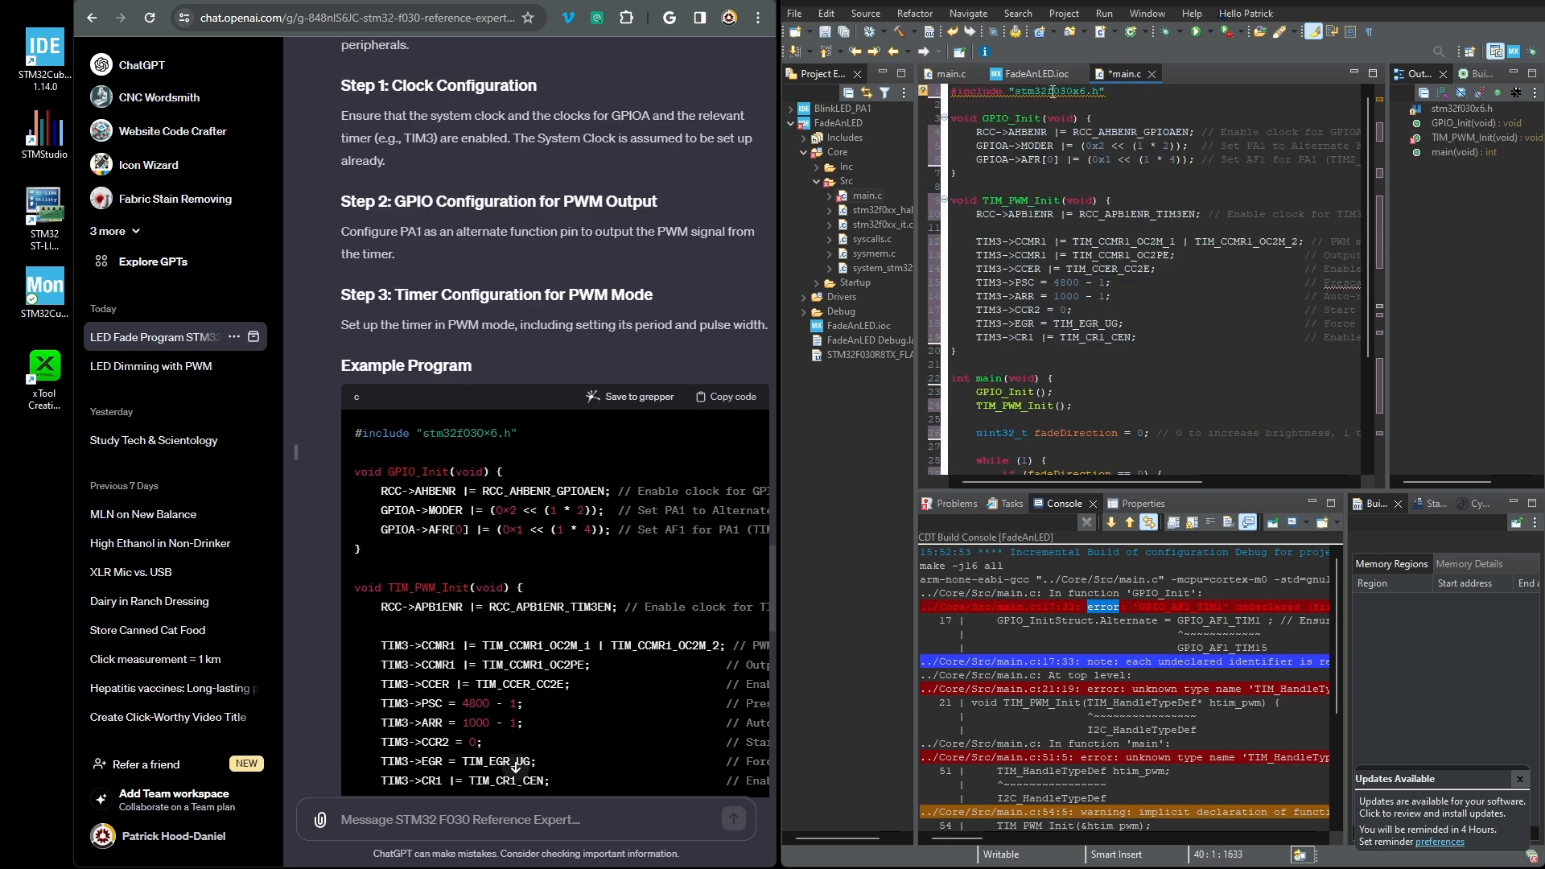
Build and flash the FadeAnLED timer-PWM program to the board from the toolbar
{"action": "left_click", "coordinate": [949, 73]}
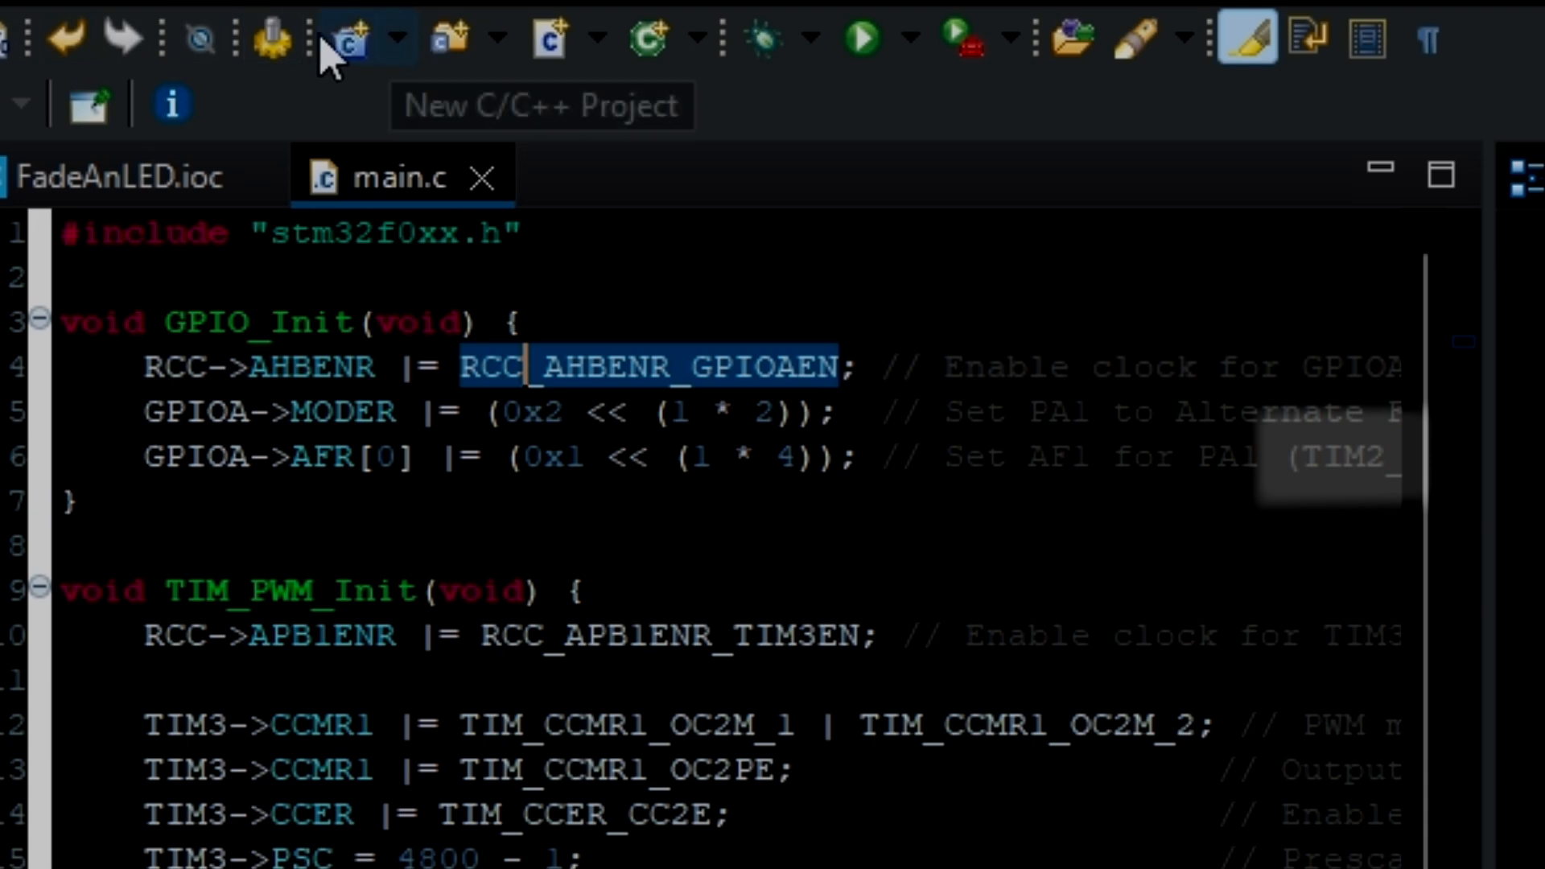
{"action": "mouse_move", "coordinate": [865, 40]}
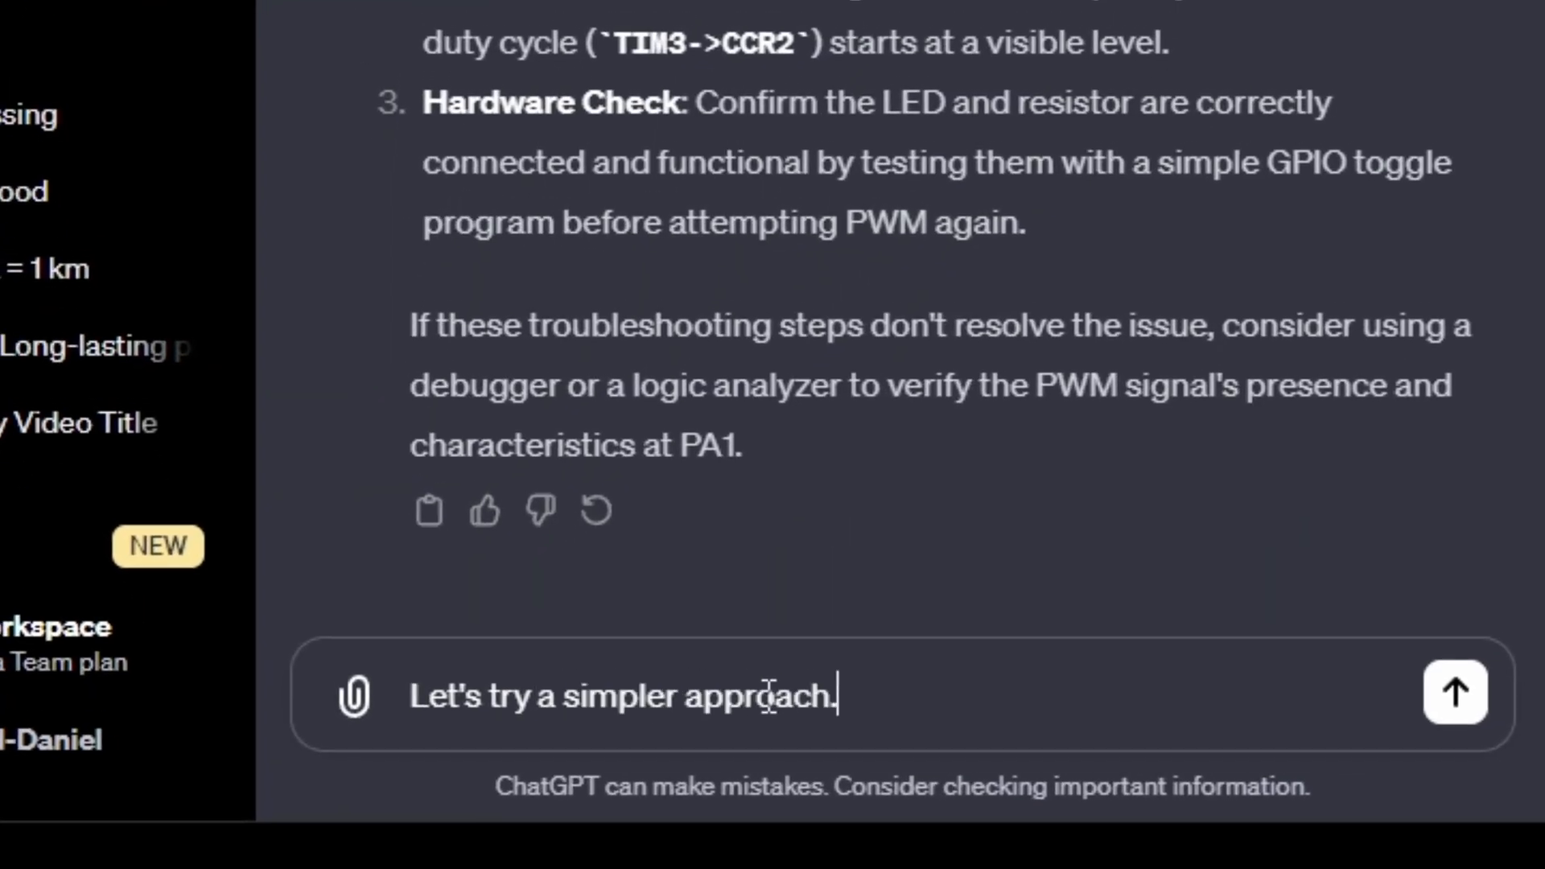
Ask ChatGPT for a program that toggles an LED on and off very fast to fake fading
{"action": "type", "text": "Write a probram that simpl"}
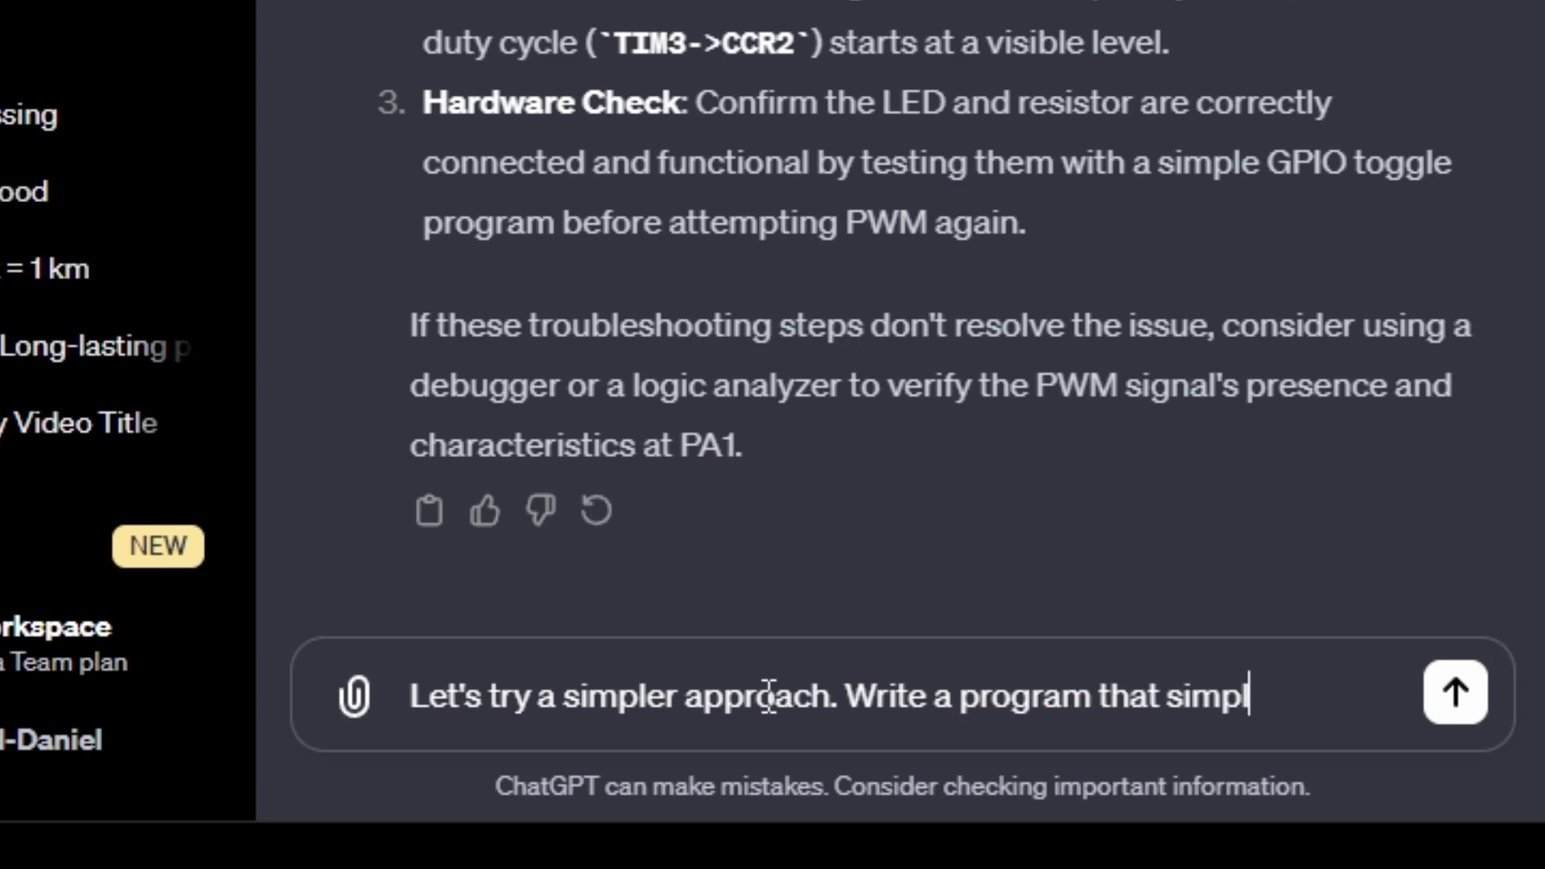
{"action": "type", "text": "y toggles an LED"}
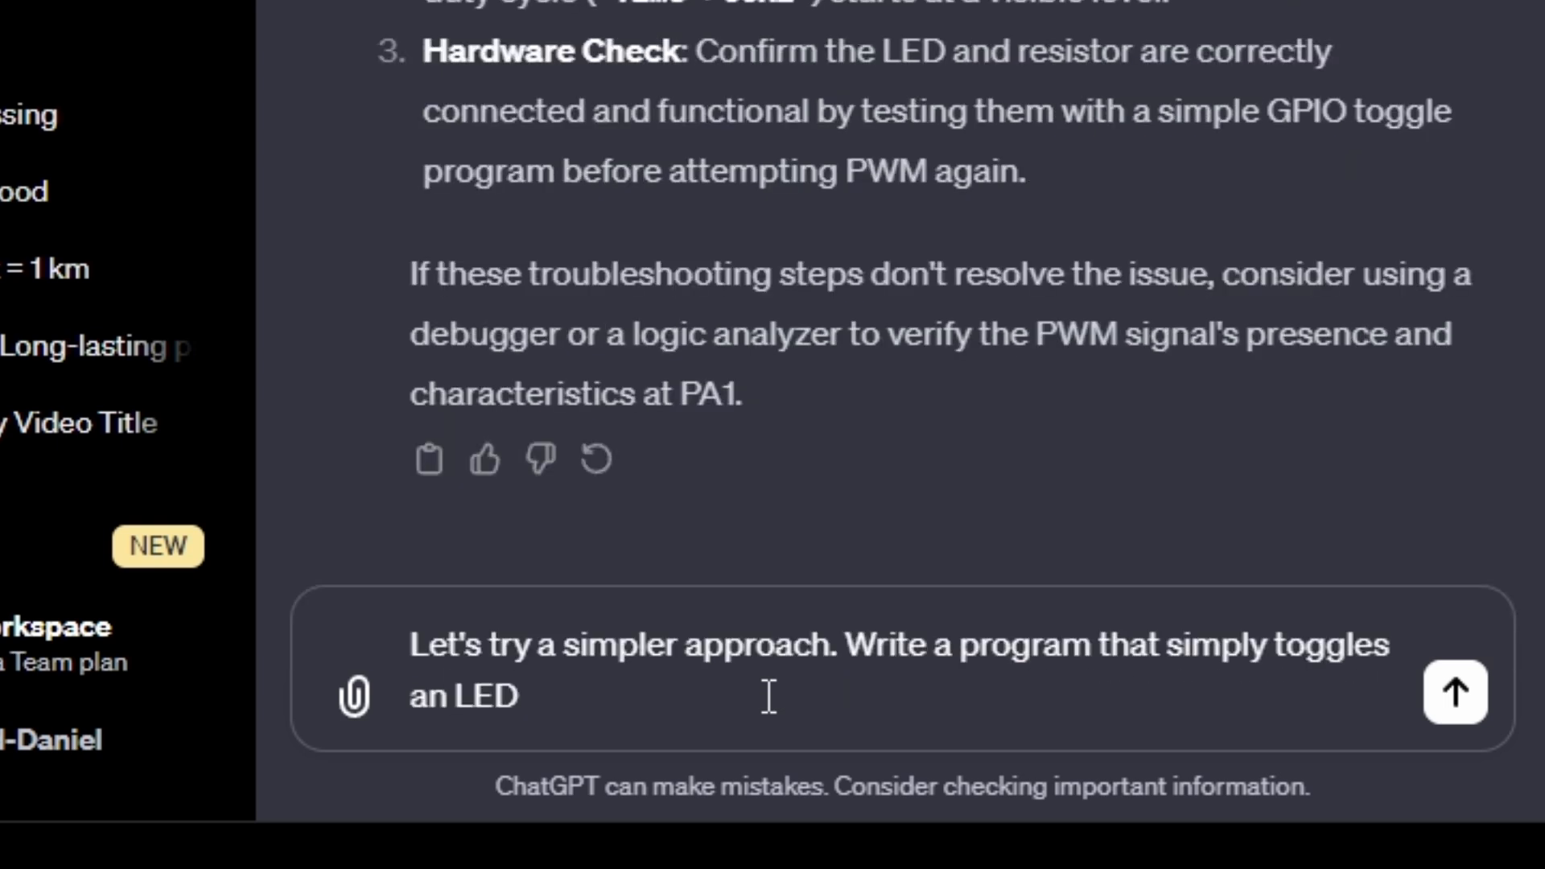
{"action": "type", "text": "on and off very f"}
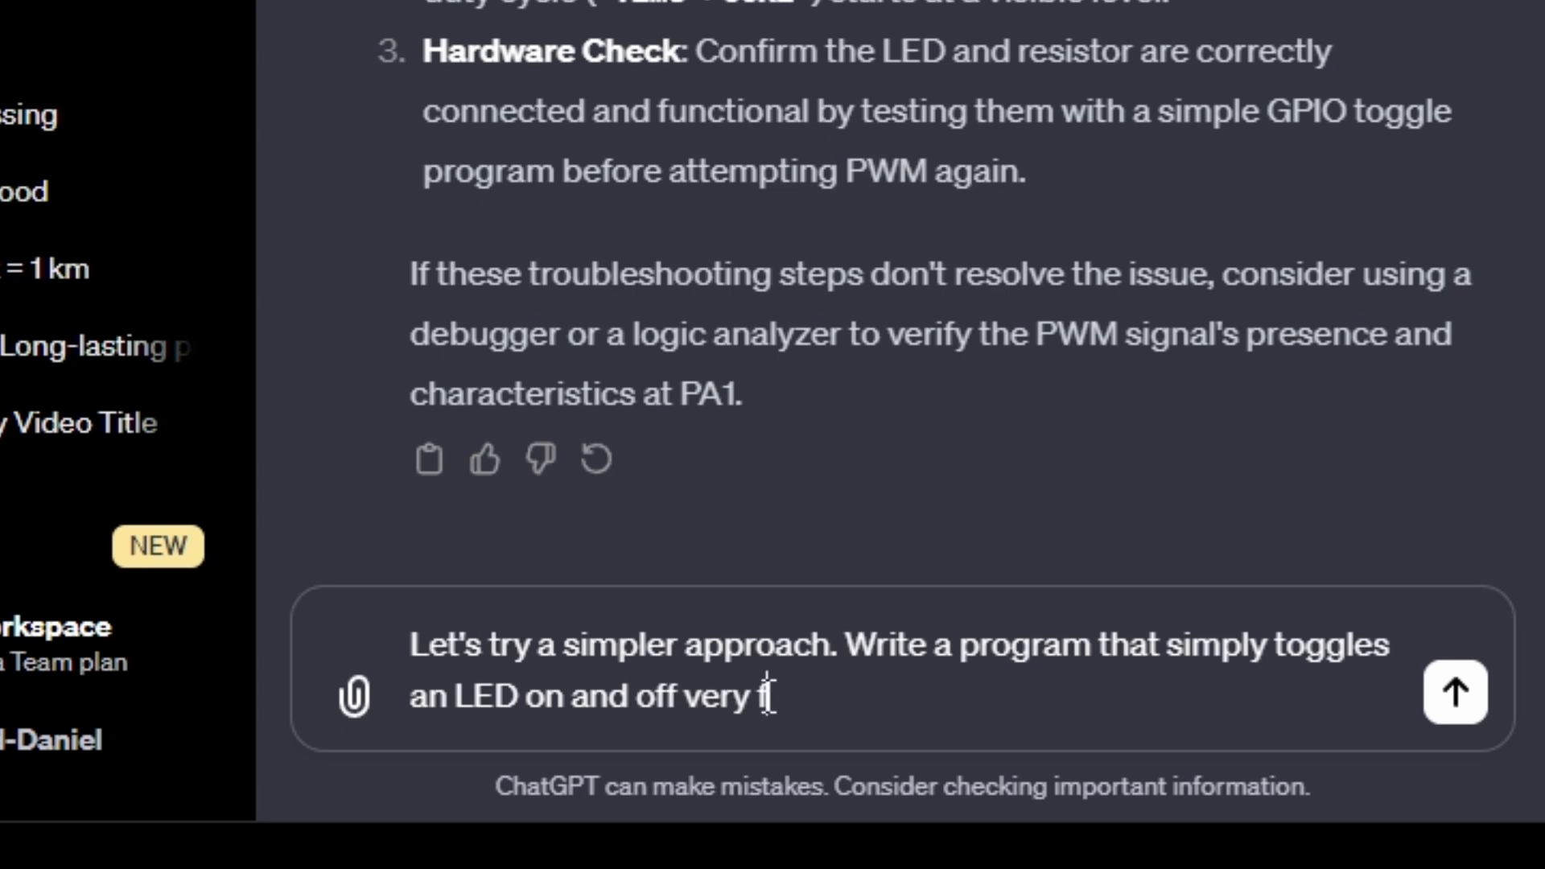
{"action": "type", "text": "fast, giving the illusion of t"}
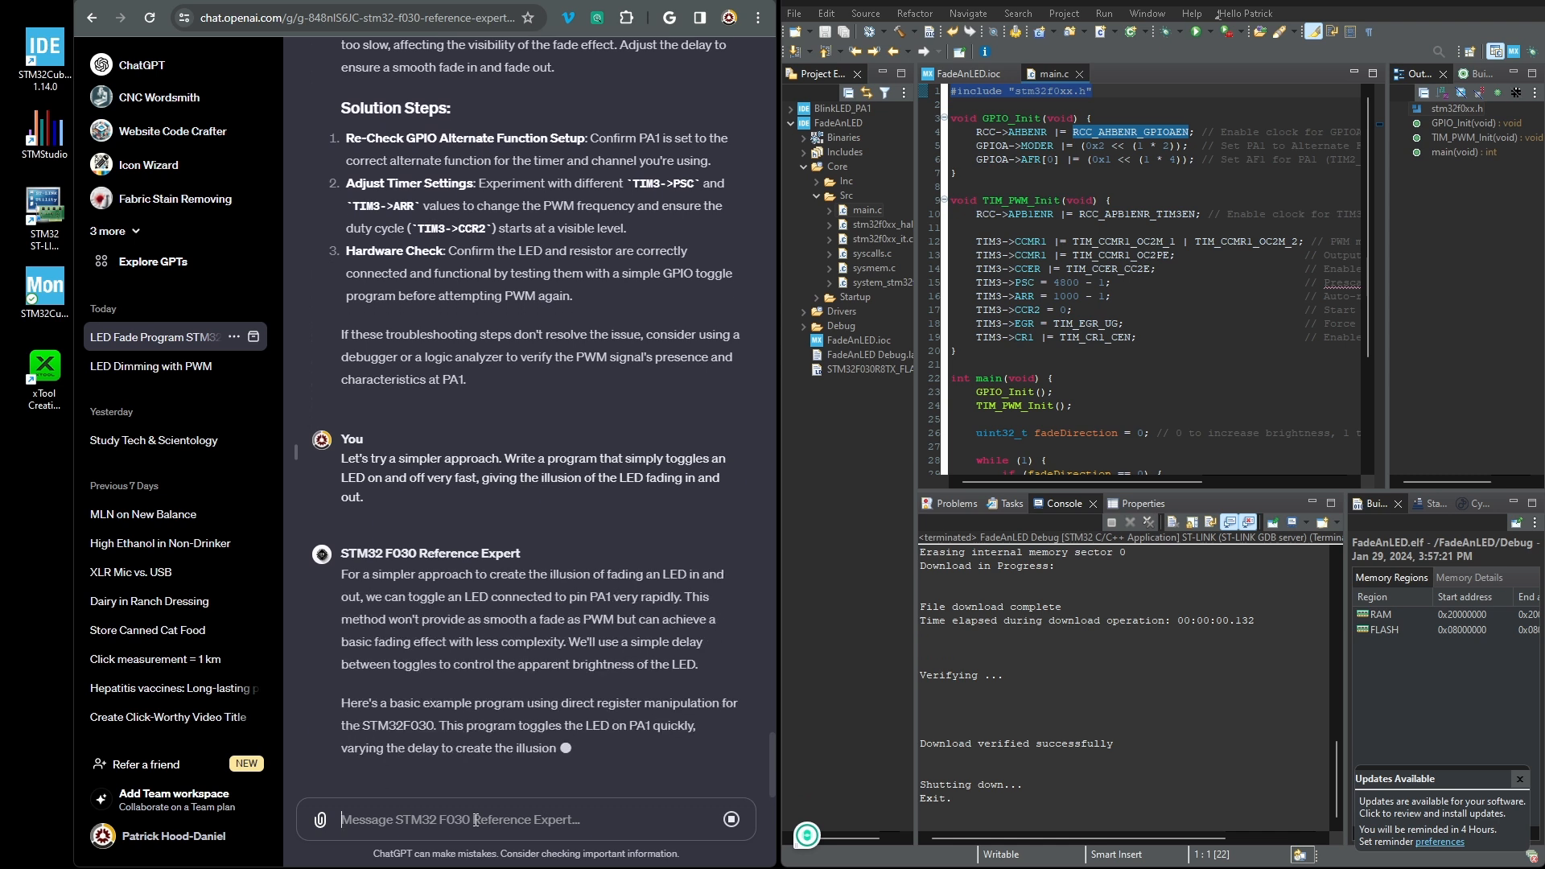
Read through the toggle program's key points and considerations
{"action": "scroll", "scroll_direction": "down", "scroll_amount": 3}
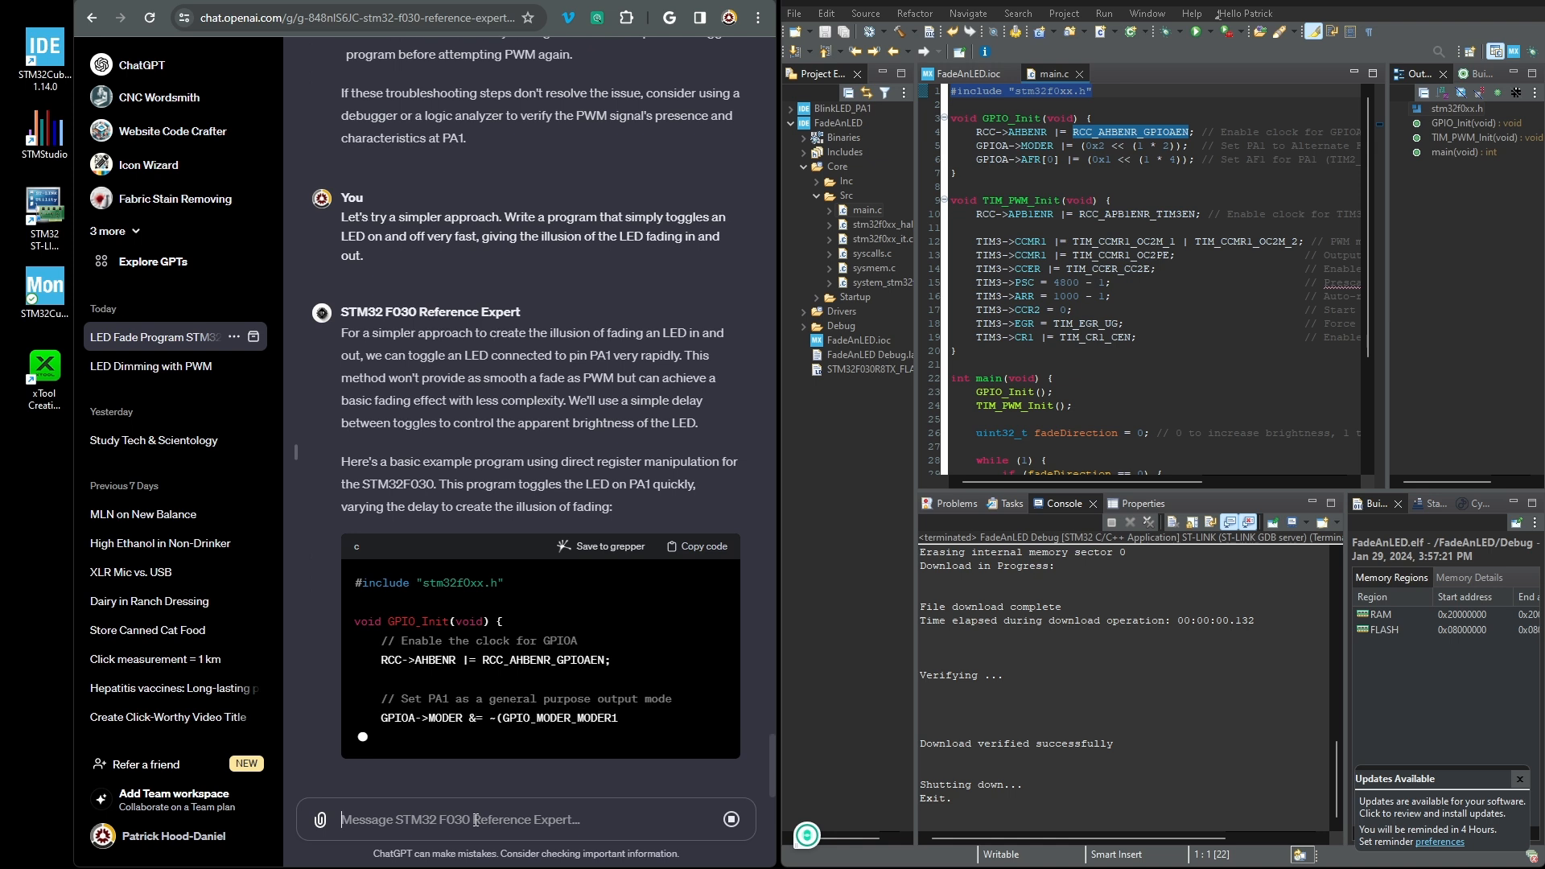
{"action": "scroll", "scroll_direction": "down", "scroll_amount": 3}
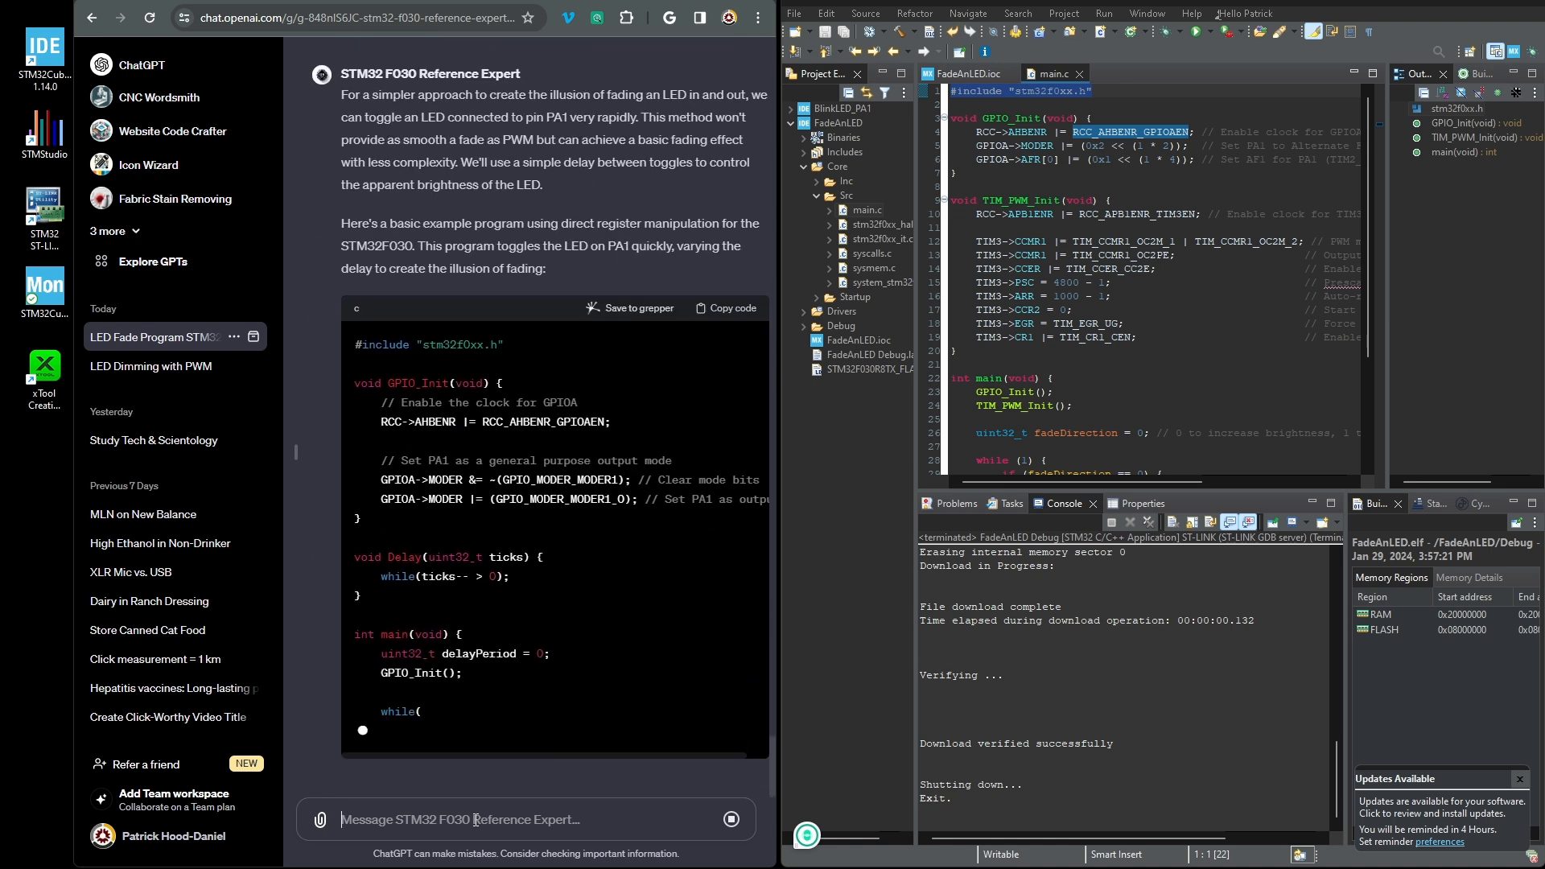
{"action": "scroll", "scroll_direction": "down", "scroll_amount": 3}
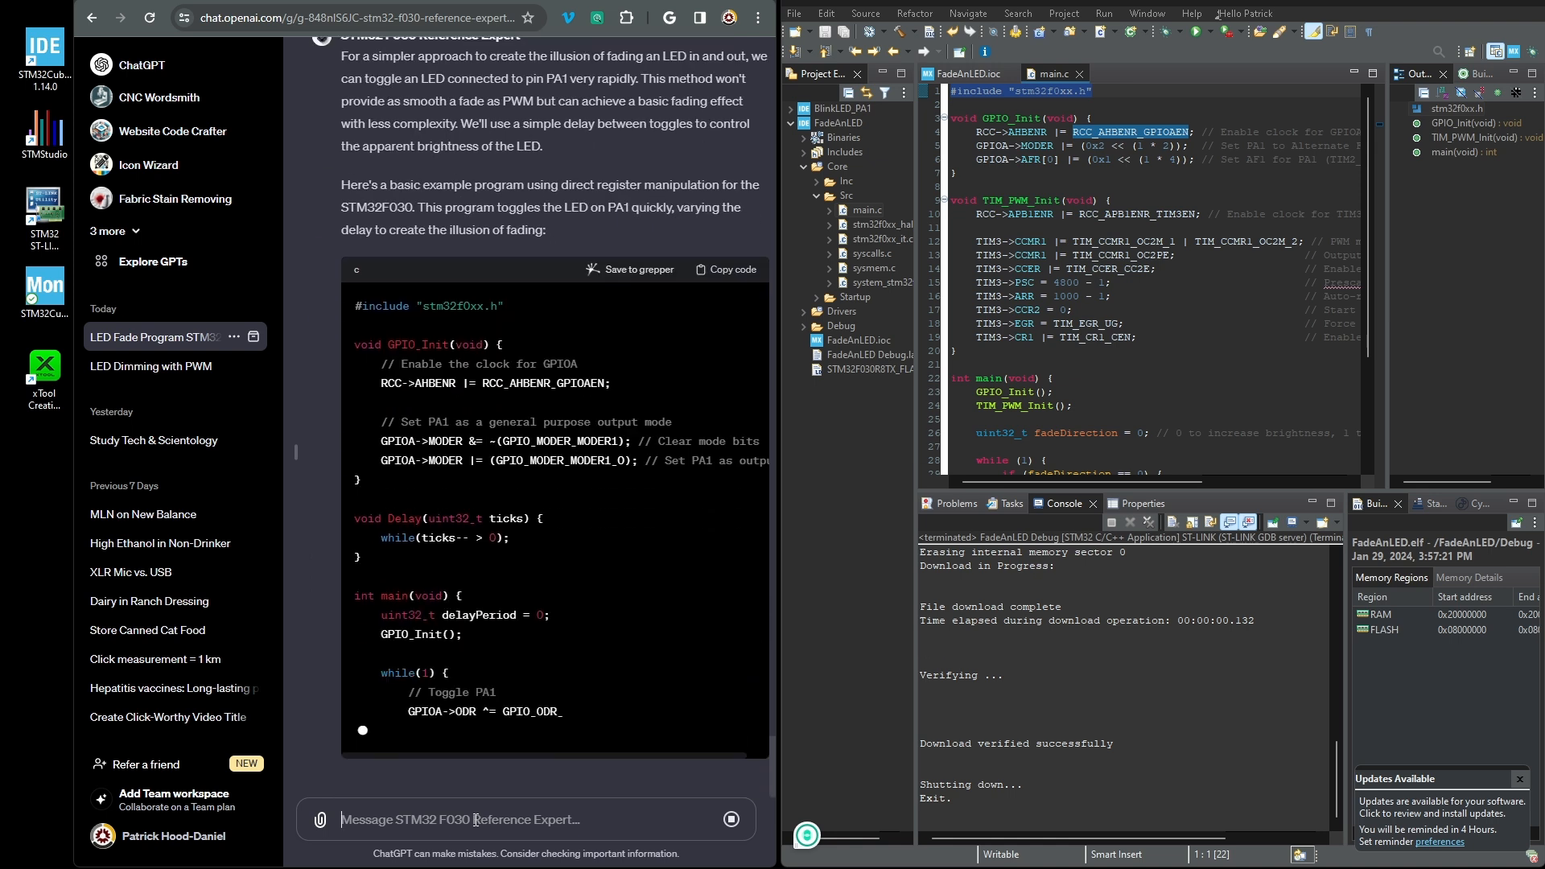
{"action": "scroll", "scroll_direction": "down", "scroll_amount": 3}
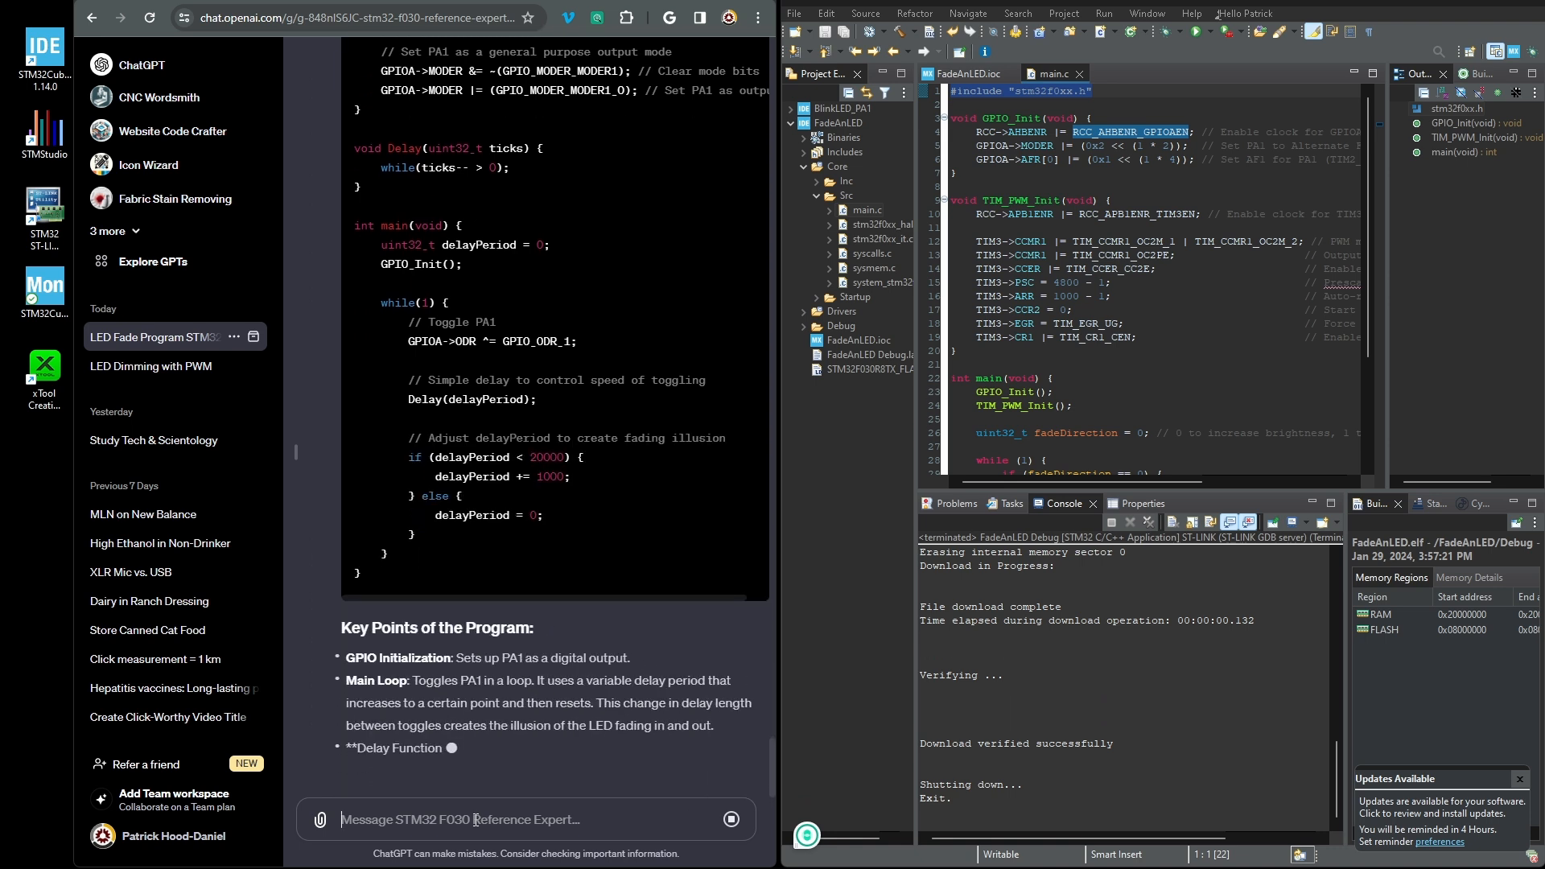
{"action": "scroll", "scroll_direction": "down", "scroll_amount": 3}
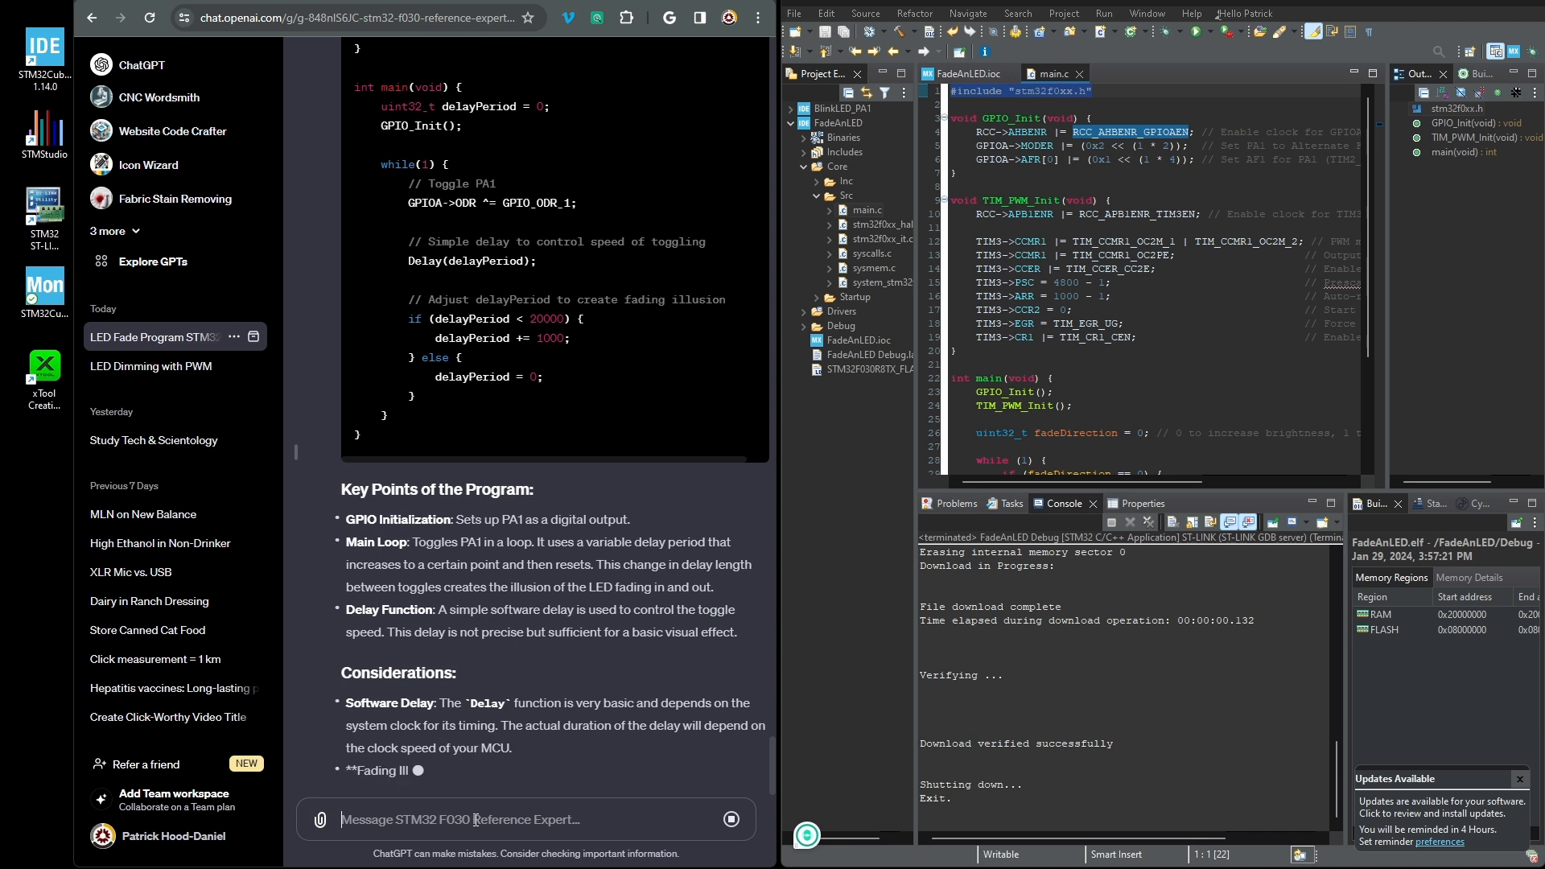
{"action": "scroll", "scroll_direction": "down", "scroll_amount": 3}
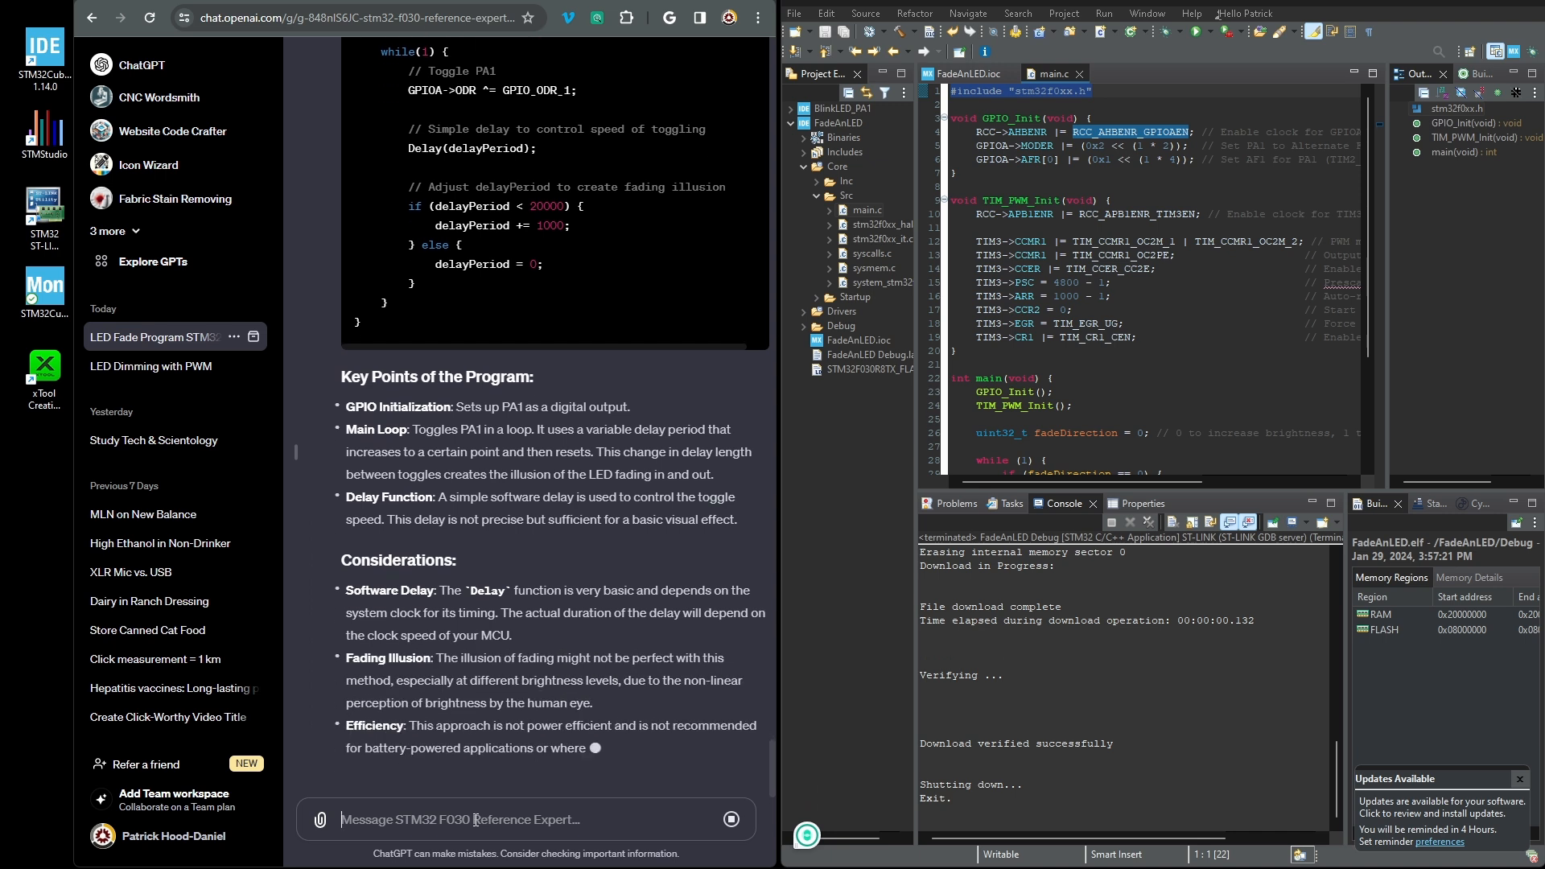
{"action": "scroll", "scroll_direction": "down", "scroll_amount": 3}
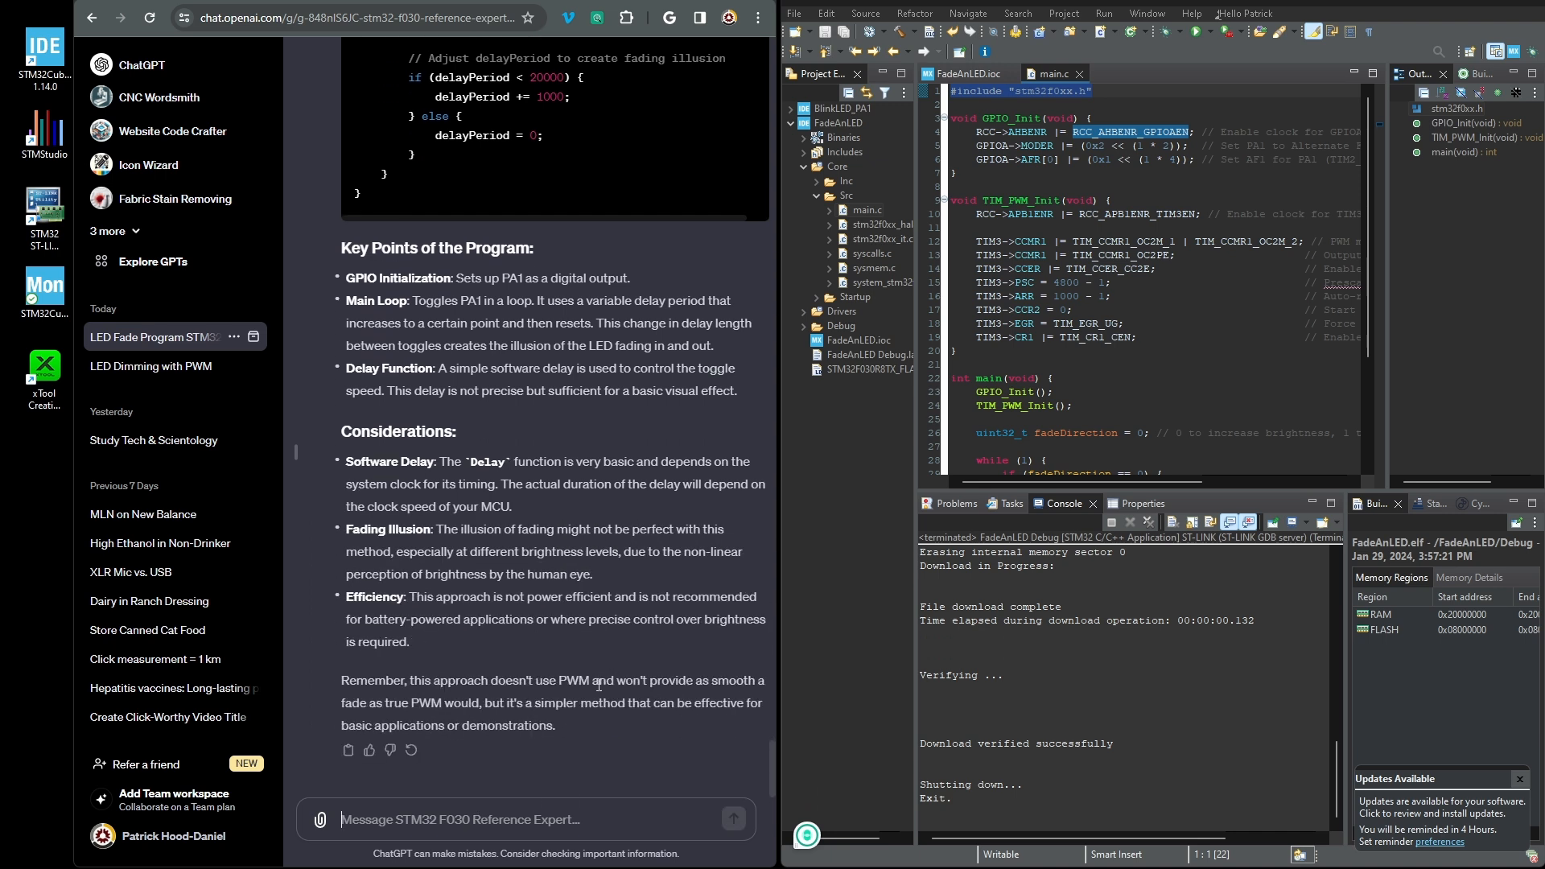
{"action": "scroll", "scroll_direction": "up", "scroll_amount": 3}
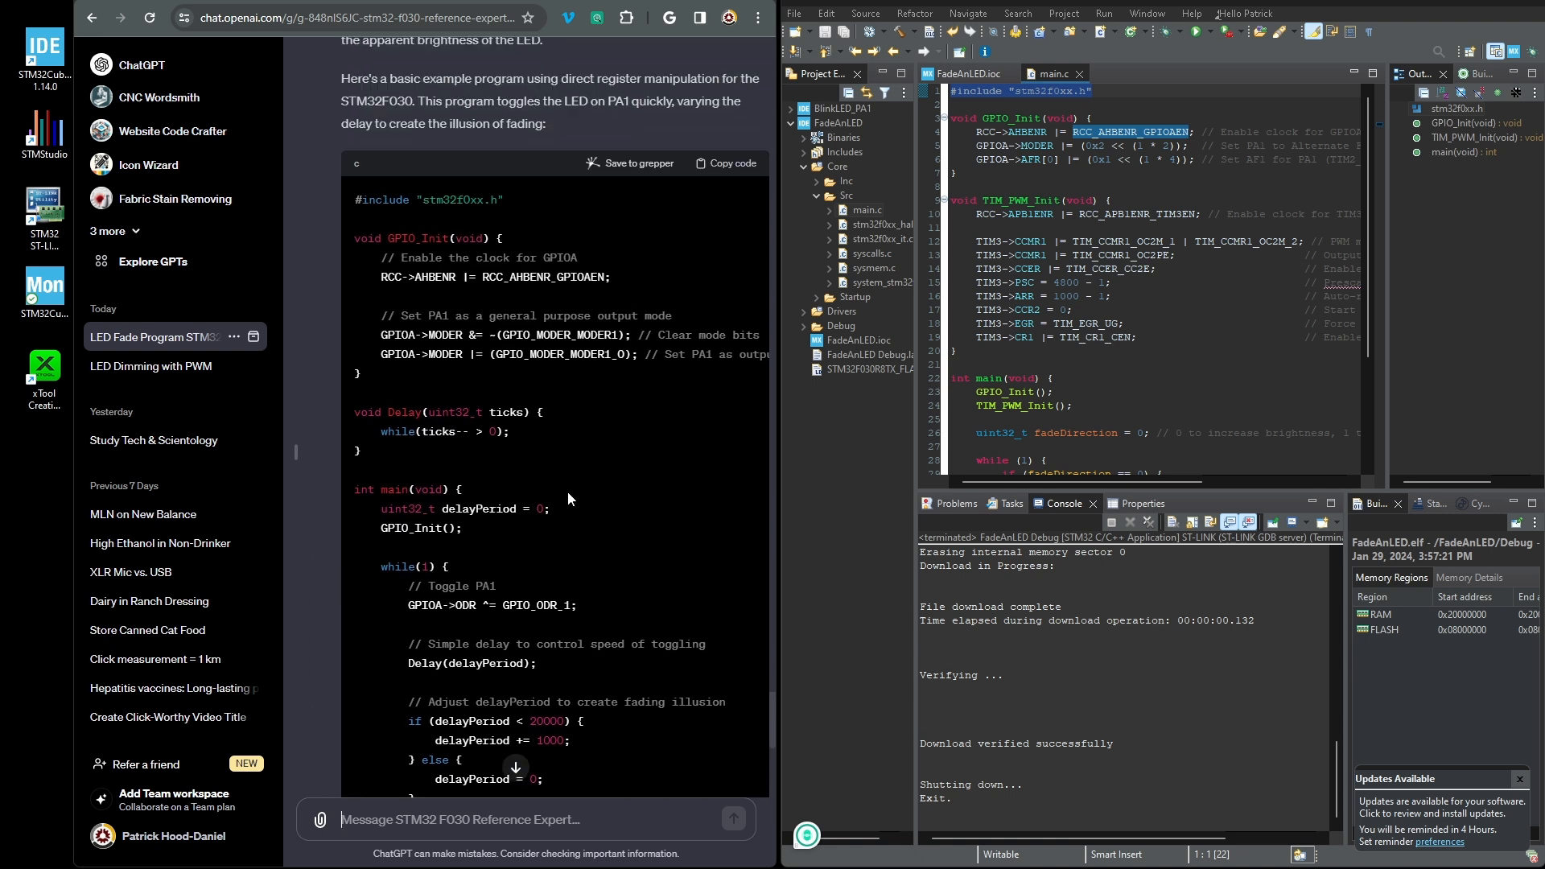
{"action": "scroll", "scroll_direction": "down", "scroll_amount": 3}
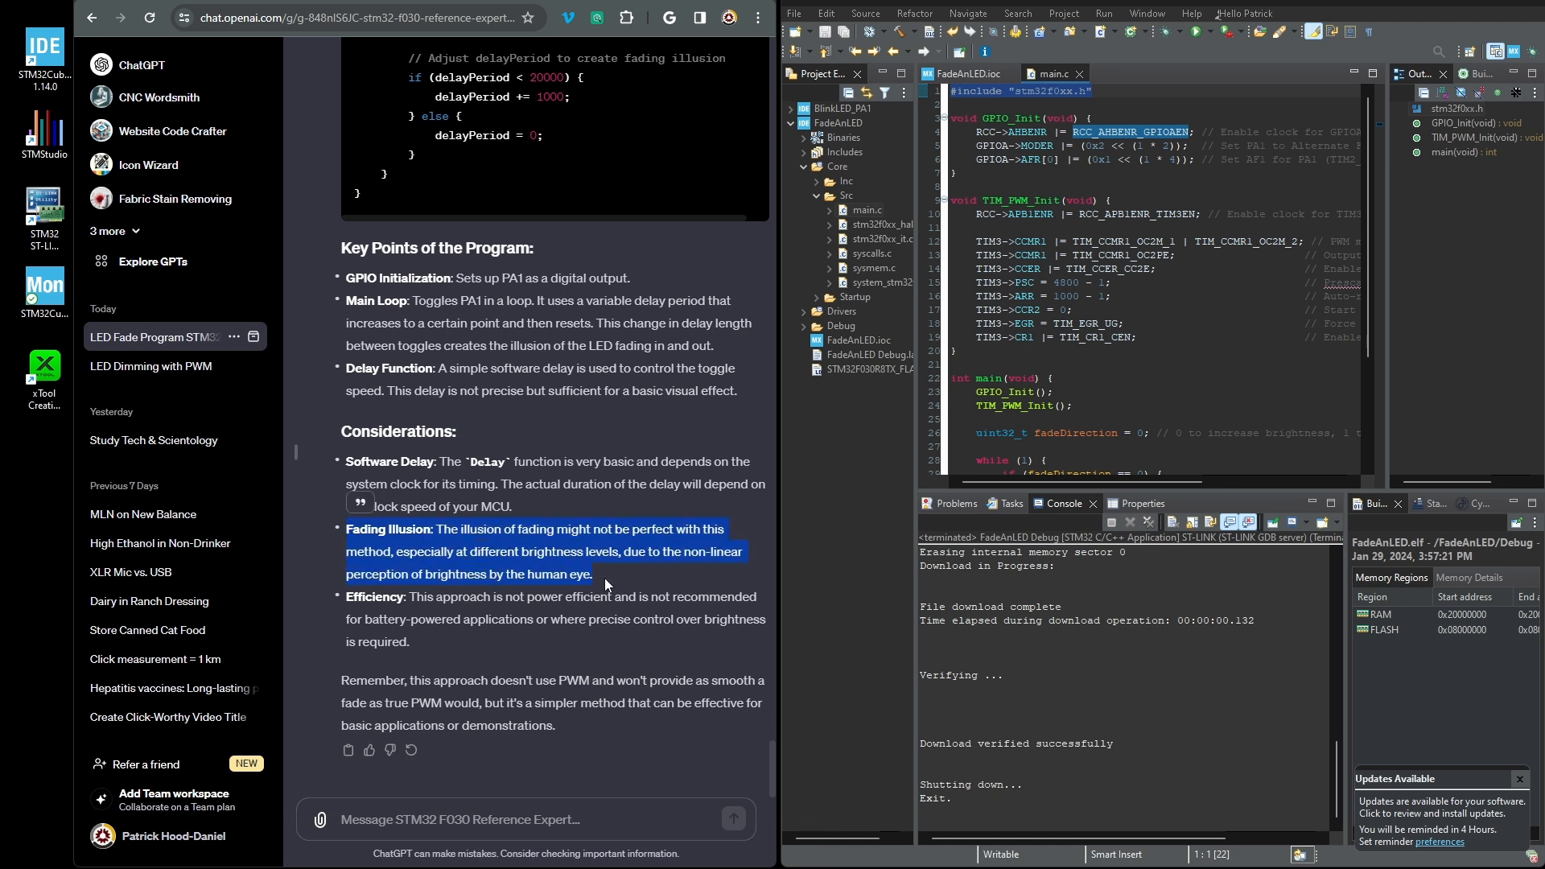
{"action": "mouse_move", "coordinate": [568, 552]}
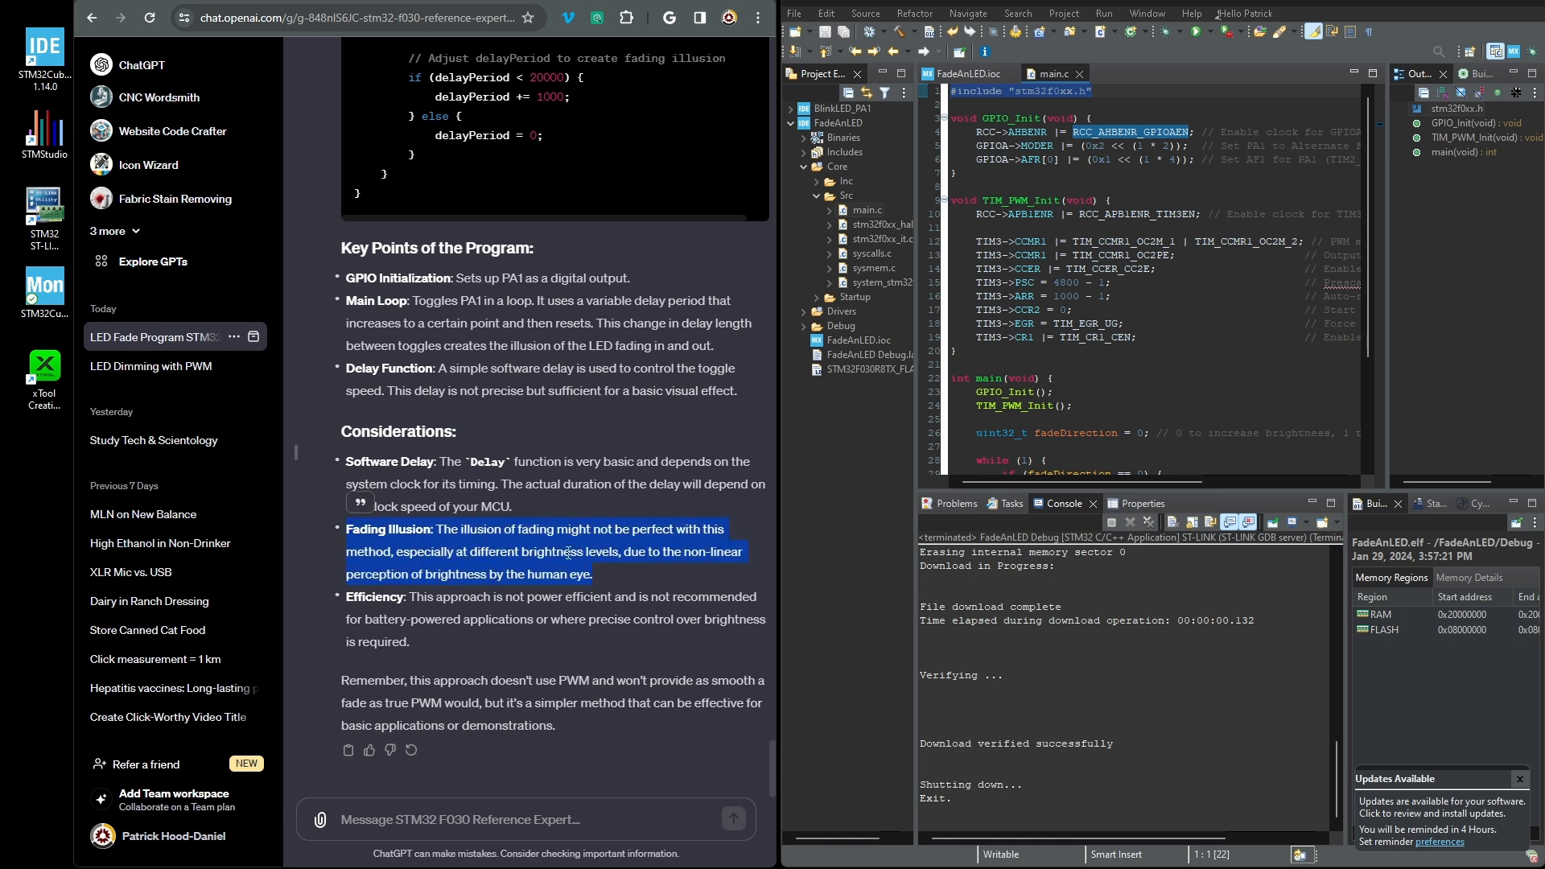
Clear the Fading Illusion highlight and copy the simple toggle fading program's code
{"action": "left_click", "coordinate": [478, 574]}
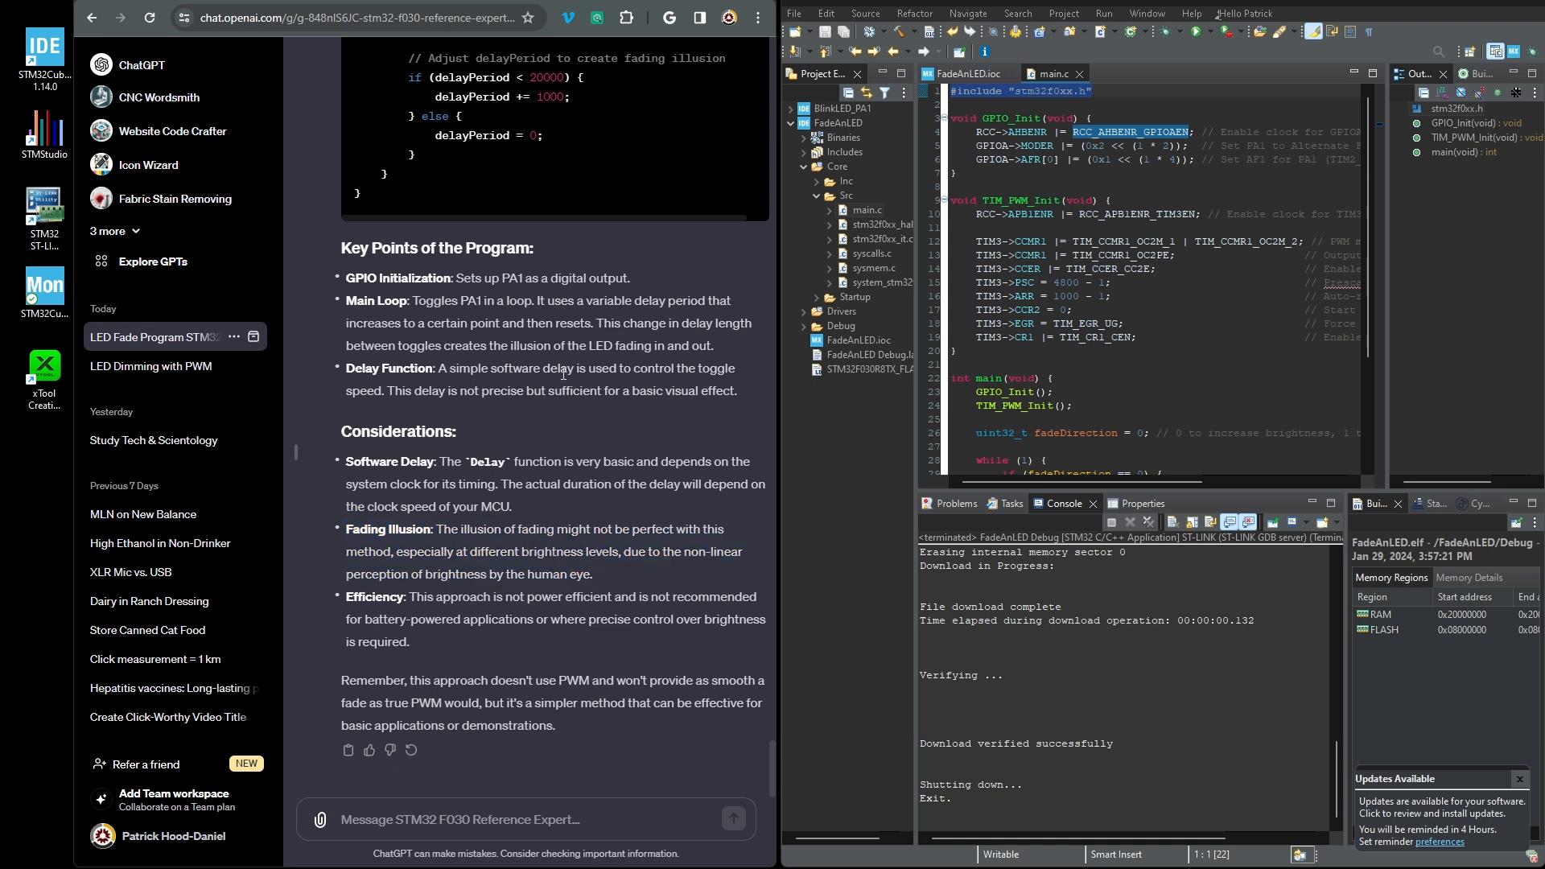
{"action": "scroll", "scroll_direction": "up", "scroll_amount": 3}
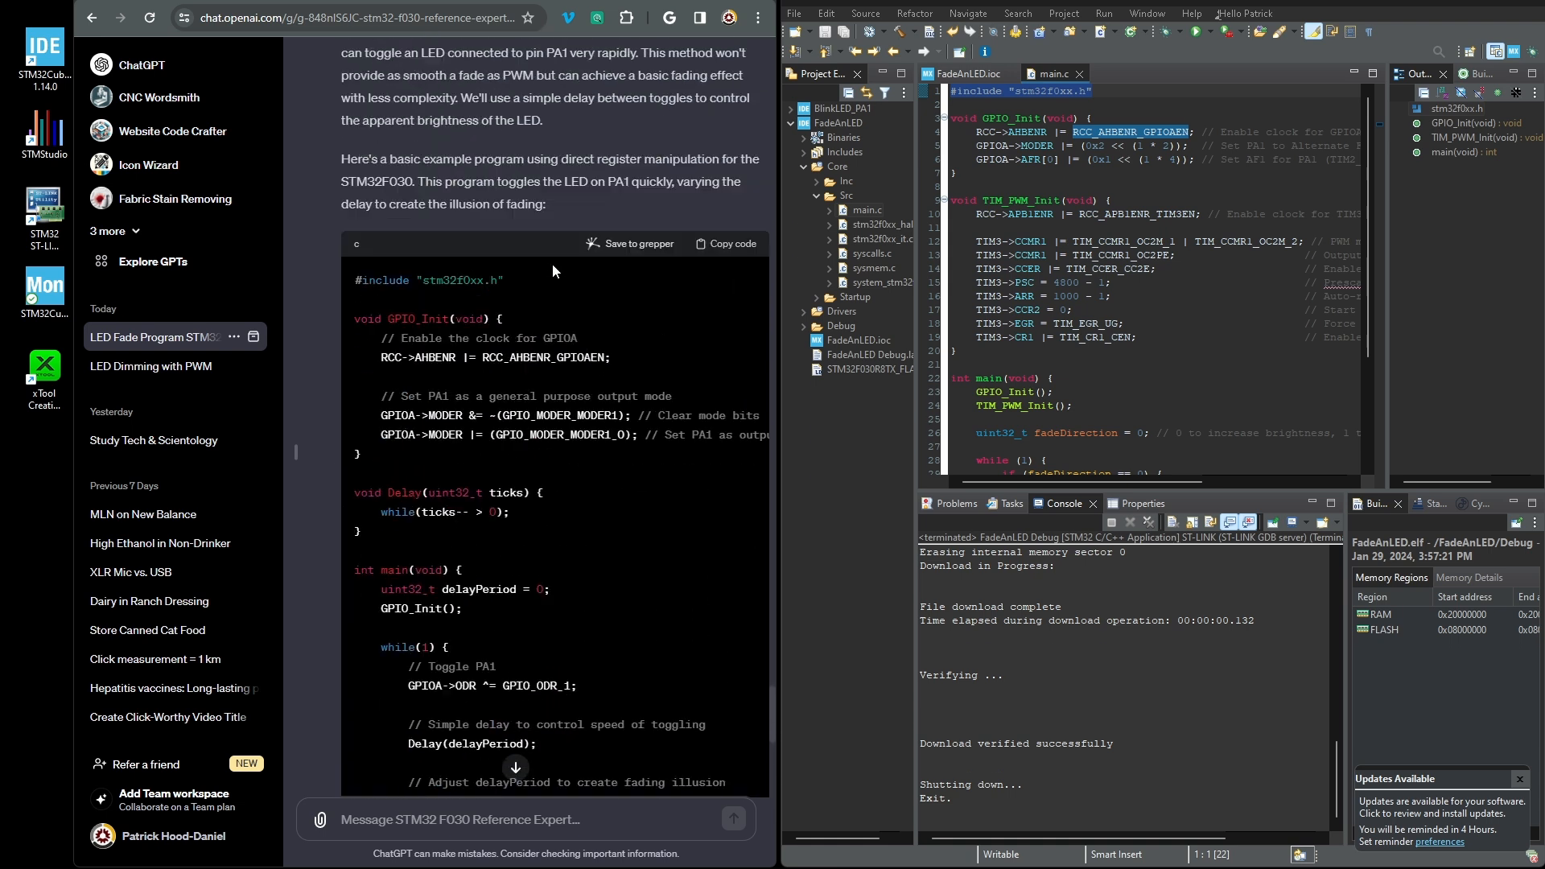
{"action": "left_click", "coordinate": [726, 243]}
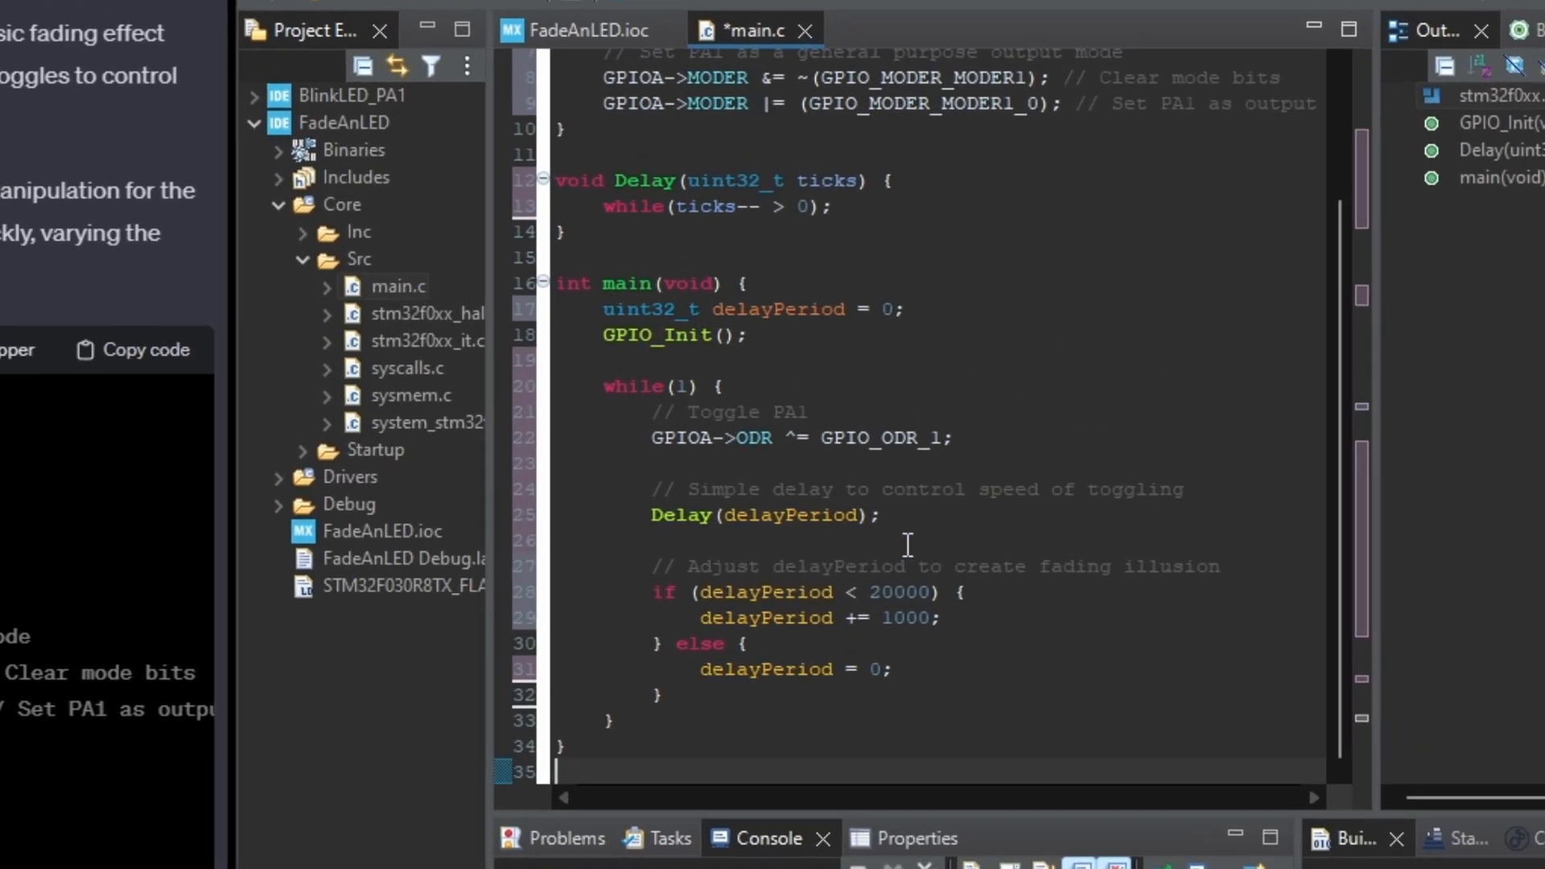
Scroll up through main.c to prepare for replacing it with the toggle program
{"action": "scroll", "scroll_direction": "up", "scroll_amount": 3}
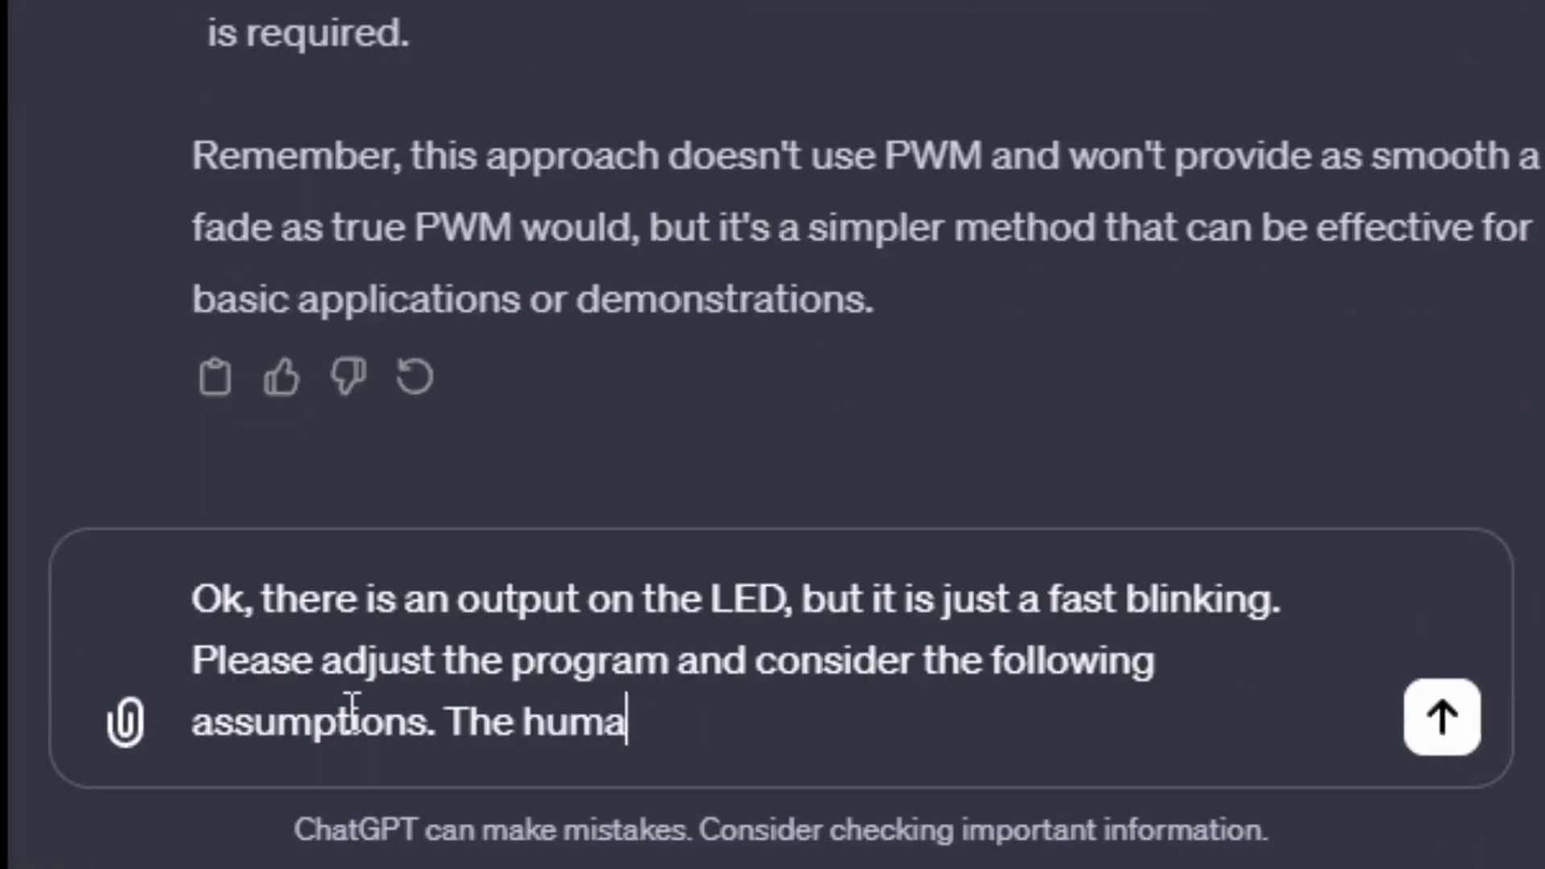
{"action": "type", "text": "n eye can perceive movement at 30 frames per second. If you make the period at this frequency and raise and lower the off t"}
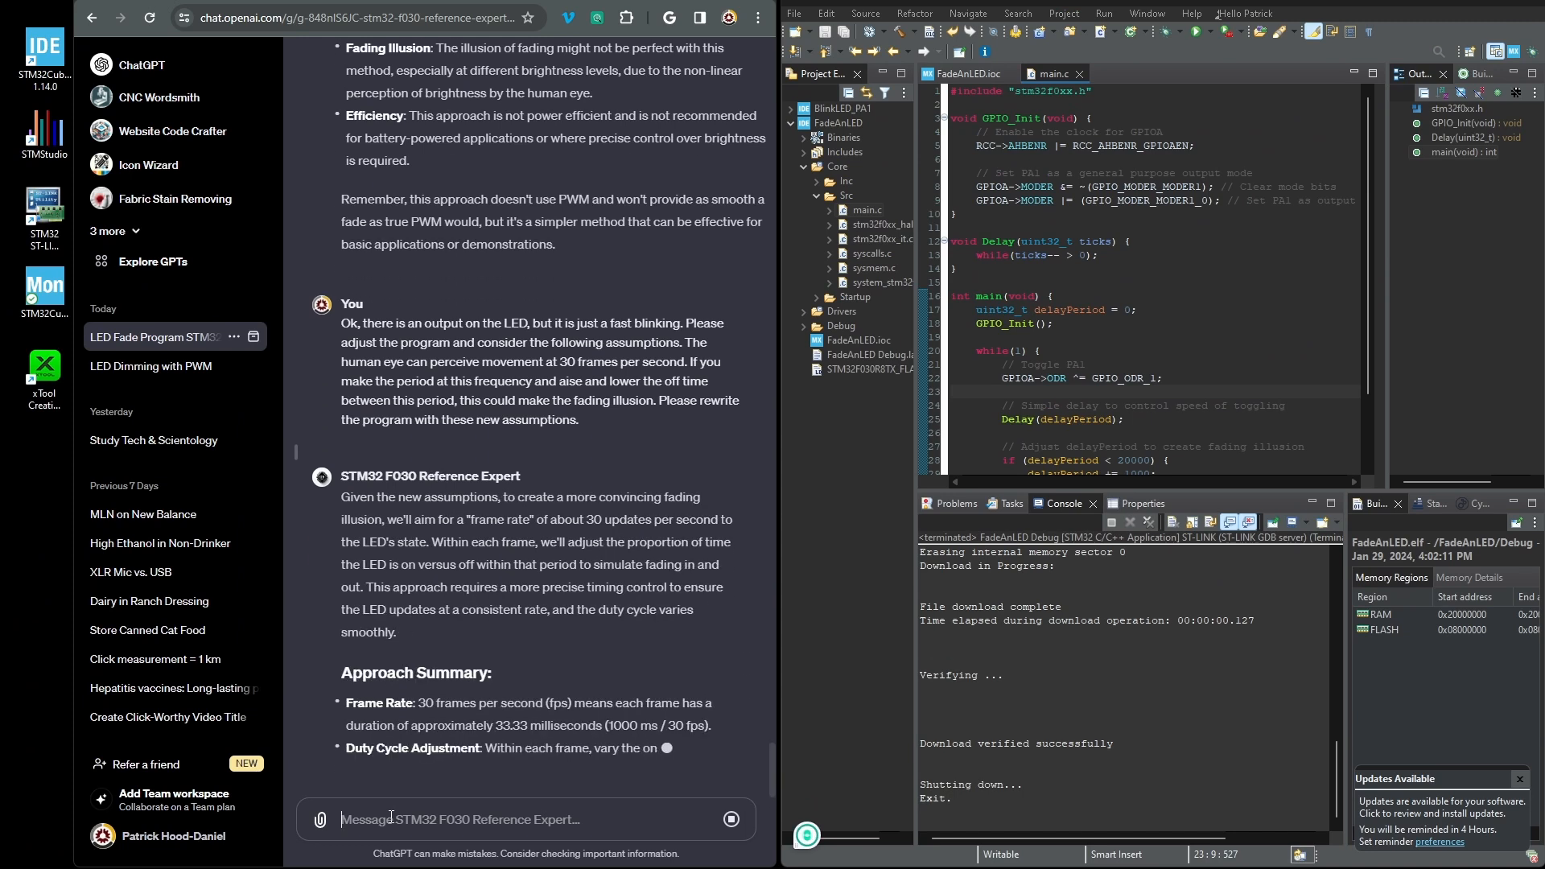
{"action": "scroll", "scroll_direction": "down", "scroll_amount": 3}
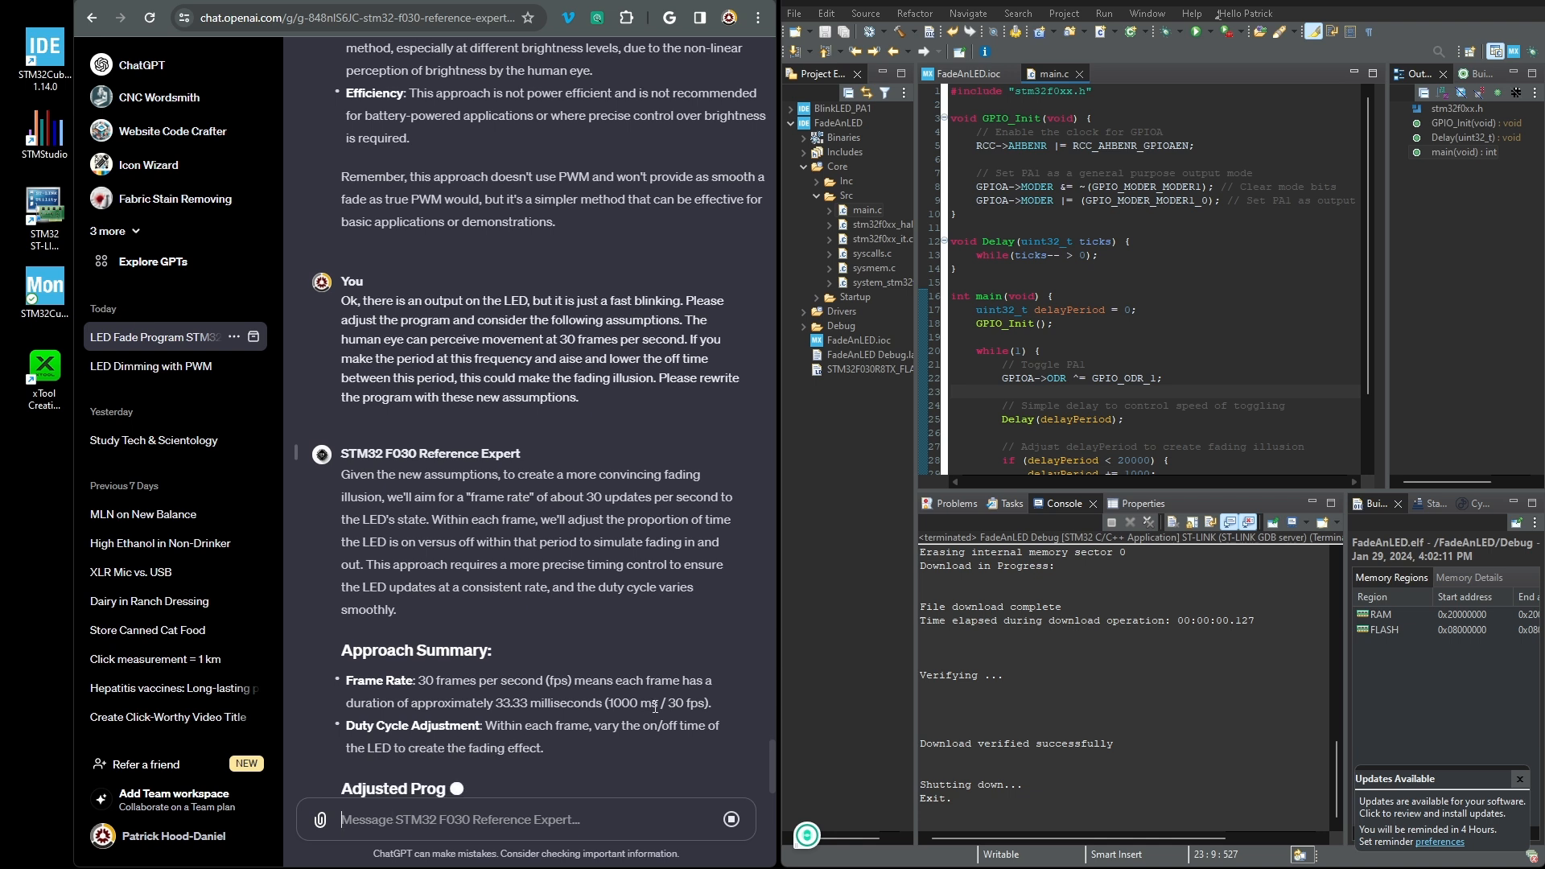
{"action": "scroll", "scroll_direction": "down", "scroll_amount": 3}
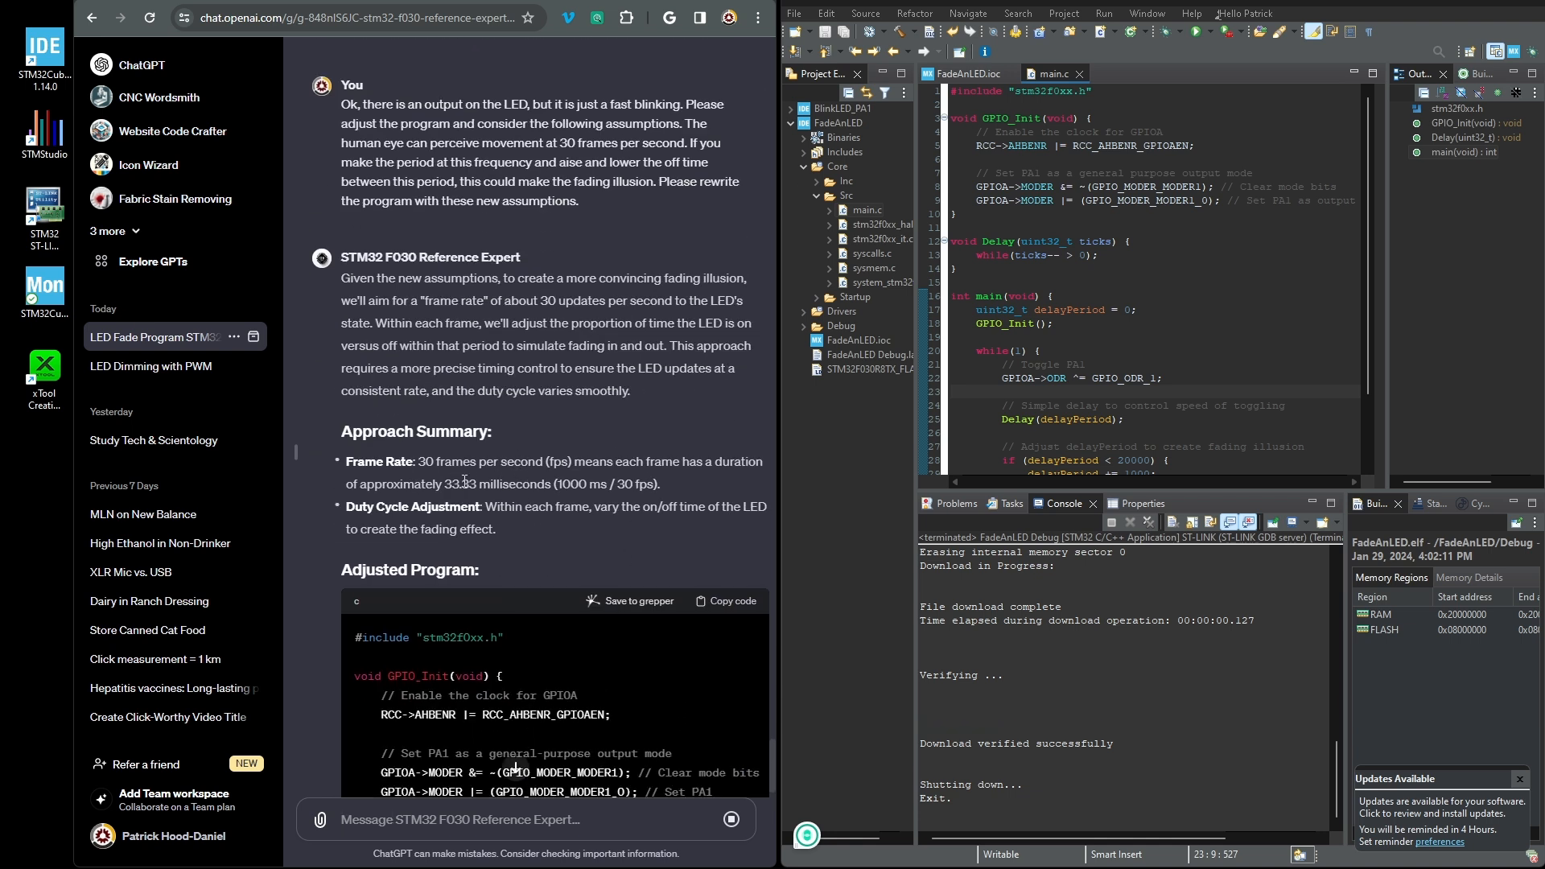
{"action": "scroll", "scroll_direction": "down", "scroll_amount": 3}
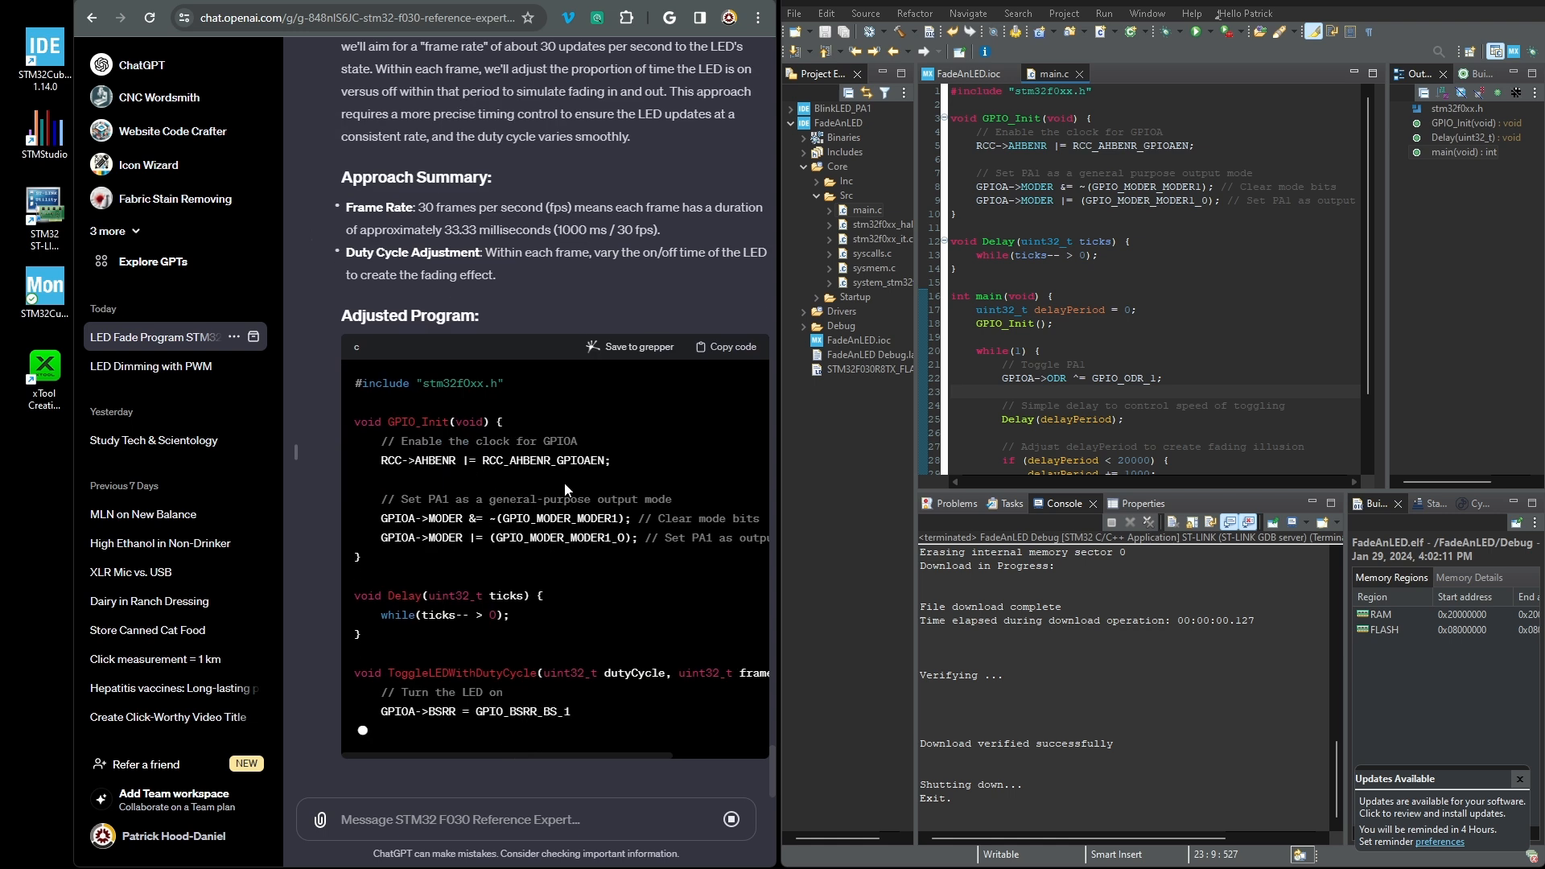
{"action": "scroll", "scroll_direction": "down", "scroll_amount": 3}
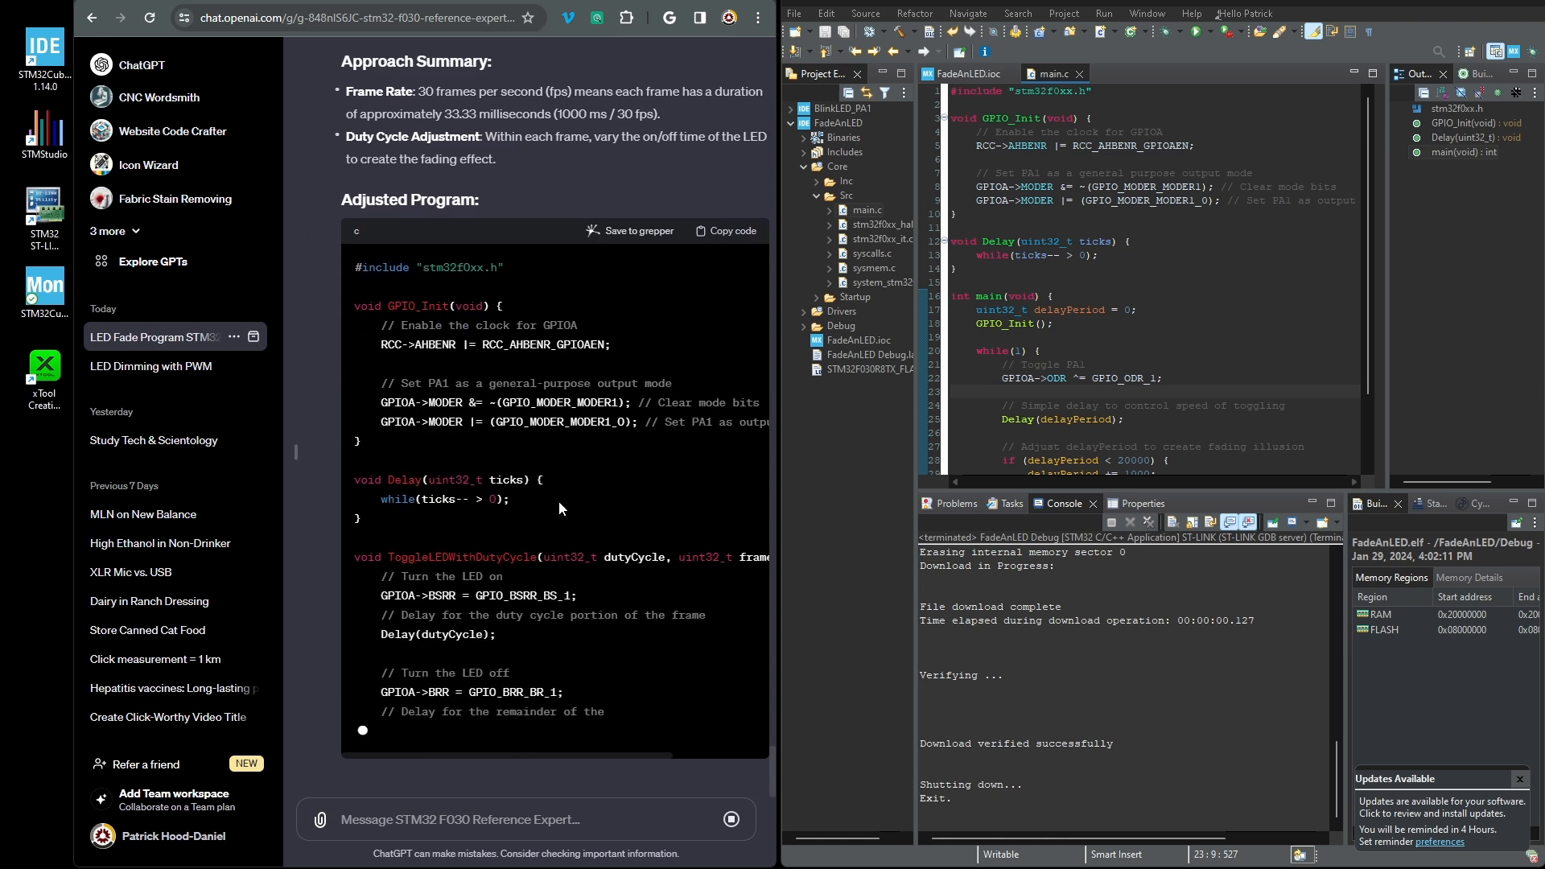
{"action": "scroll", "scroll_direction": "down", "scroll_amount": 3}
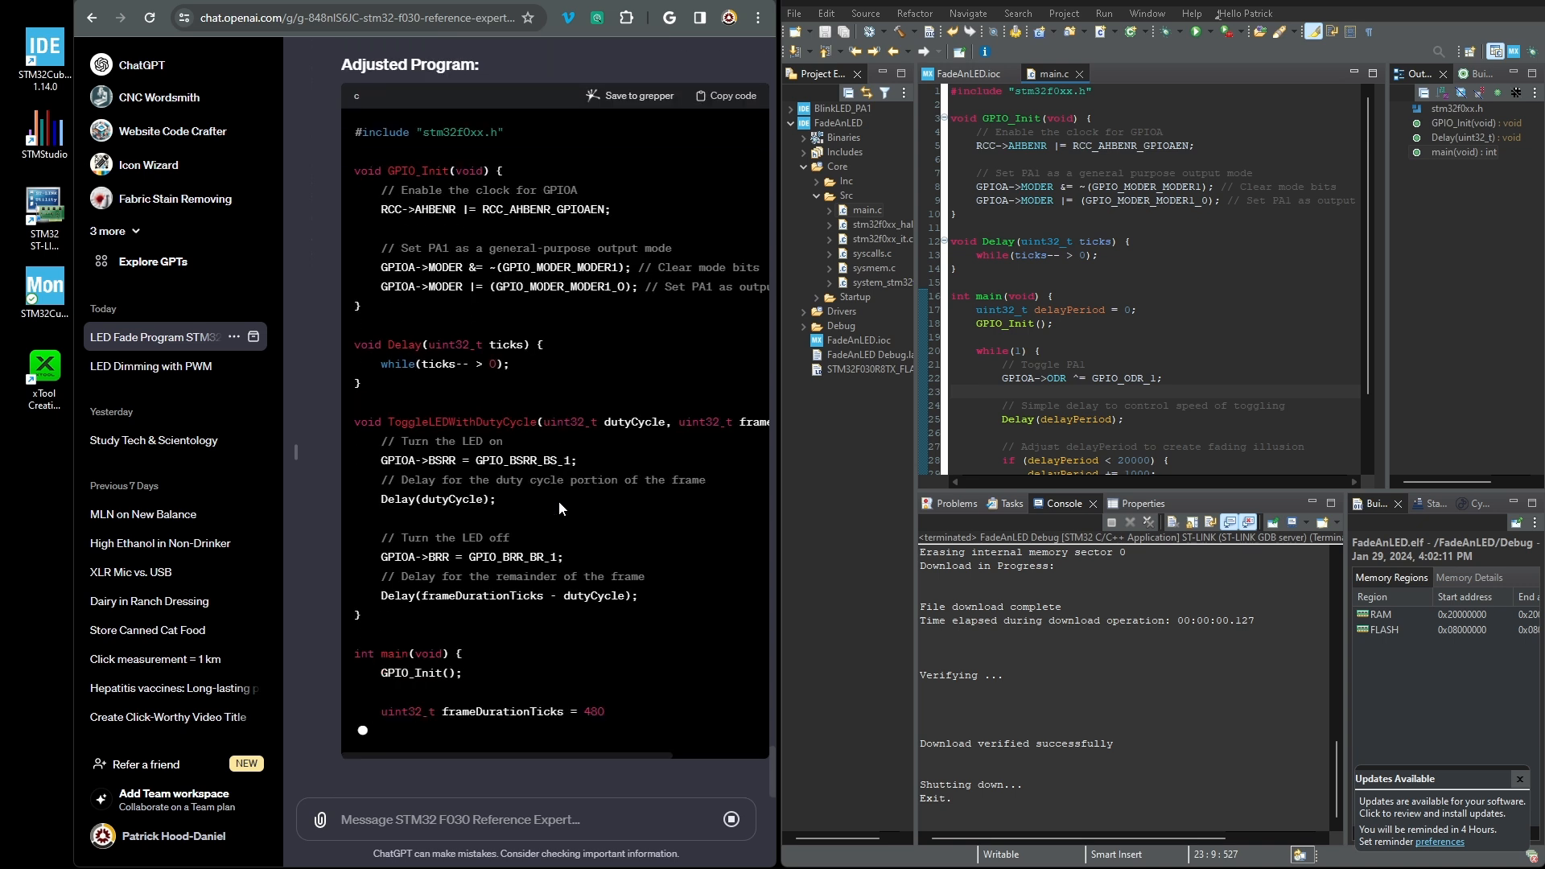
{"action": "scroll", "scroll_direction": "down", "scroll_amount": 3}
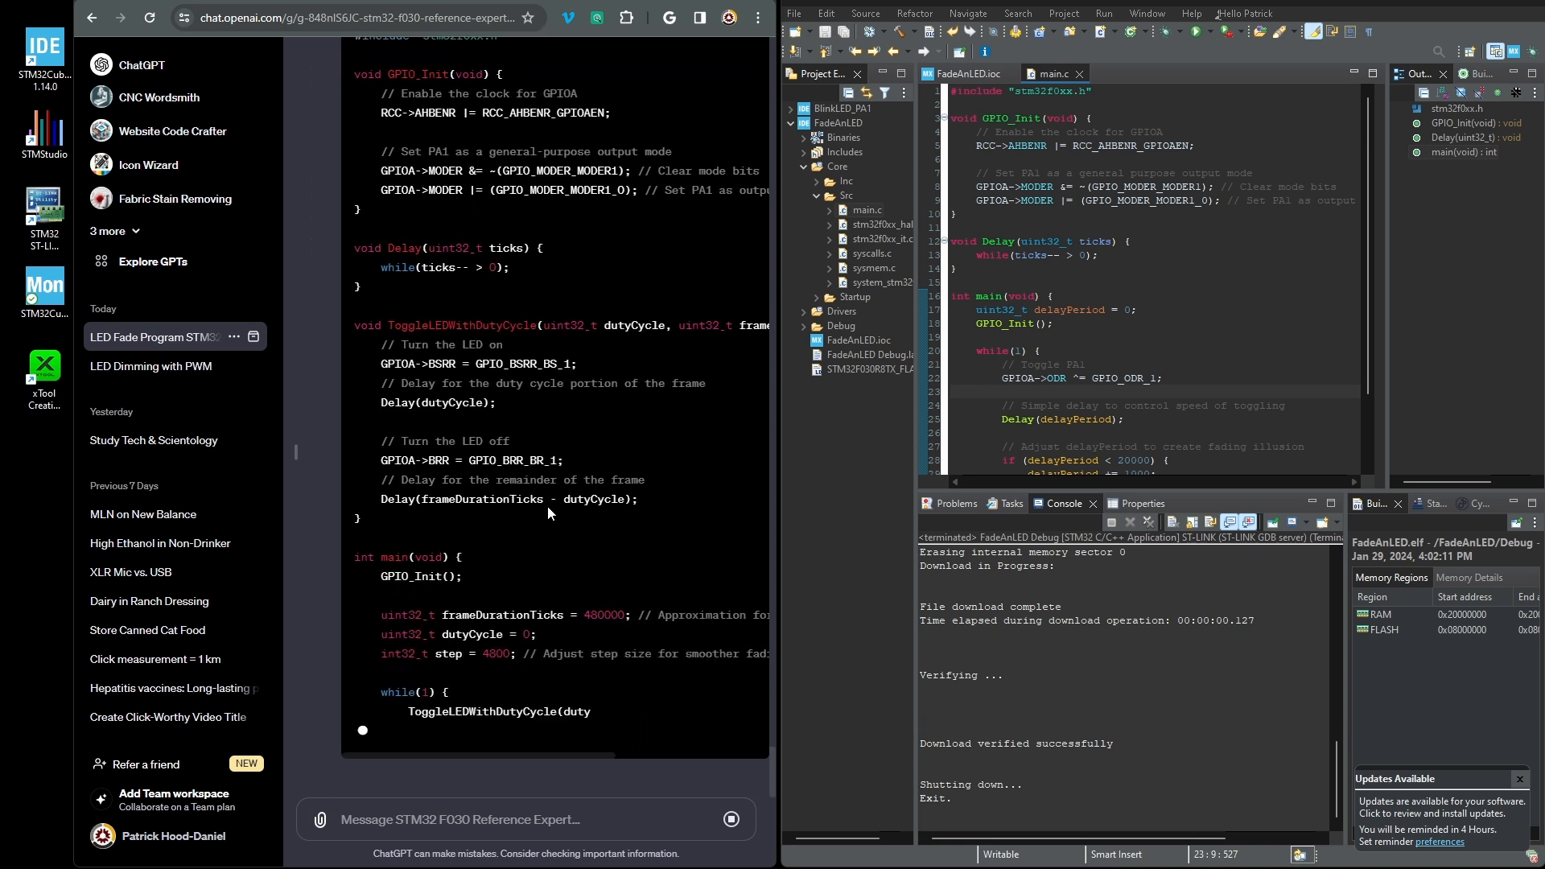
{"action": "scroll", "scroll_direction": "down", "scroll_amount": 3}
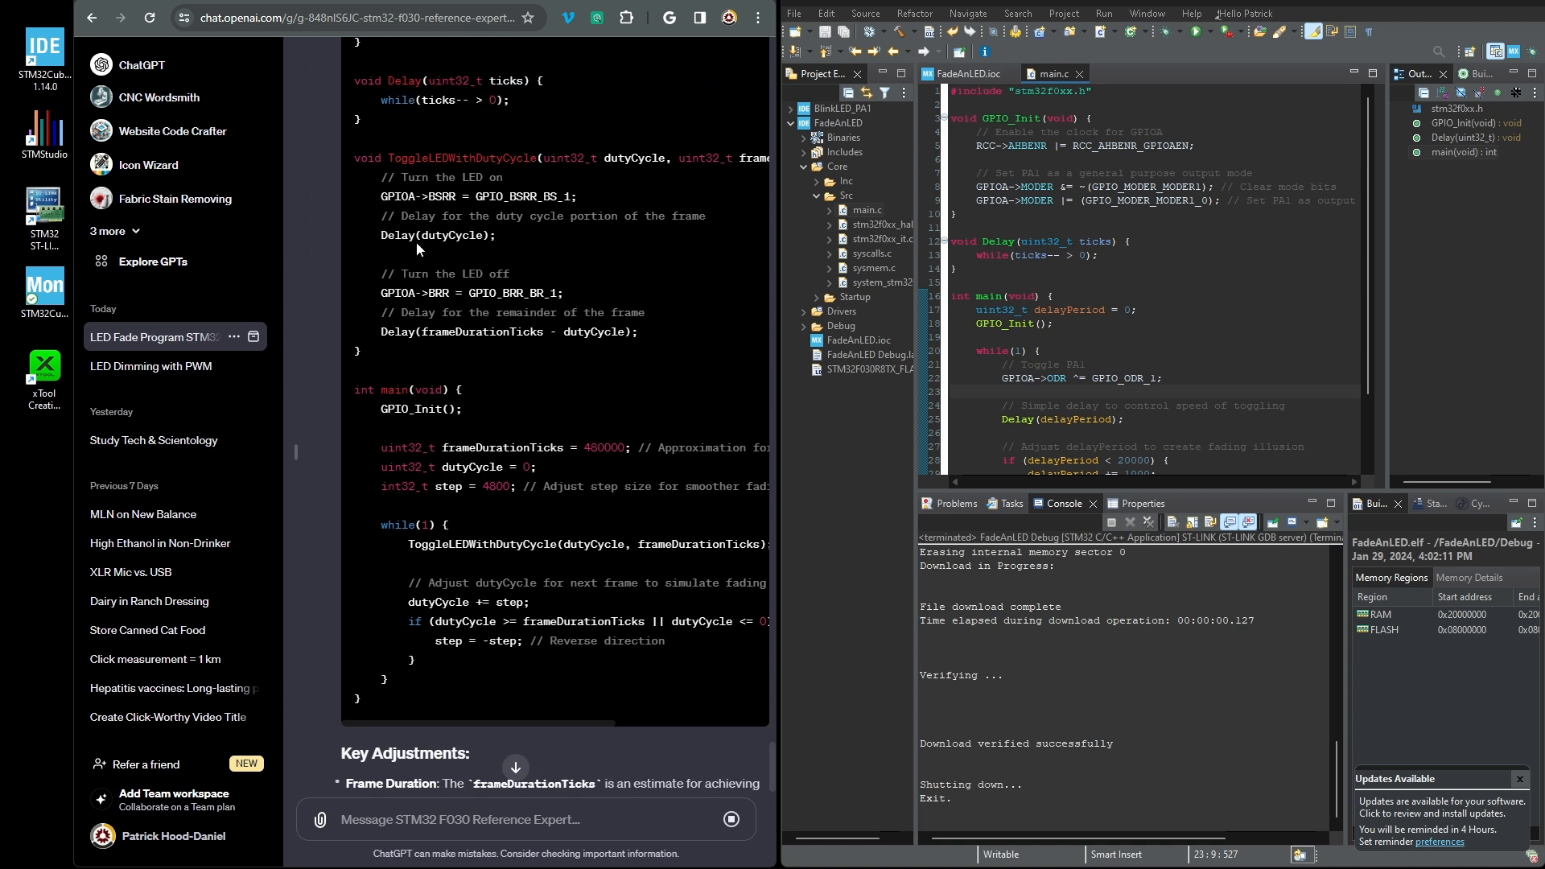
{"action": "double_click", "coordinate": [450, 234]}
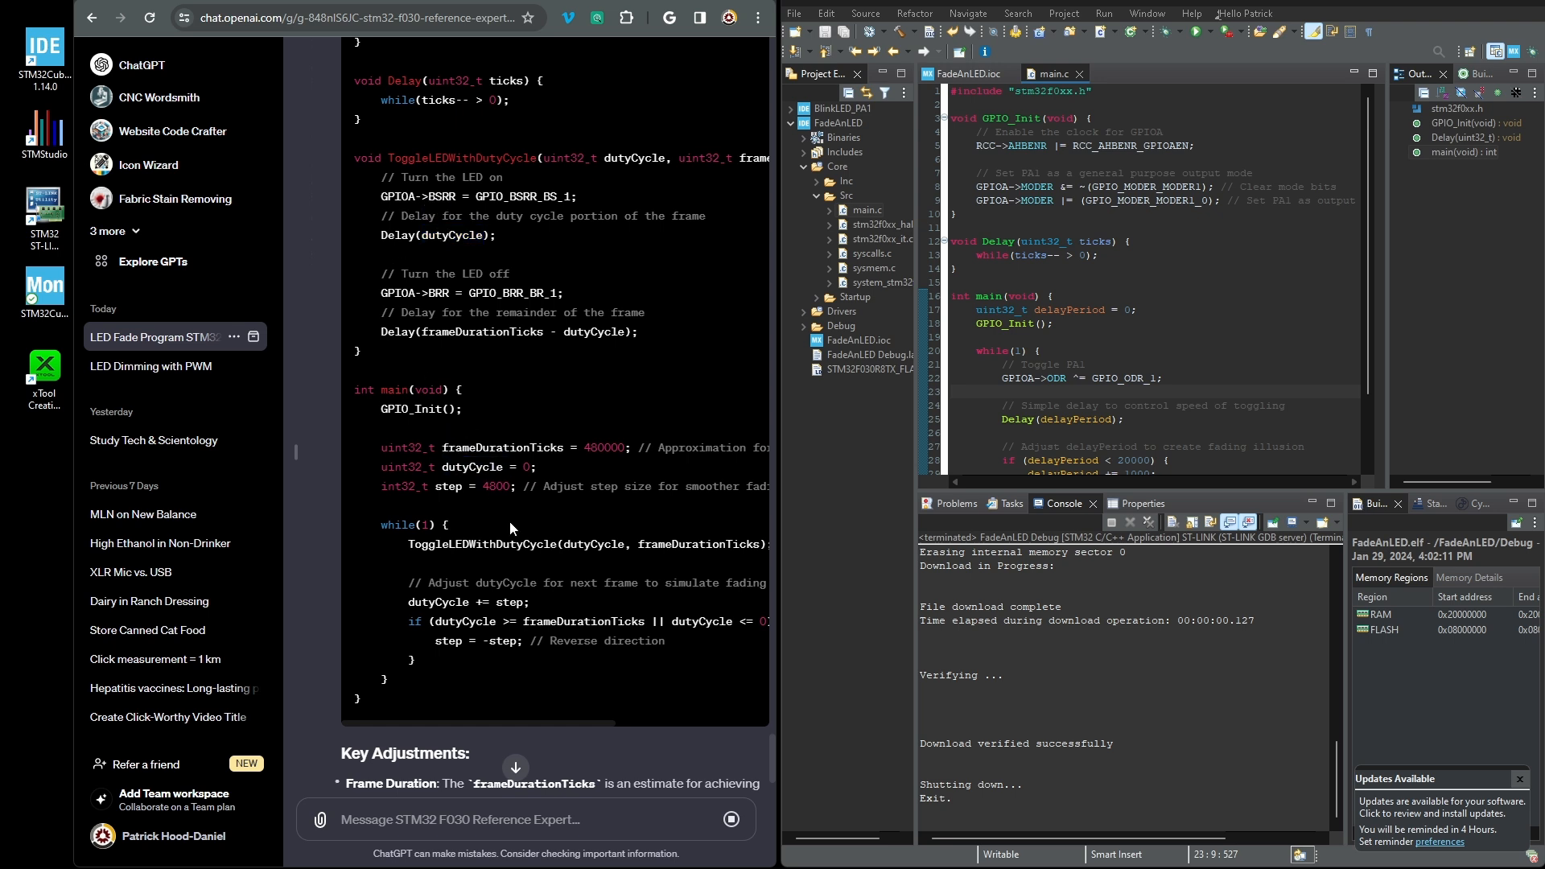
{"action": "scroll", "scroll_direction": "down", "scroll_amount": 3}
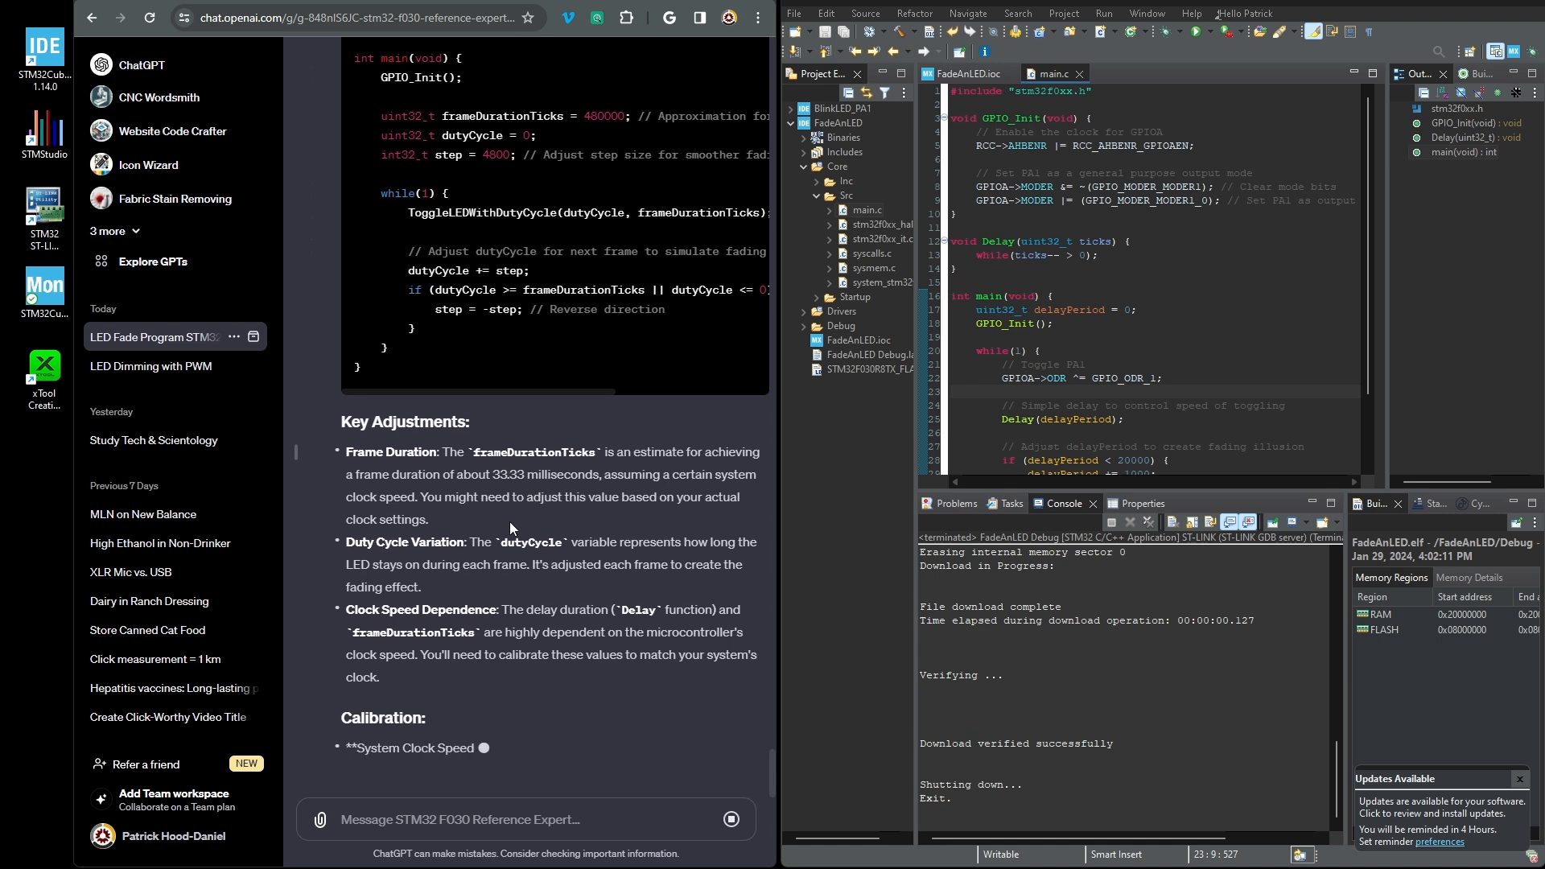
{"action": "scroll", "scroll_direction": "down", "scroll_amount": 3}
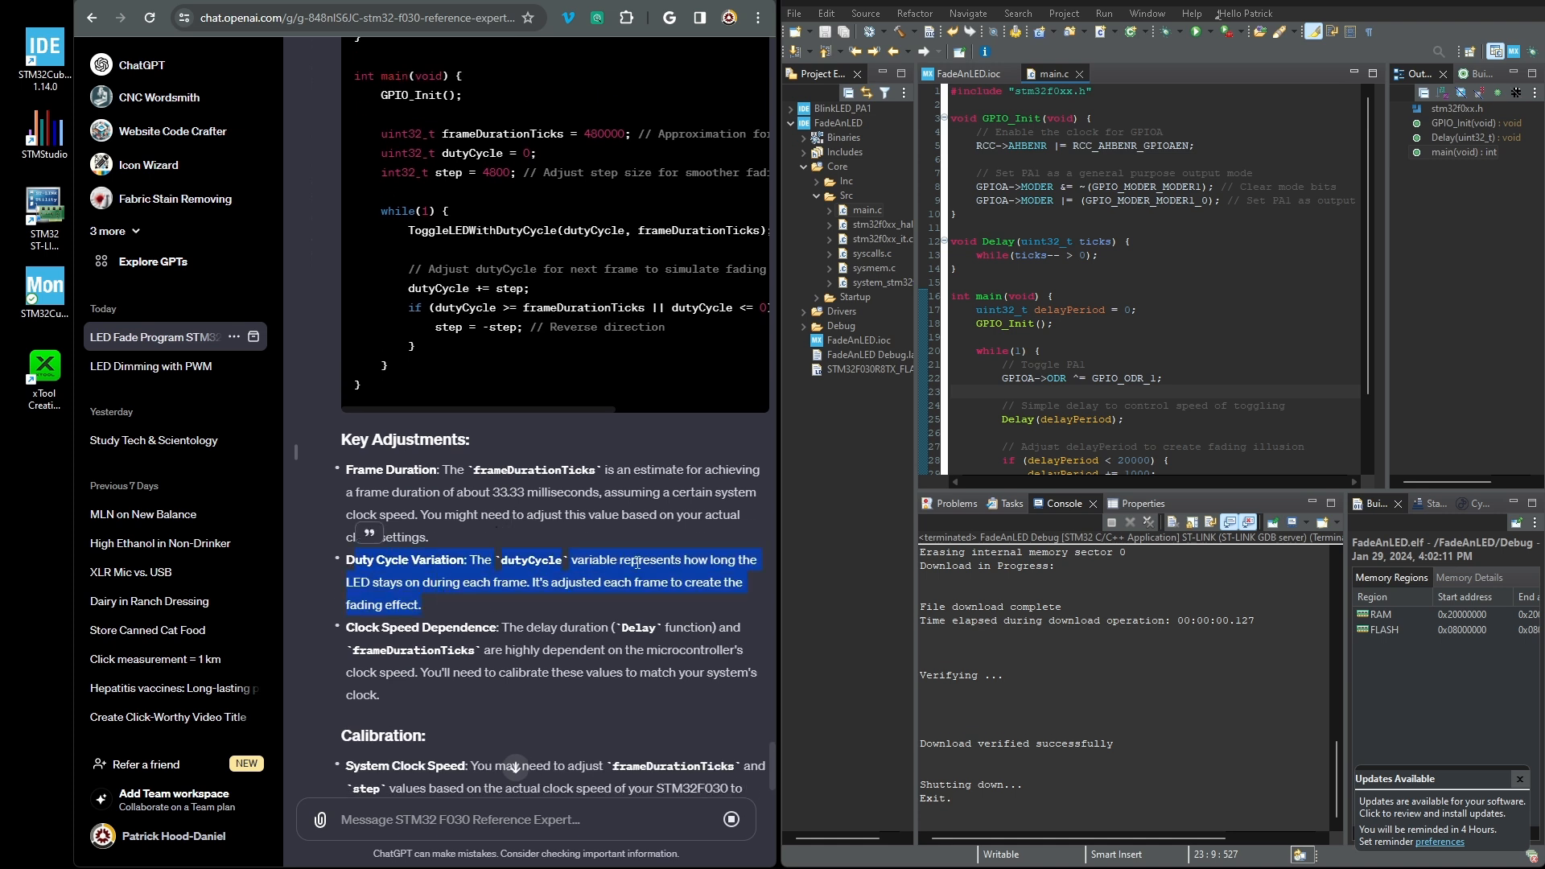
{"action": "left_click", "coordinate": [547, 576]}
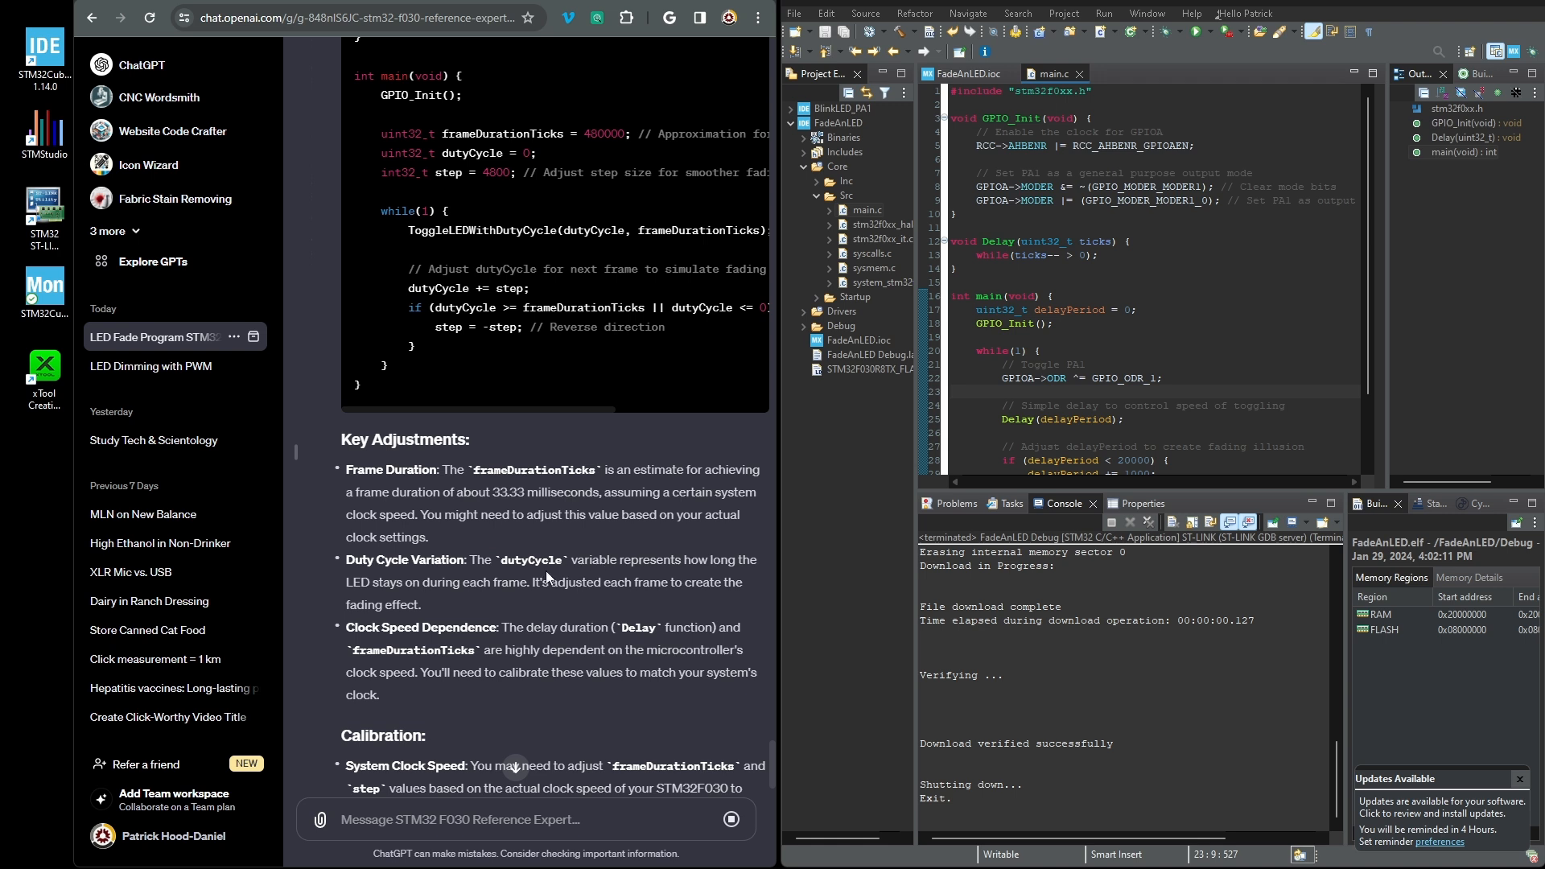
{"action": "scroll", "scroll_direction": "down", "scroll_amount": 3}
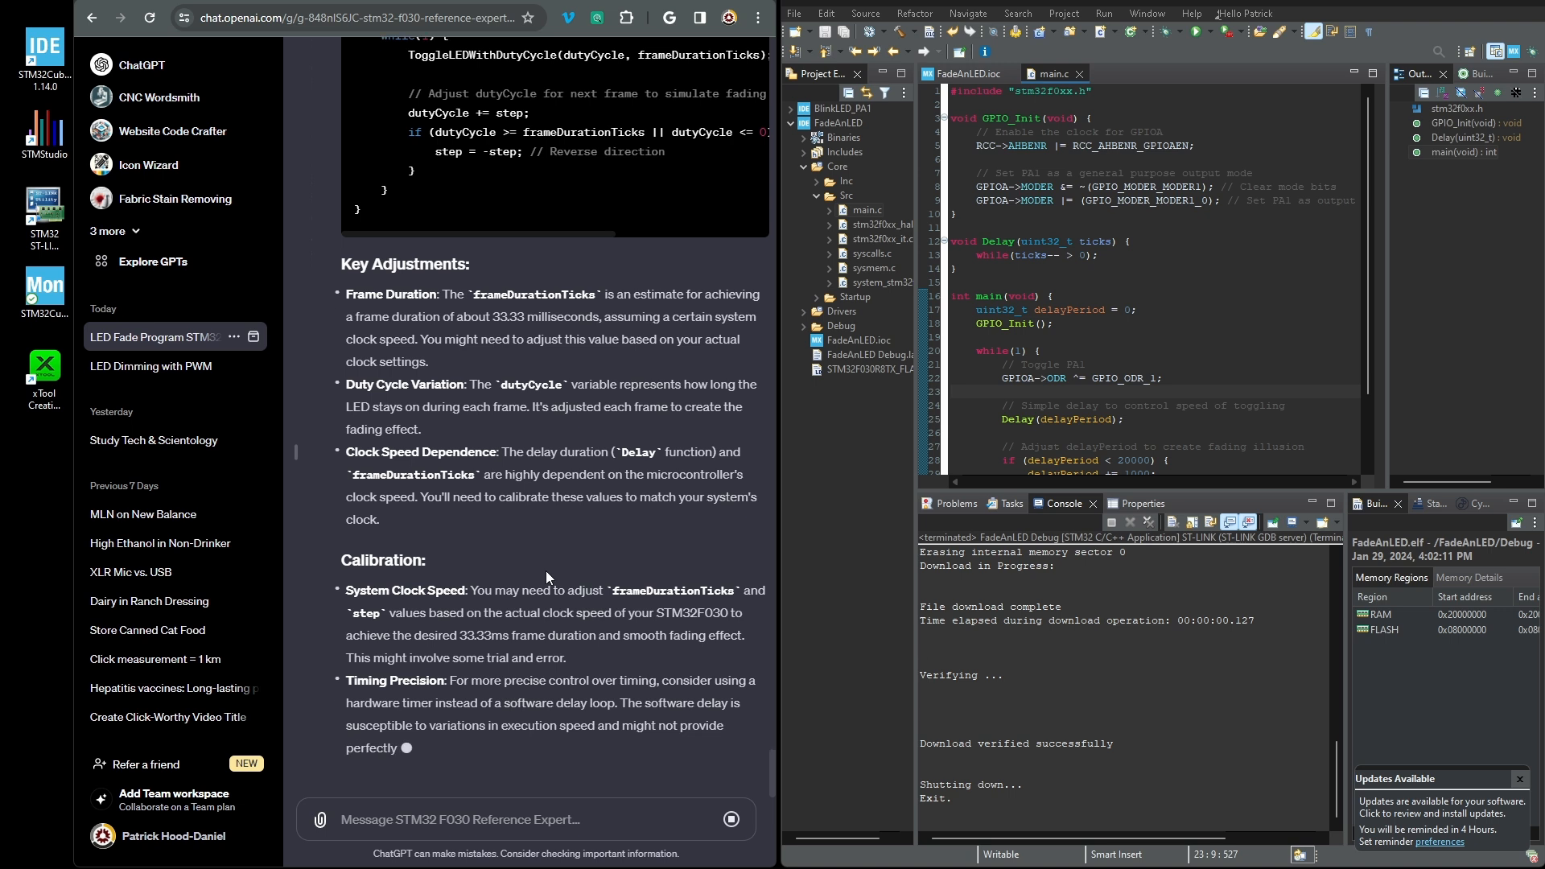
{"action": "scroll", "scroll_direction": "up", "scroll_amount": 3}
{"action": "type", "text": "Now, t"}
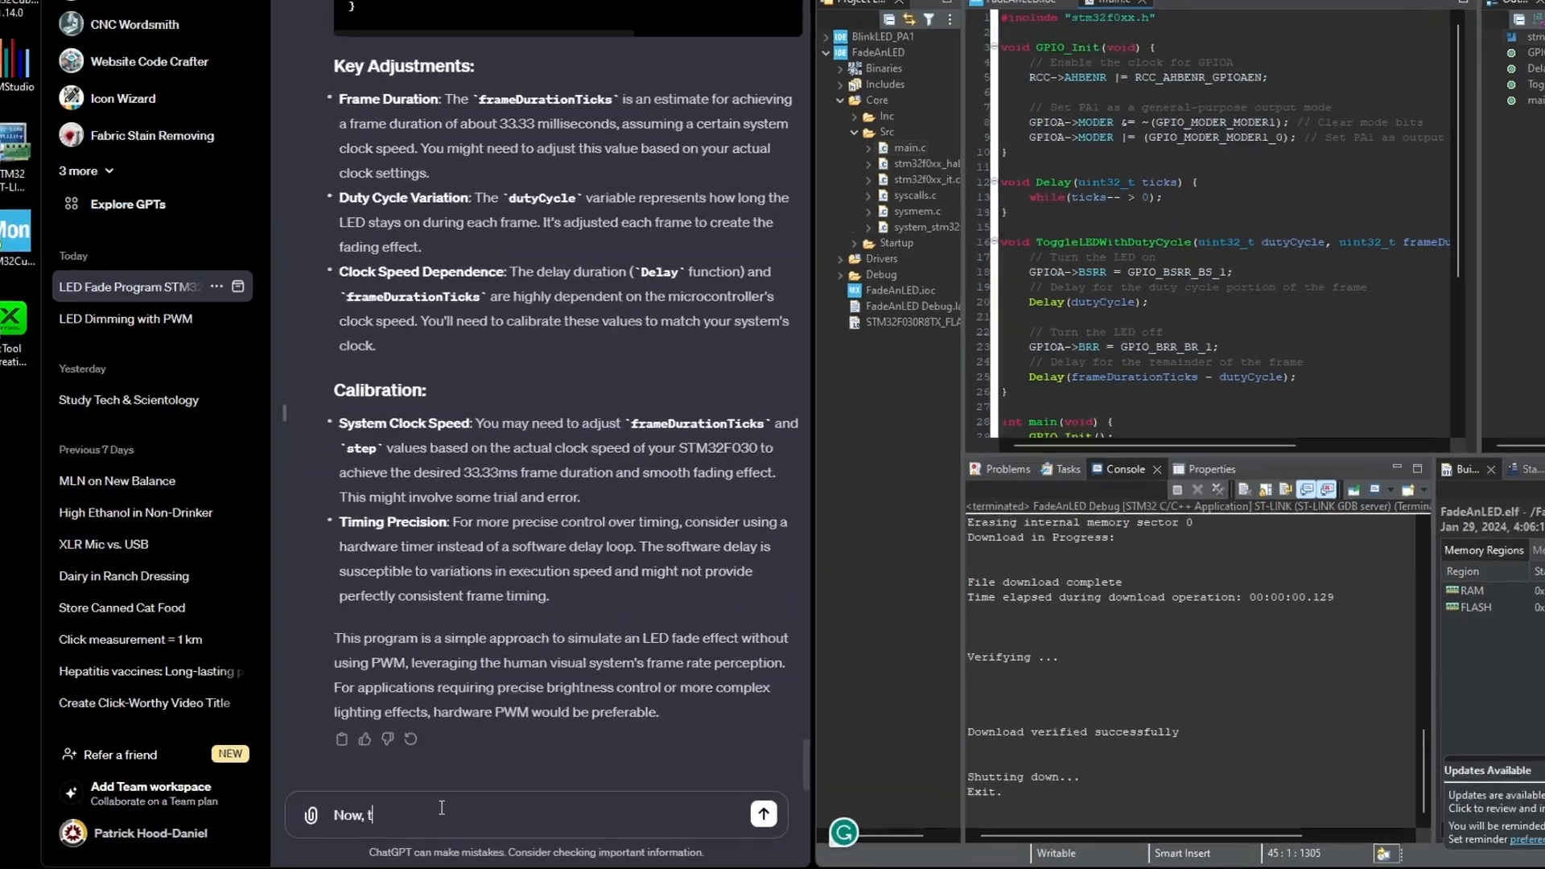
Report that the LED only pulses every 1/3 second with increasing pulse duration
{"action": "type", "text": "he LED is just showing short pulses of"}
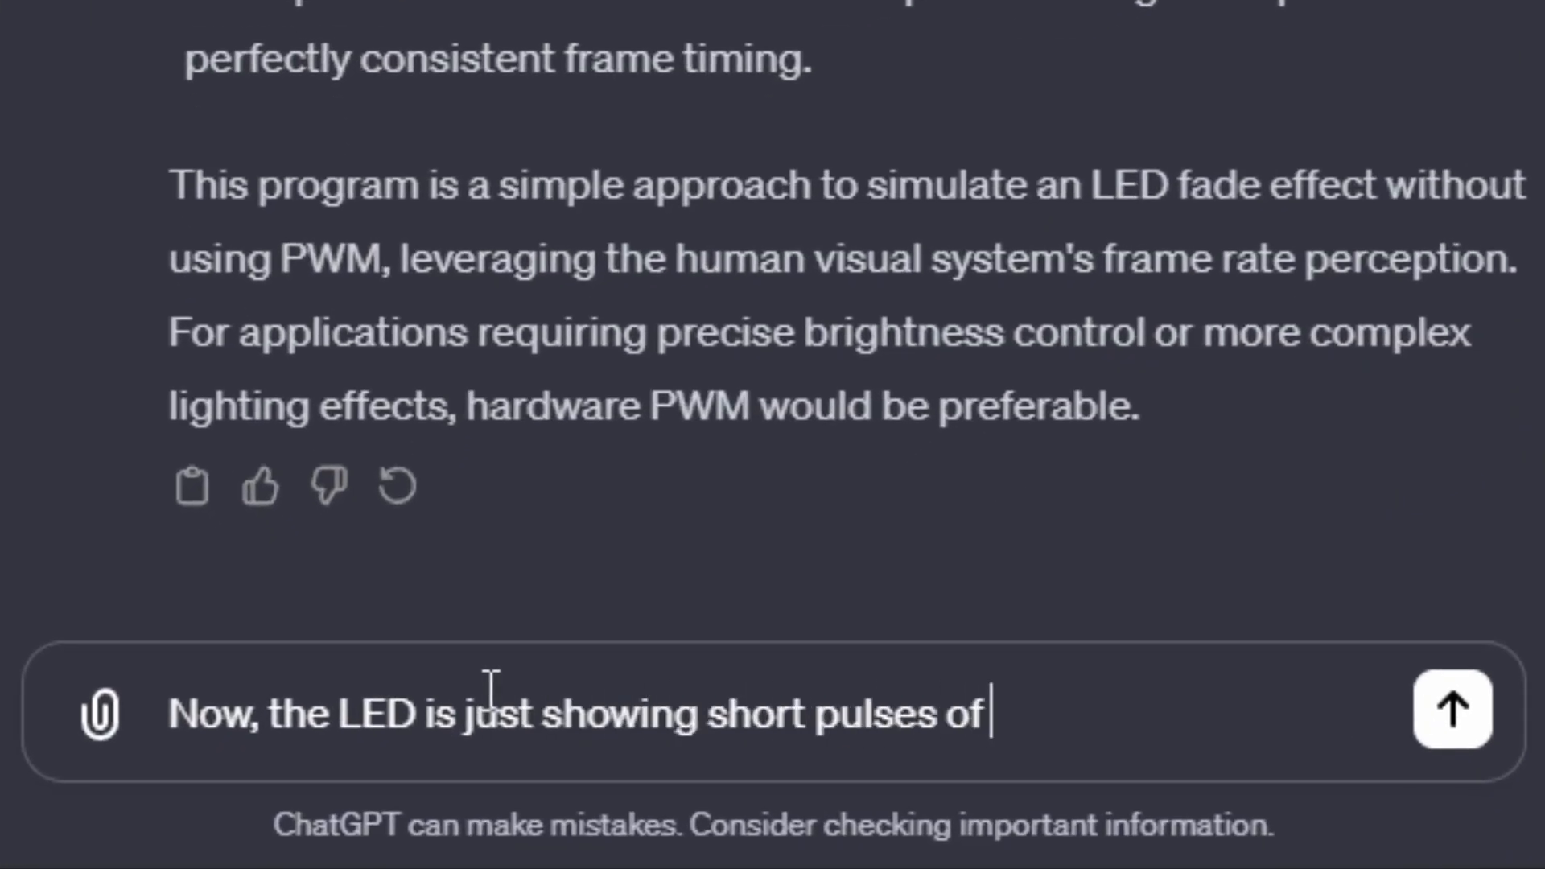
{"action": "type", "text": "light every 1/3 second"}
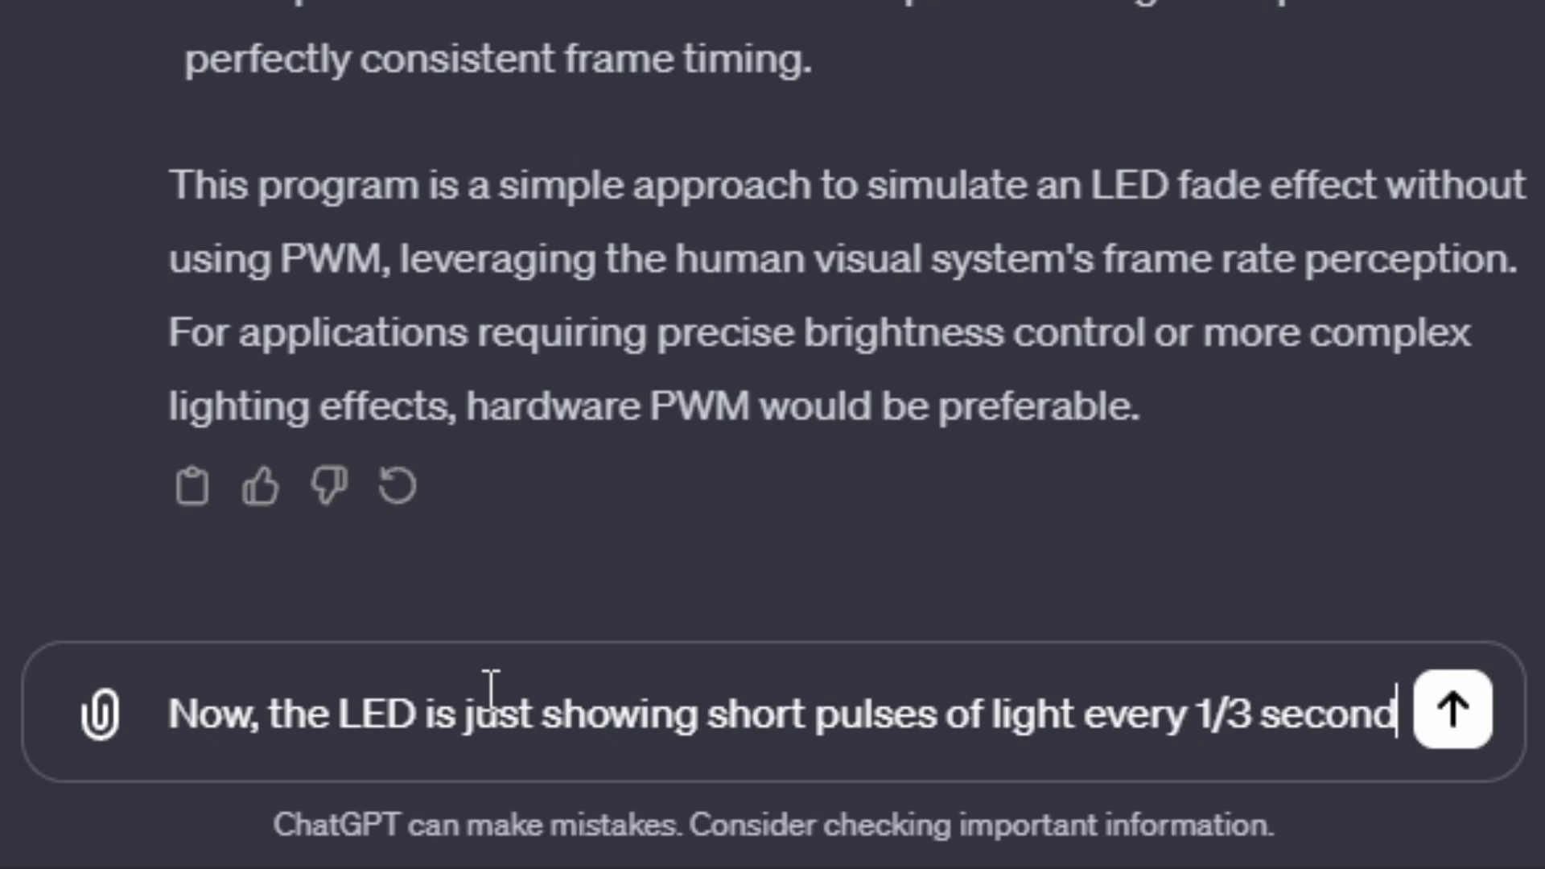
{"action": "type", "text": "or so, but the duration of the"}
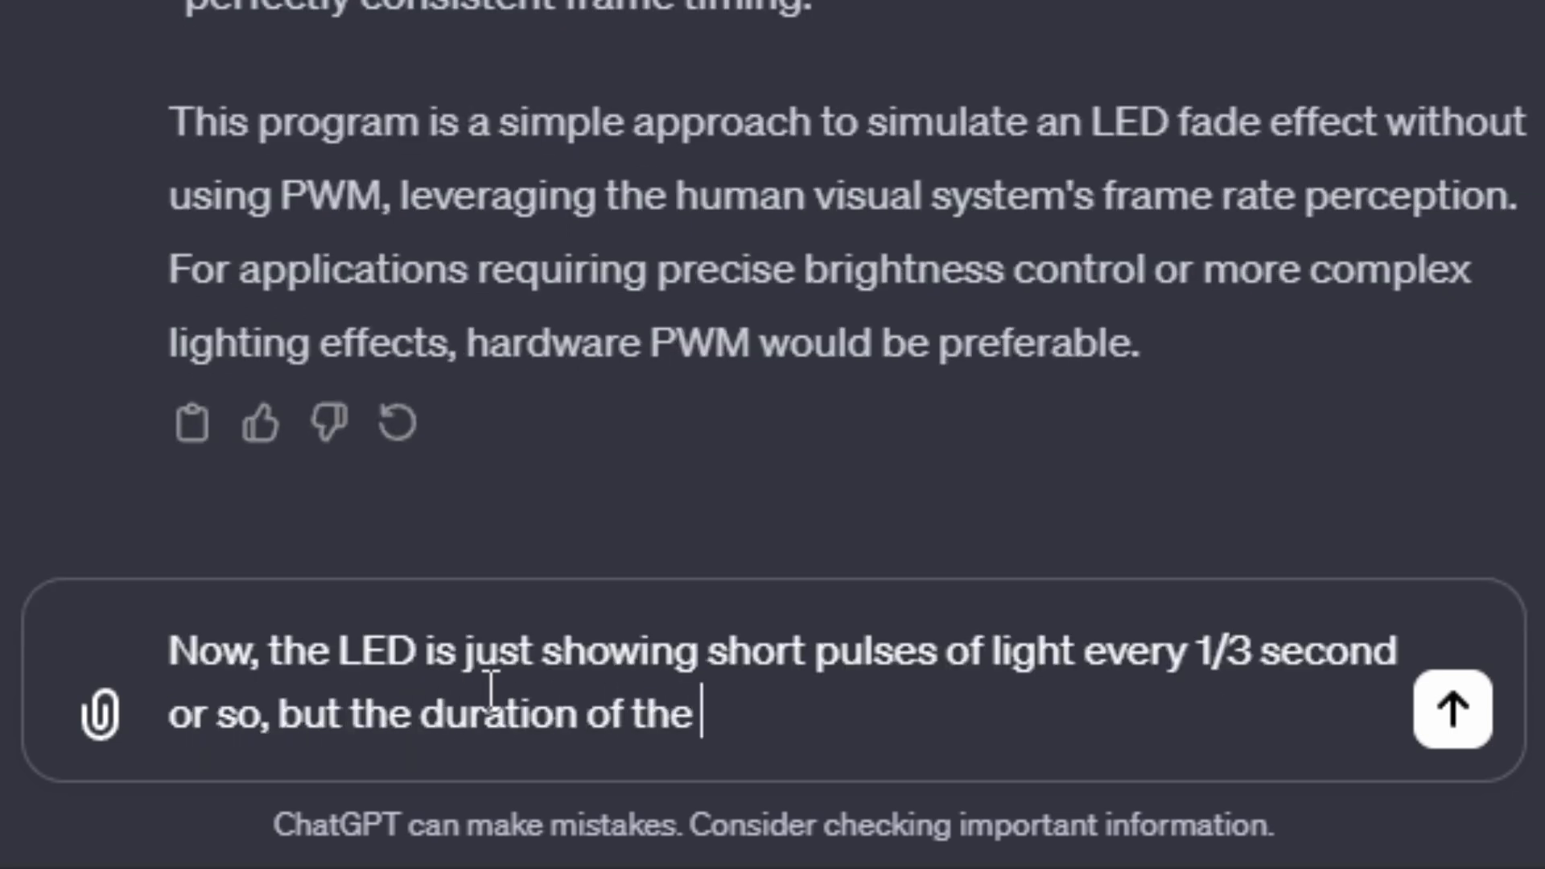
{"action": "type", "text": "pulse does increase. With this information, please rewrite the program."}
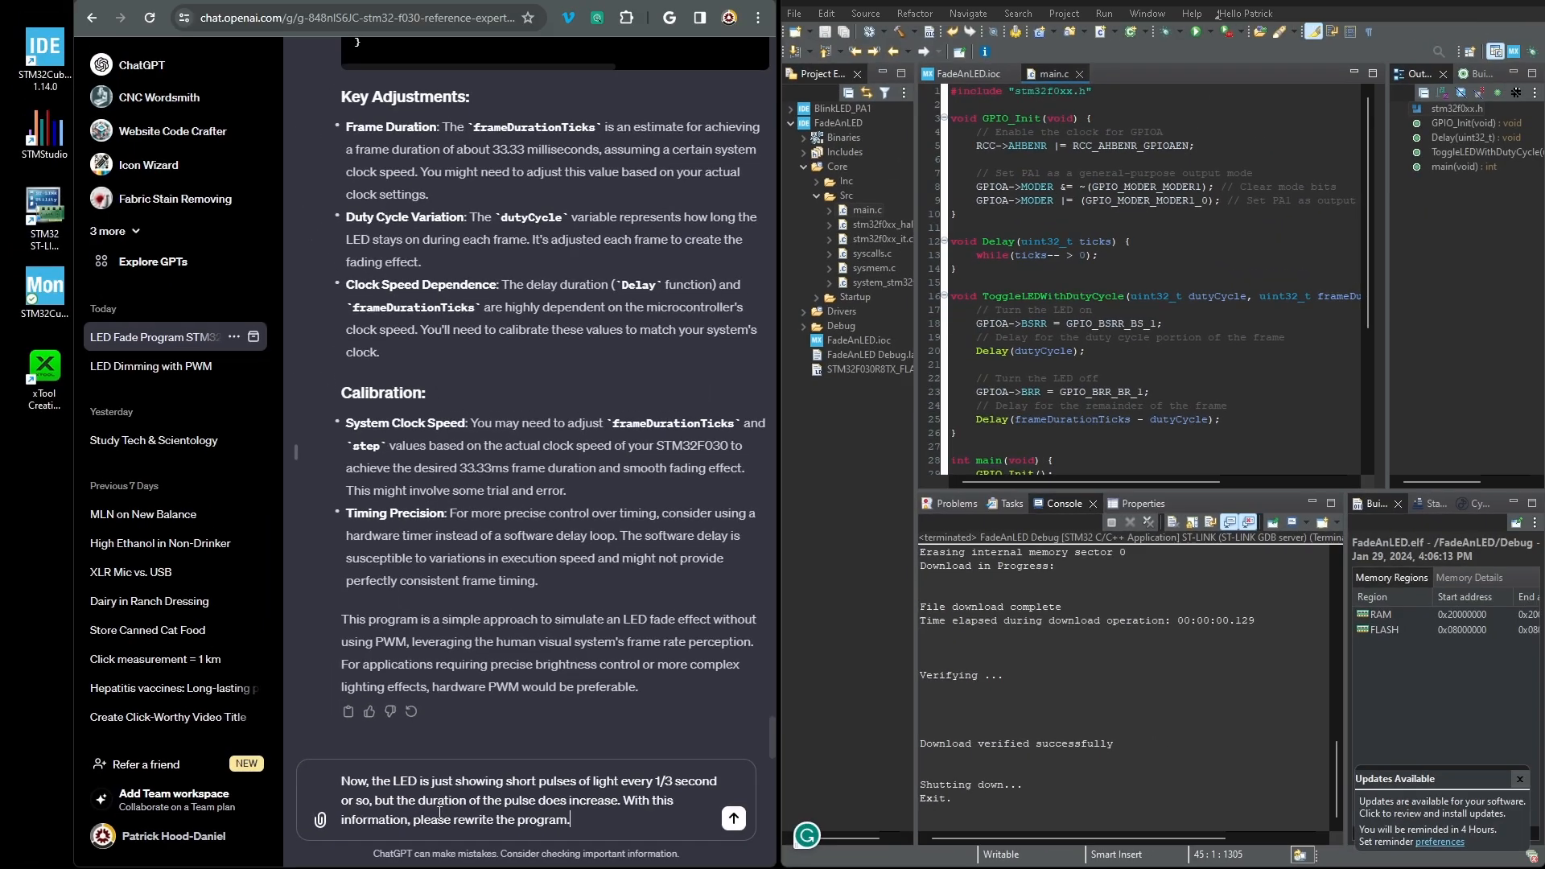
{"action": "left_click", "coordinate": [733, 818]}
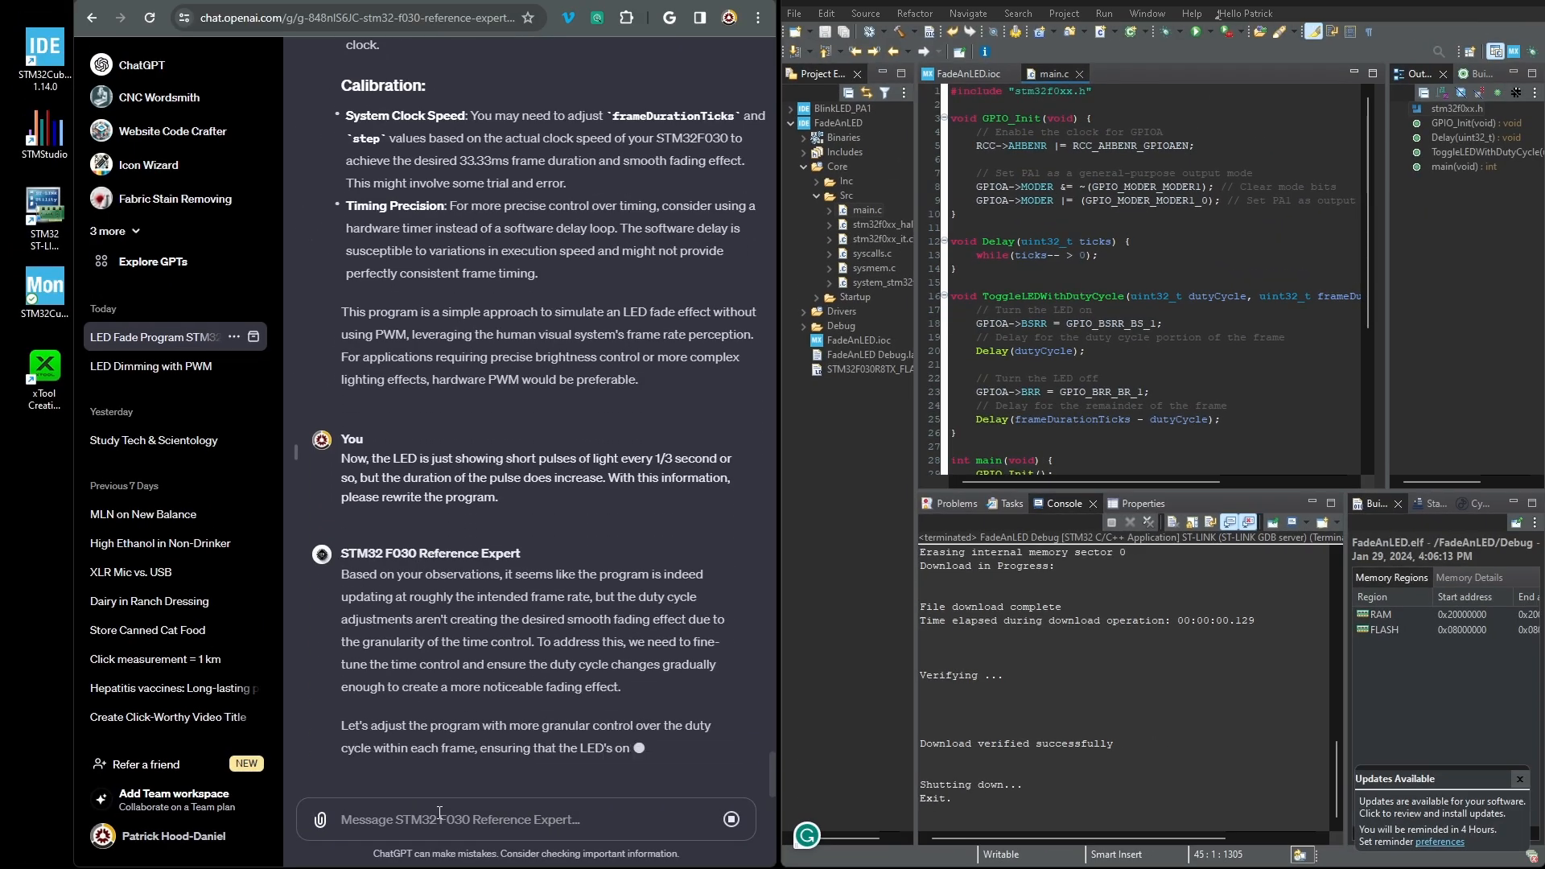
Read through ChatGPT's Refined Program reply and its timing calibration notes
{"action": "scroll", "scroll_direction": "down", "scroll_amount": 3}
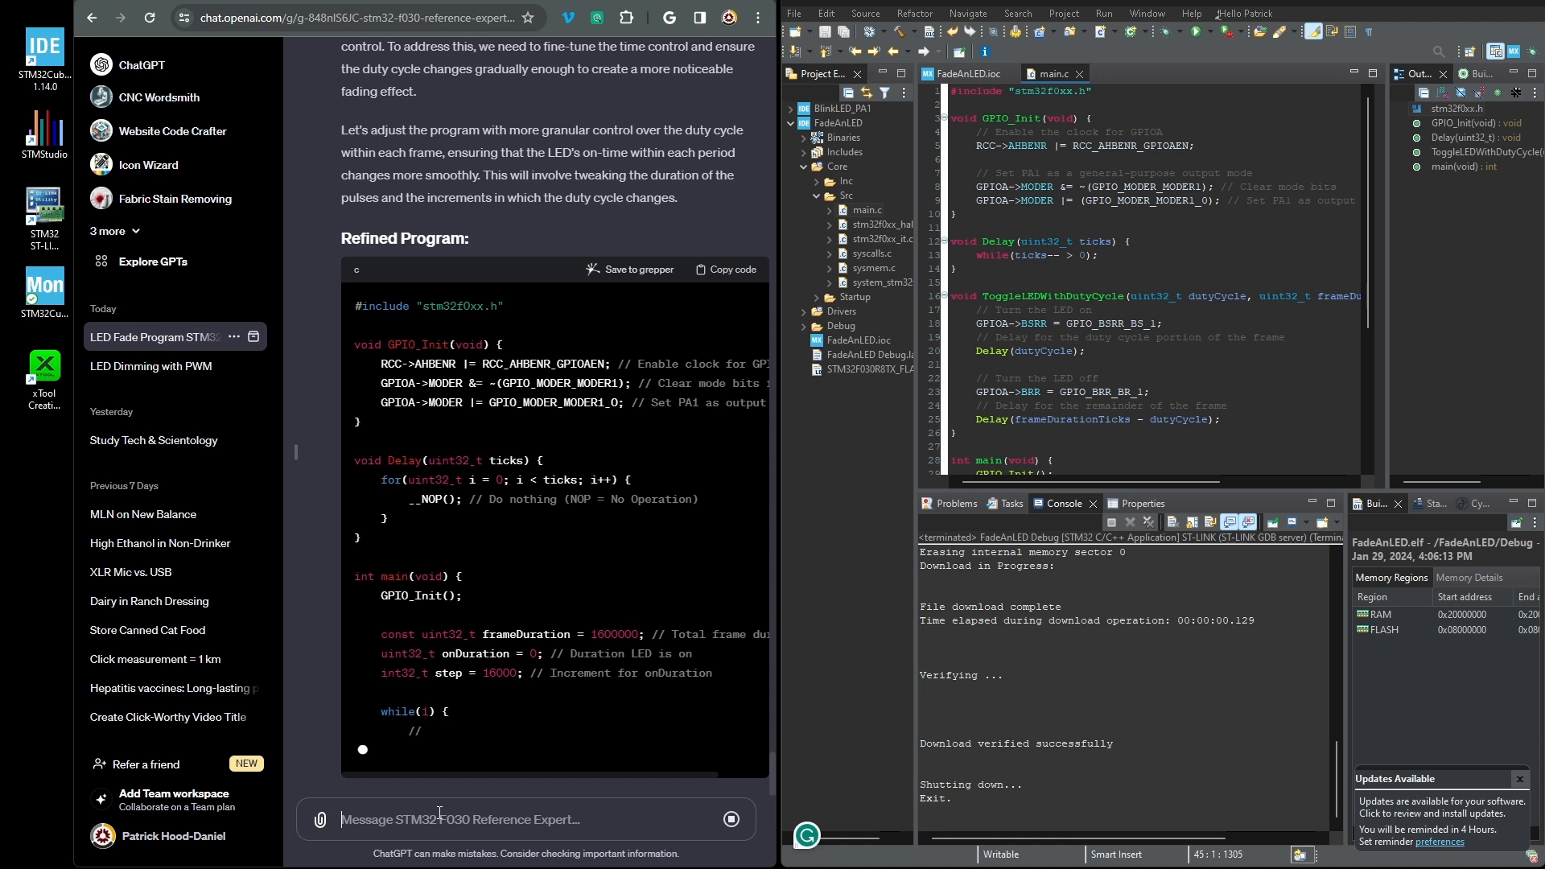
{"action": "scroll", "scroll_direction": "down", "scroll_amount": 3}
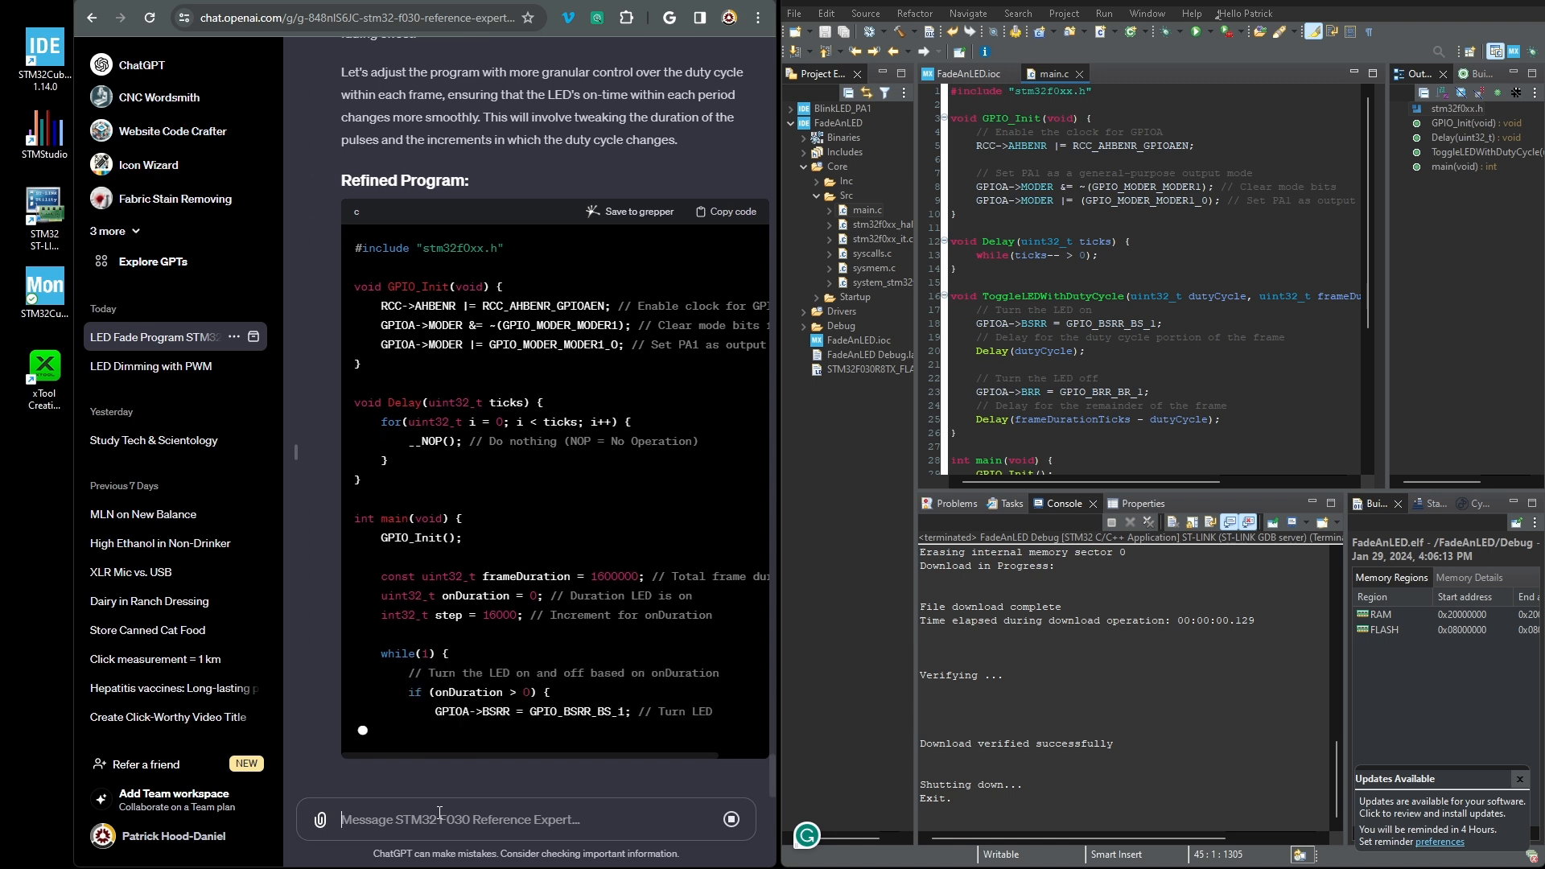
{"action": "scroll", "scroll_direction": "down", "scroll_amount": 3}
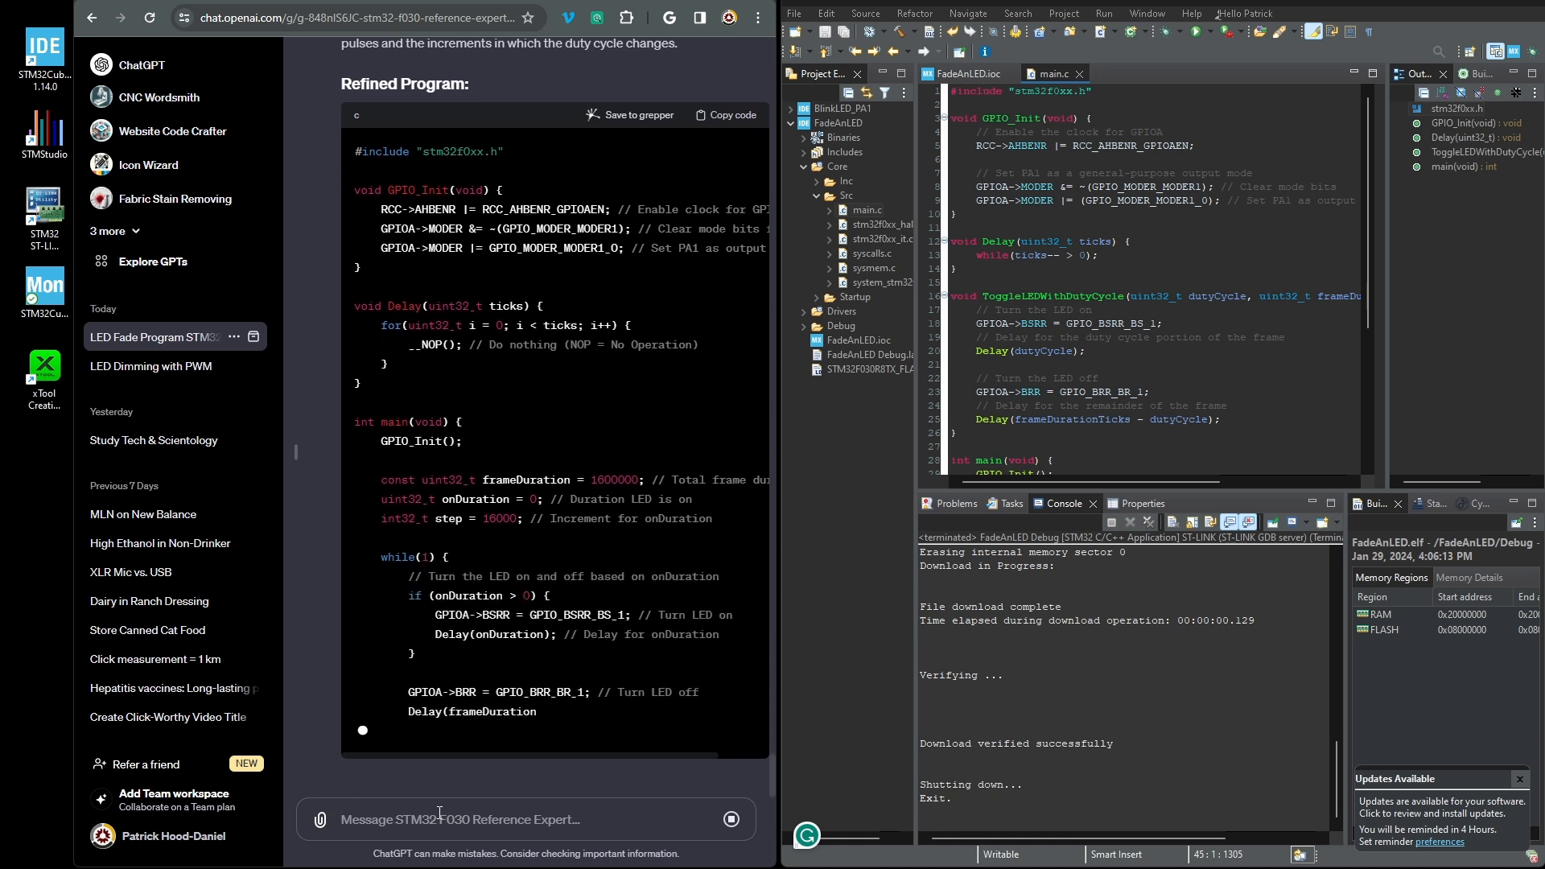
{"action": "scroll", "scroll_direction": "down", "scroll_amount": 3}
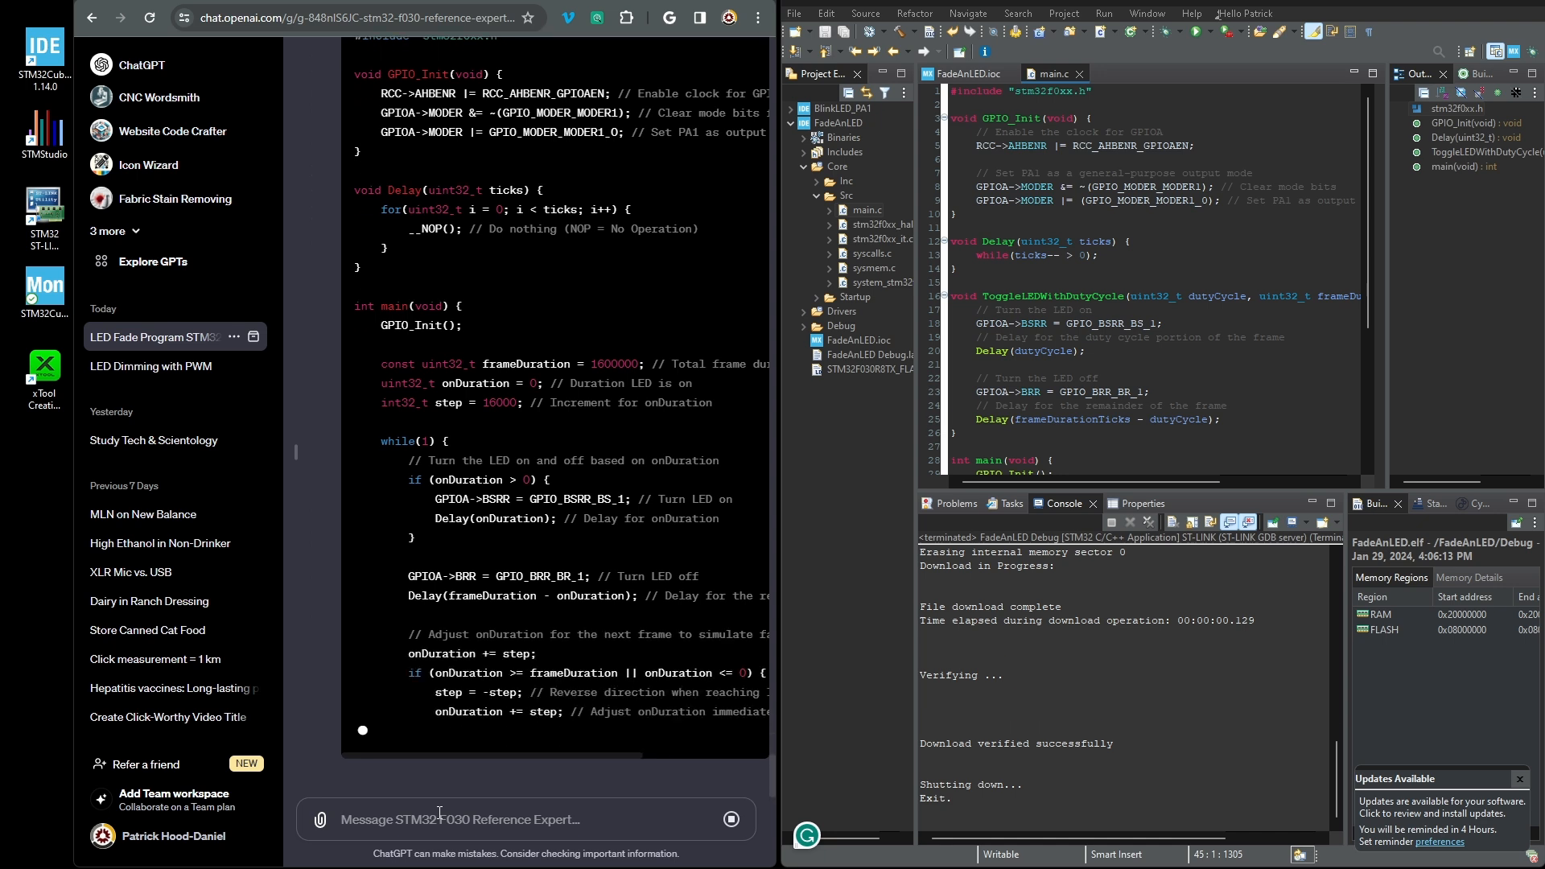
{"action": "scroll", "scroll_direction": "down", "scroll_amount": 3}
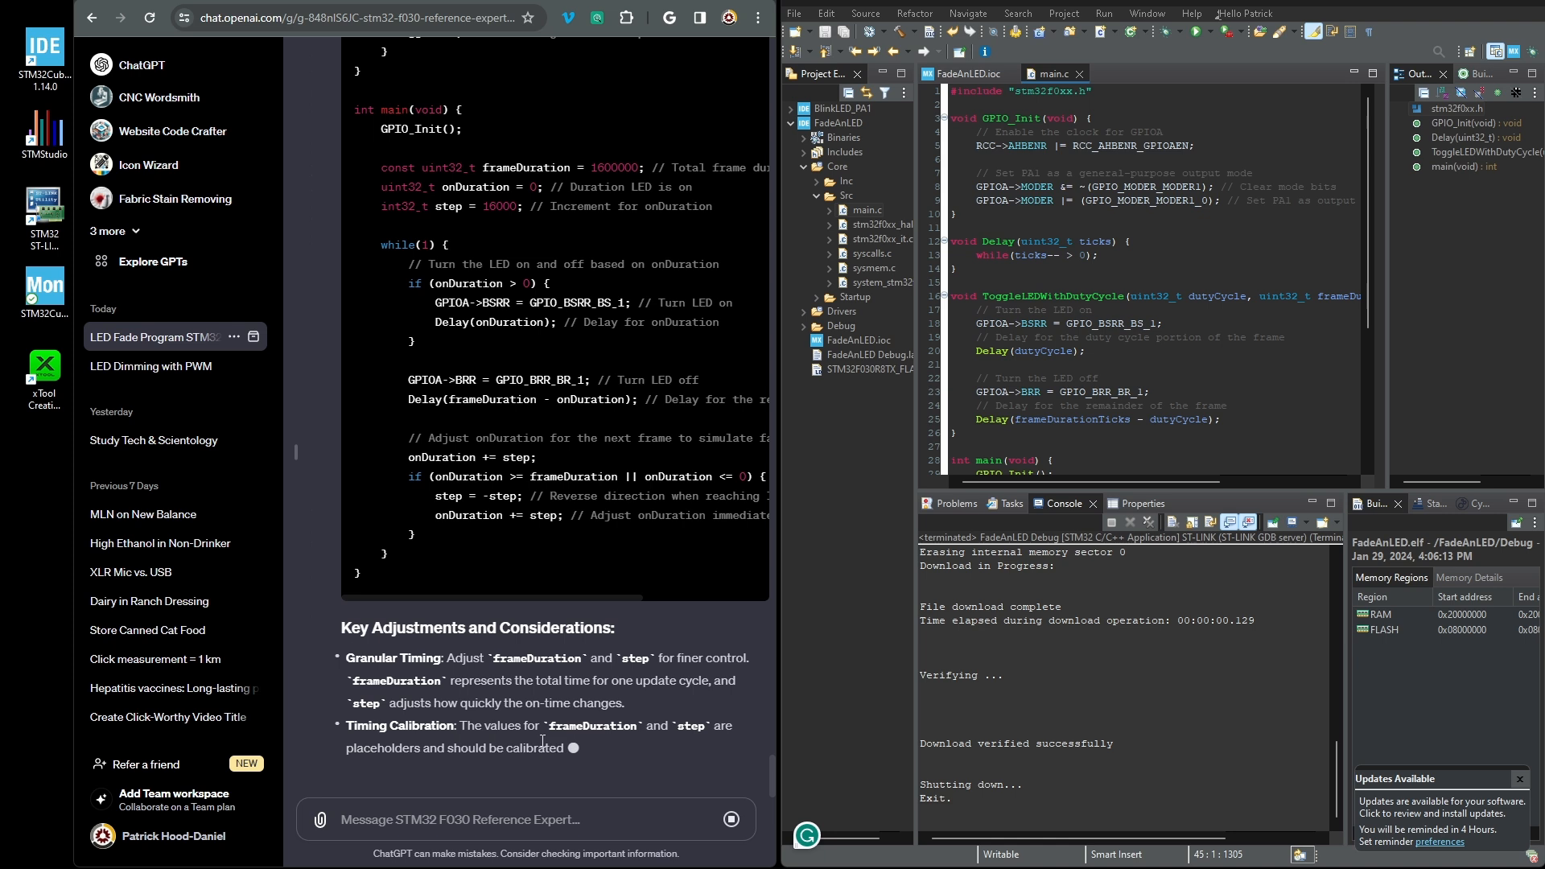
{"action": "scroll", "scroll_direction": "down", "scroll_amount": 3}
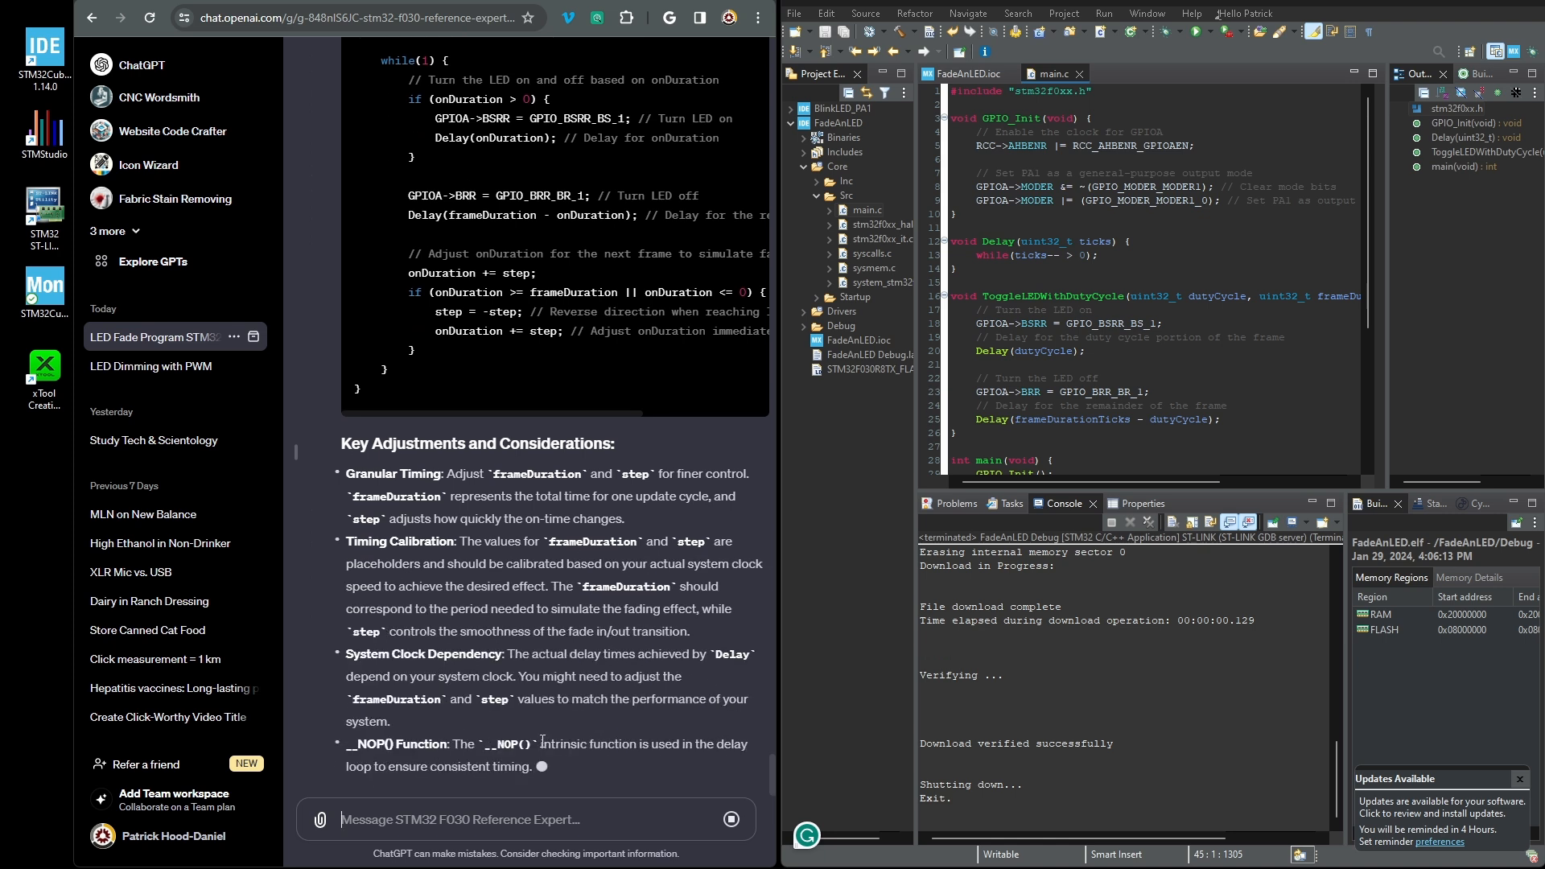
{"action": "scroll", "scroll_direction": "up", "scroll_amount": 3}
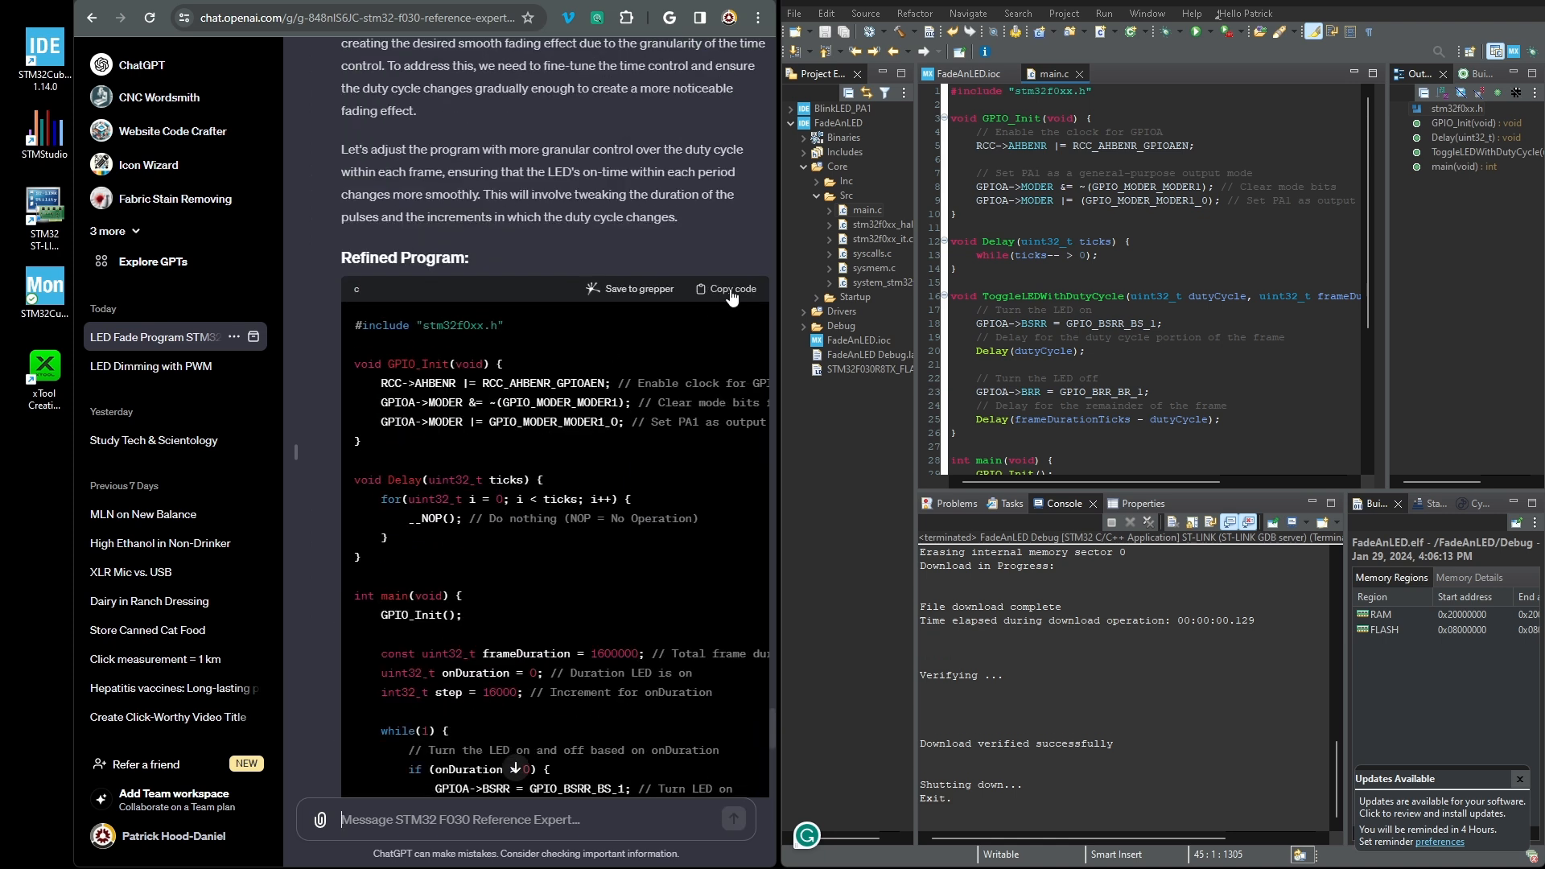
{"action": "scroll", "scroll_direction": "down", "scroll_amount": 3}
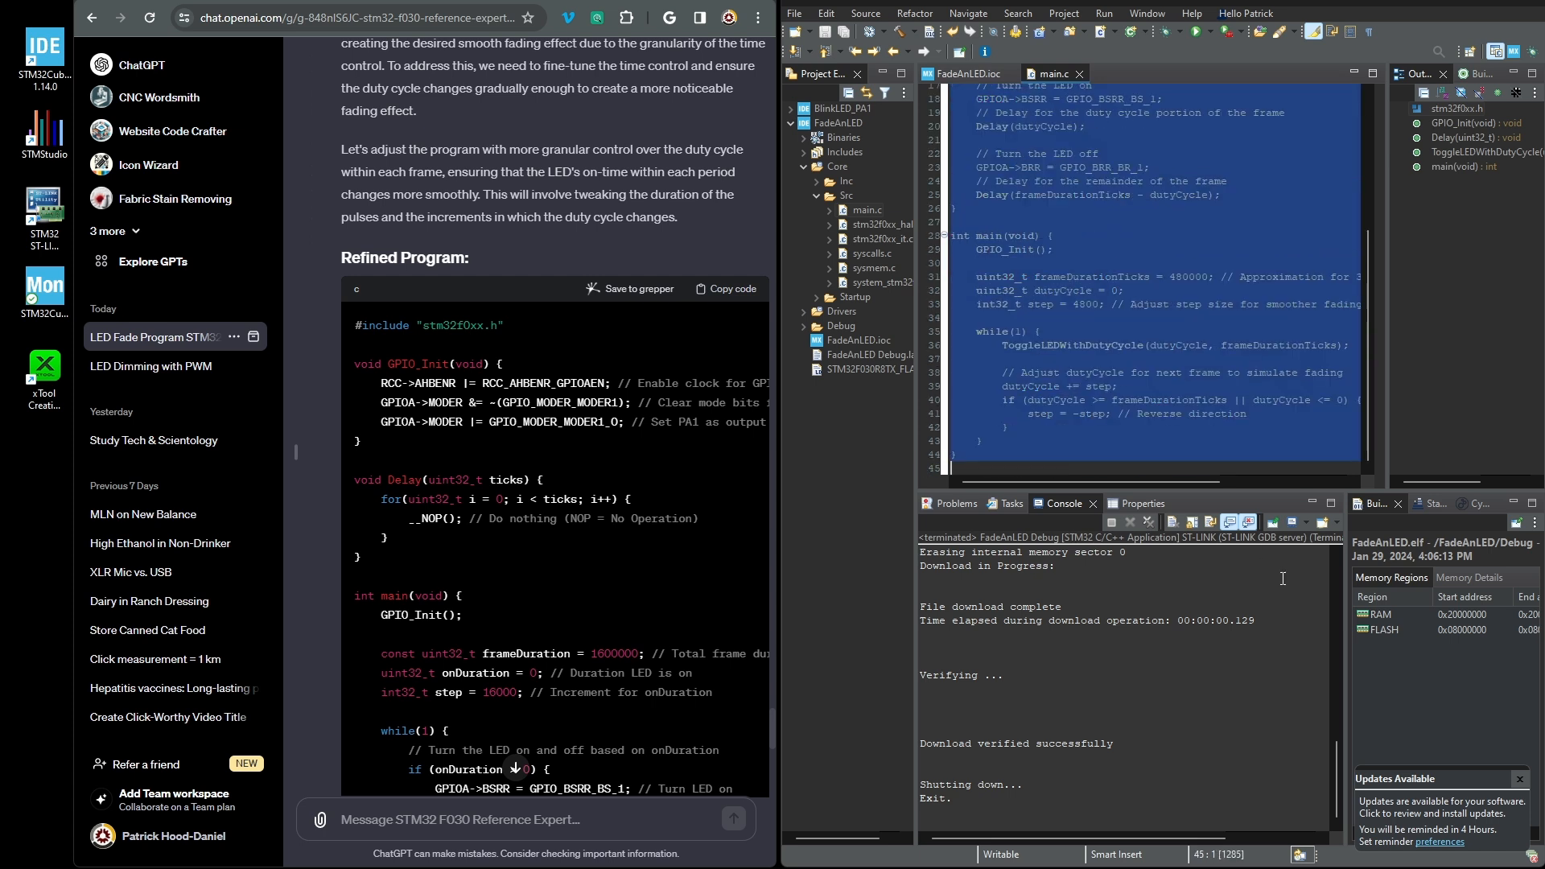
Put the refined fade program in main.c with step set to 160
{"action": "left_click", "coordinate": [1195, 31]}
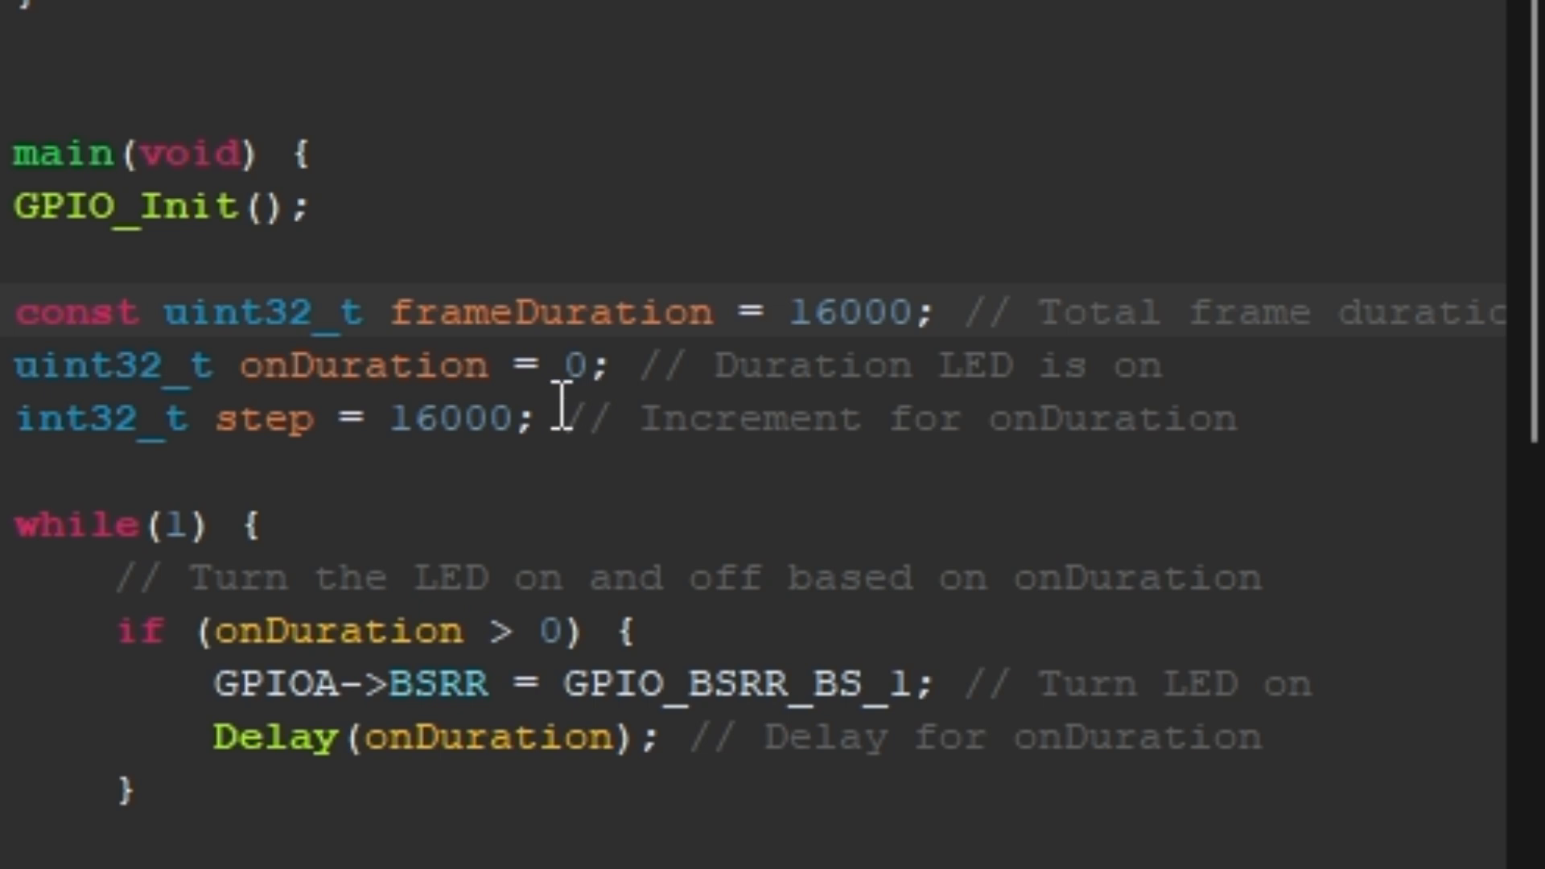
{"action": "type", "text": "160"}
{"action": "type", "text": "Thank you for exposing the variables so I could"}
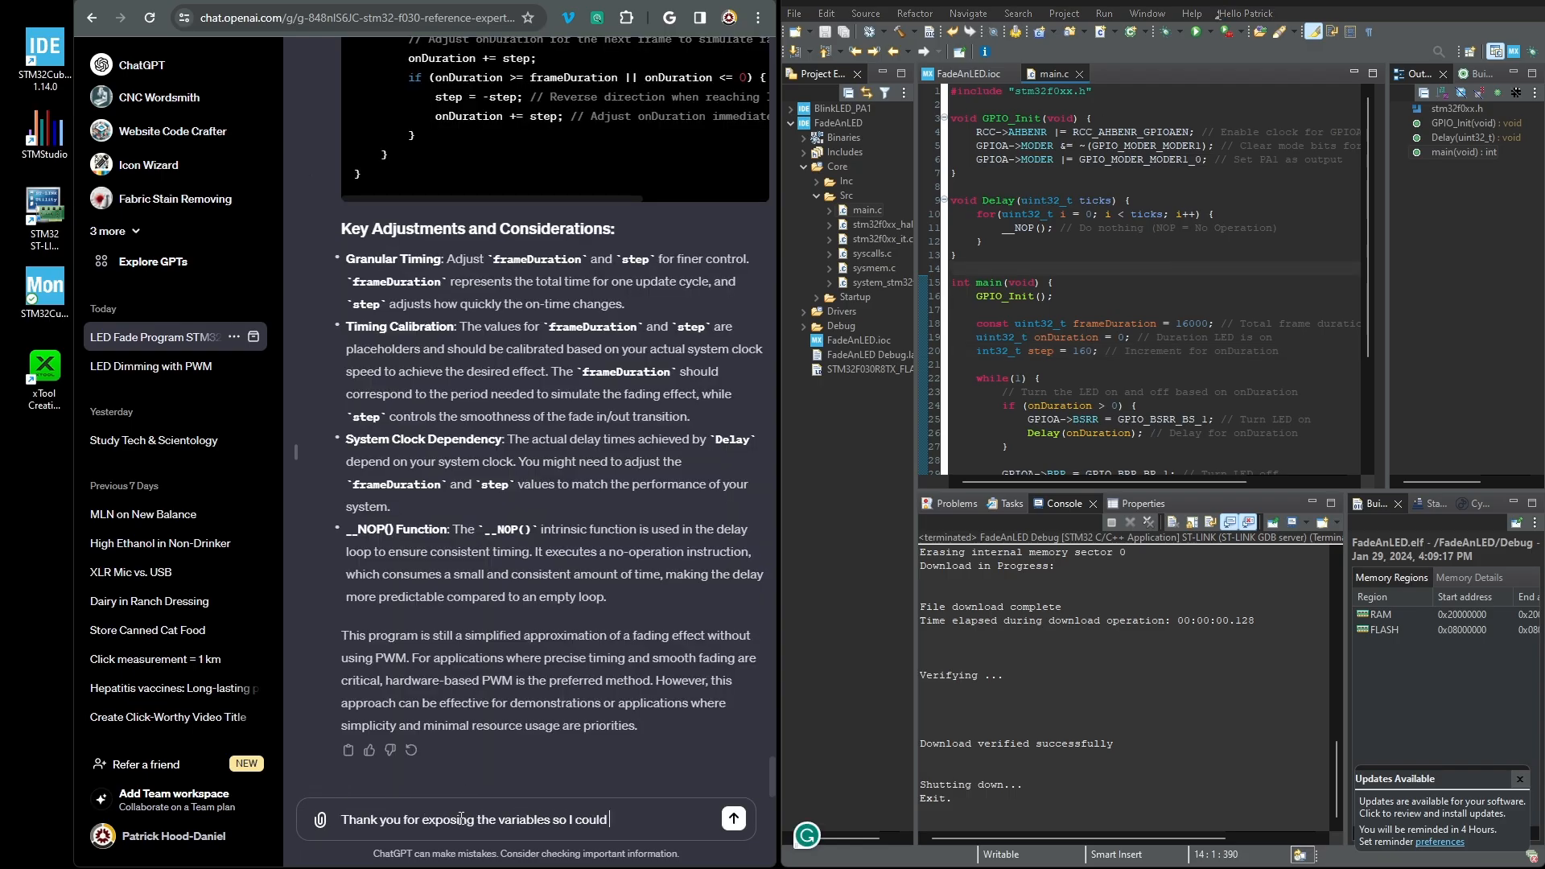
Thank ChatGPT for the 16000/160 fade, ask what 16000 means, then start a 2 ms follow-up
{"action": "type", "text": "adjust them myself. I was able to make the illusion by changing the frame duration to 16000 and redu"}
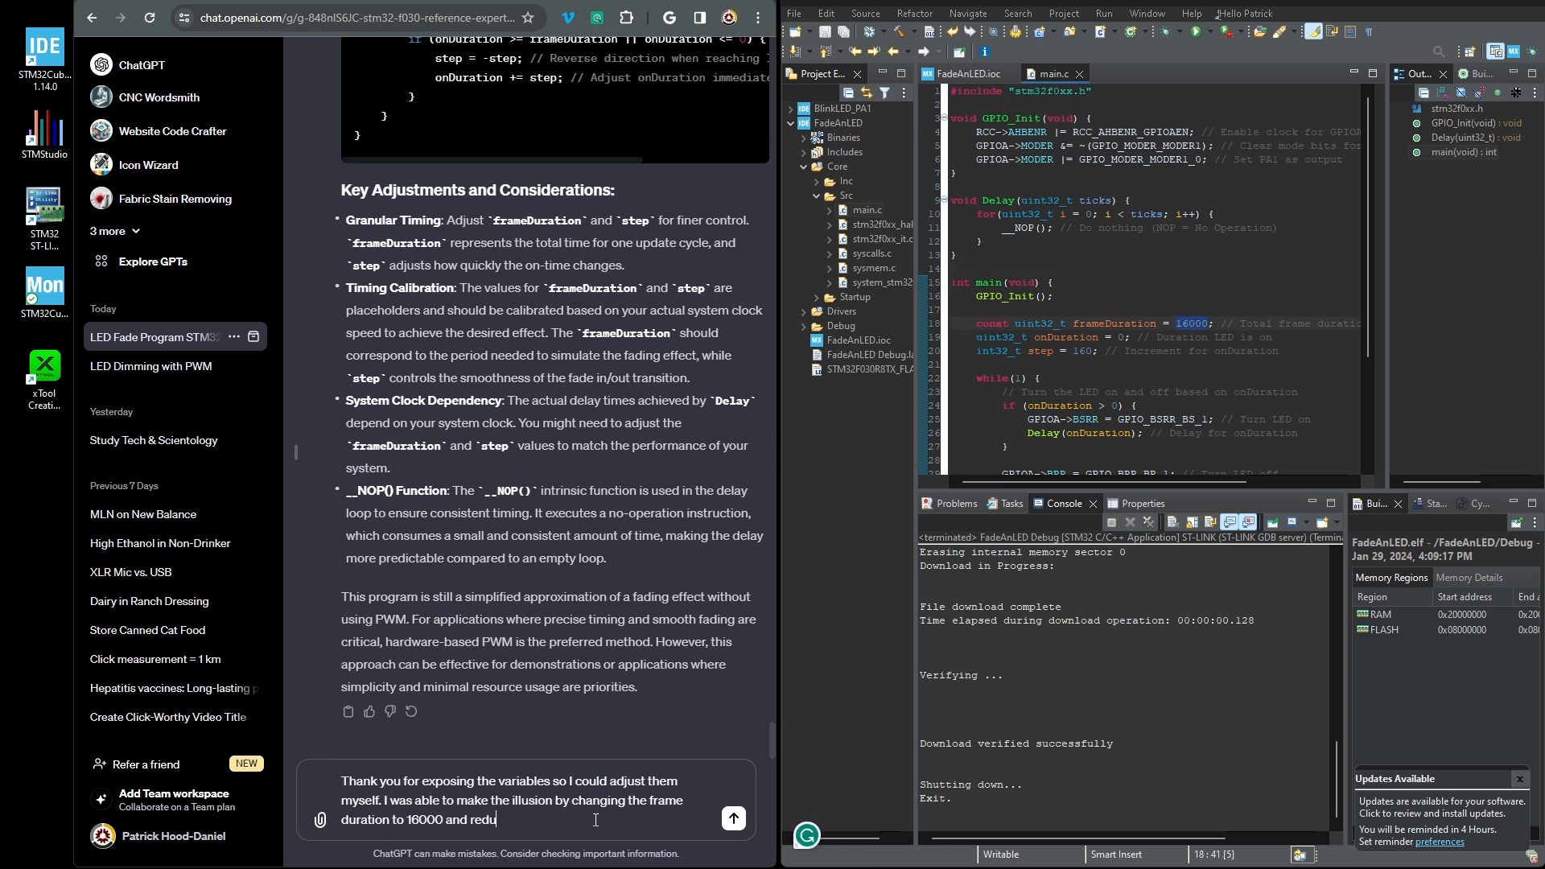
{"action": "left_click", "coordinate": [733, 817]}
{"action": "type", "text": "Please tell me what the"}
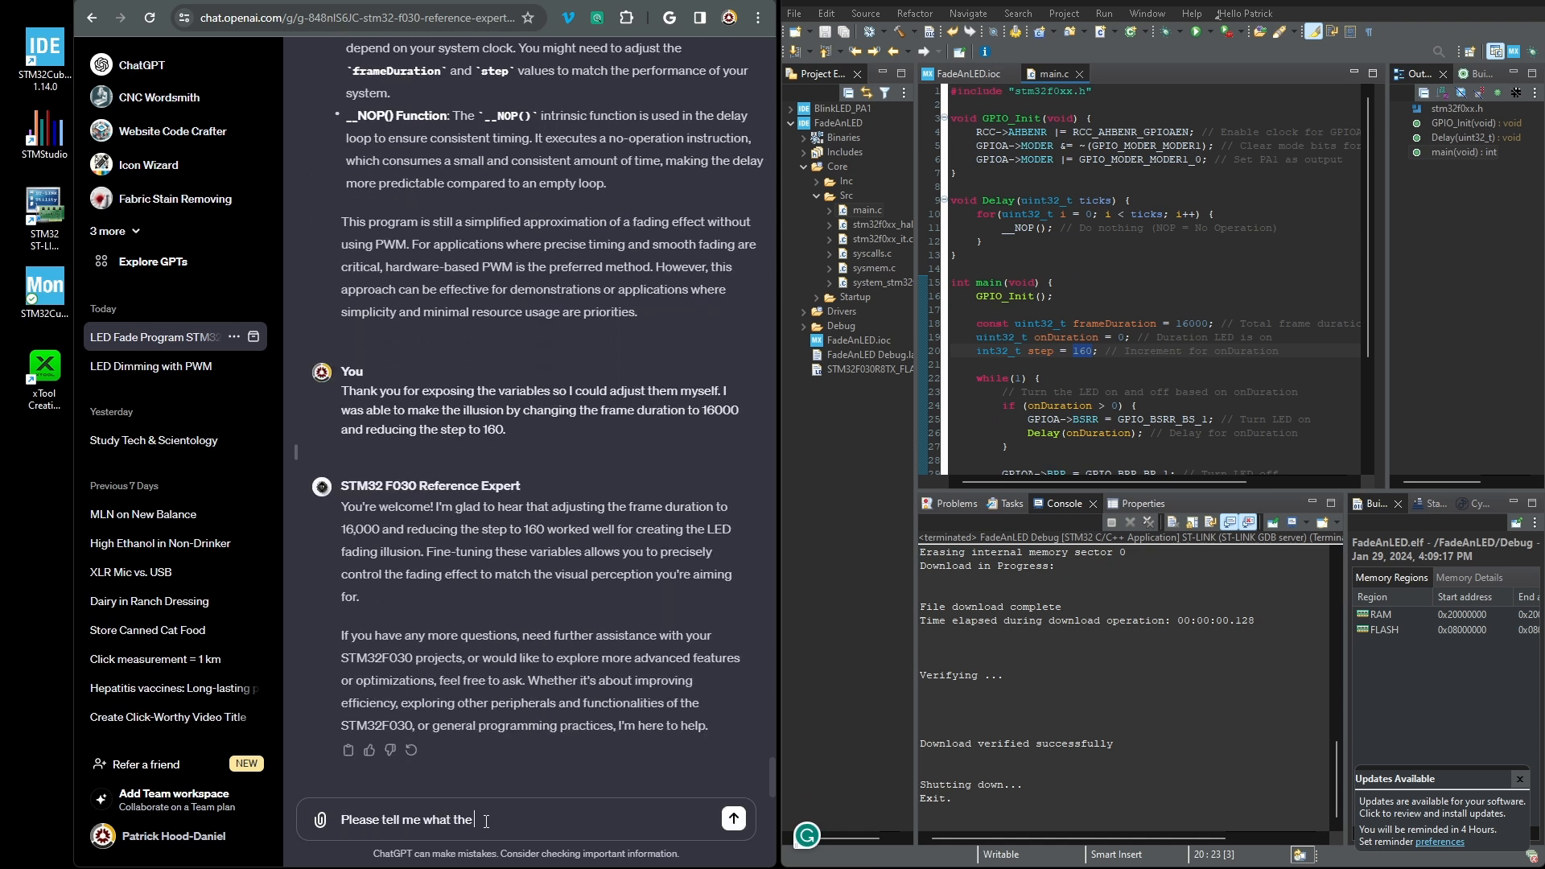
{"action": "left_click", "coordinate": [733, 819]}
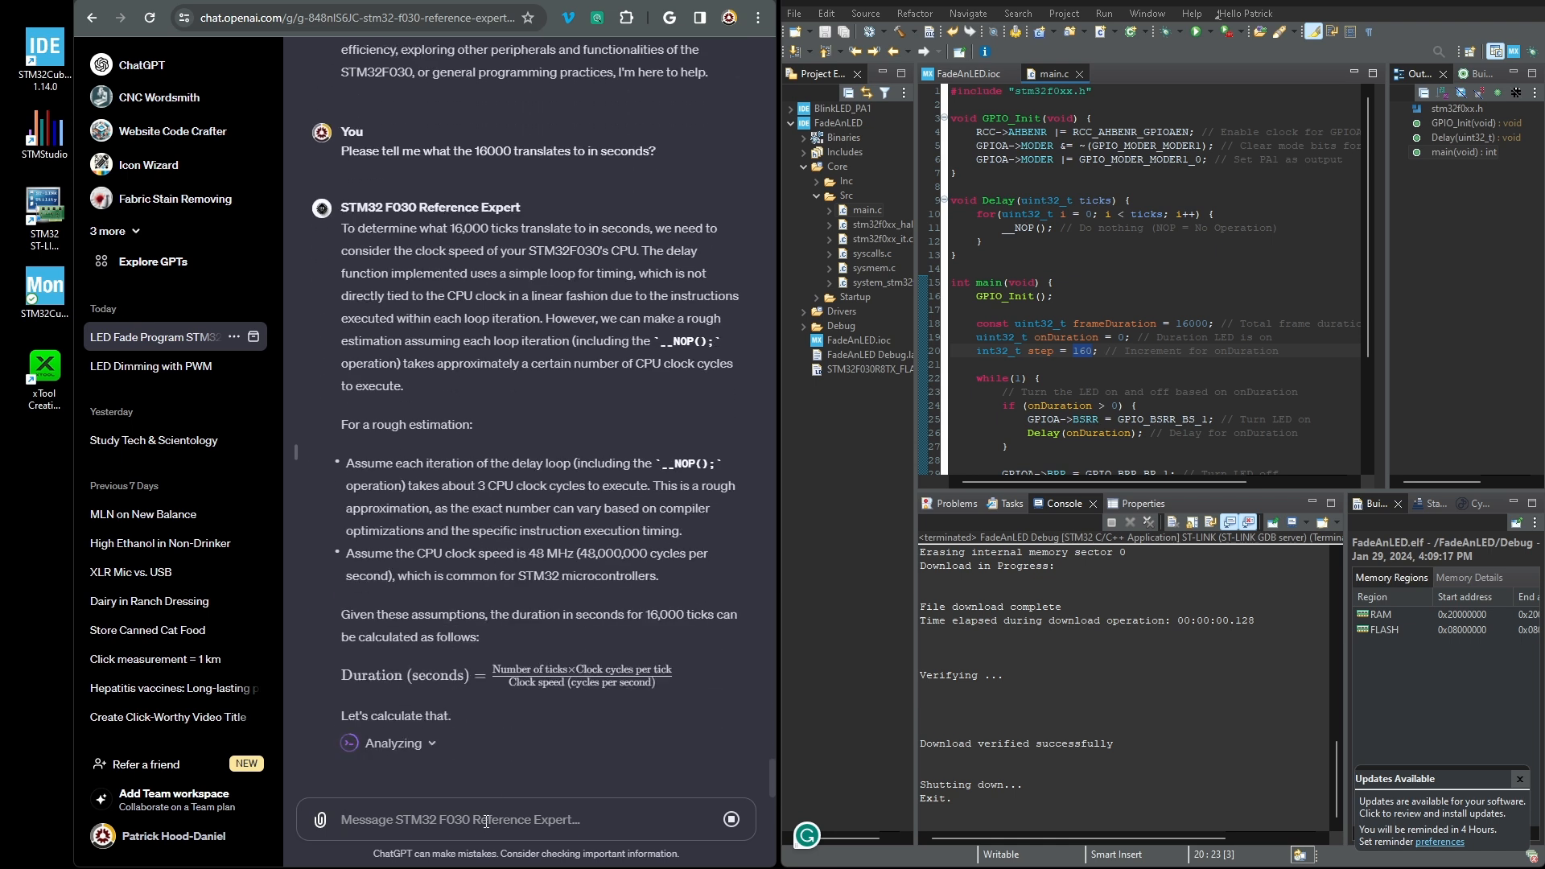
{"action": "type", "text": "That's interesting,"}
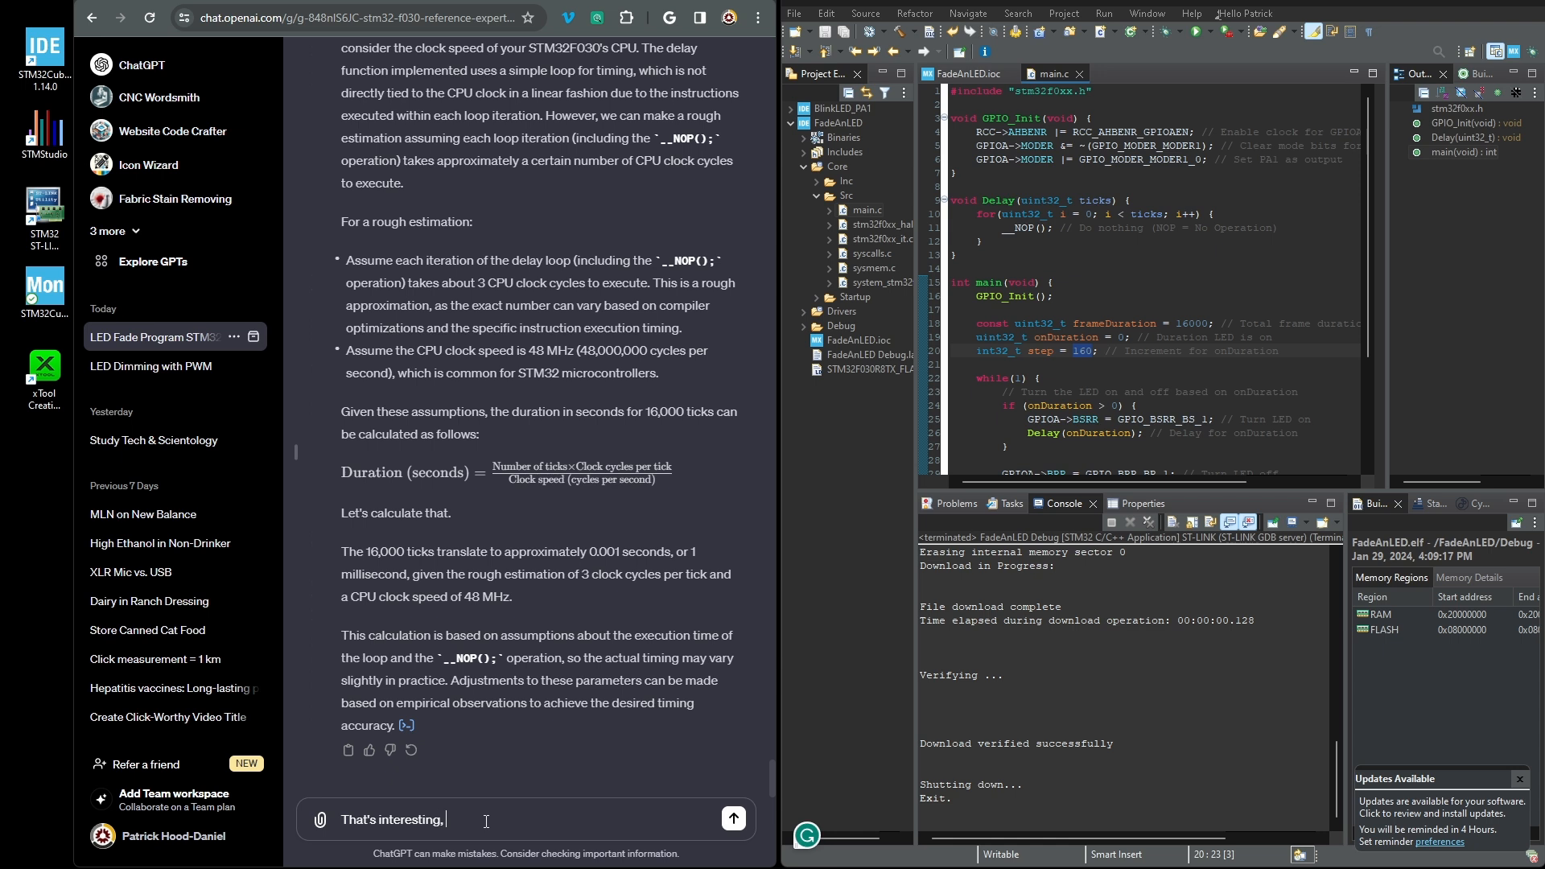
{"action": "type", "text": "so 2 miliseconds would roughy be"}
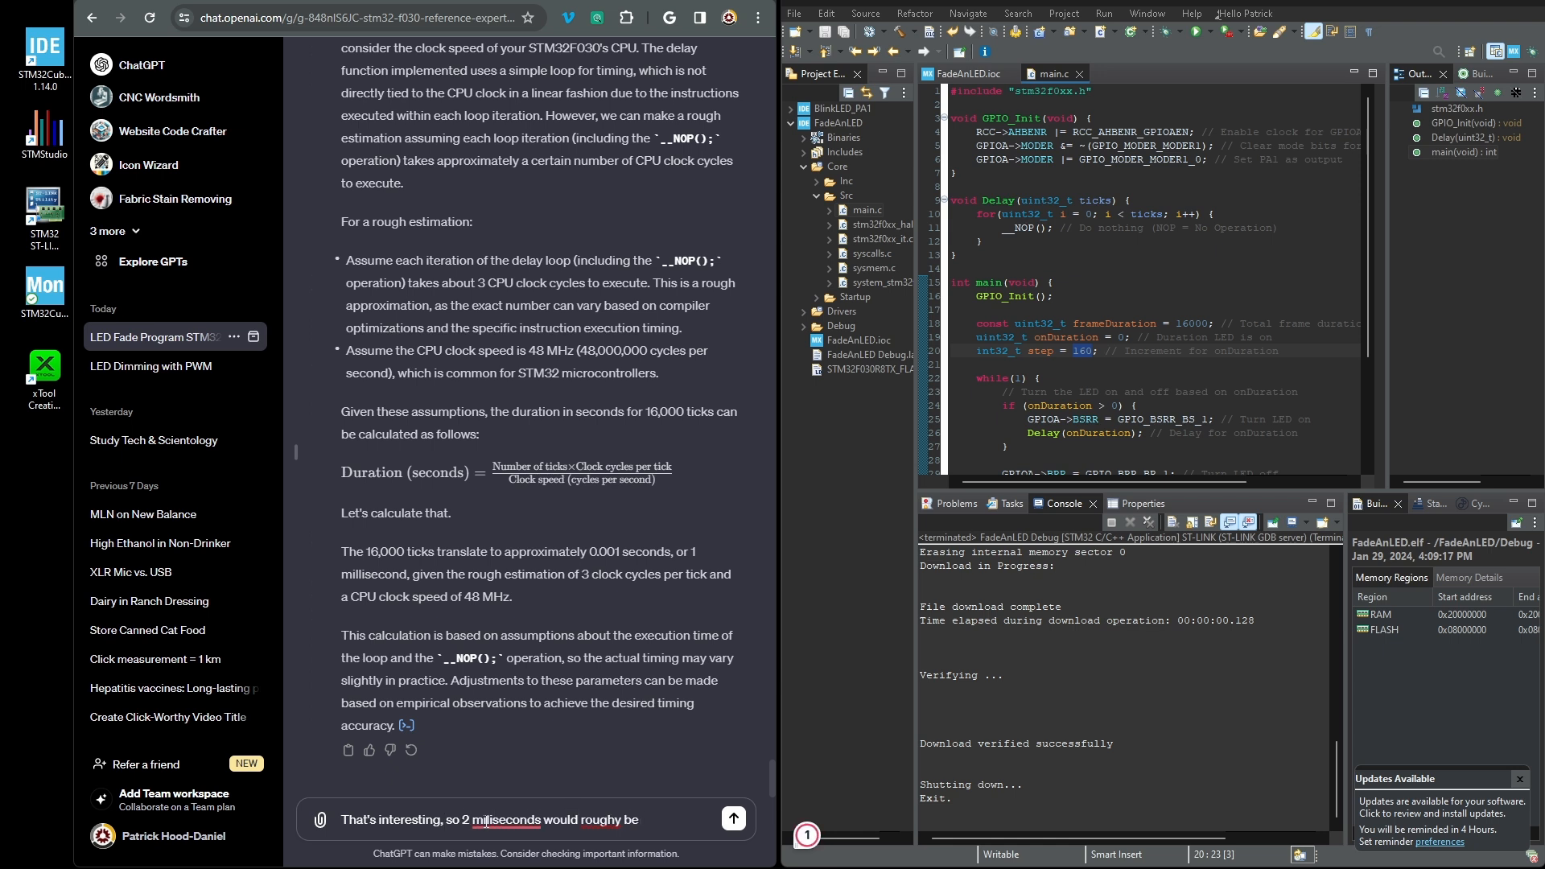